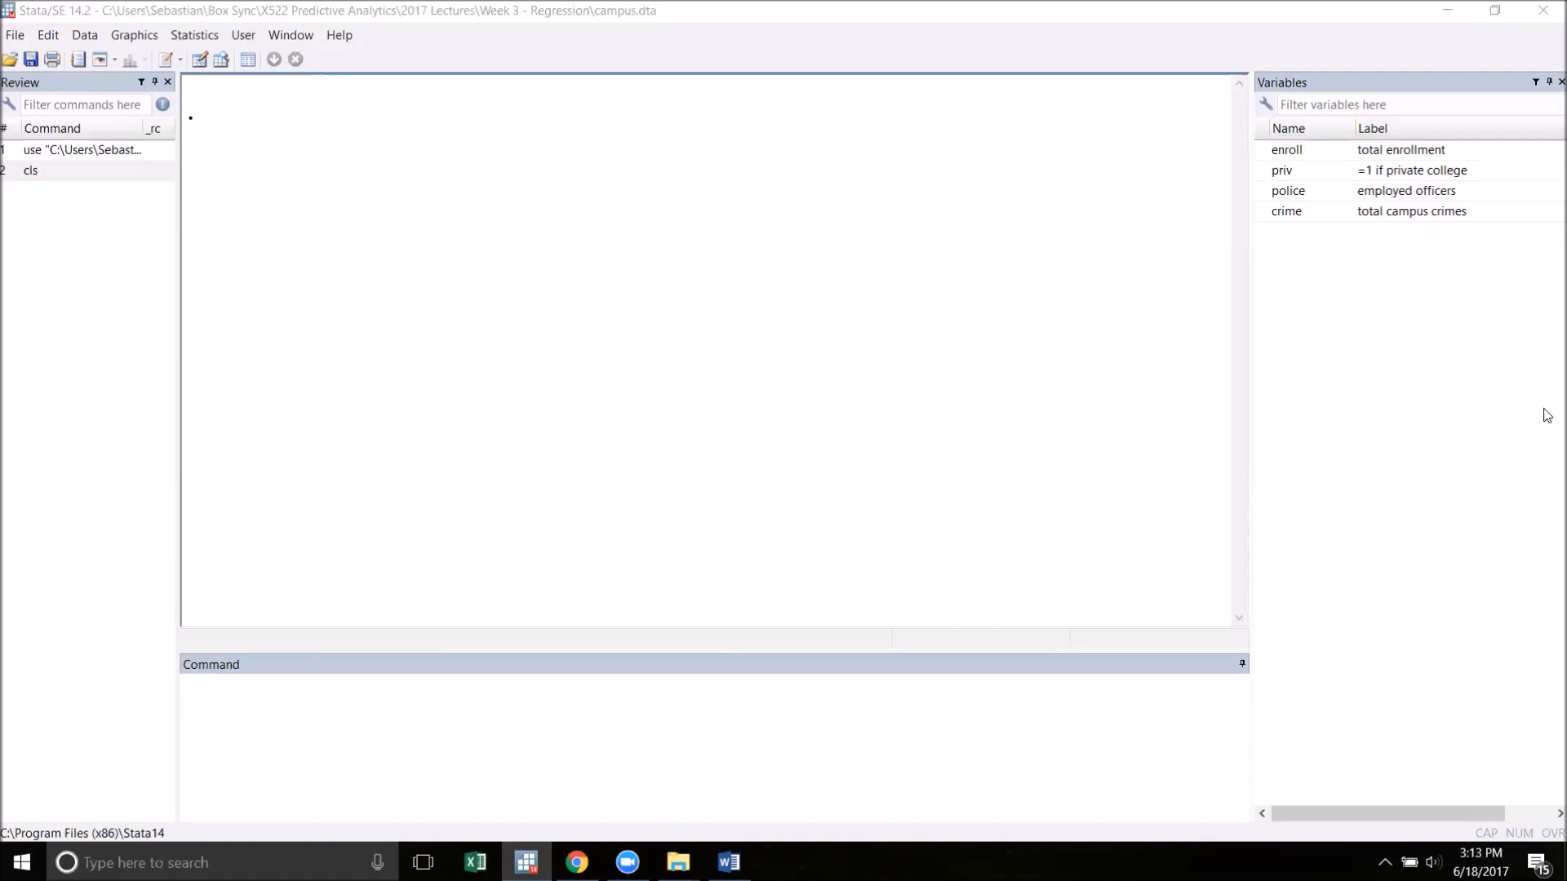
Run reg crime police, regressing total campus crimes on employed officers
click(700, 720)
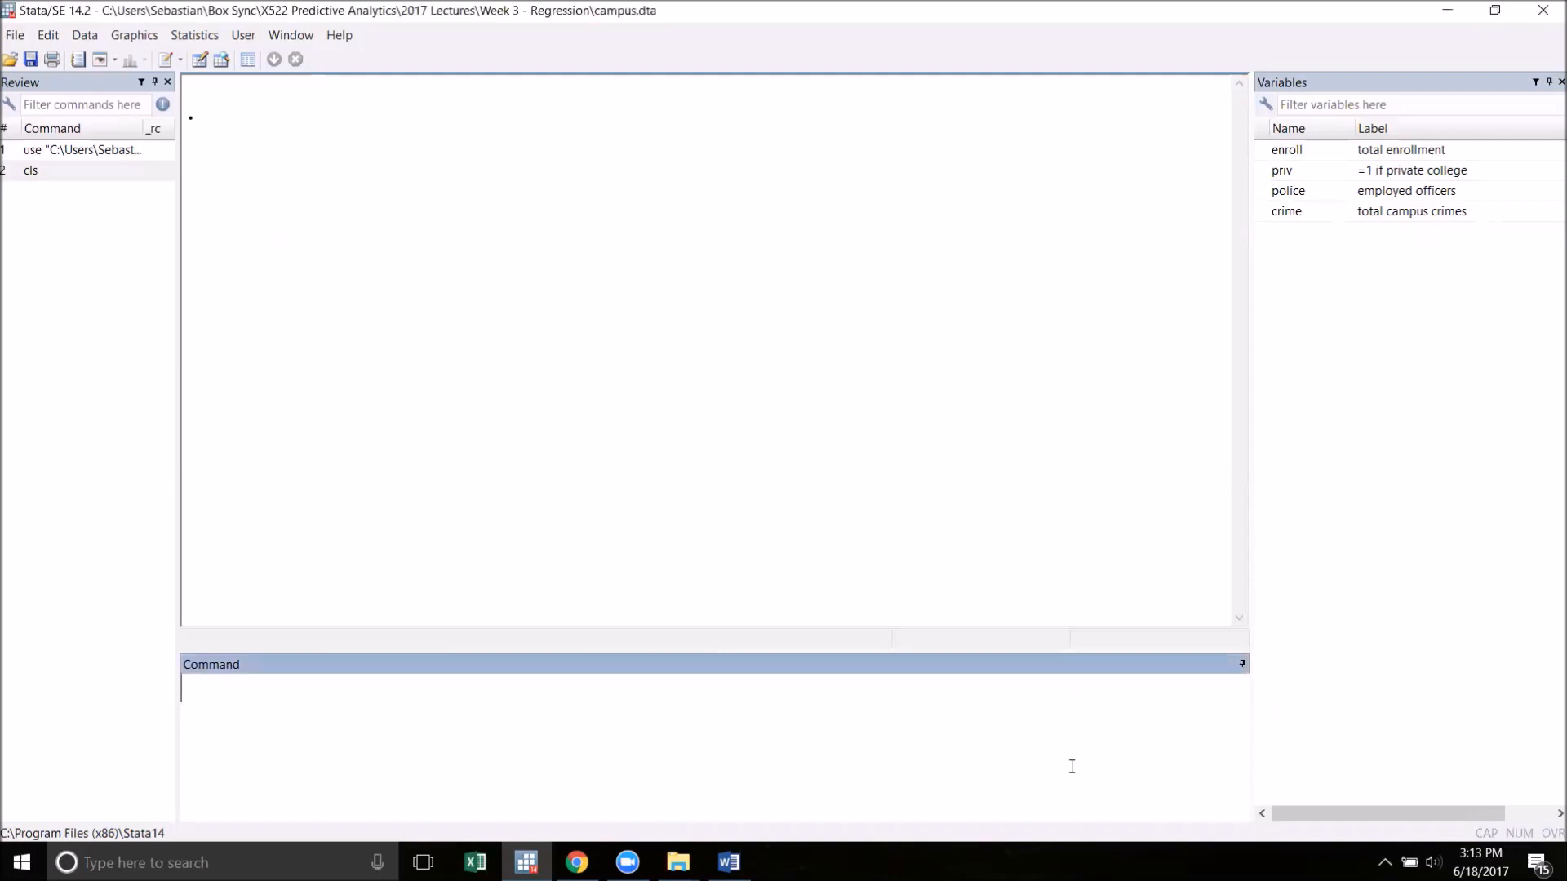
text(c)
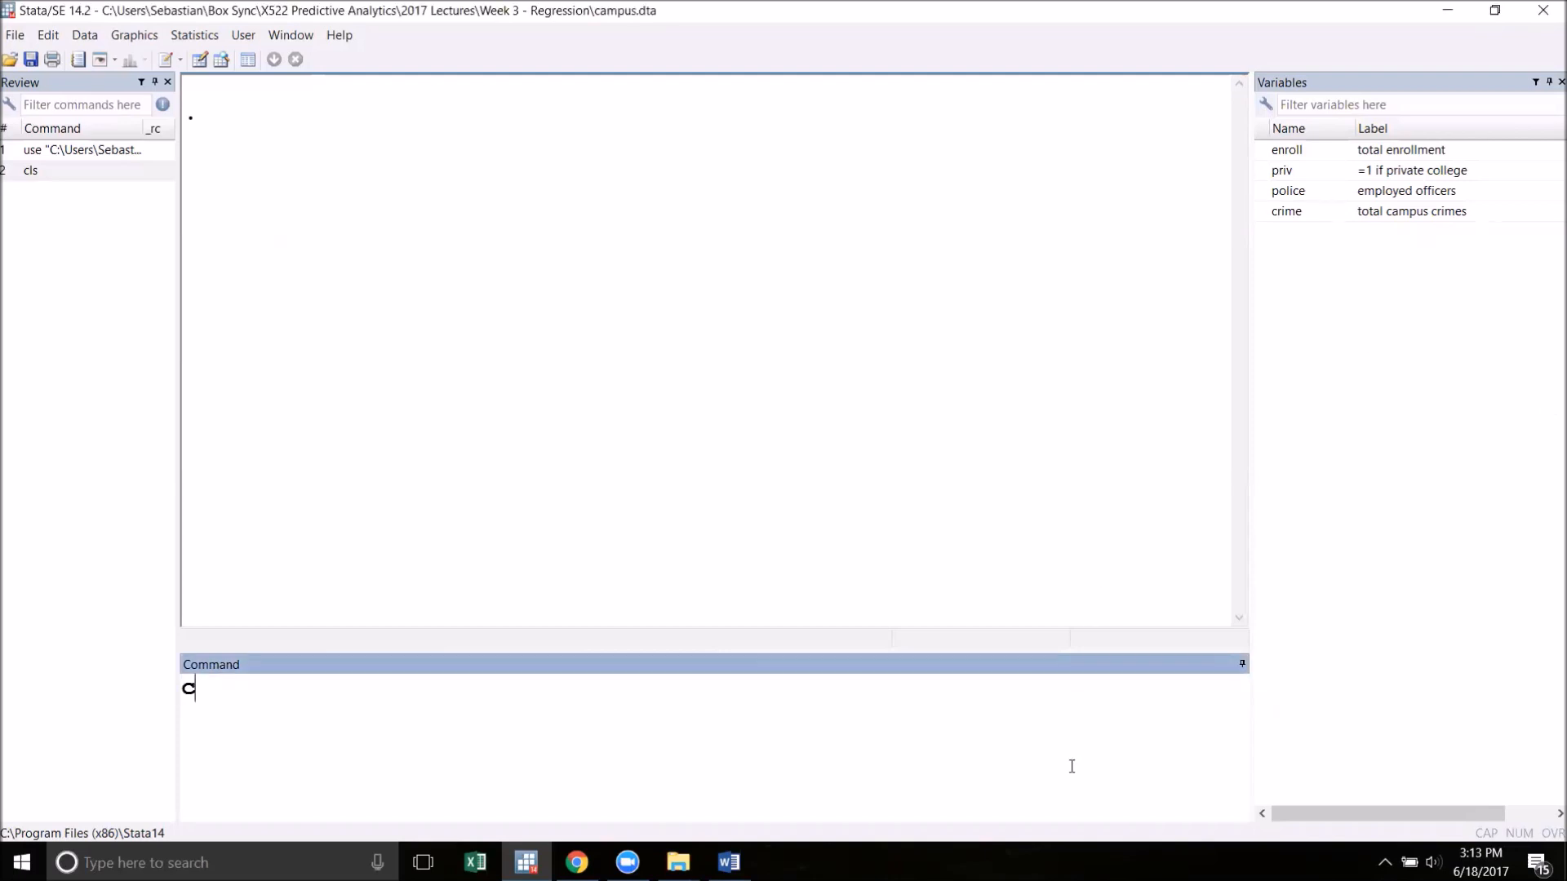
text(reg cr)
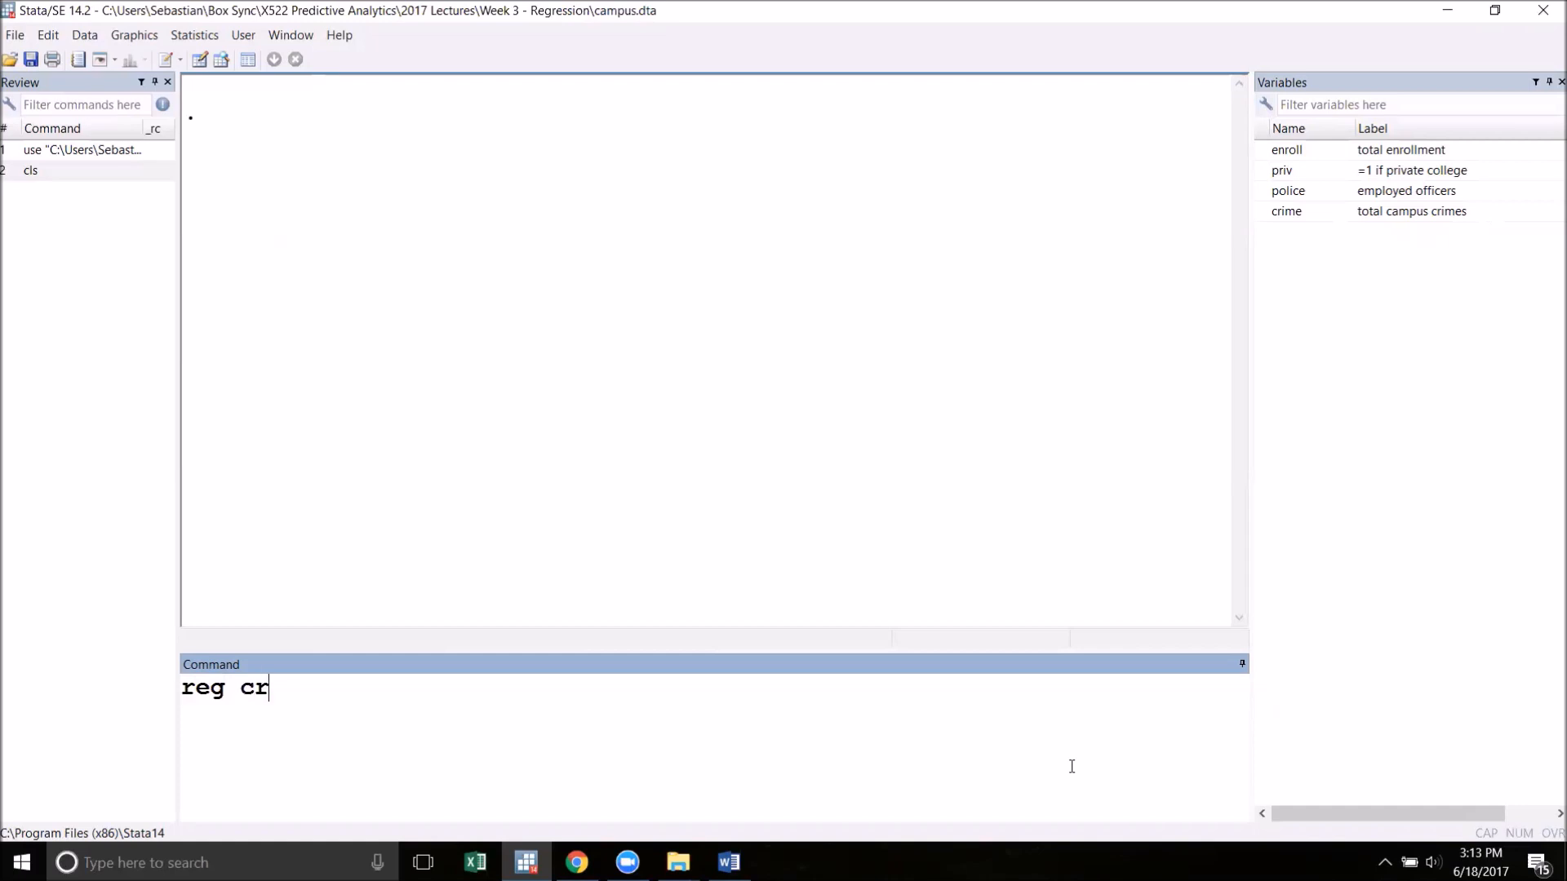
text(ime po)
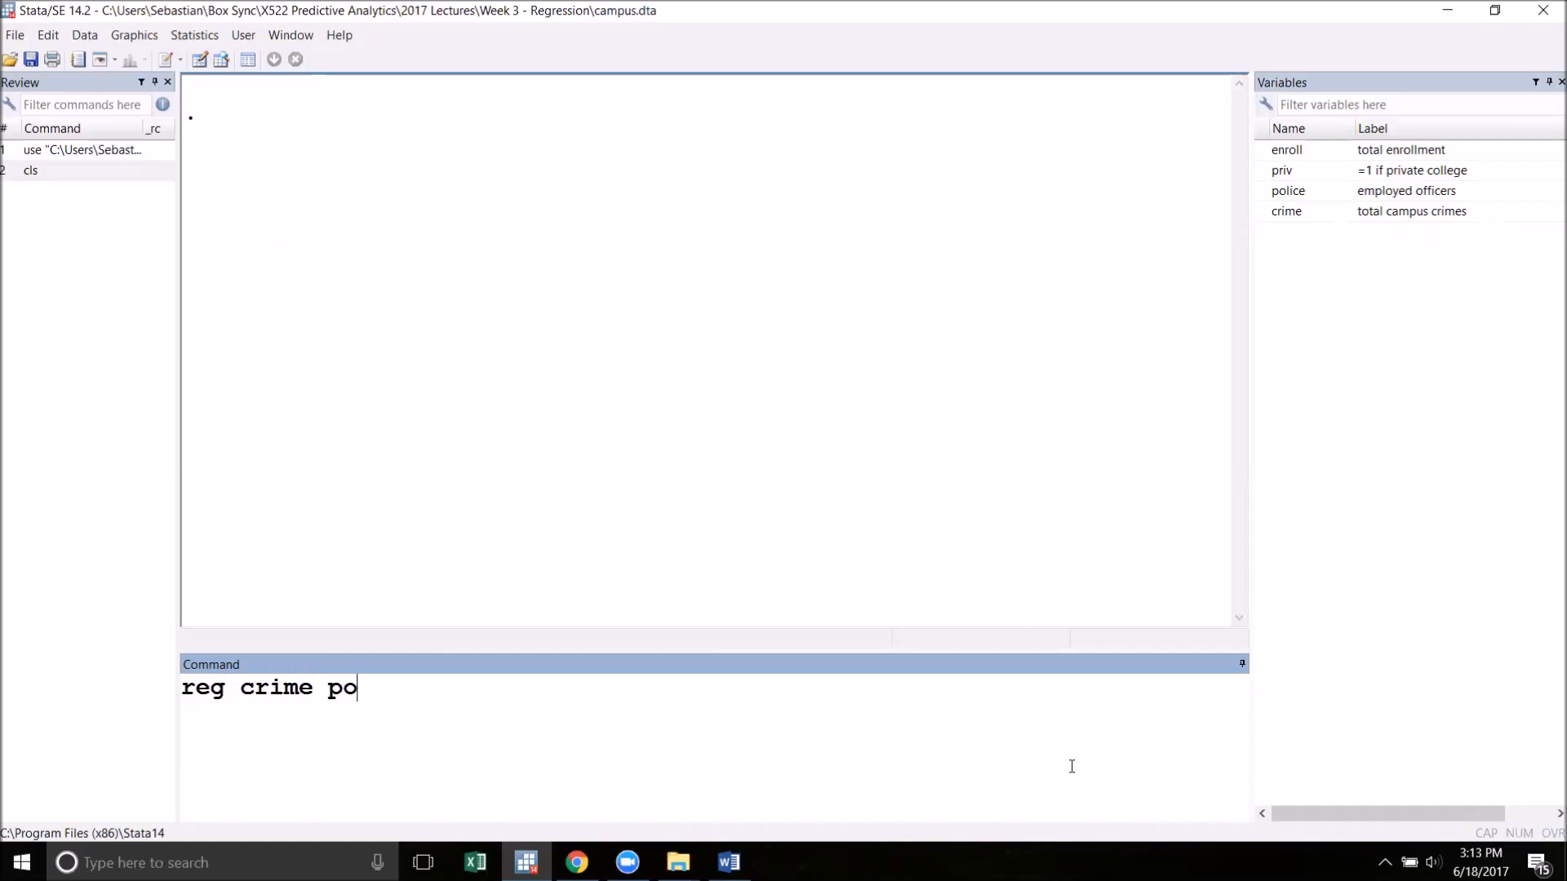
key(Return)
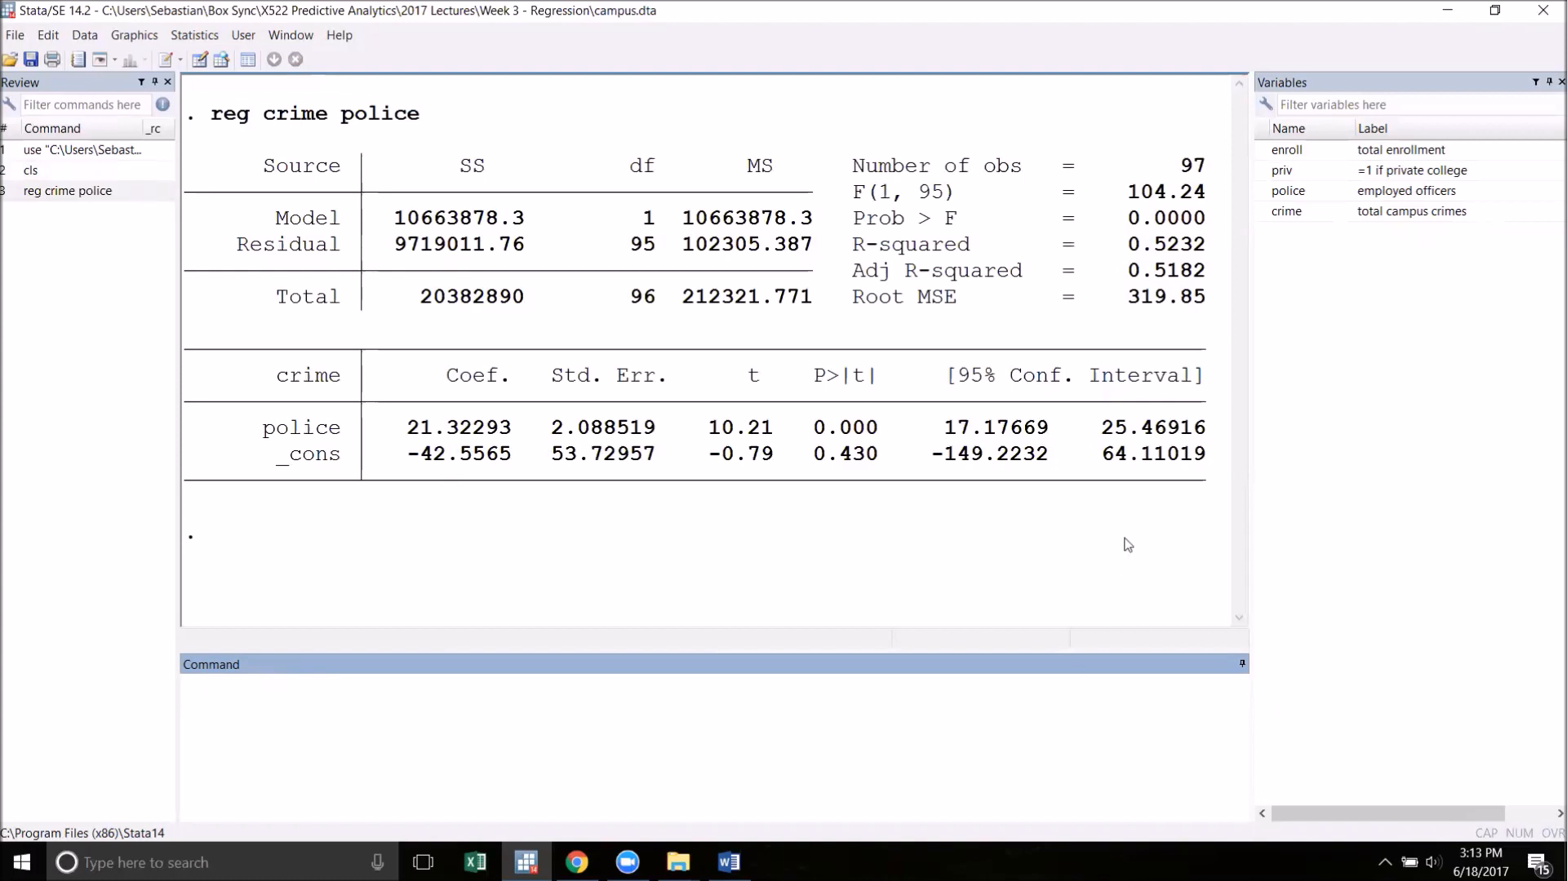
mouse_move(1201, 506)
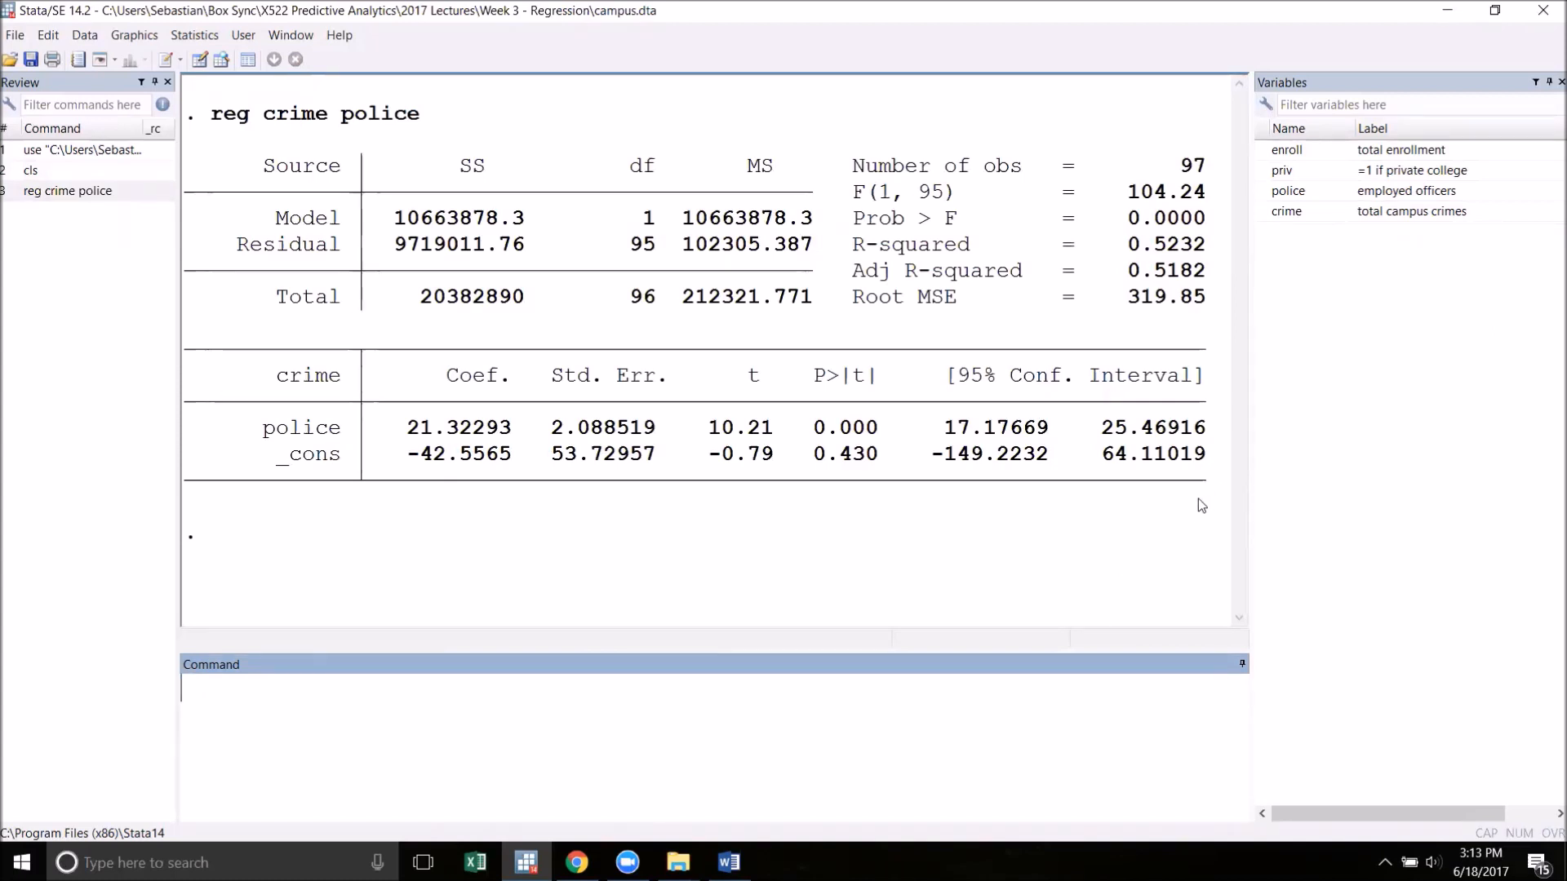
mouse_move(1162, 533)
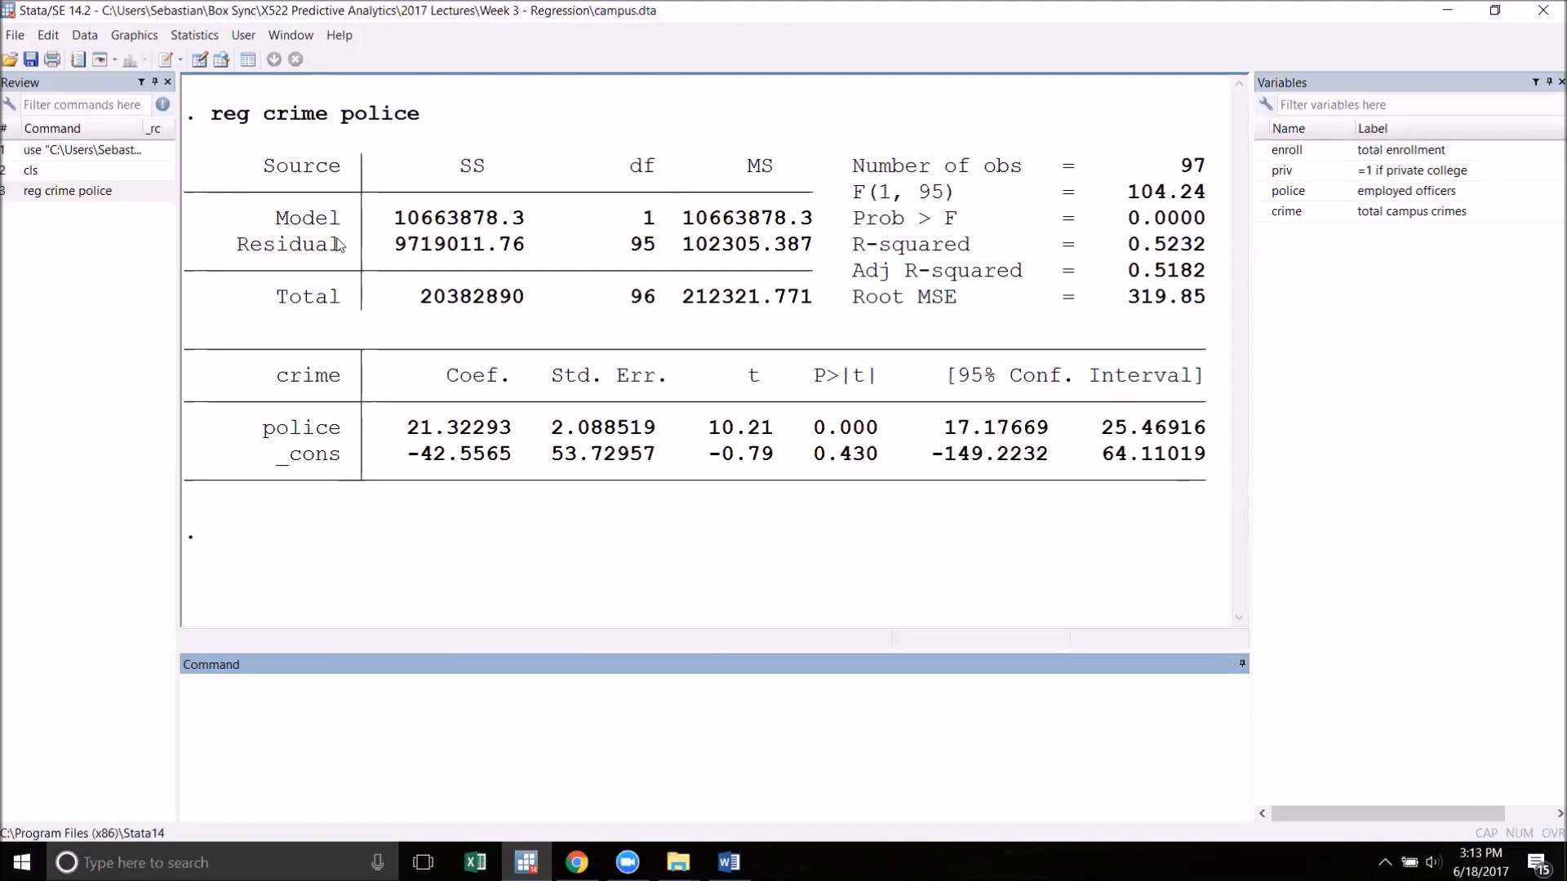
mouse_move(1148, 578)
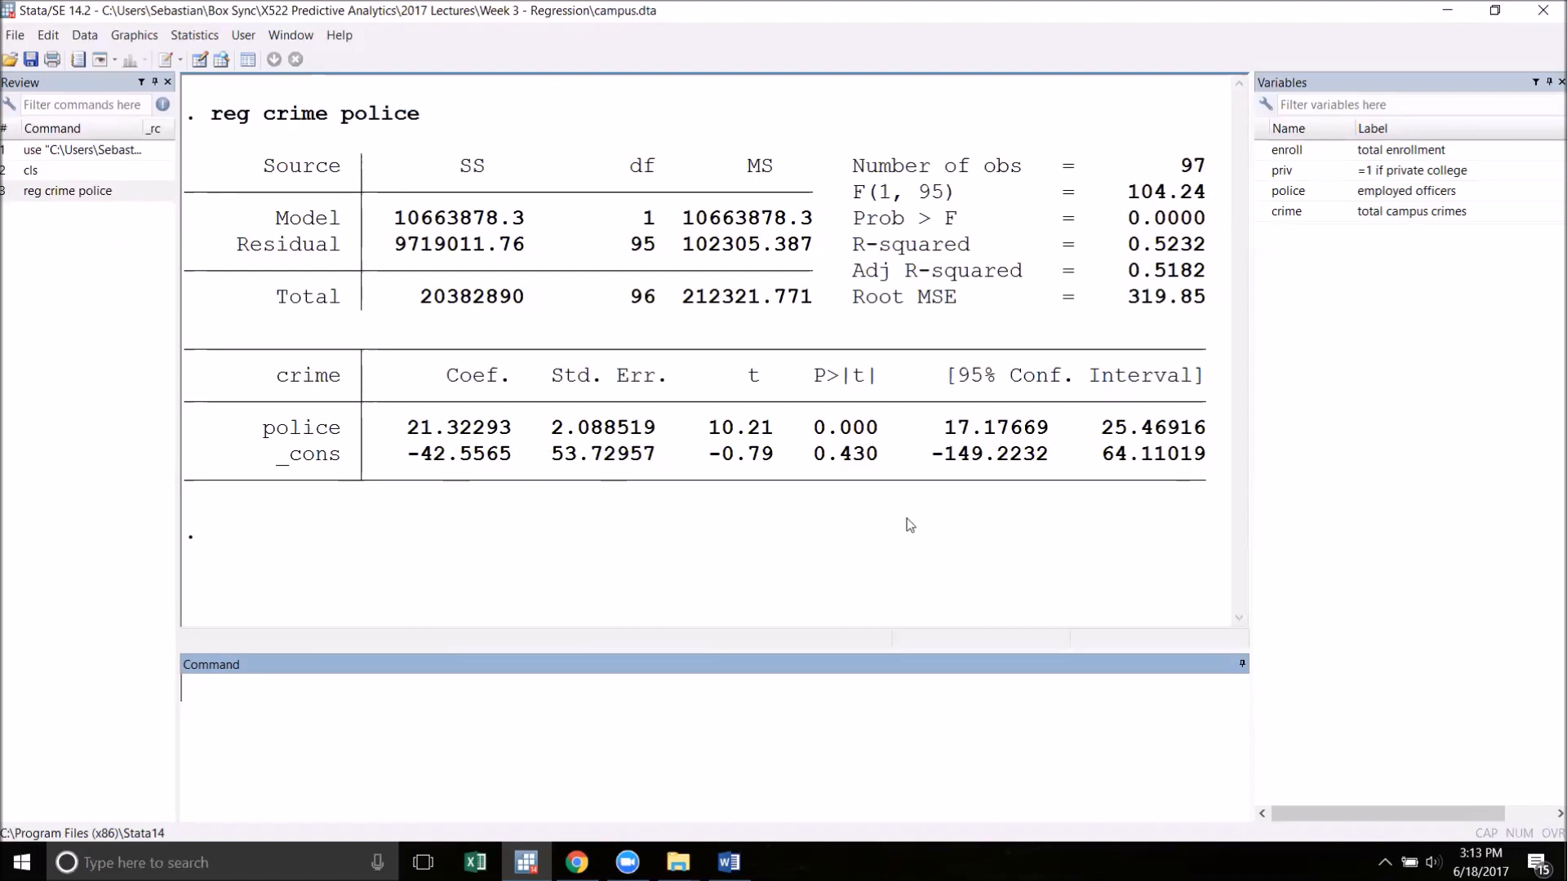
mouse_move(1036, 573)
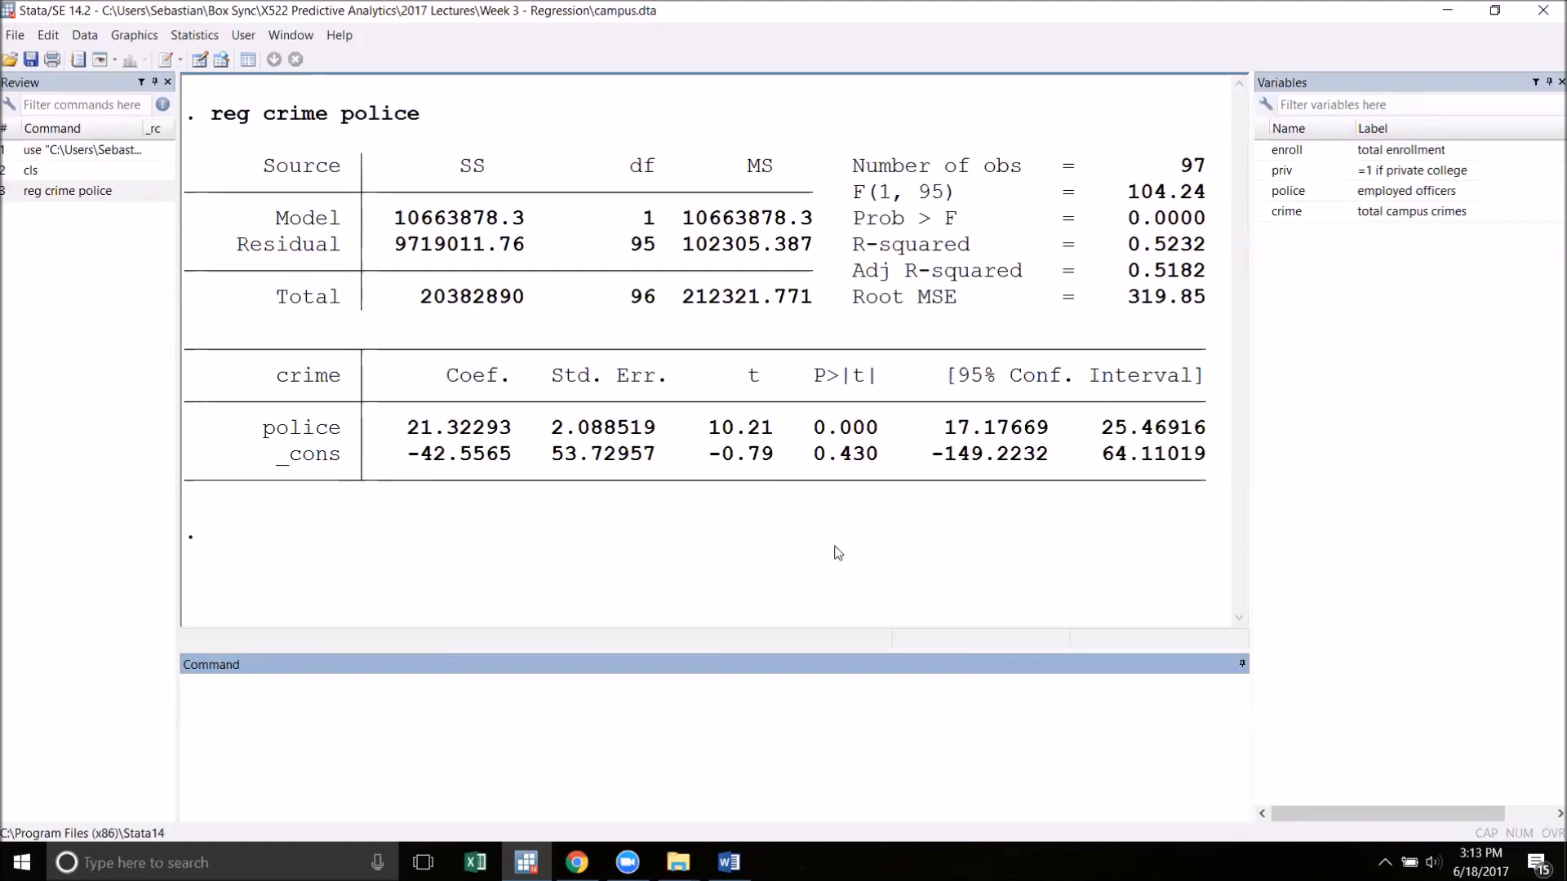
mouse_move(490, 408)
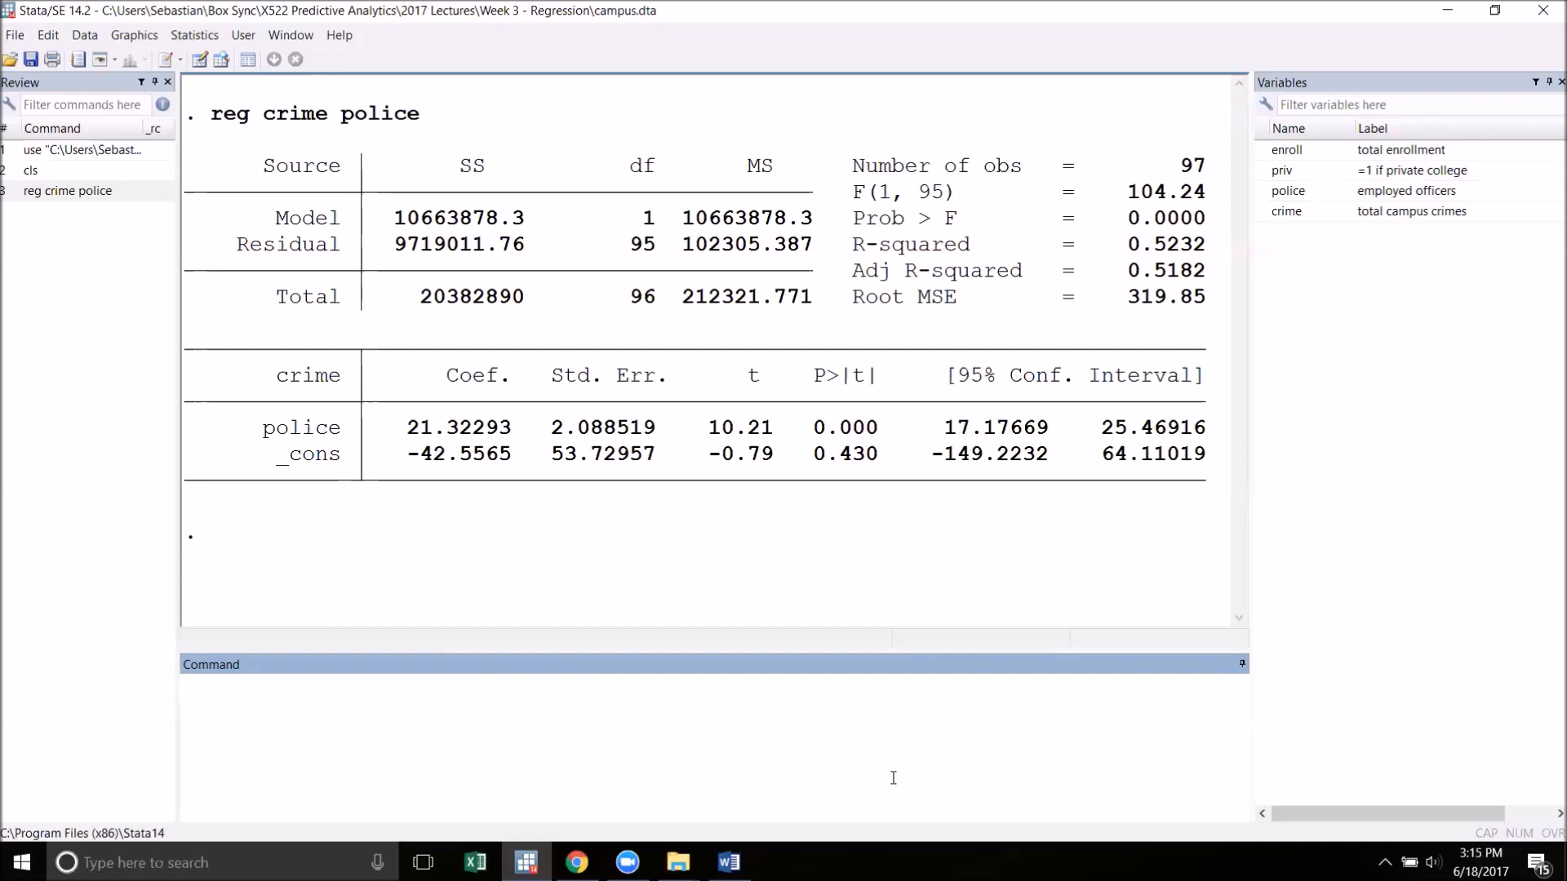
Rerun reg crime police under eststo so its estimates are stored as est1
text(e)
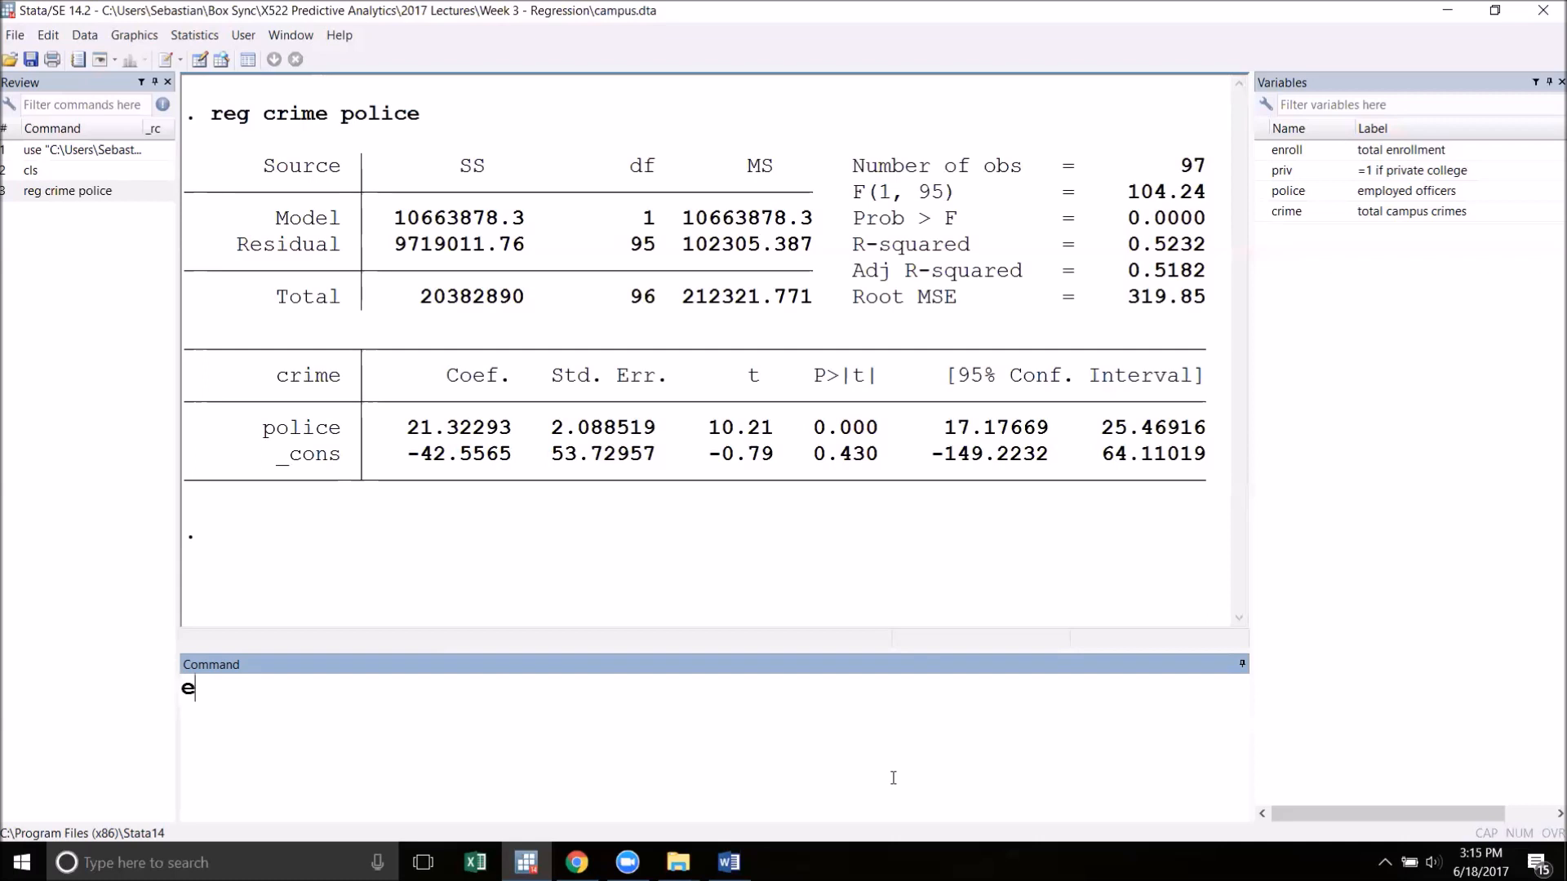
text(ststo)
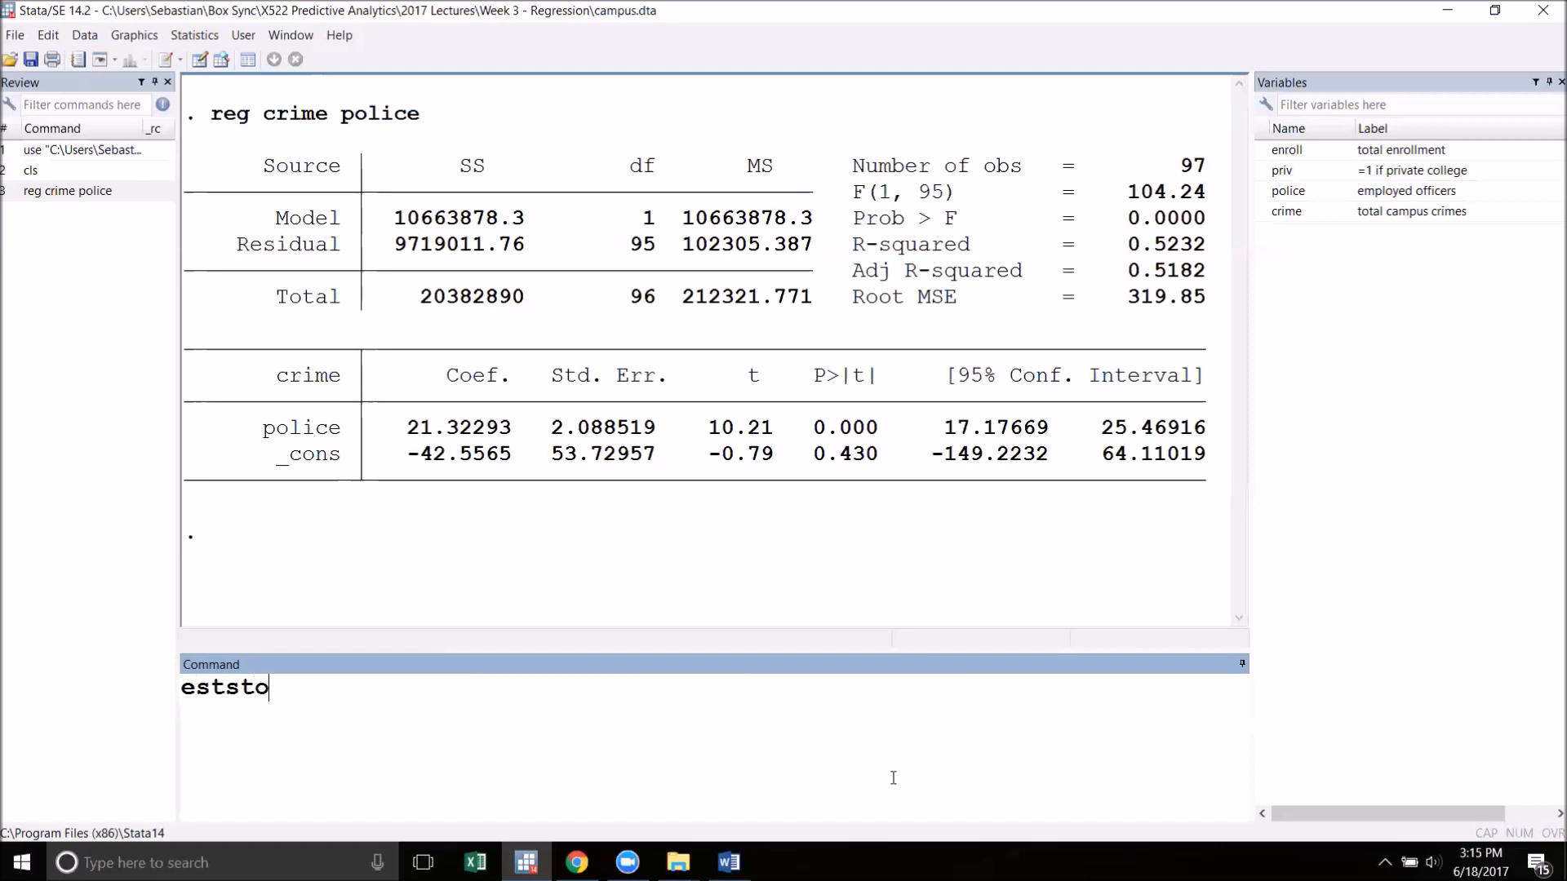
text(:)
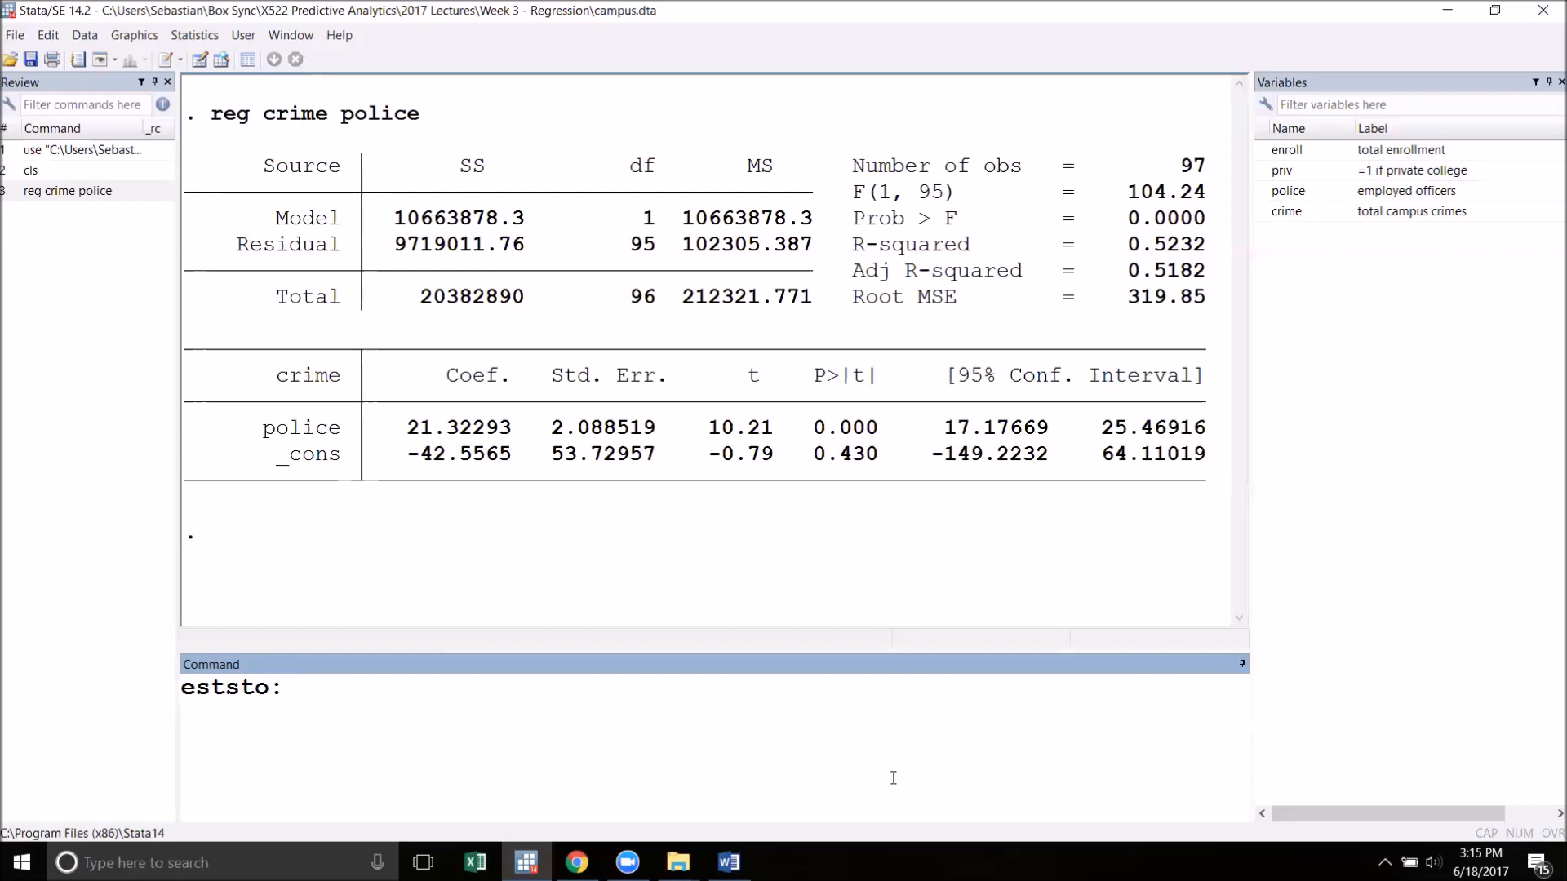
text(reg cri)
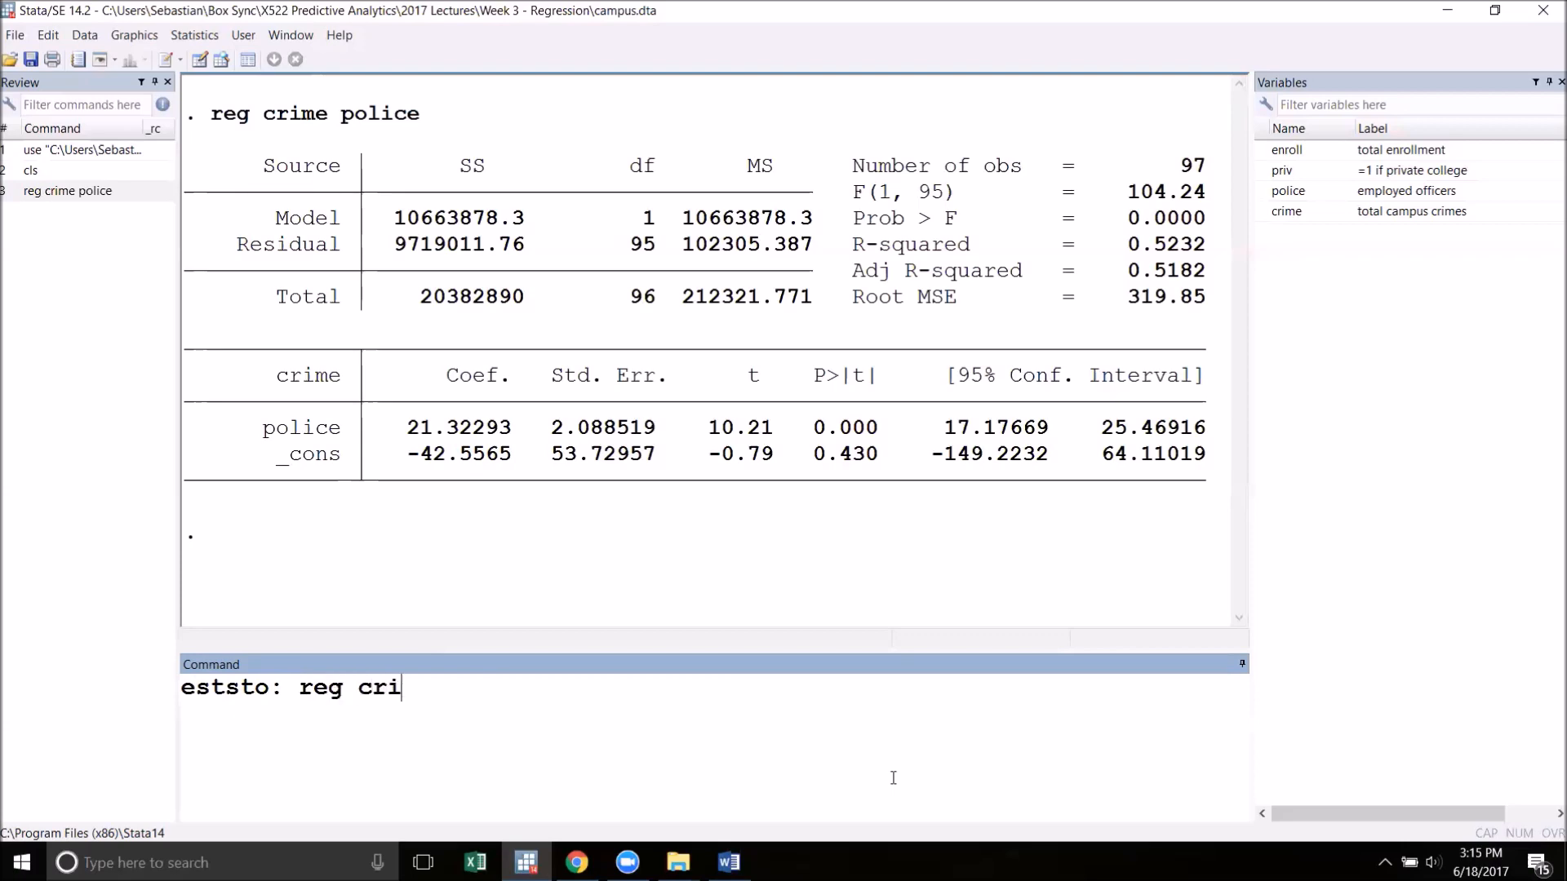
text(me police)
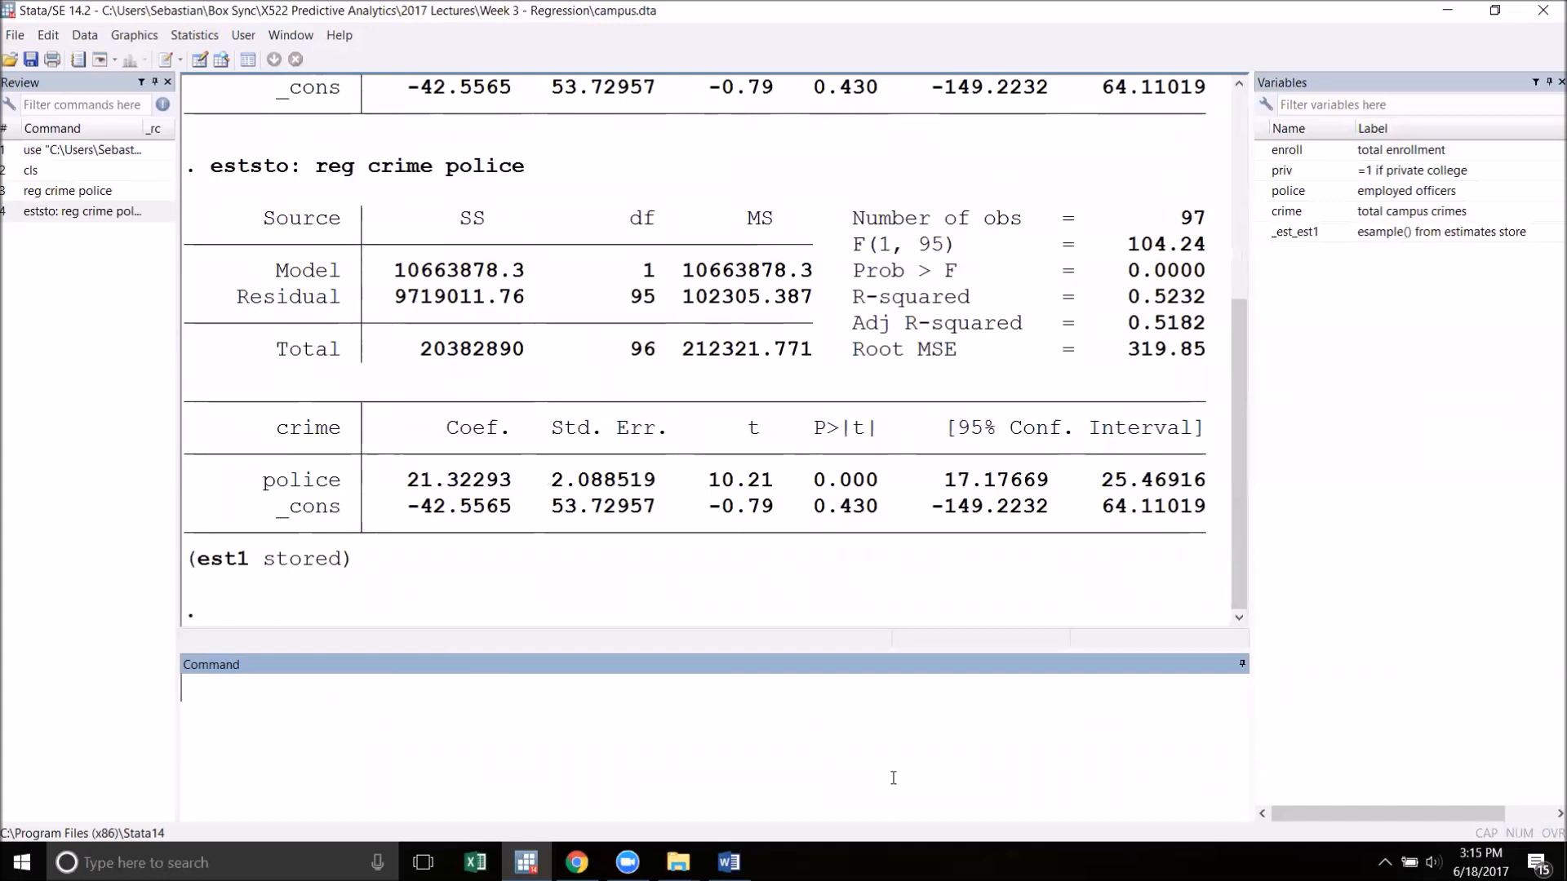
mouse_move(349, 602)
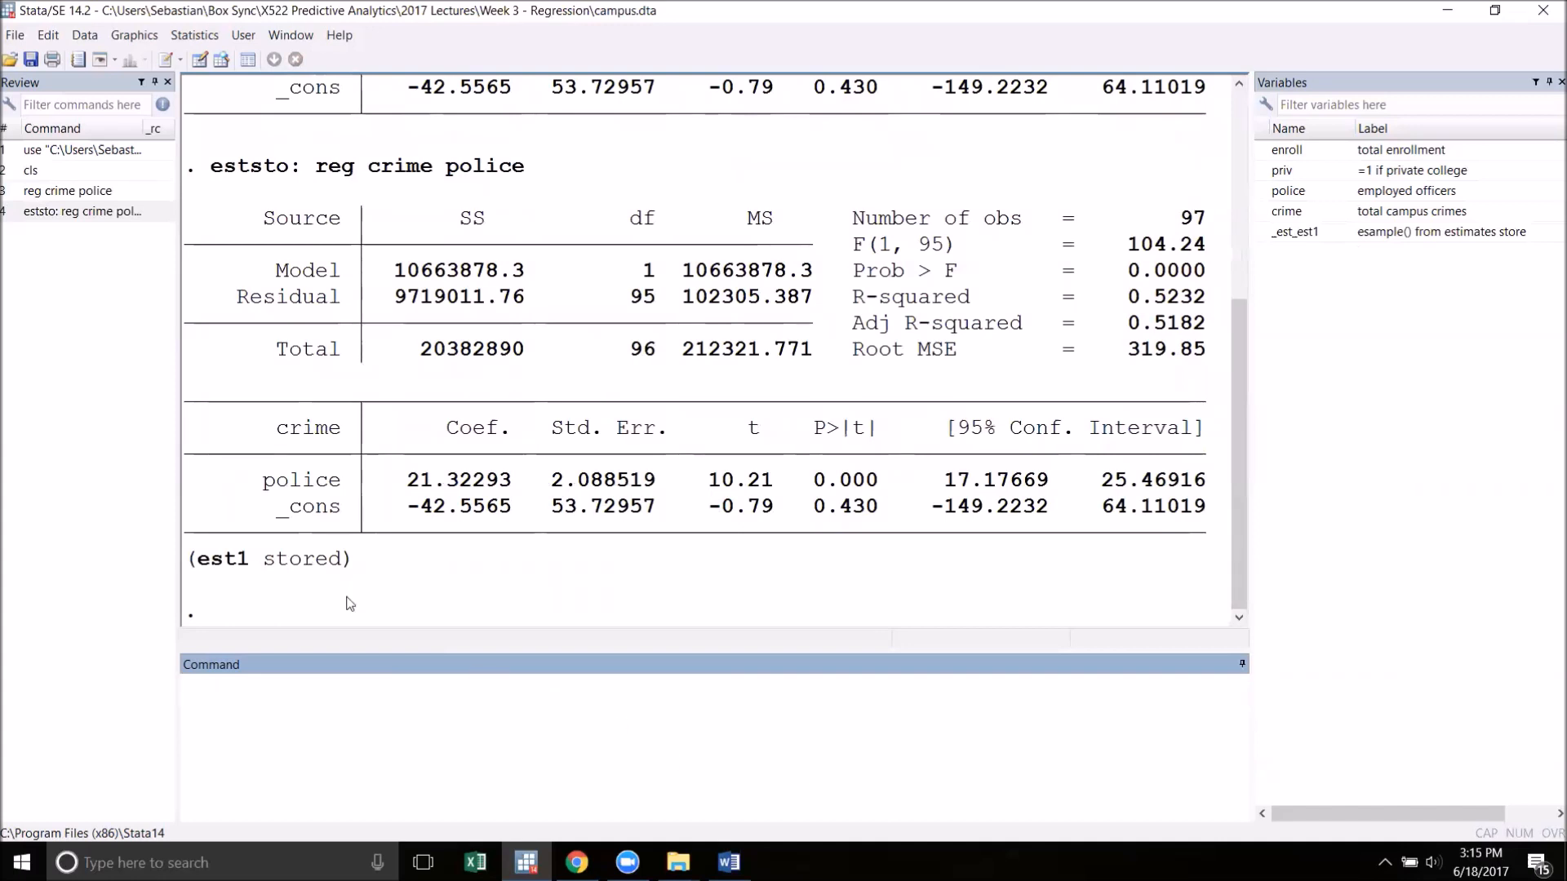
click(700, 689)
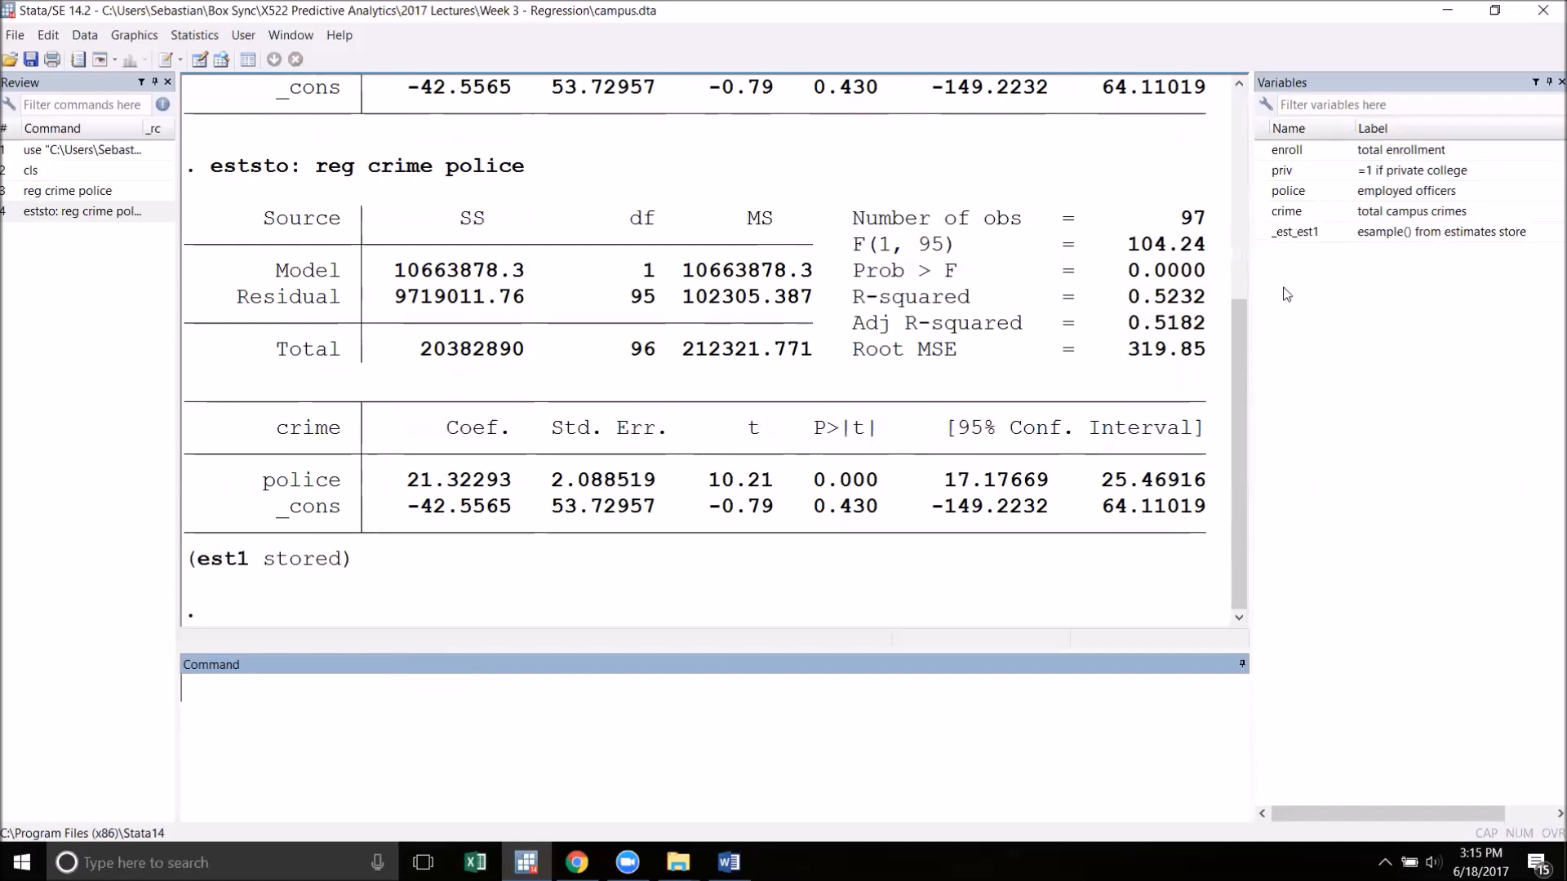
mouse_move(1518, 248)
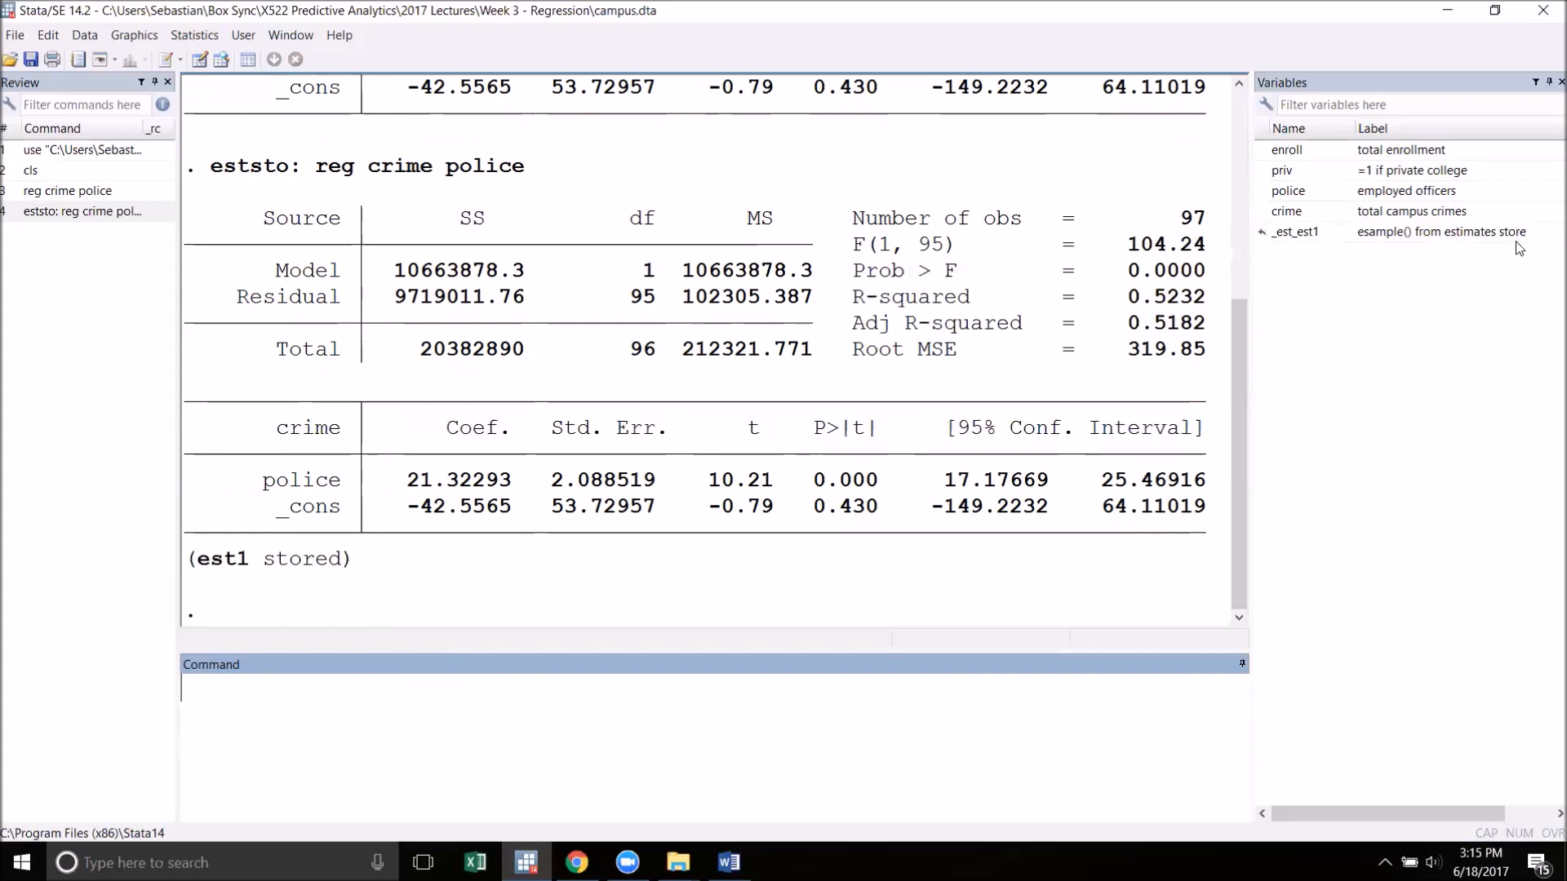
mouse_move(1321, 241)
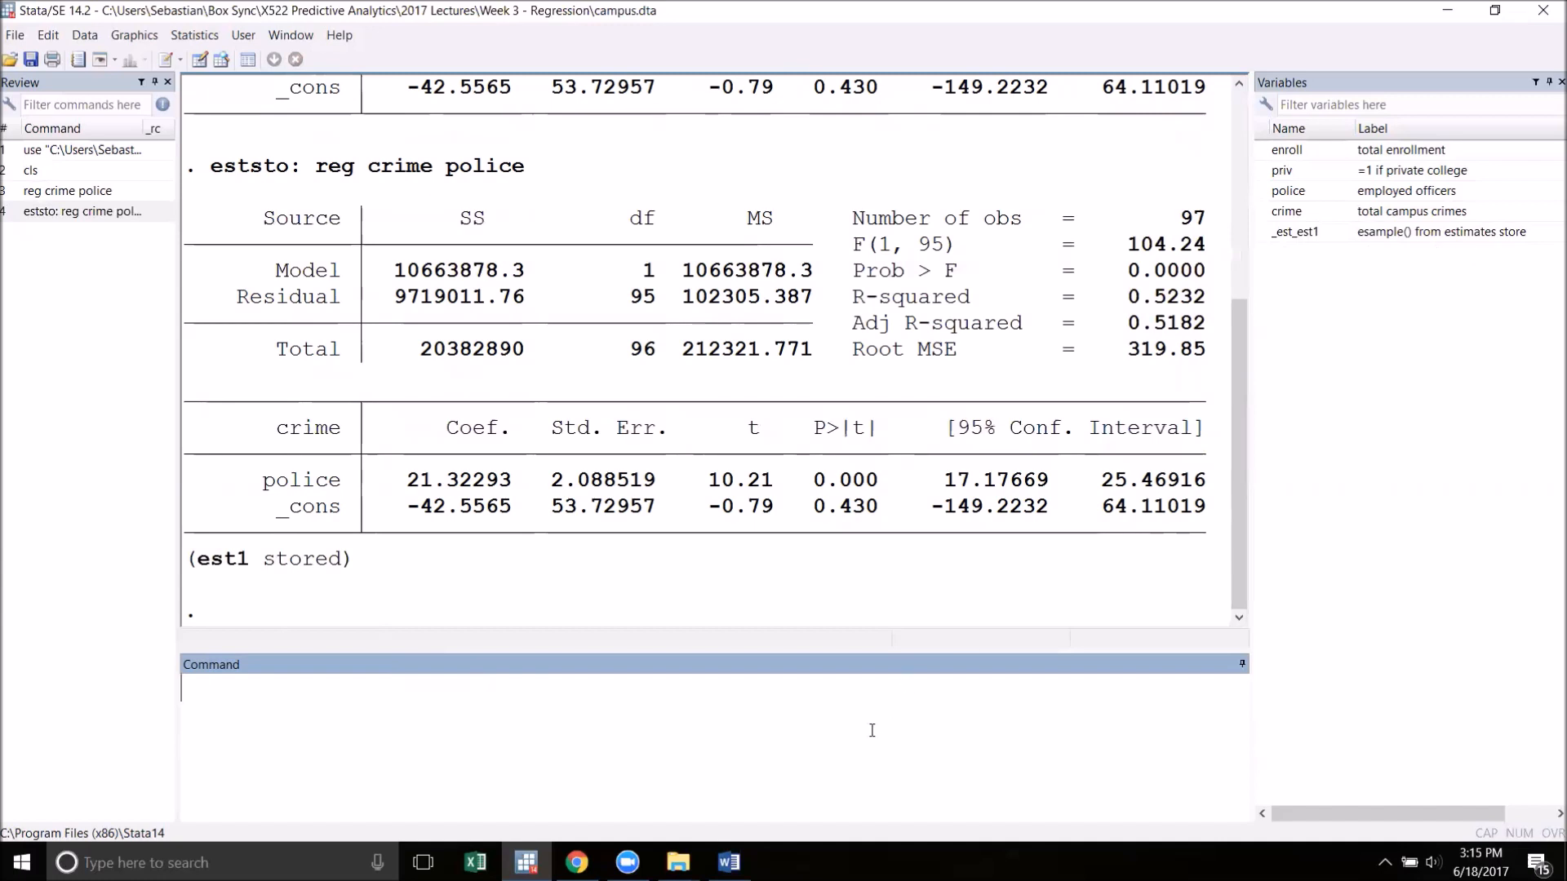
Display the stored model with esttab: police 21.32***, constant -42.56, N 97
text(est)
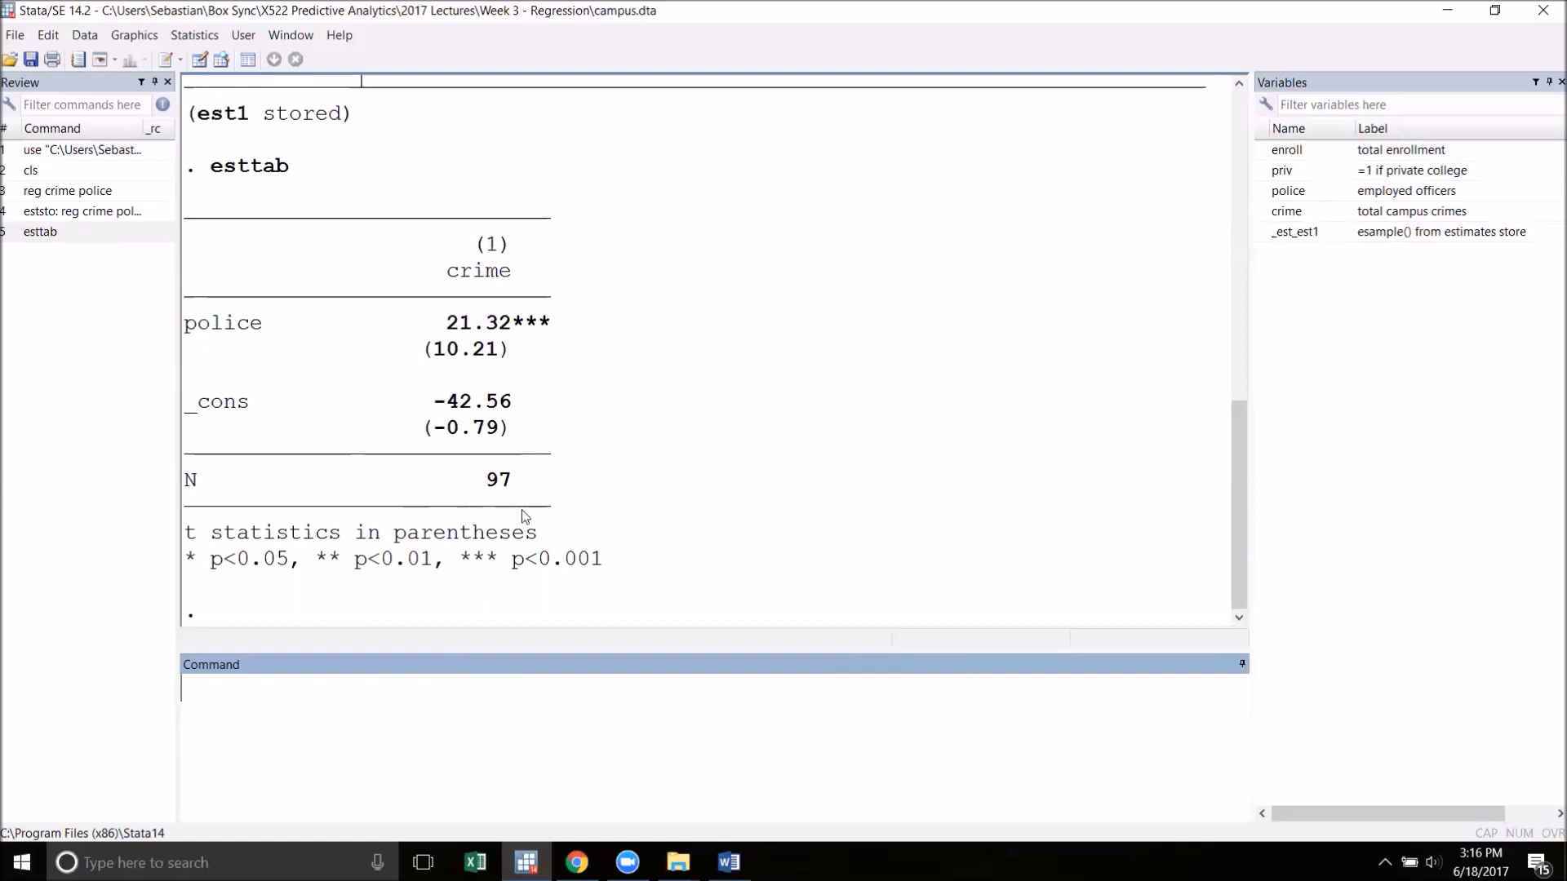
mouse_move(462, 501)
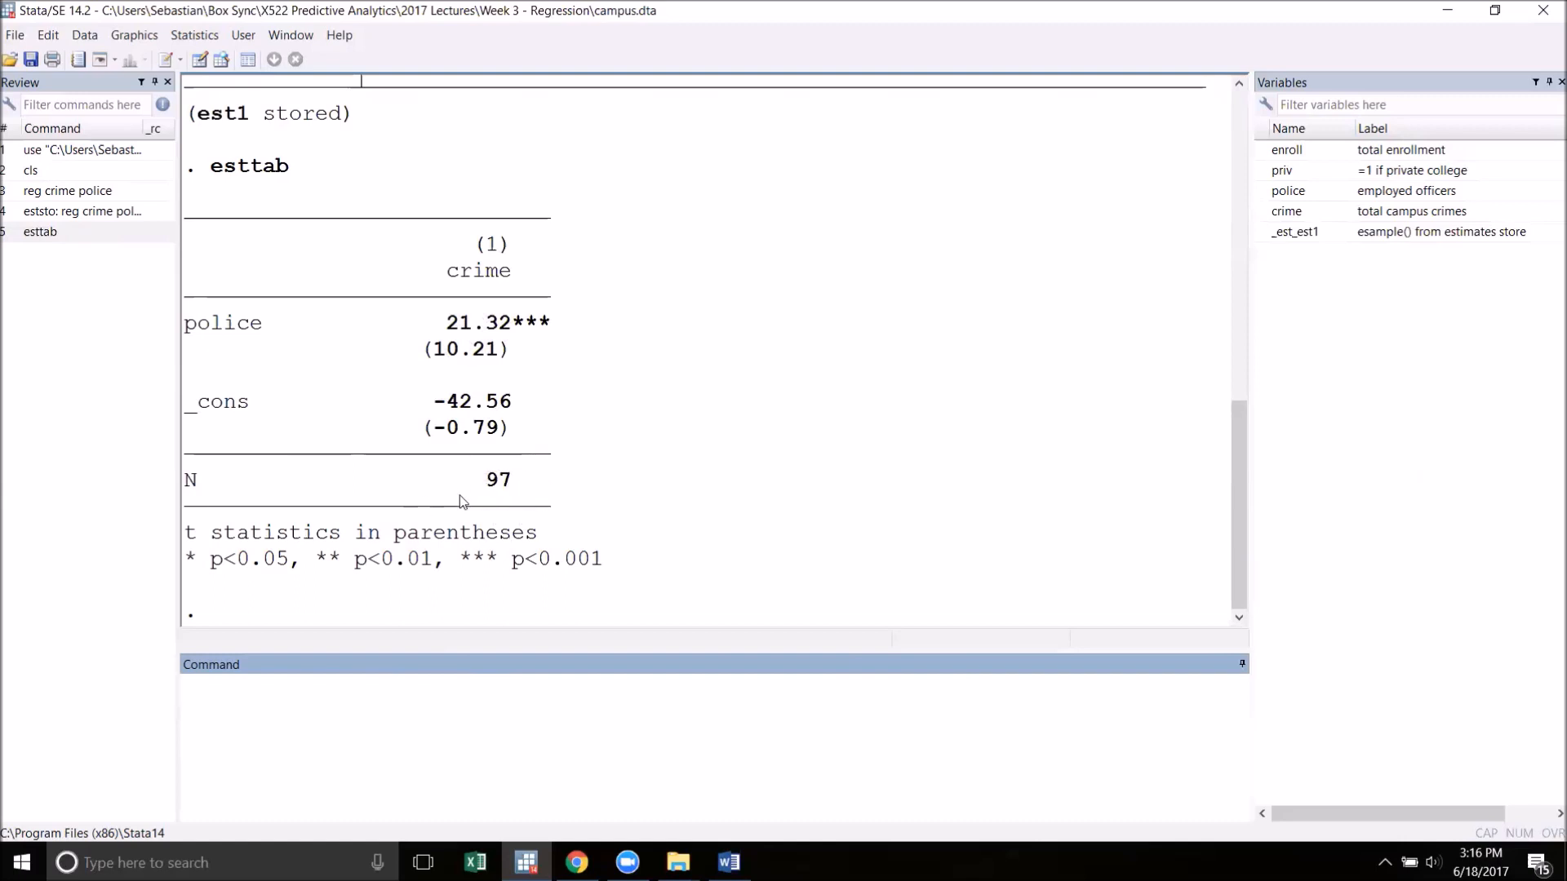
click(583, 733)
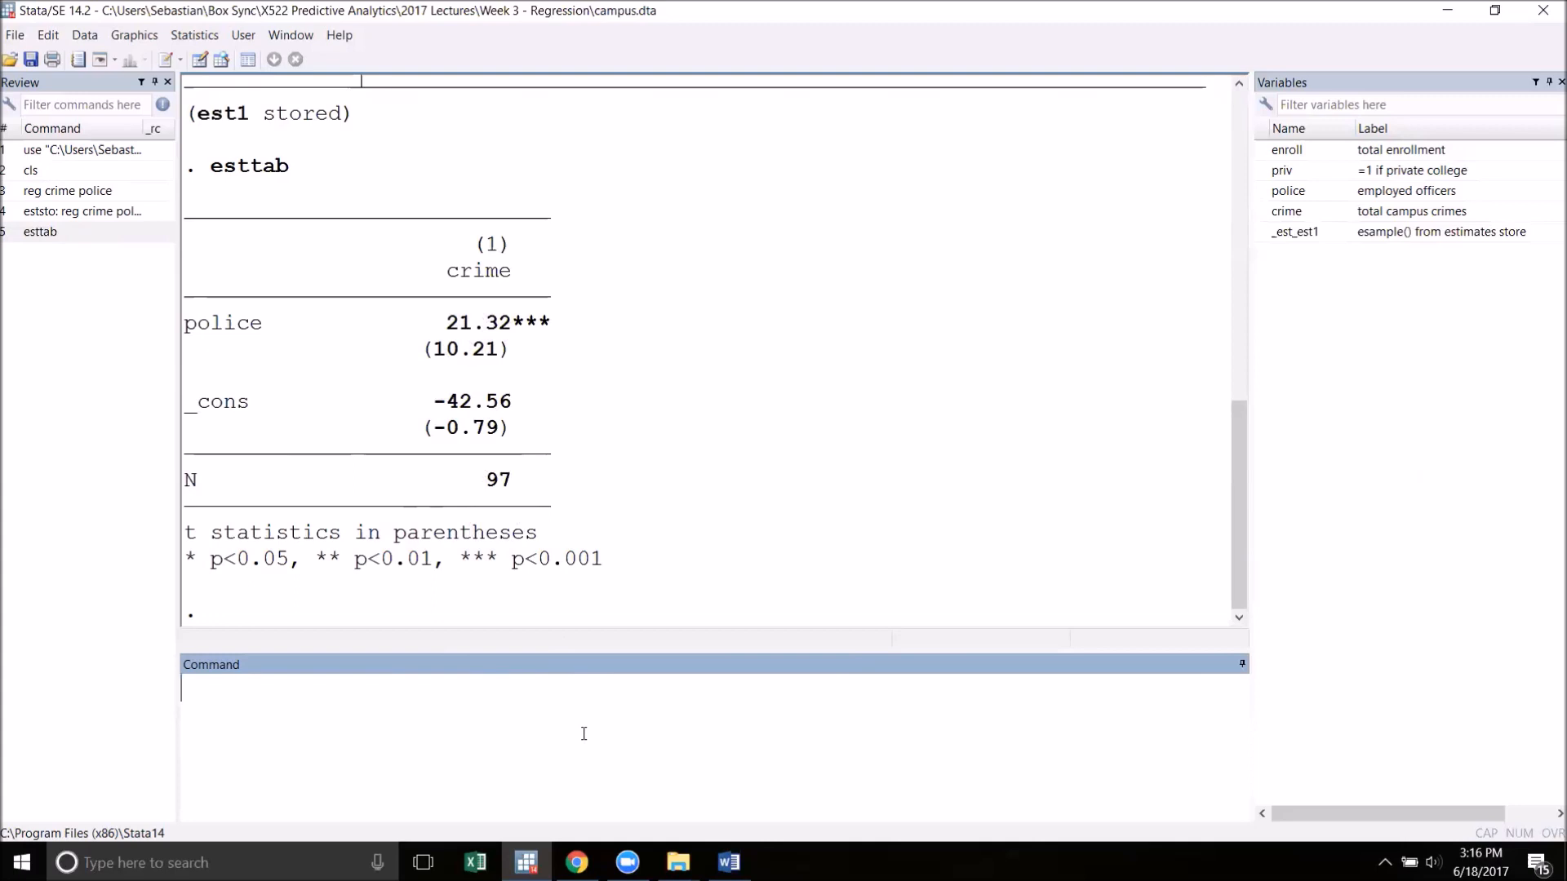
Run eststo: reg crime police enroll, storing the enrollment model as est2
text(estst)
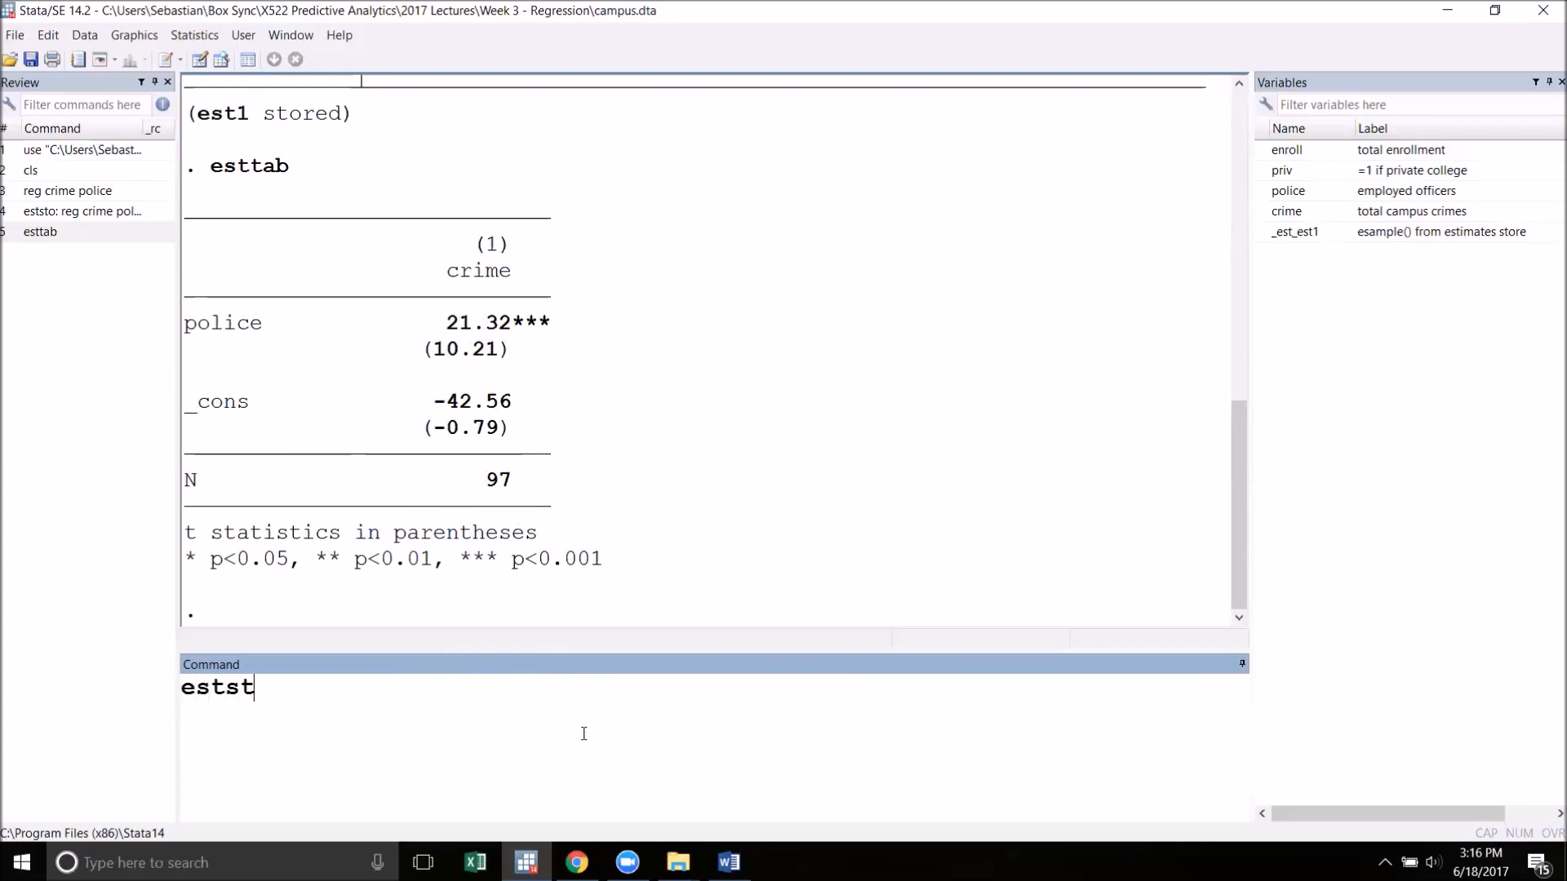
text(o:)
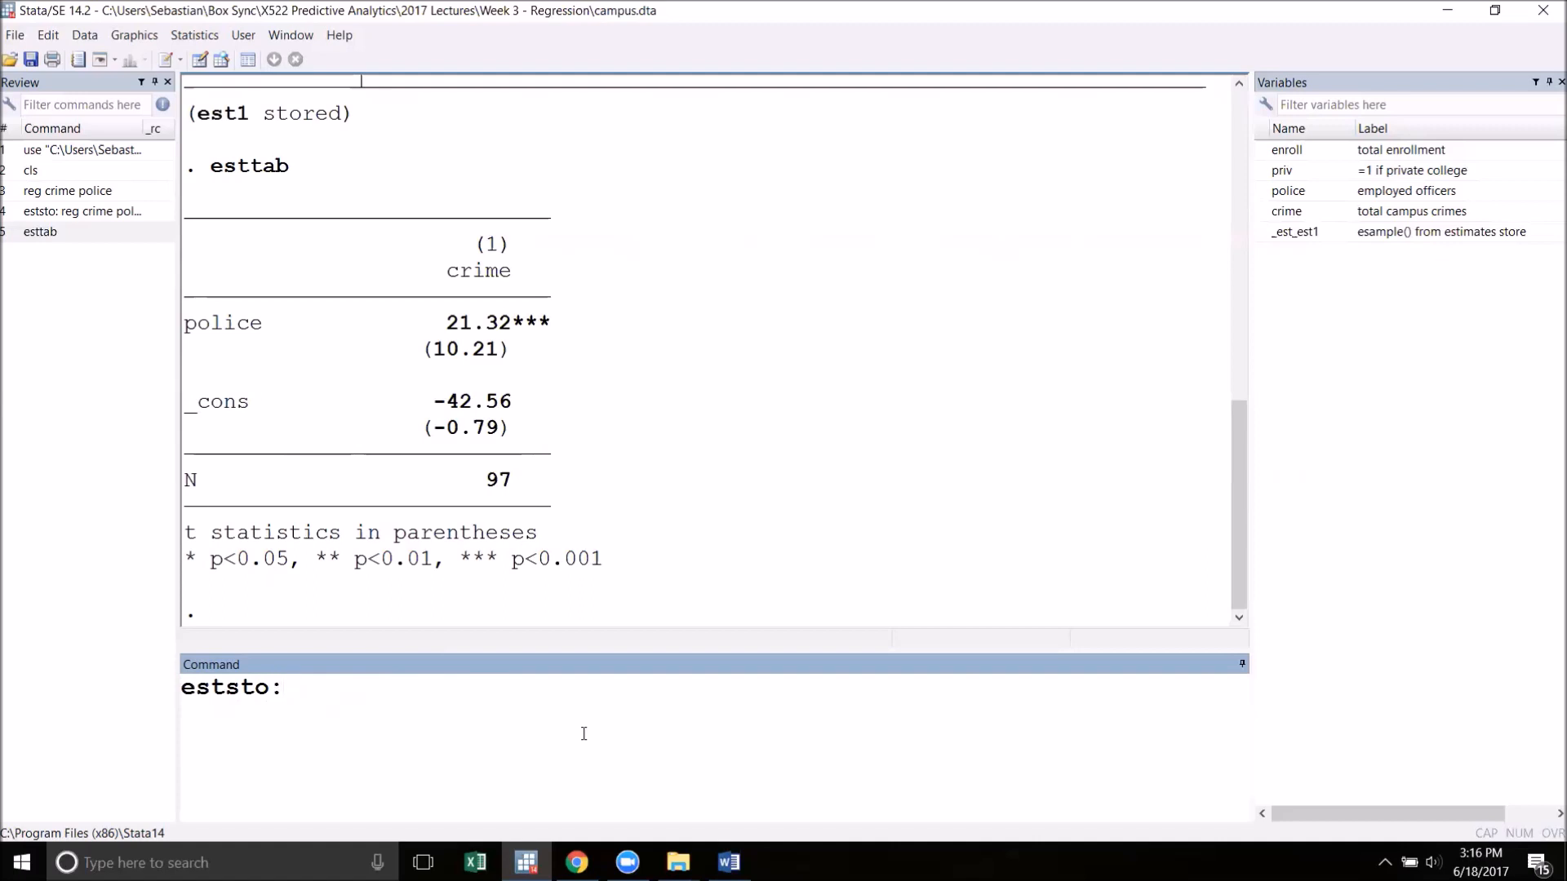
text(reg crime p)
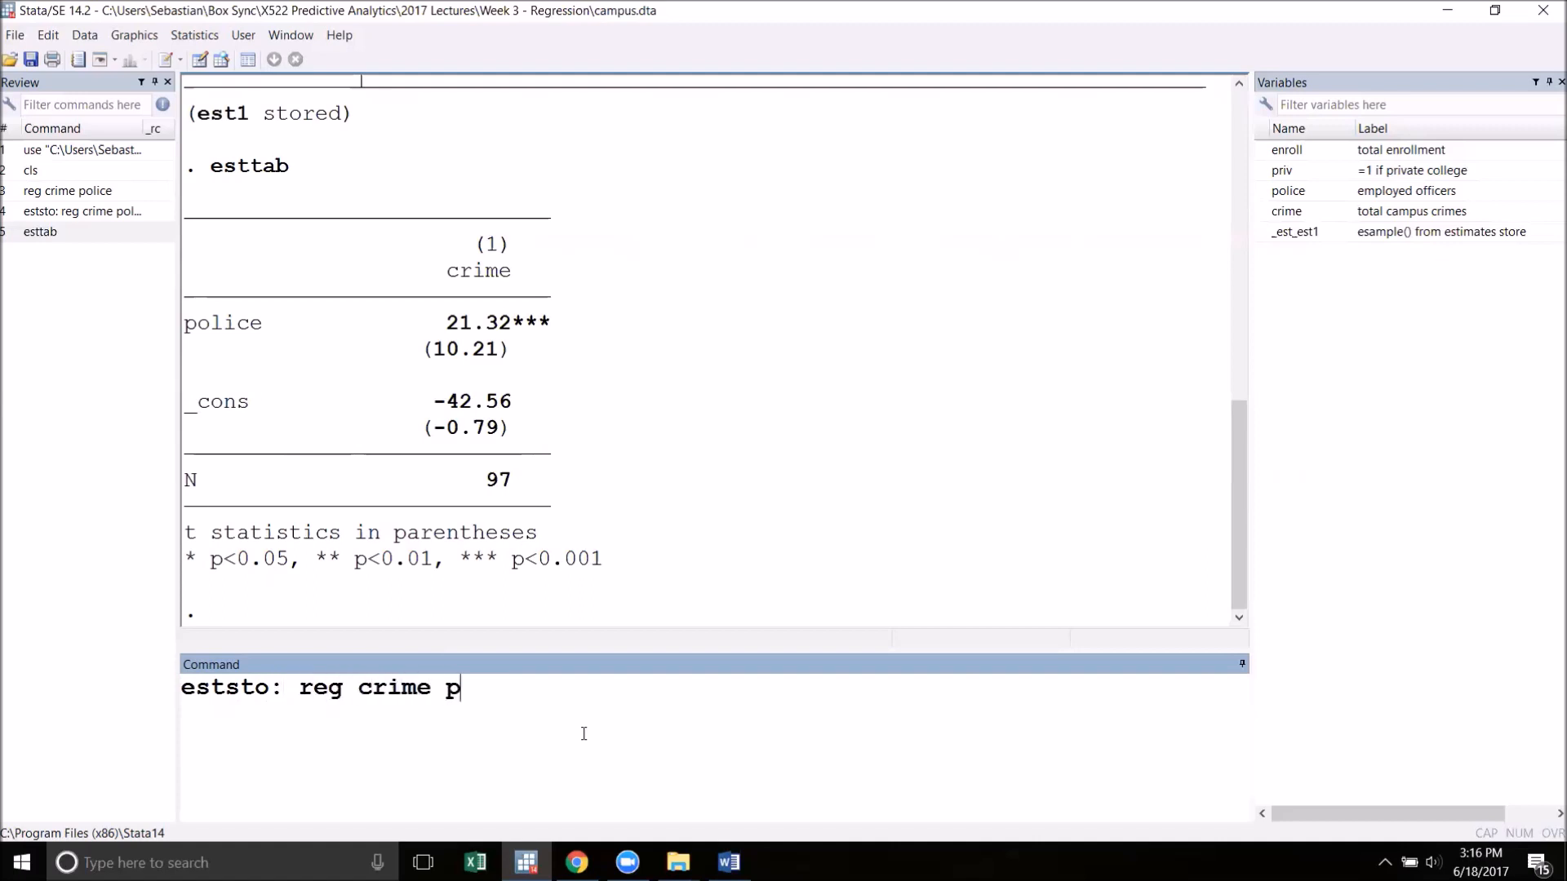
text(olice enr)
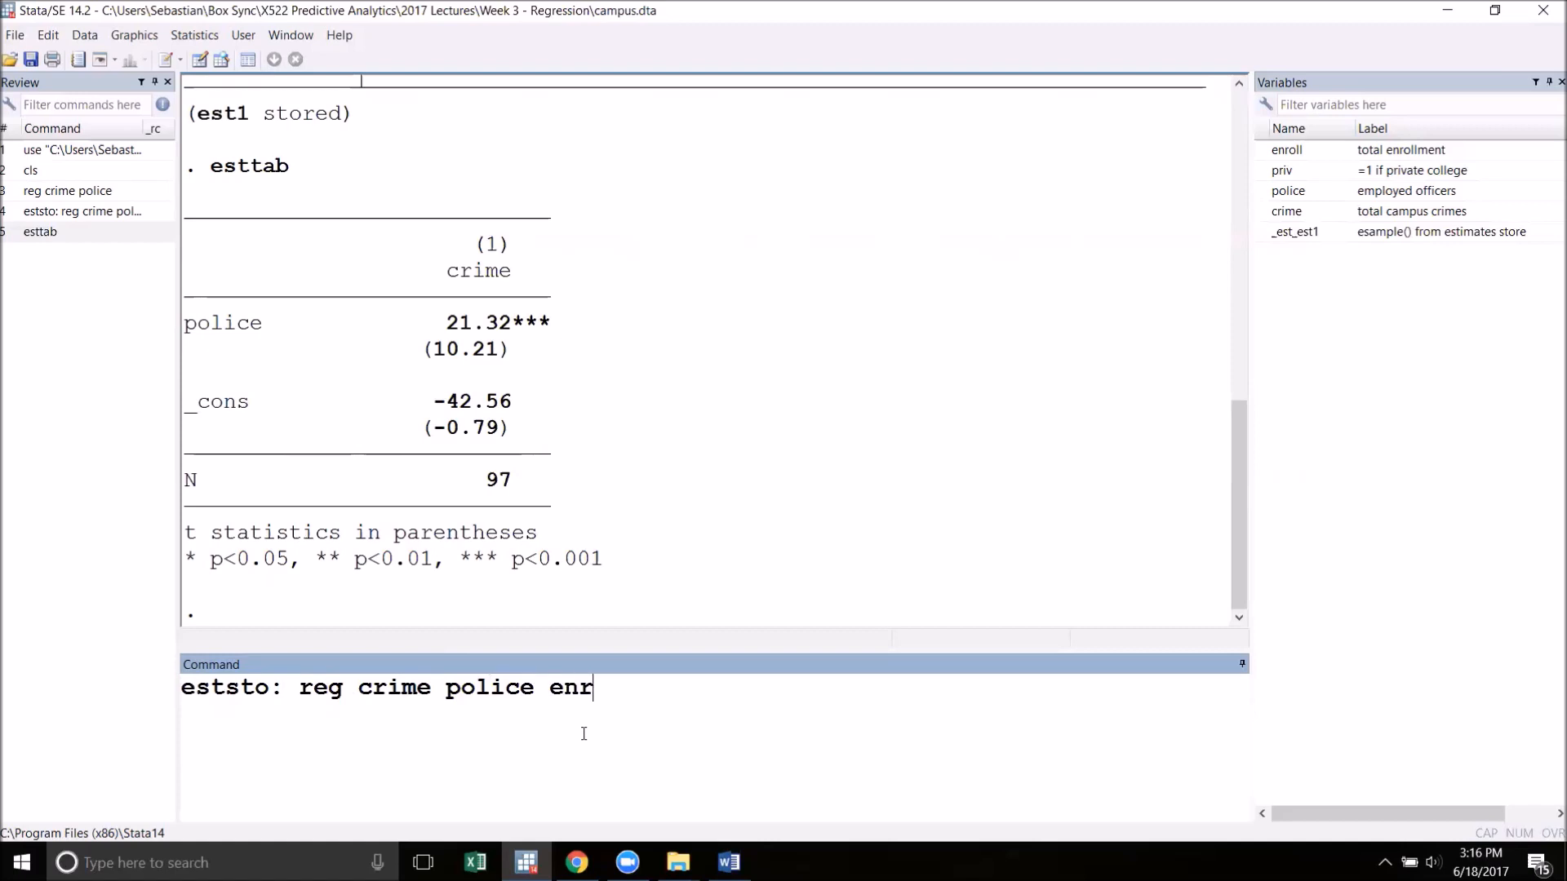
key(Return)
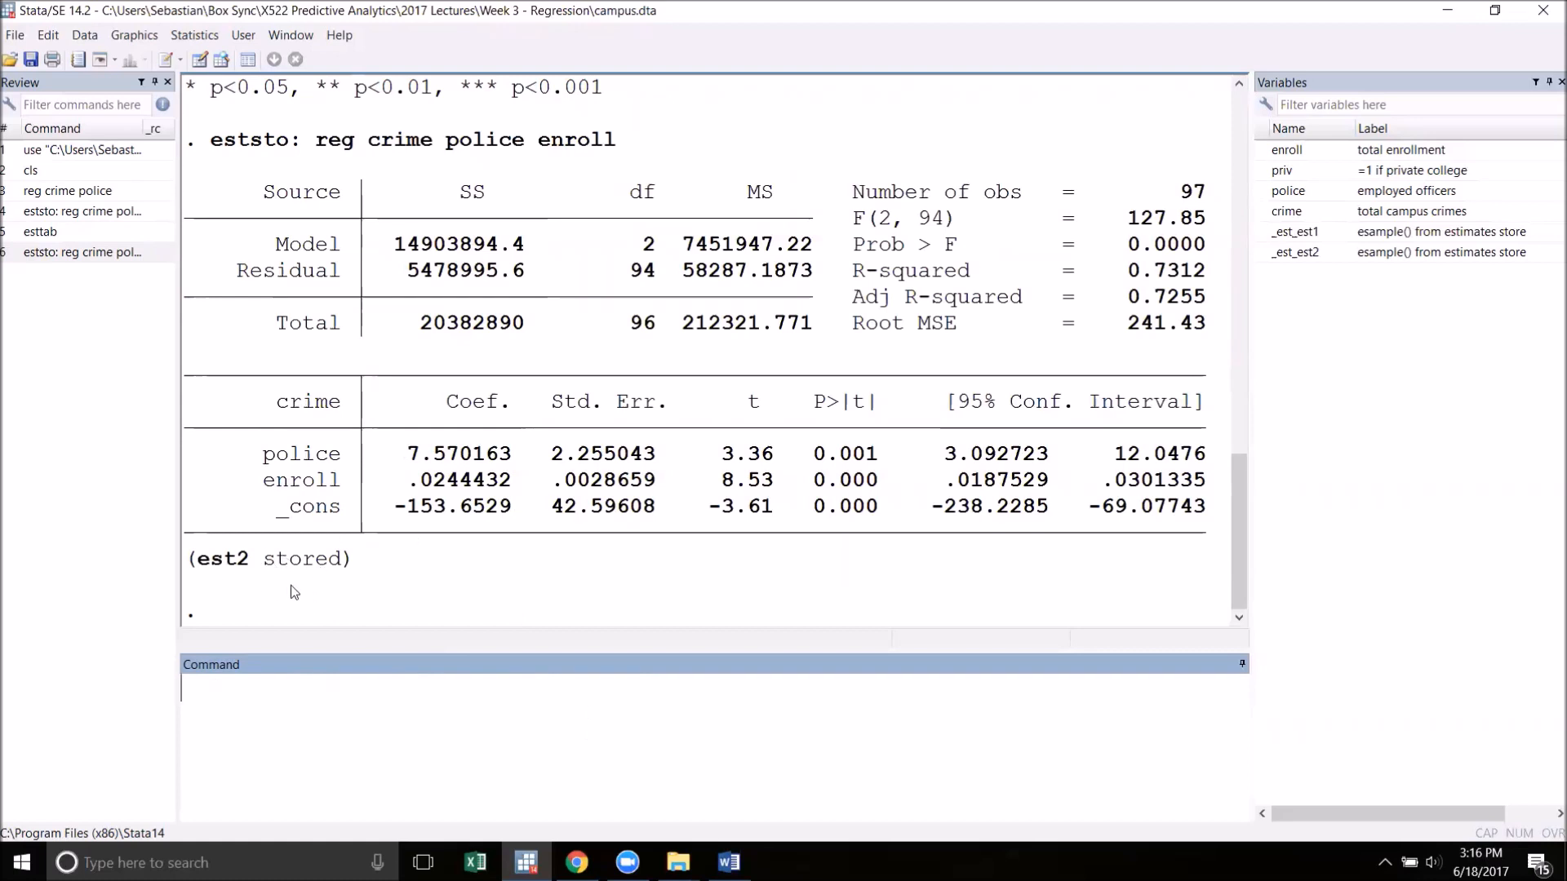
mouse_move(381, 550)
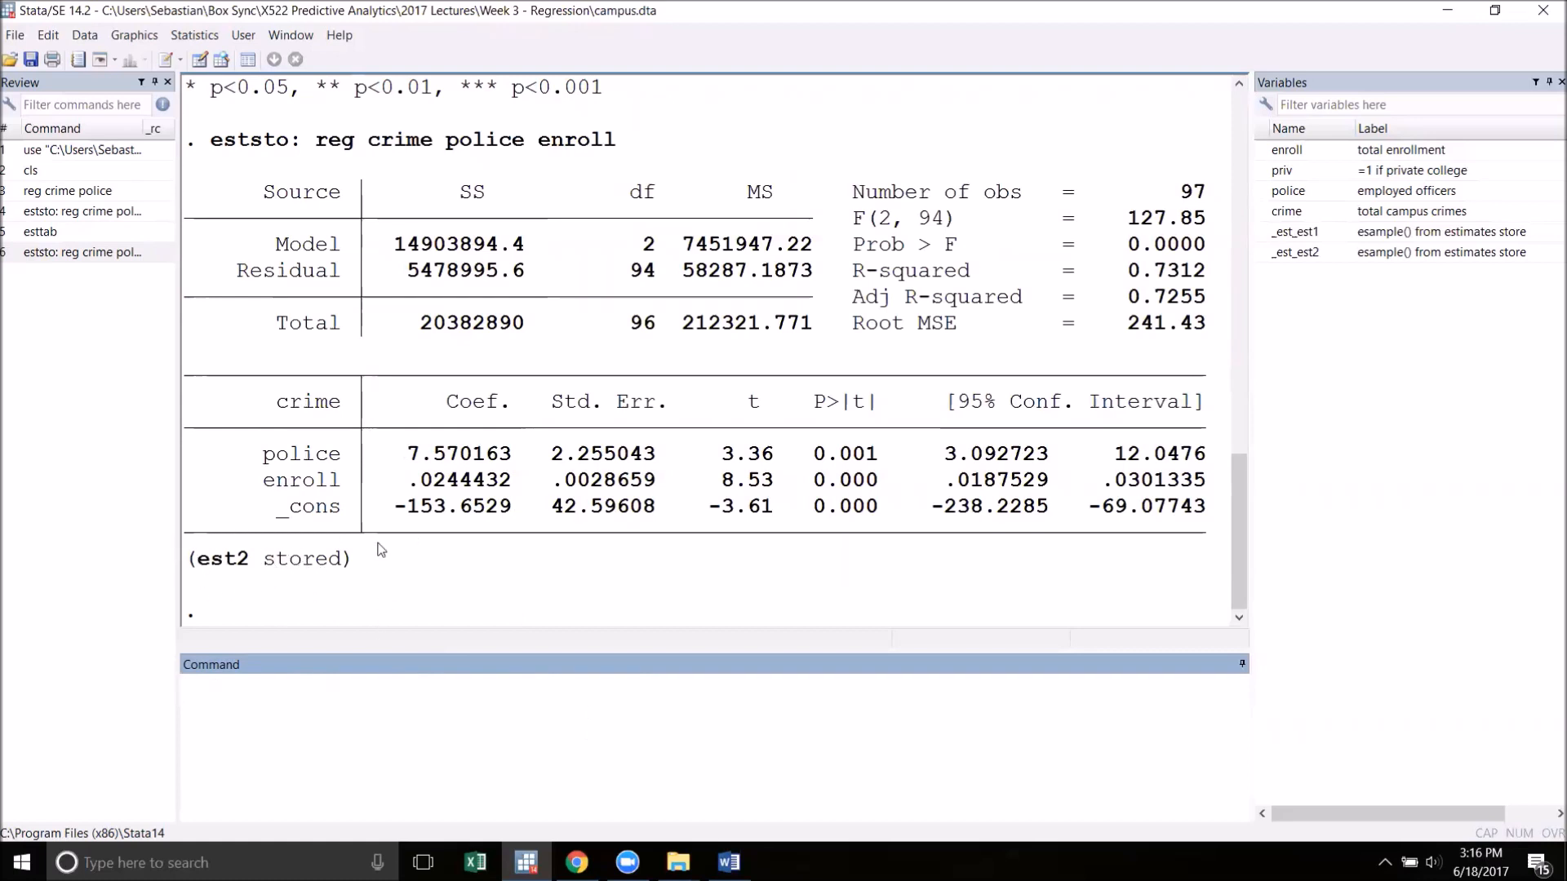
Run eststo: reg crime police enroll priv, storing the private-college model as est3
text(estst)
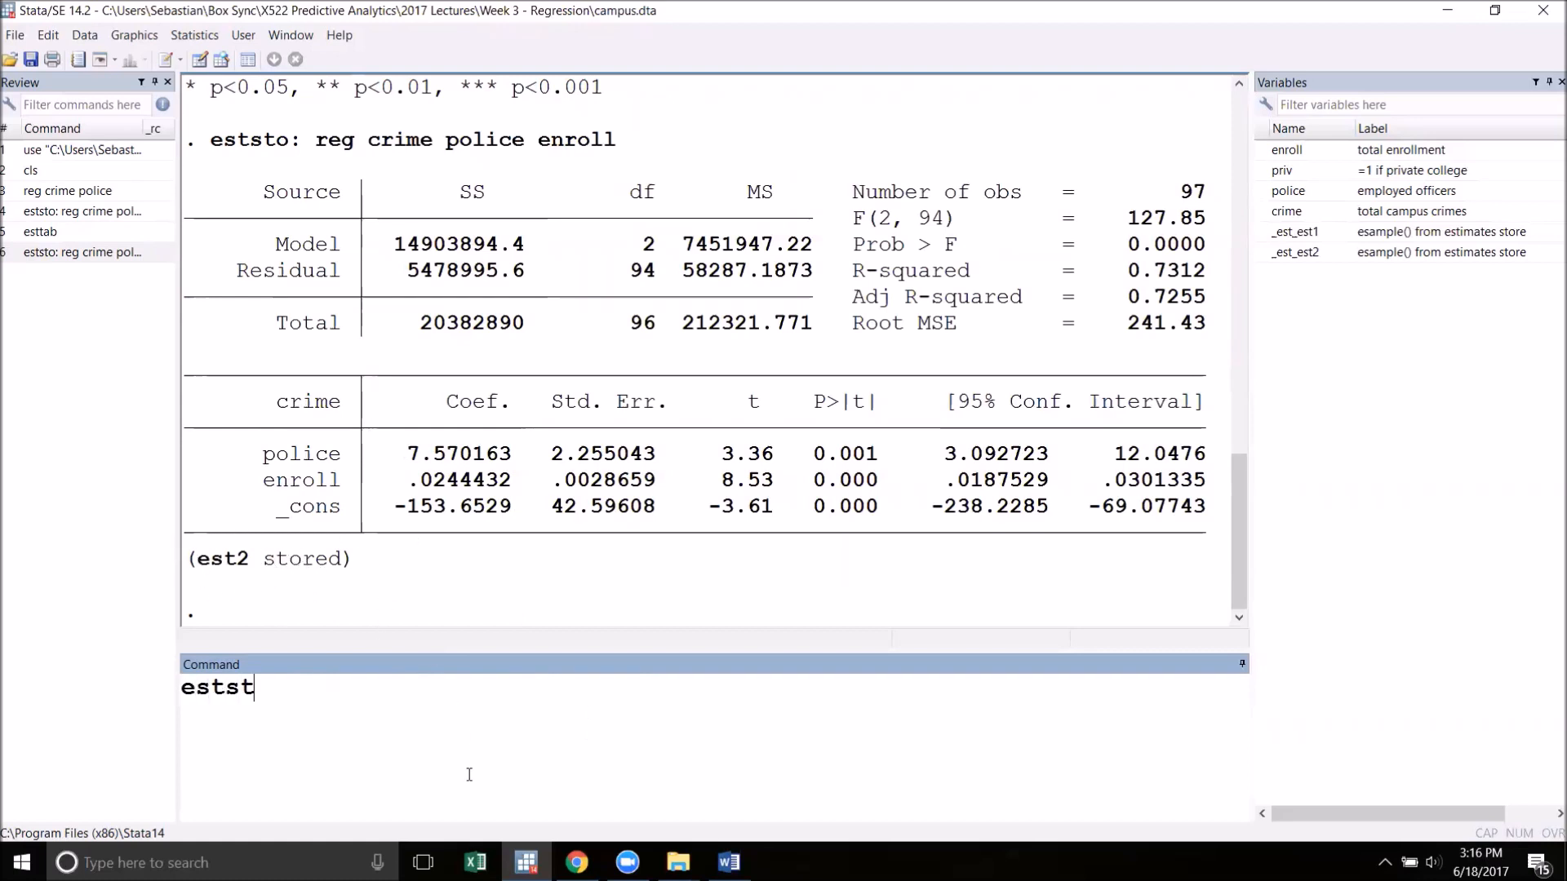
text(o: reg crime)
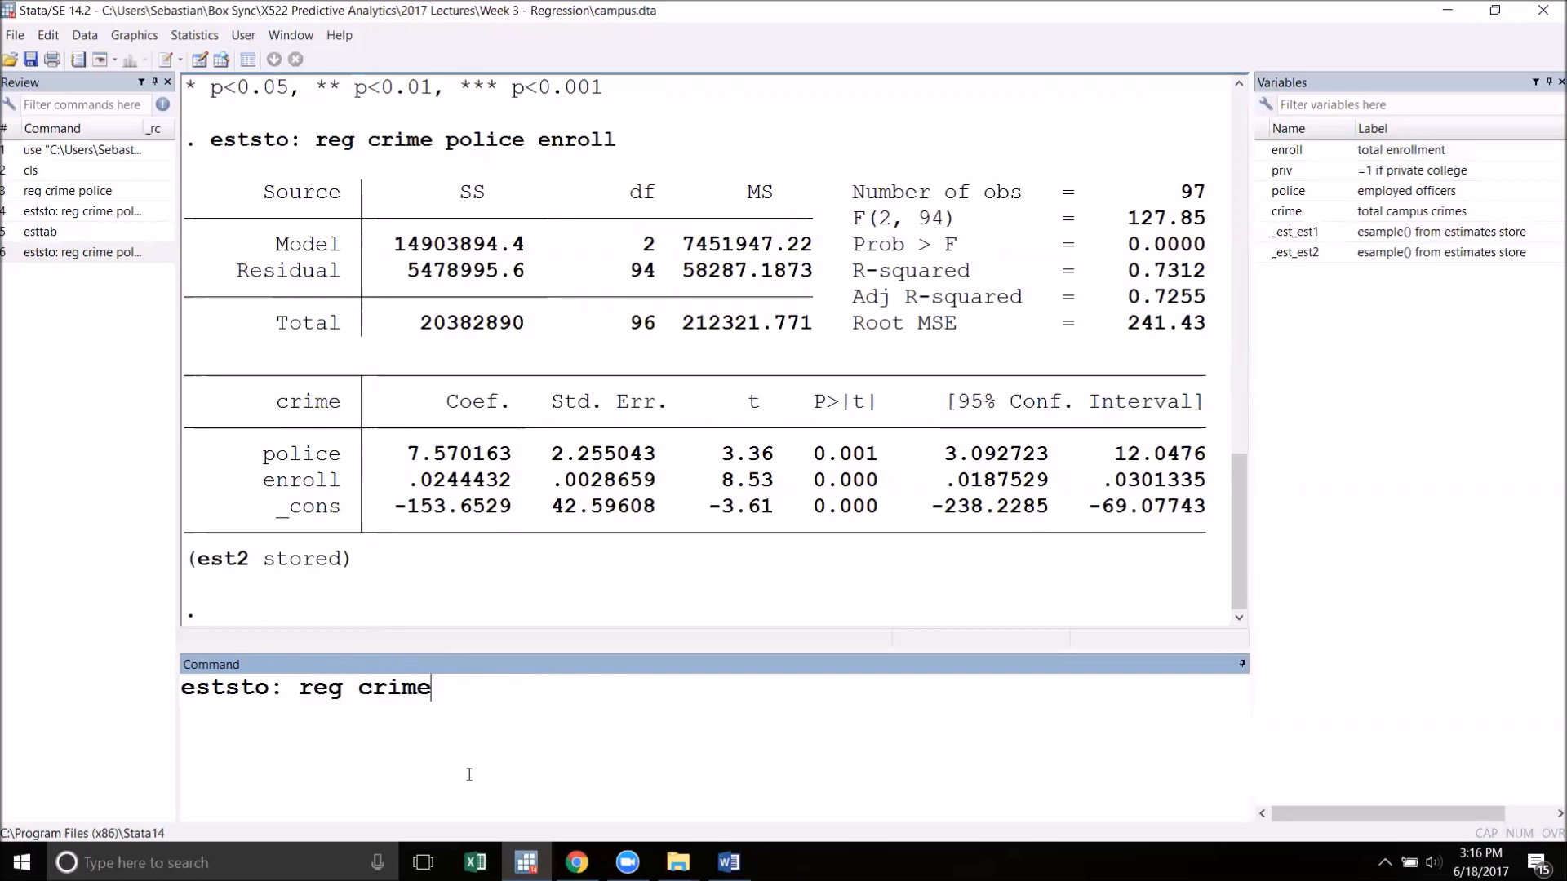
text(police enro)
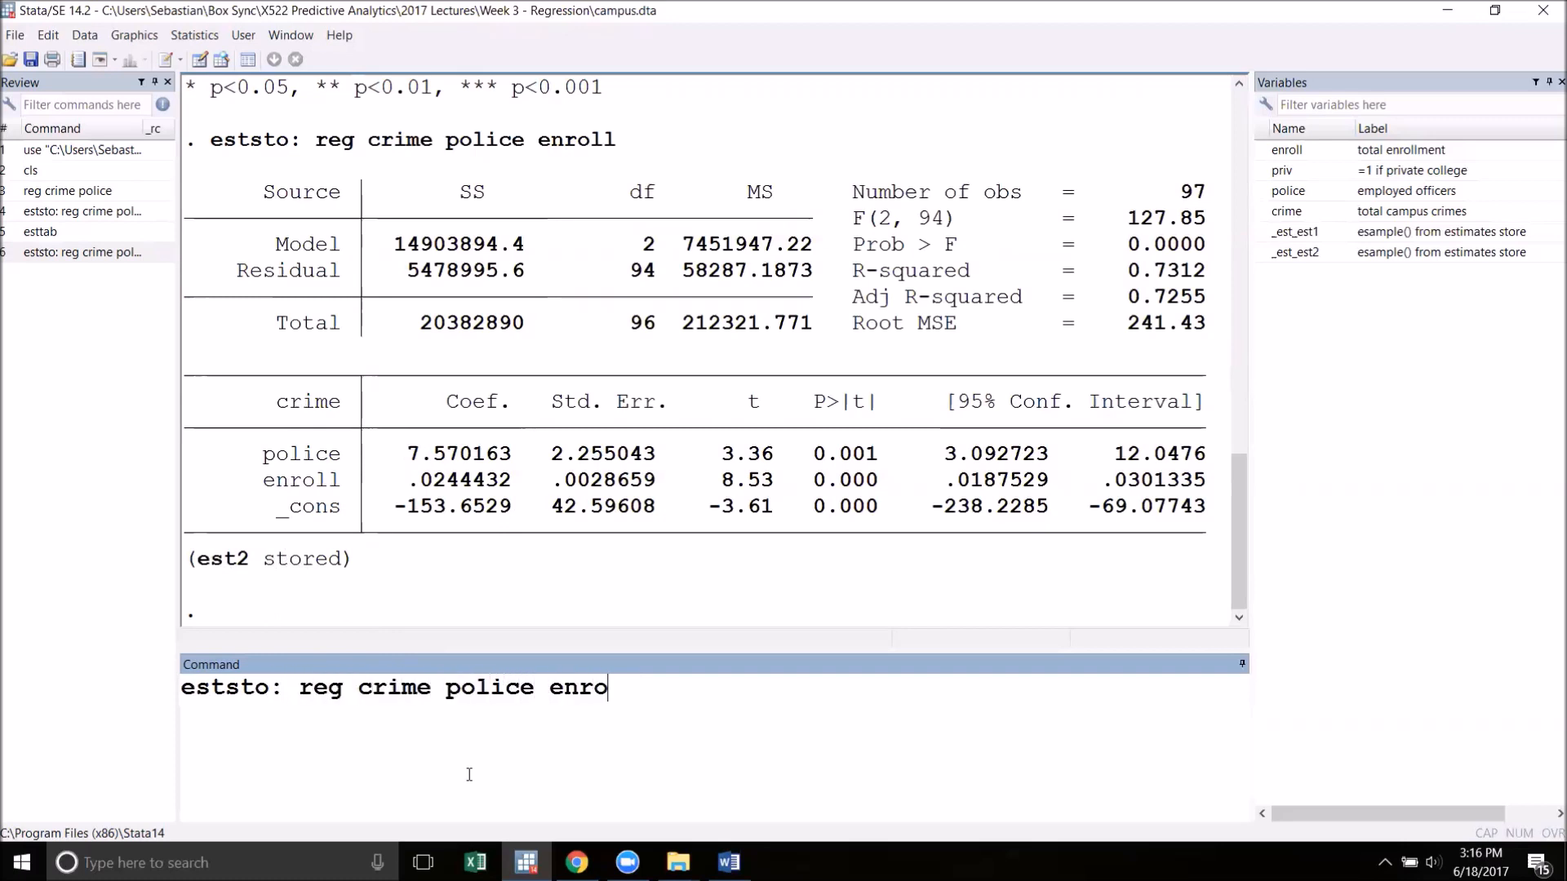
text(ll)
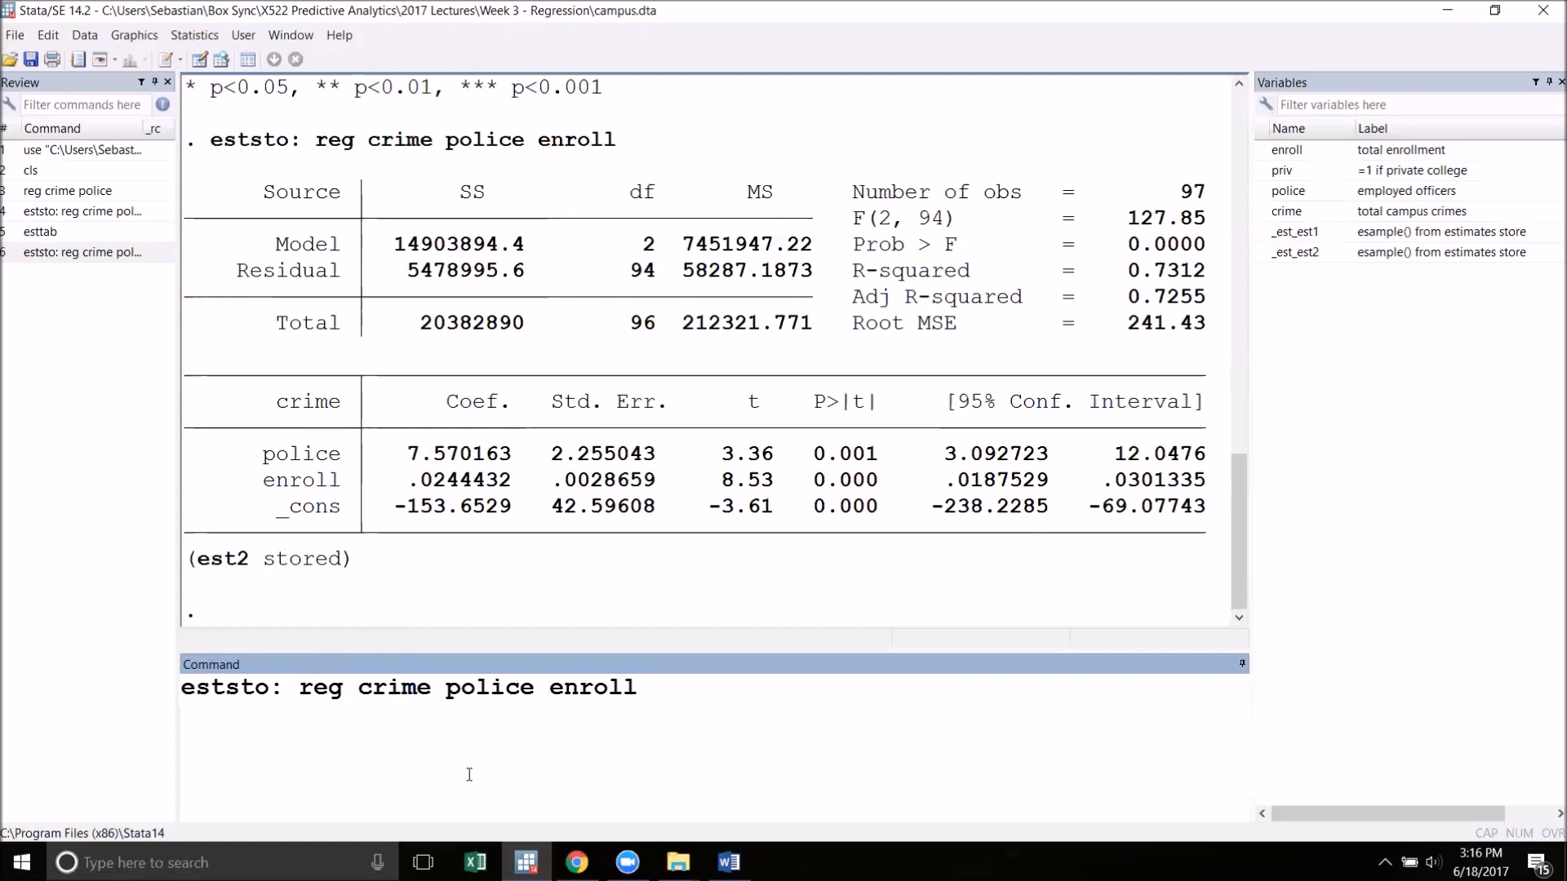
text(priv)
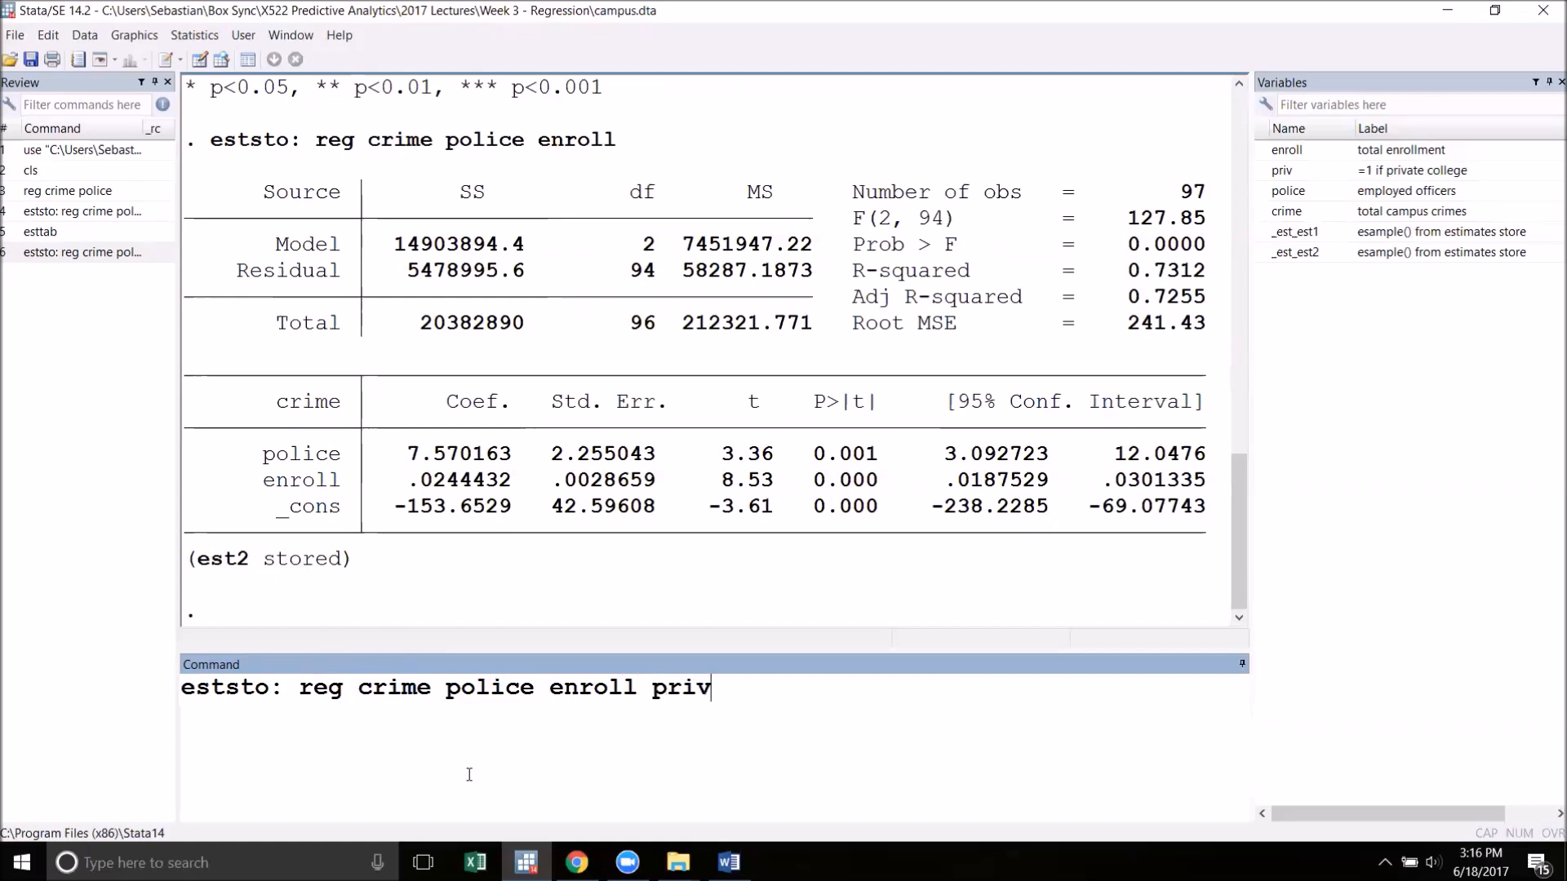
key(Return)
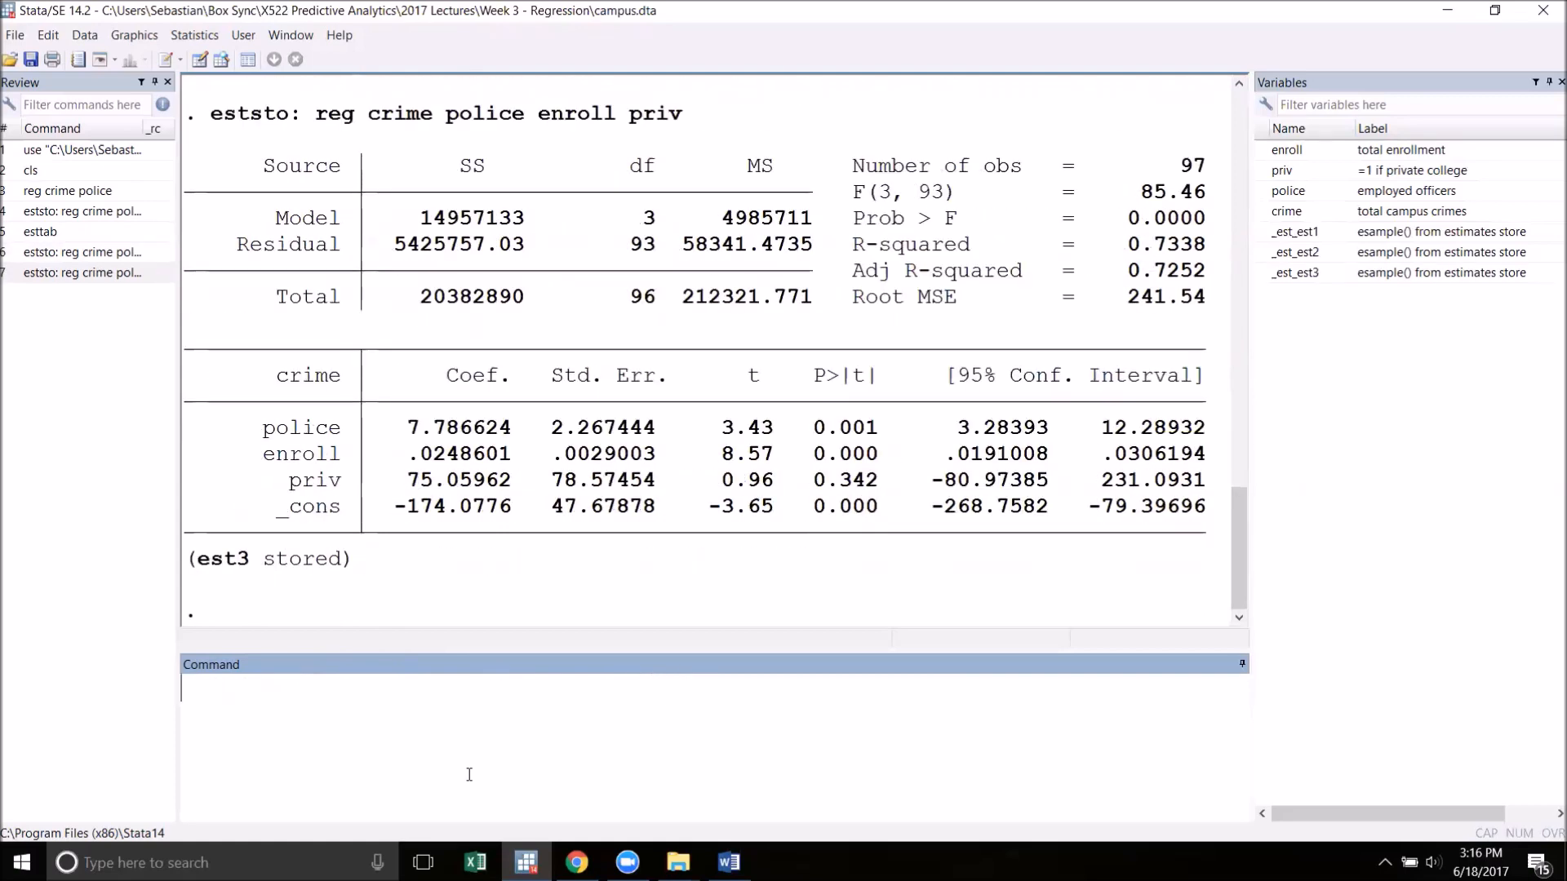
Display all three stored models side by side with esttab
text(estt)
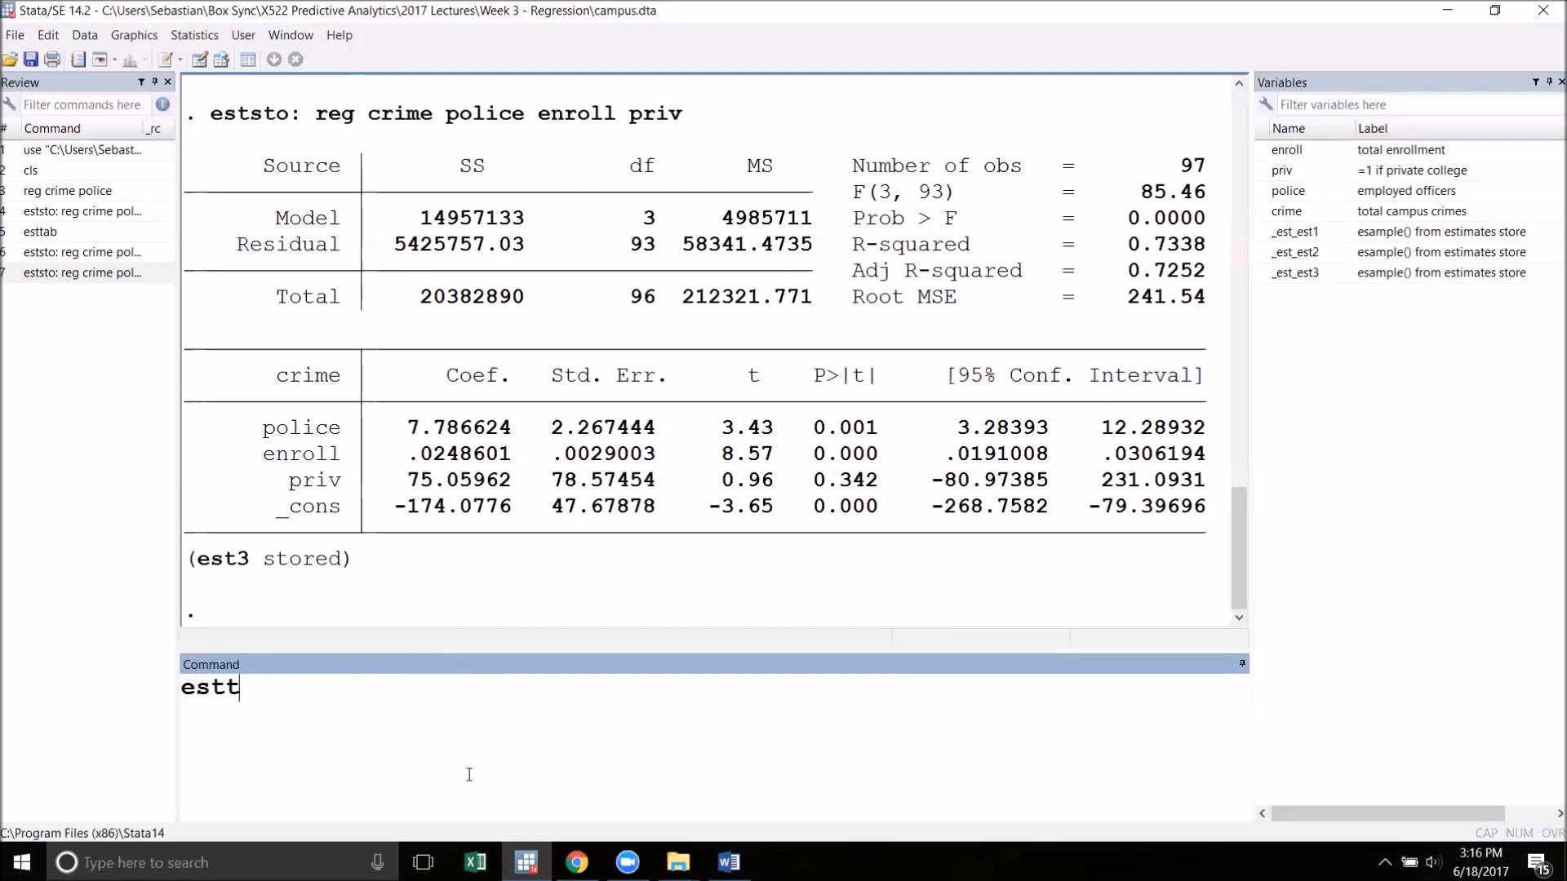
key(Return)
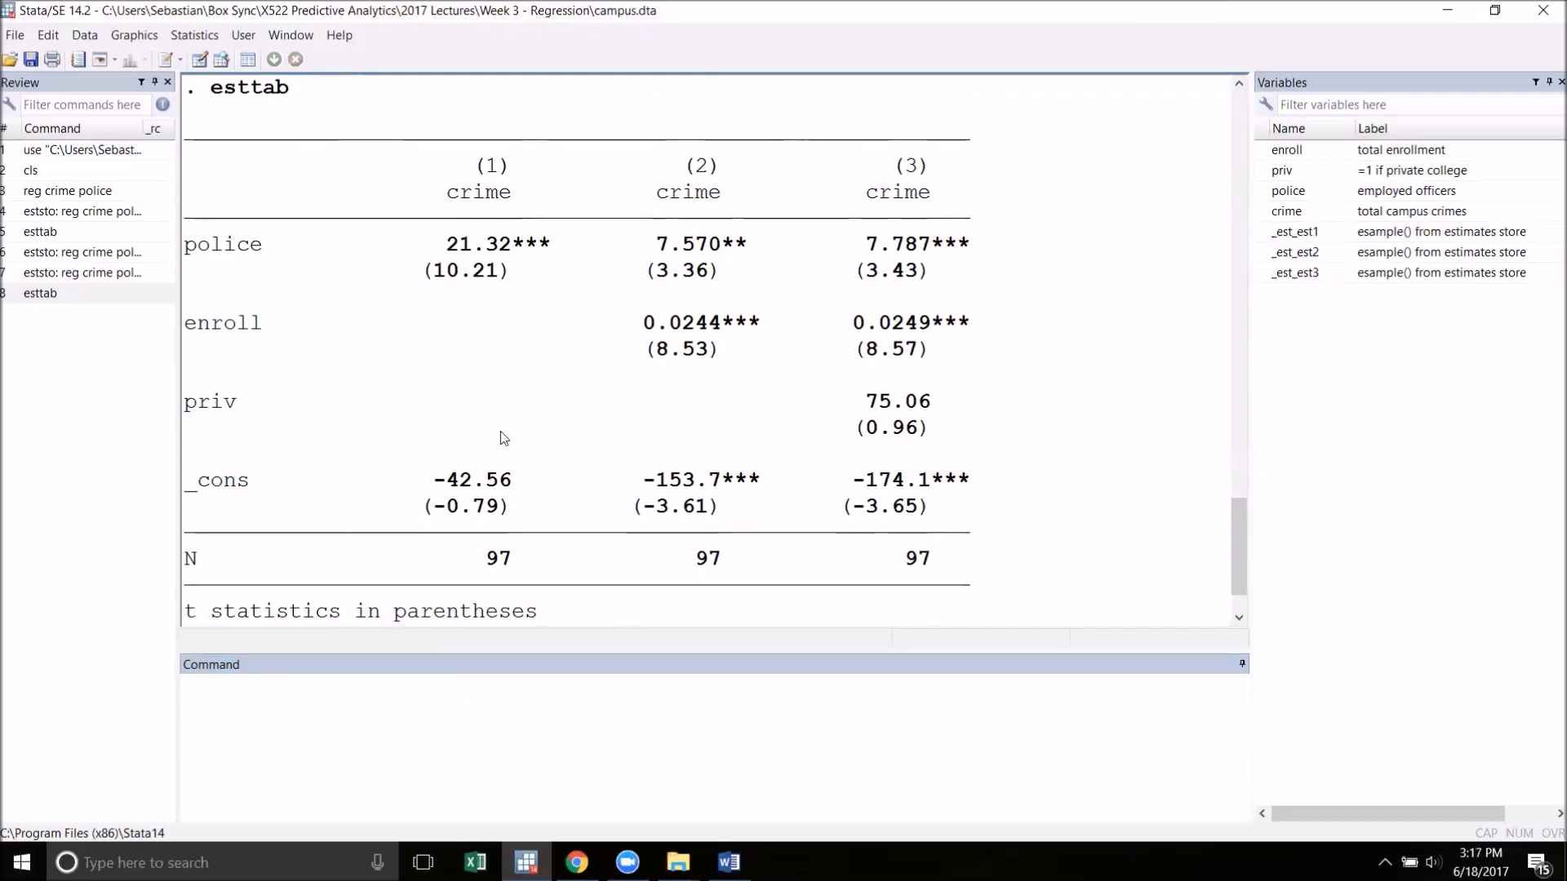
mouse_move(465, 235)
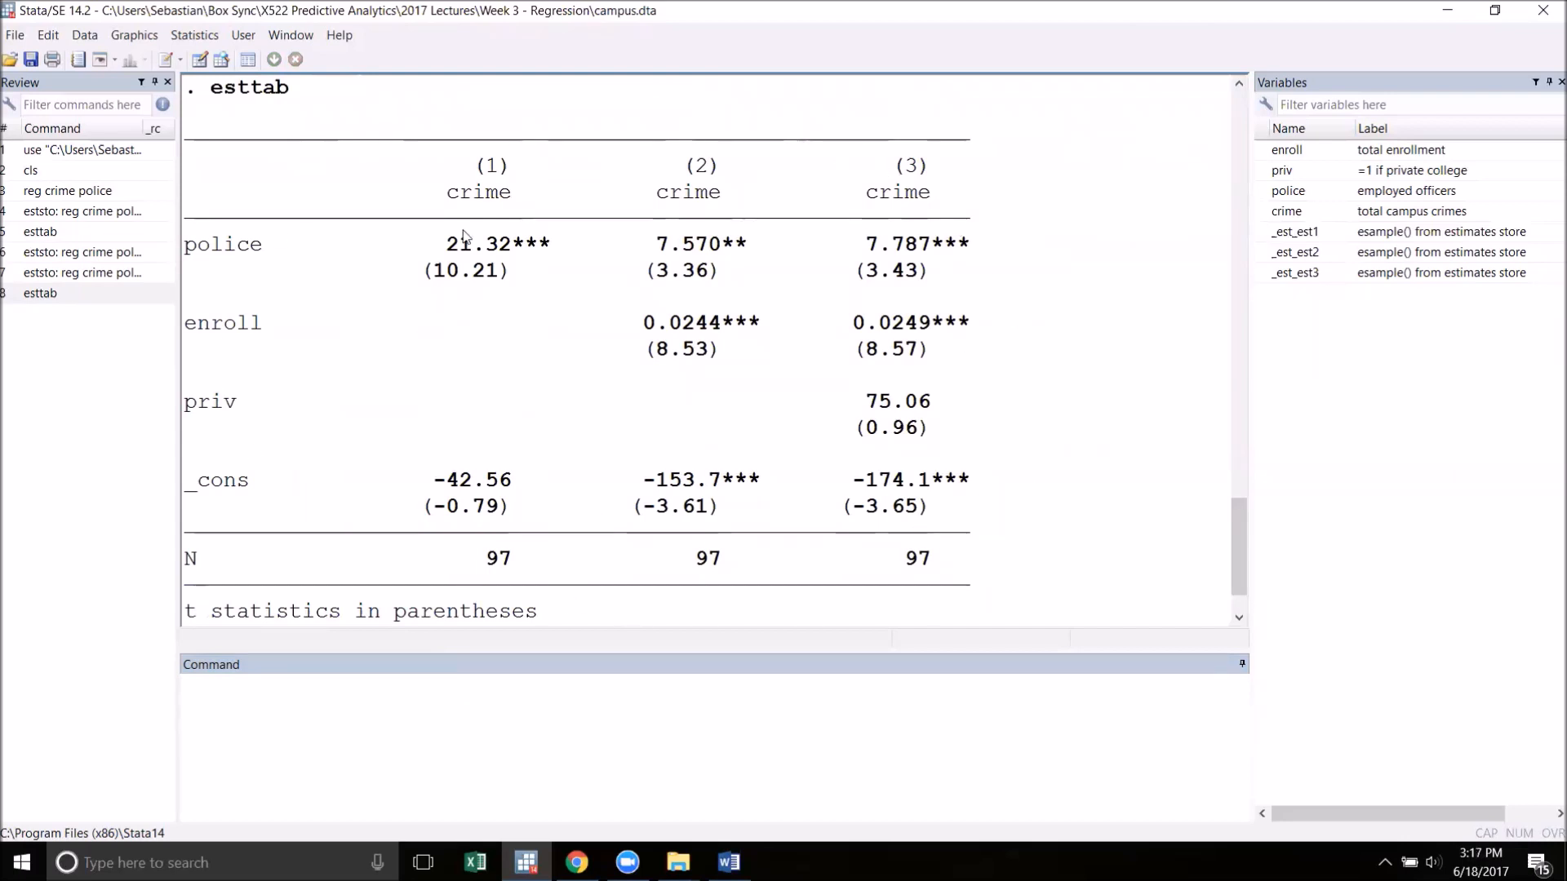
mouse_move(877, 250)
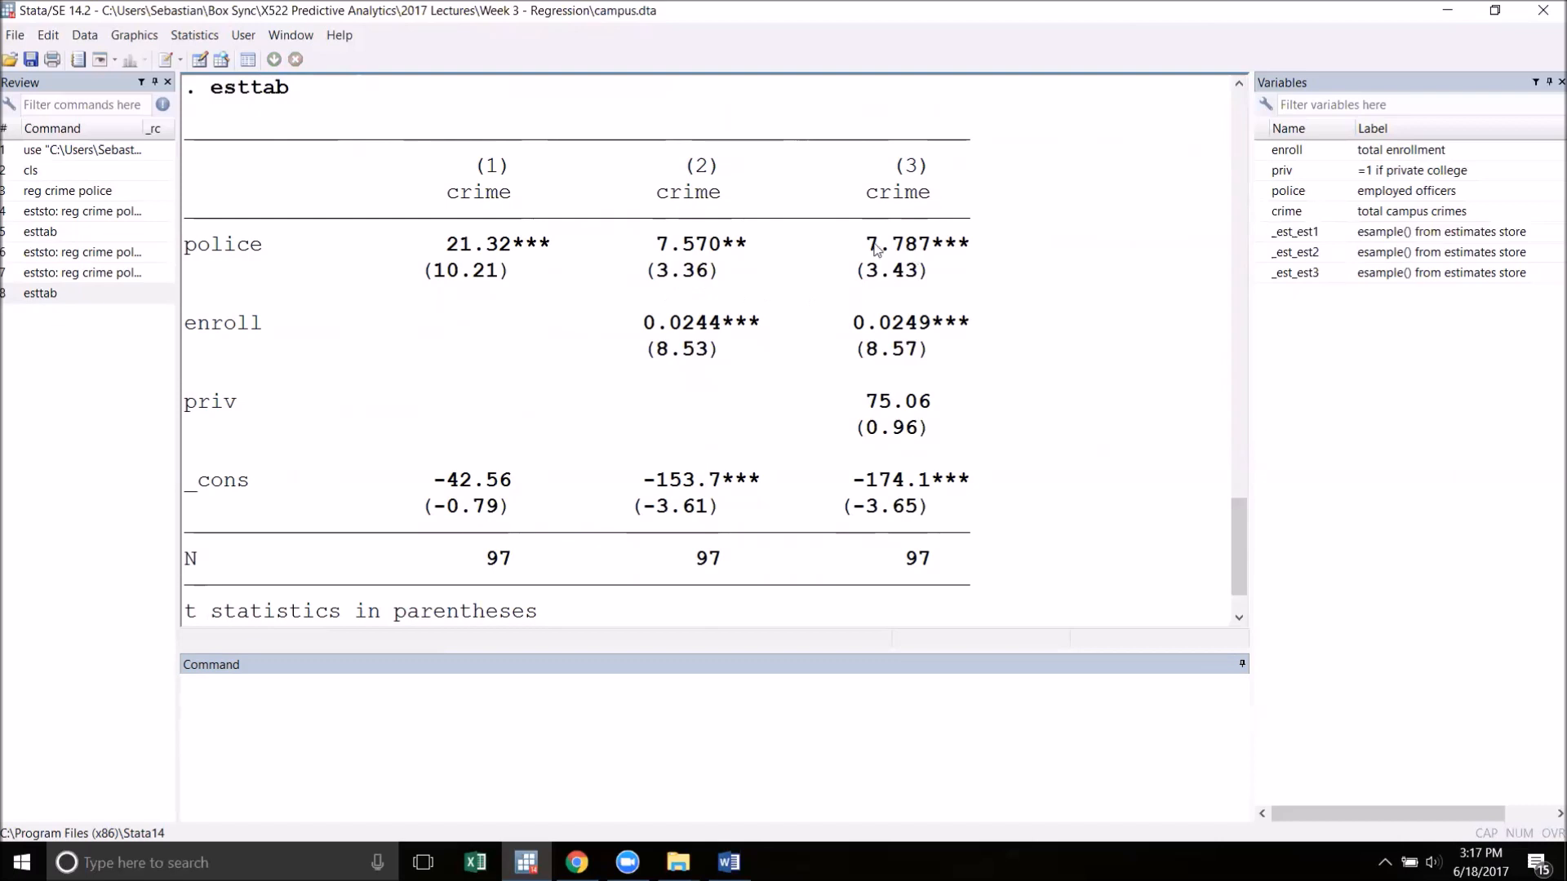
mouse_move(927, 277)
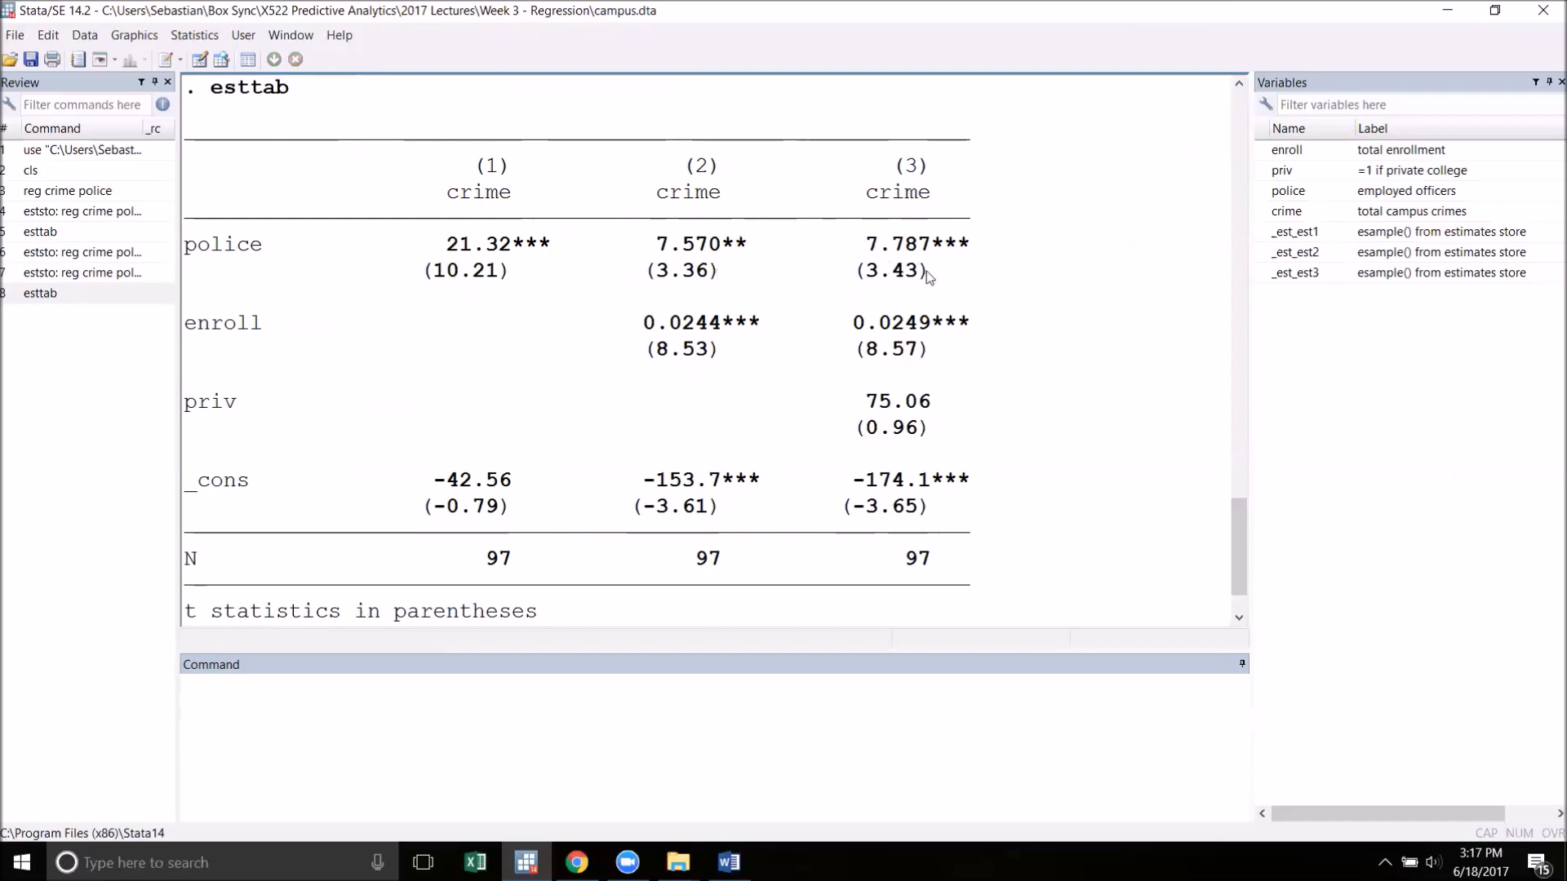
mouse_move(550, 411)
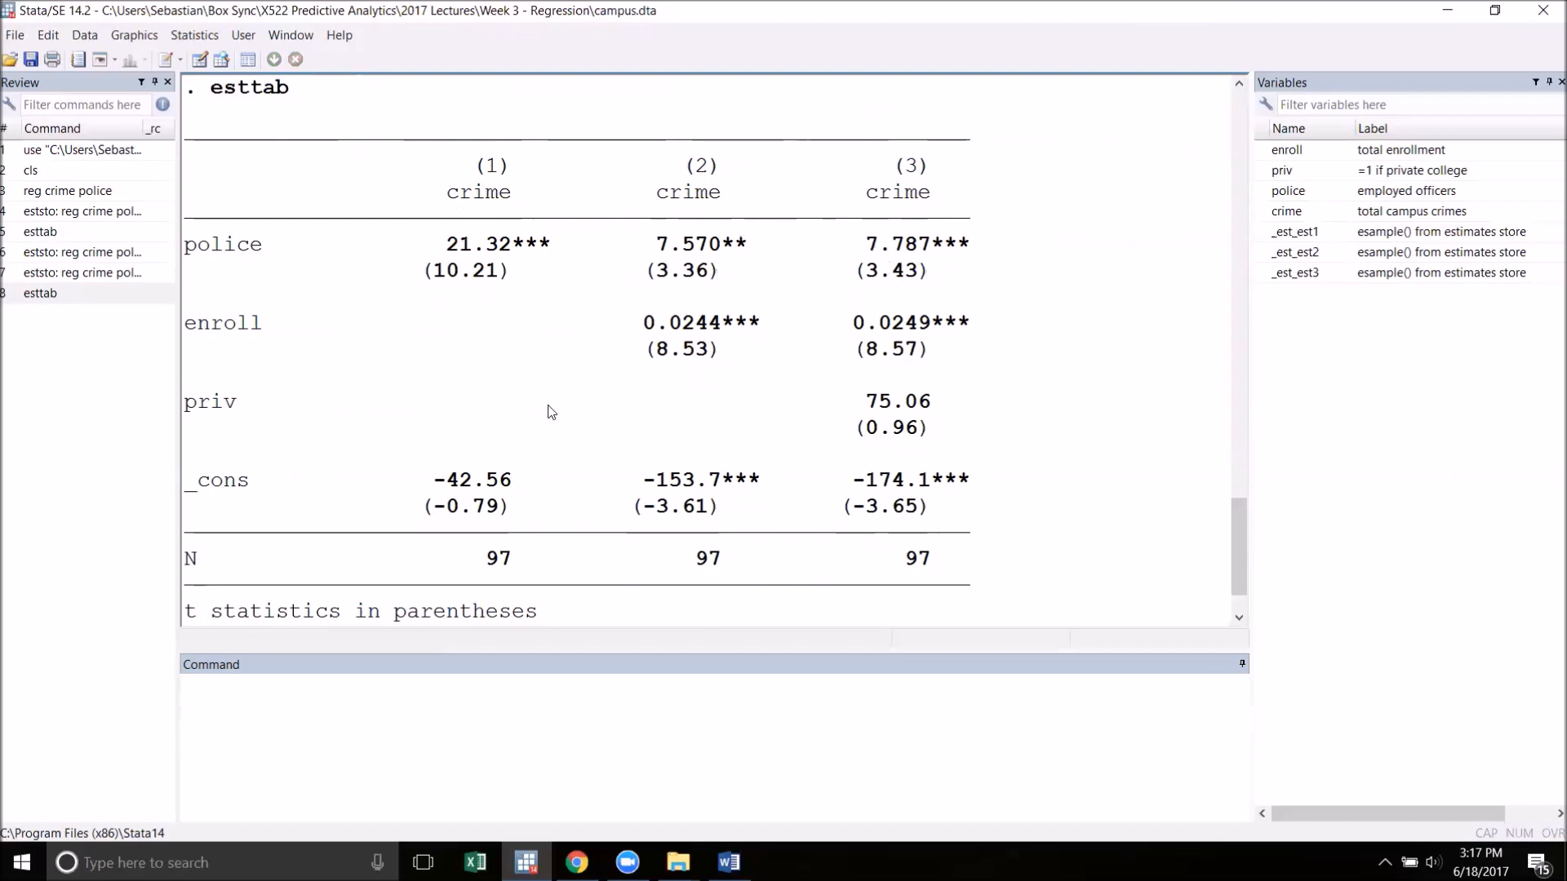
mouse_move(207, 456)
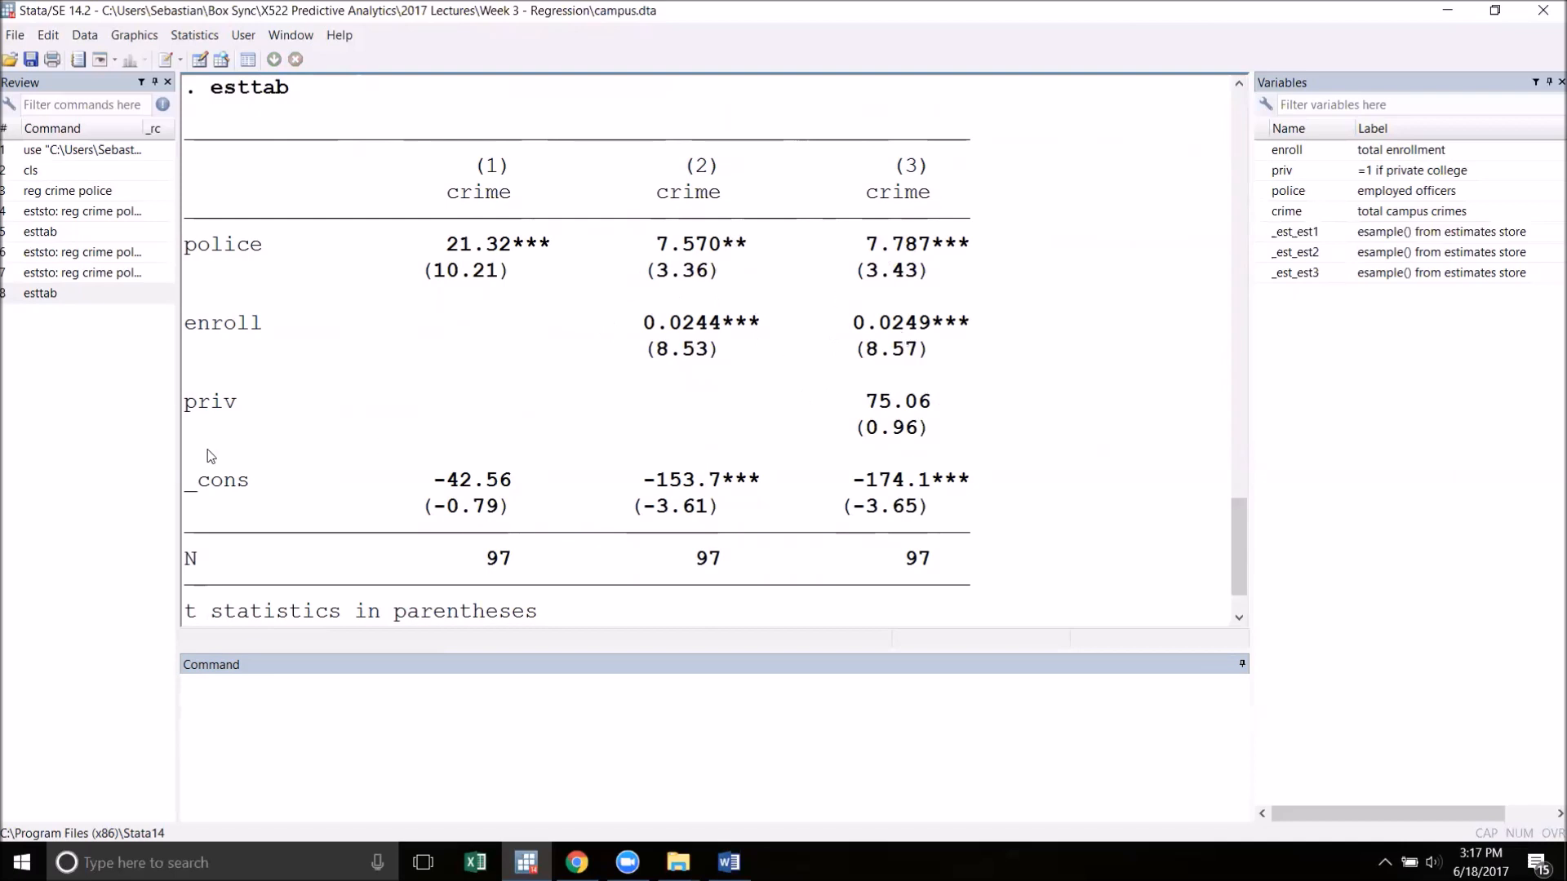
mouse_move(929, 444)
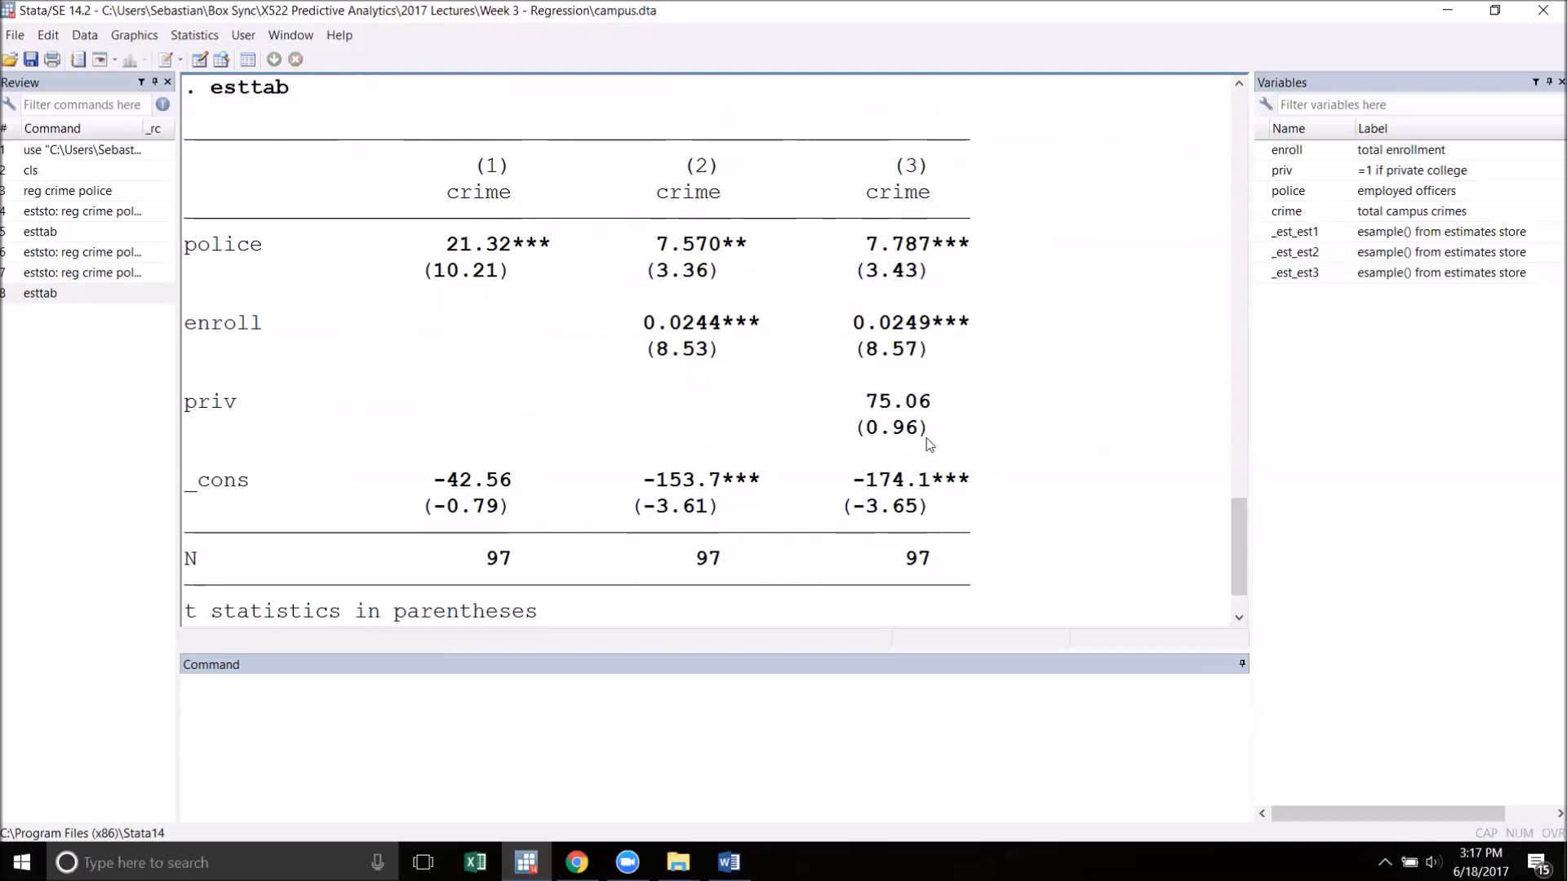
mouse_move(928, 452)
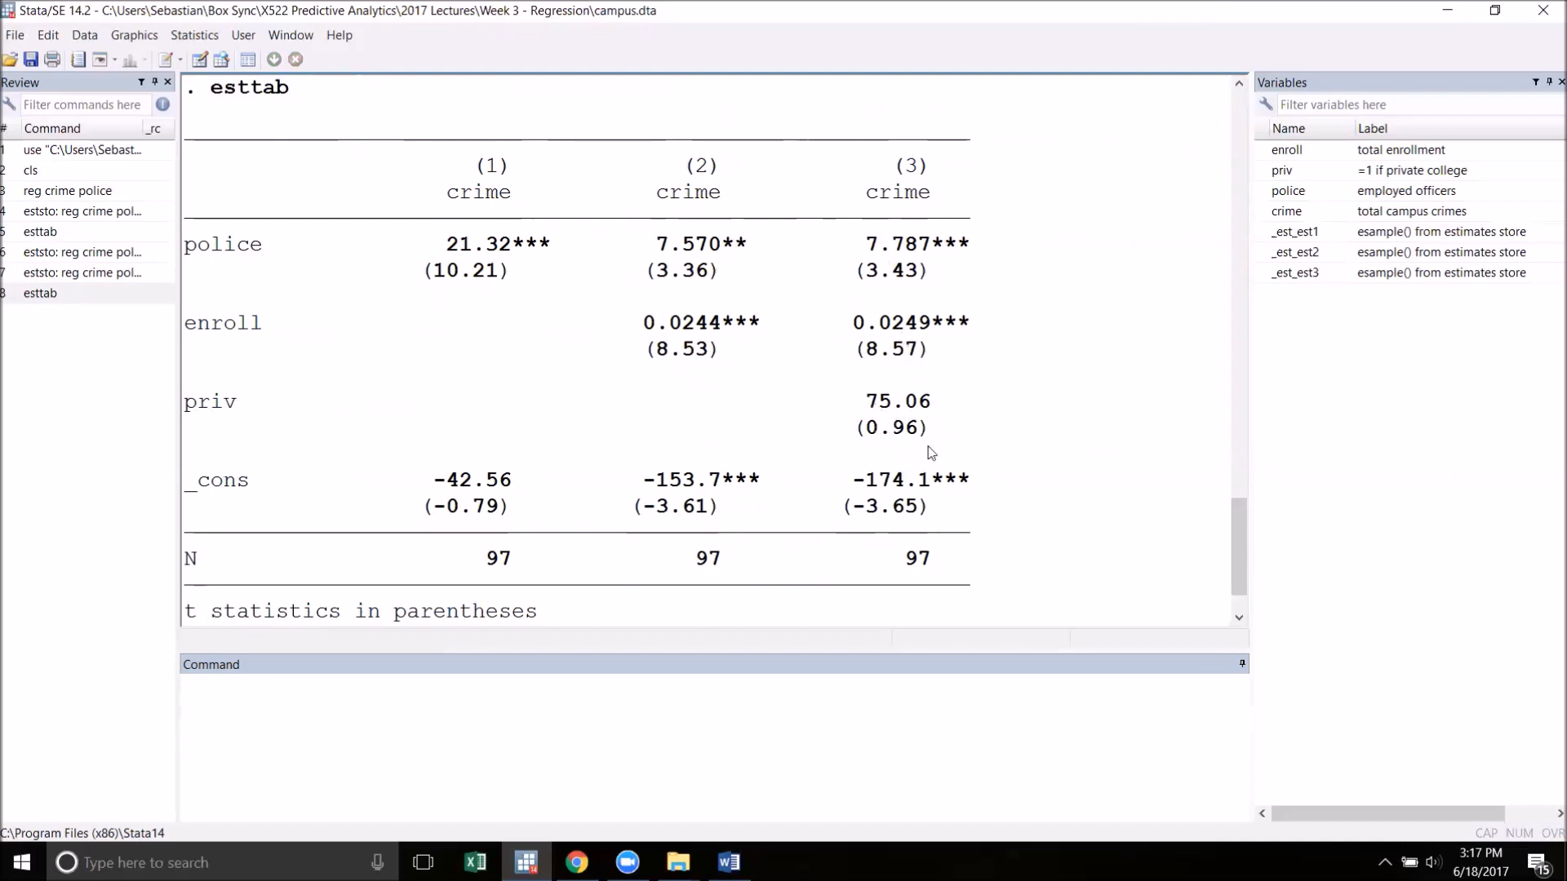
mouse_move(1025, 506)
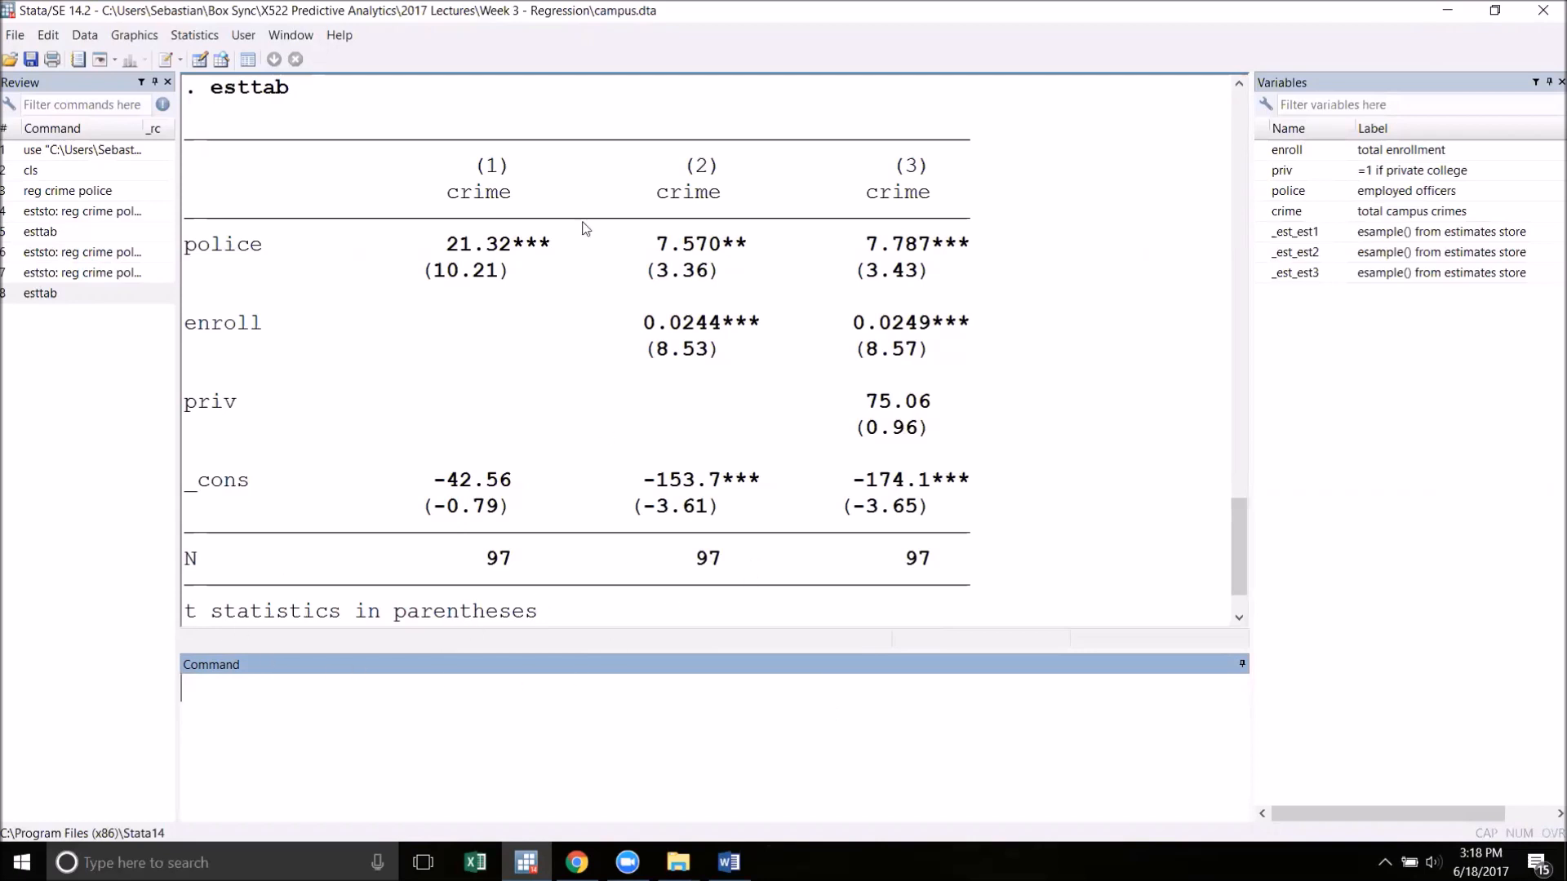
mouse_move(687, 764)
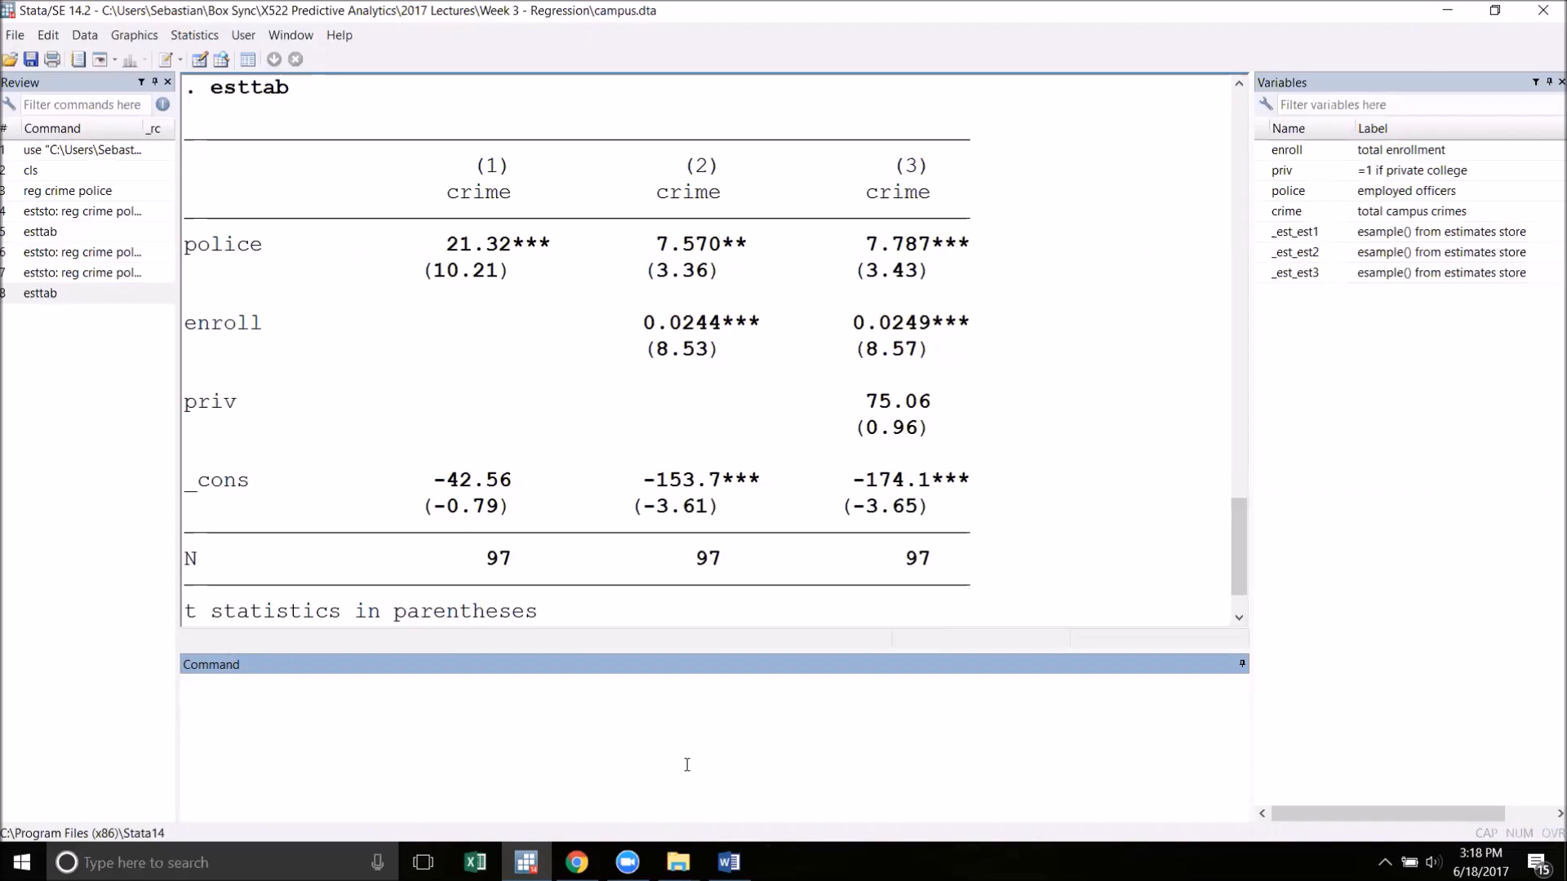
Redo the three-model table with esttab, se to show standard errors in parentheses
text(esttab)
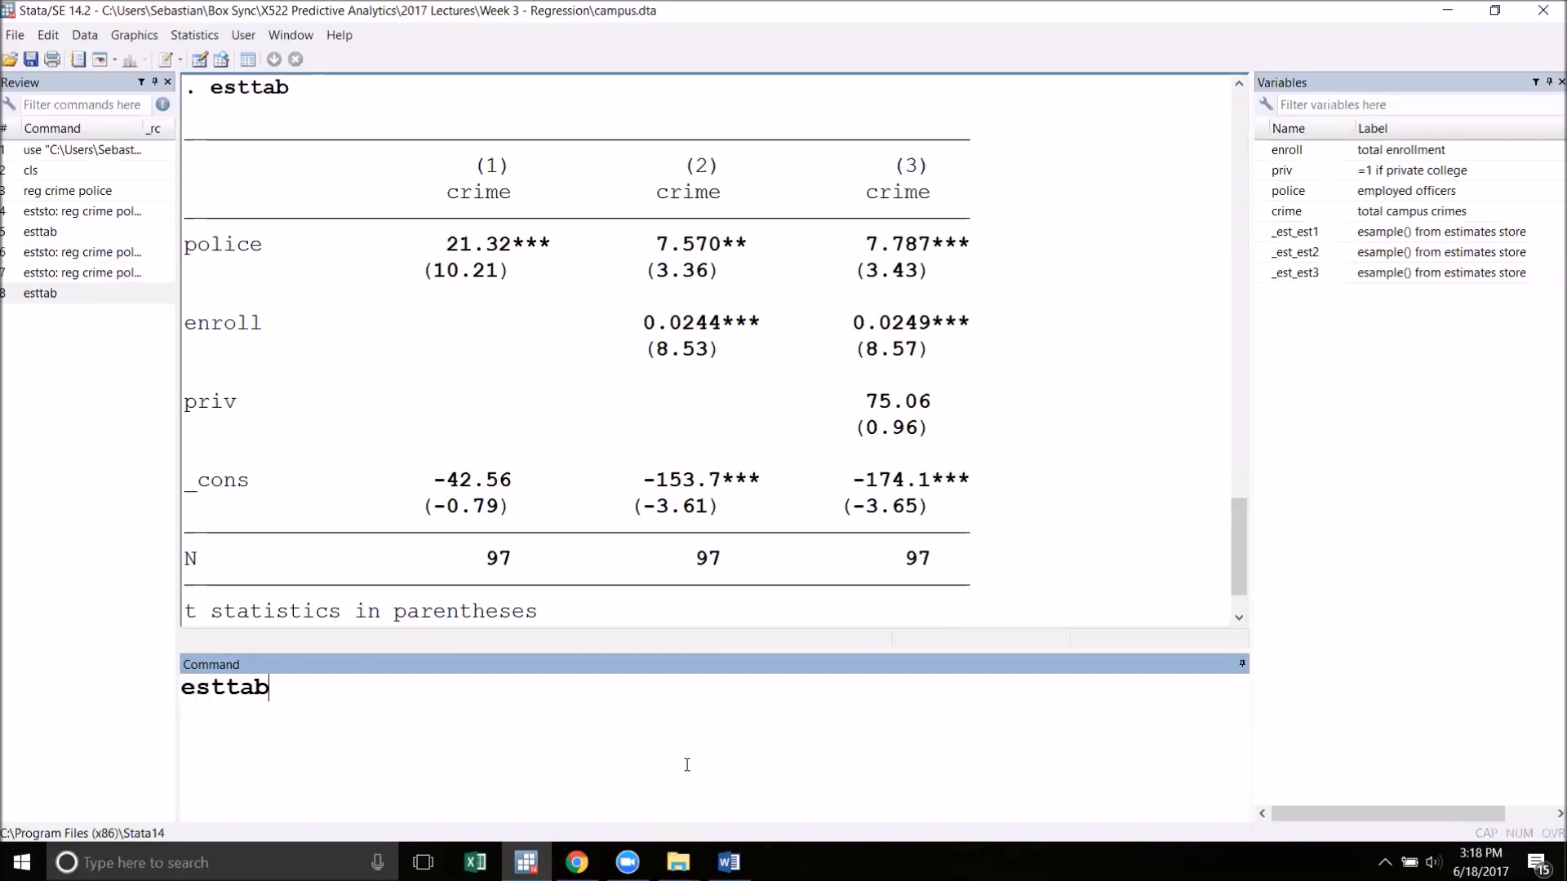
text(,)
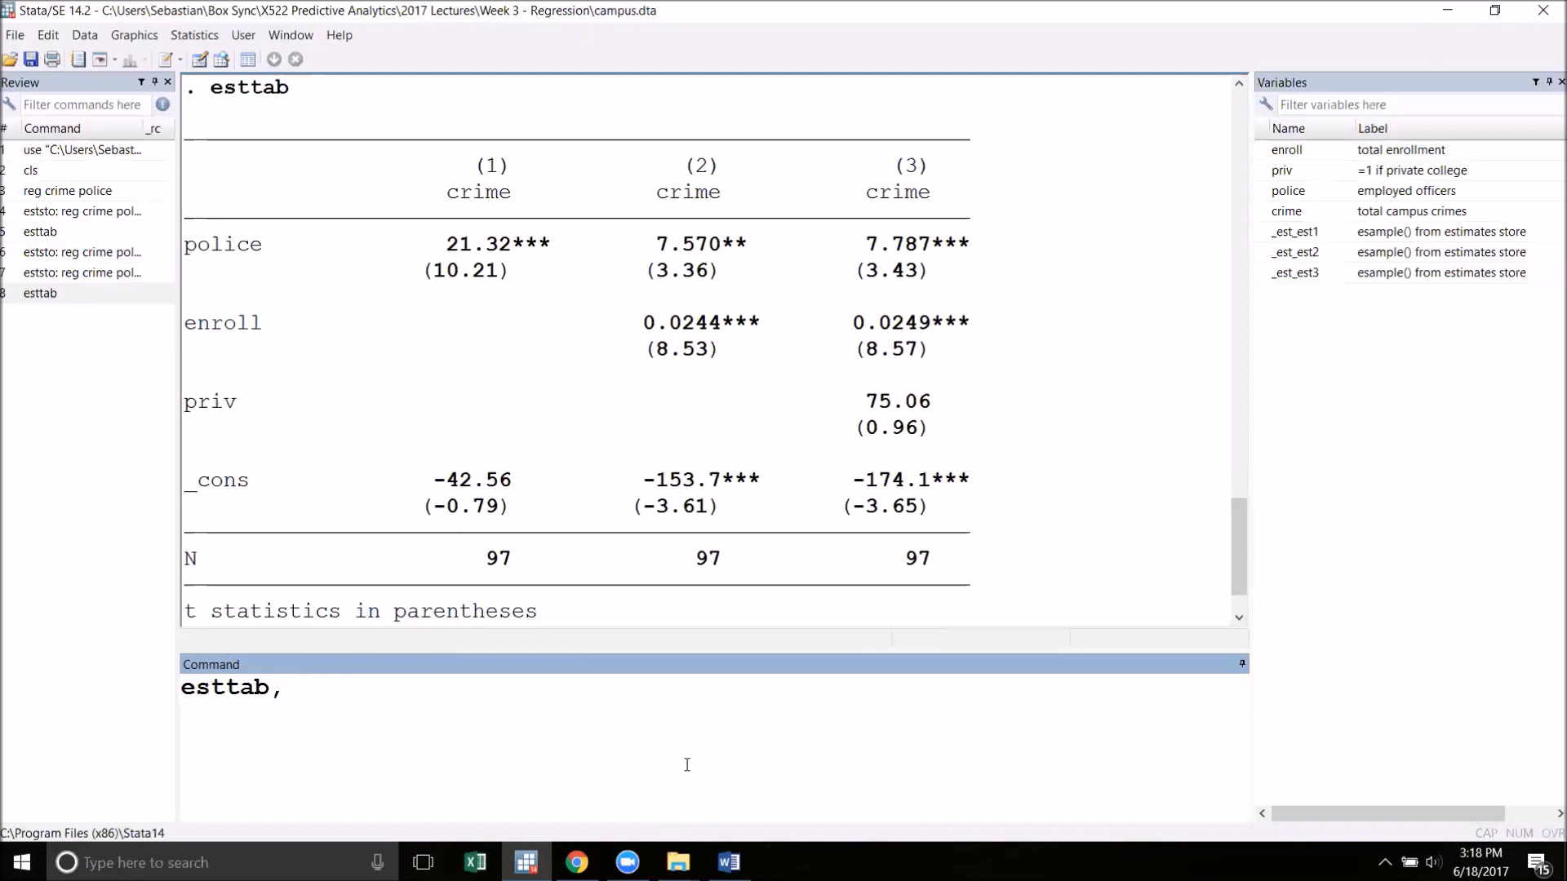
click(290, 687)
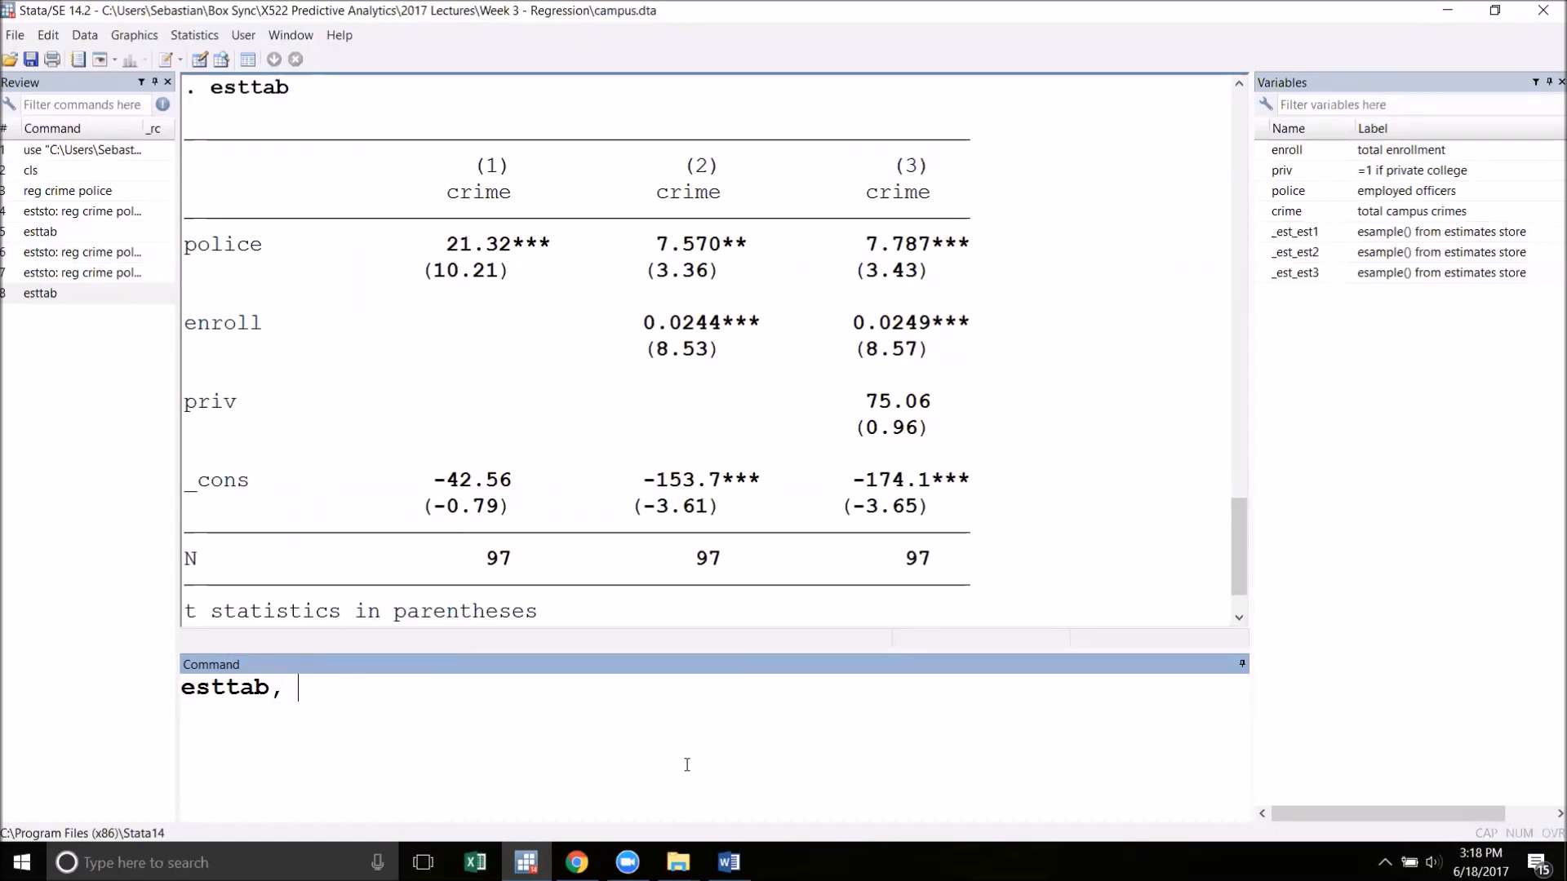
text(se)
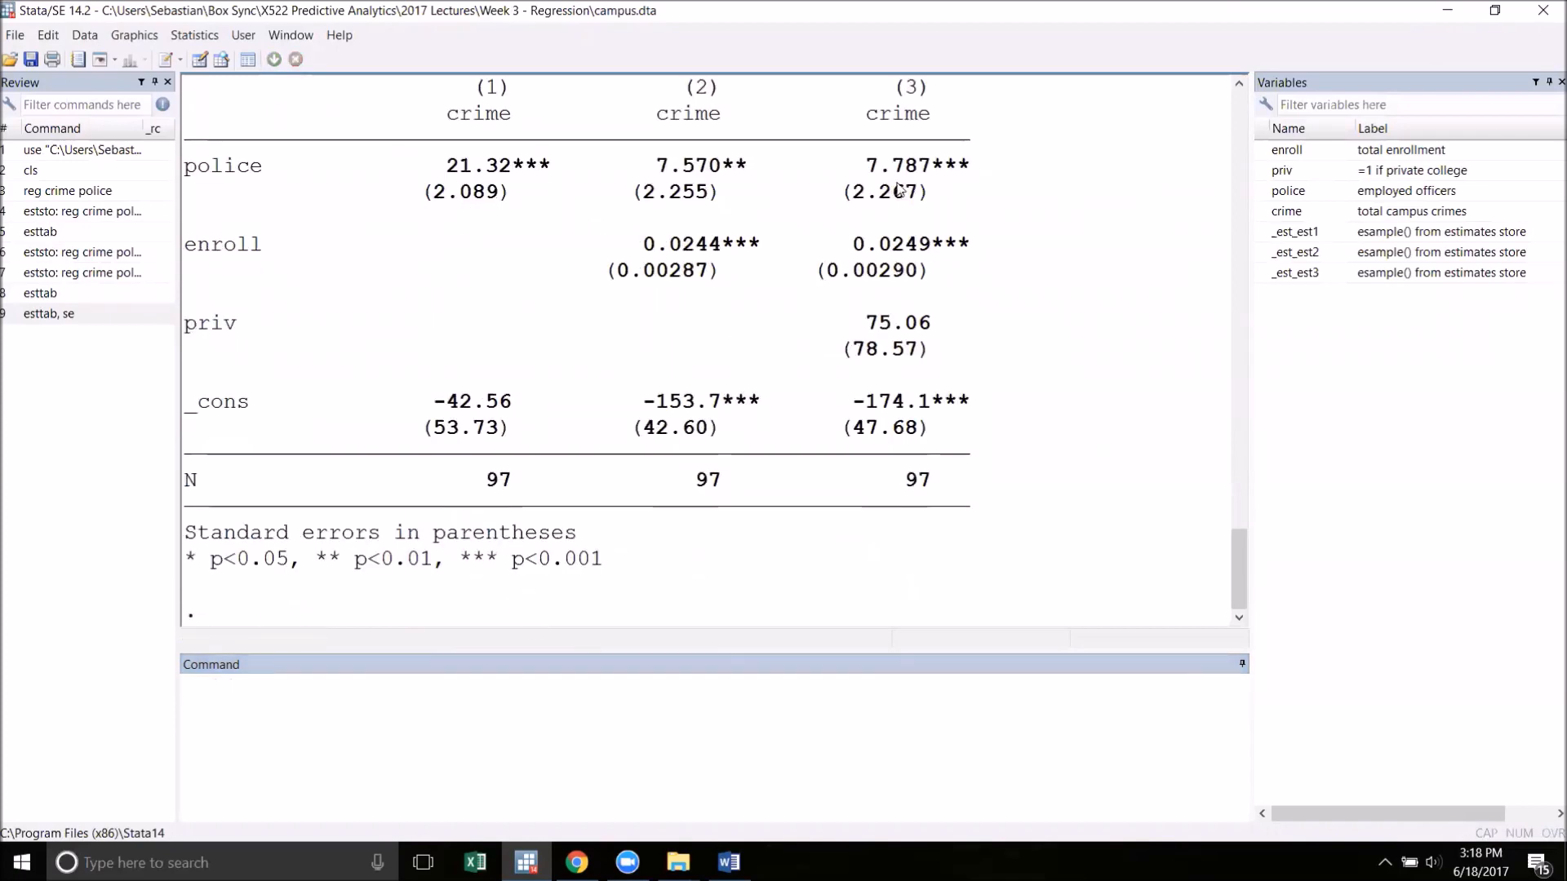
key(Return)
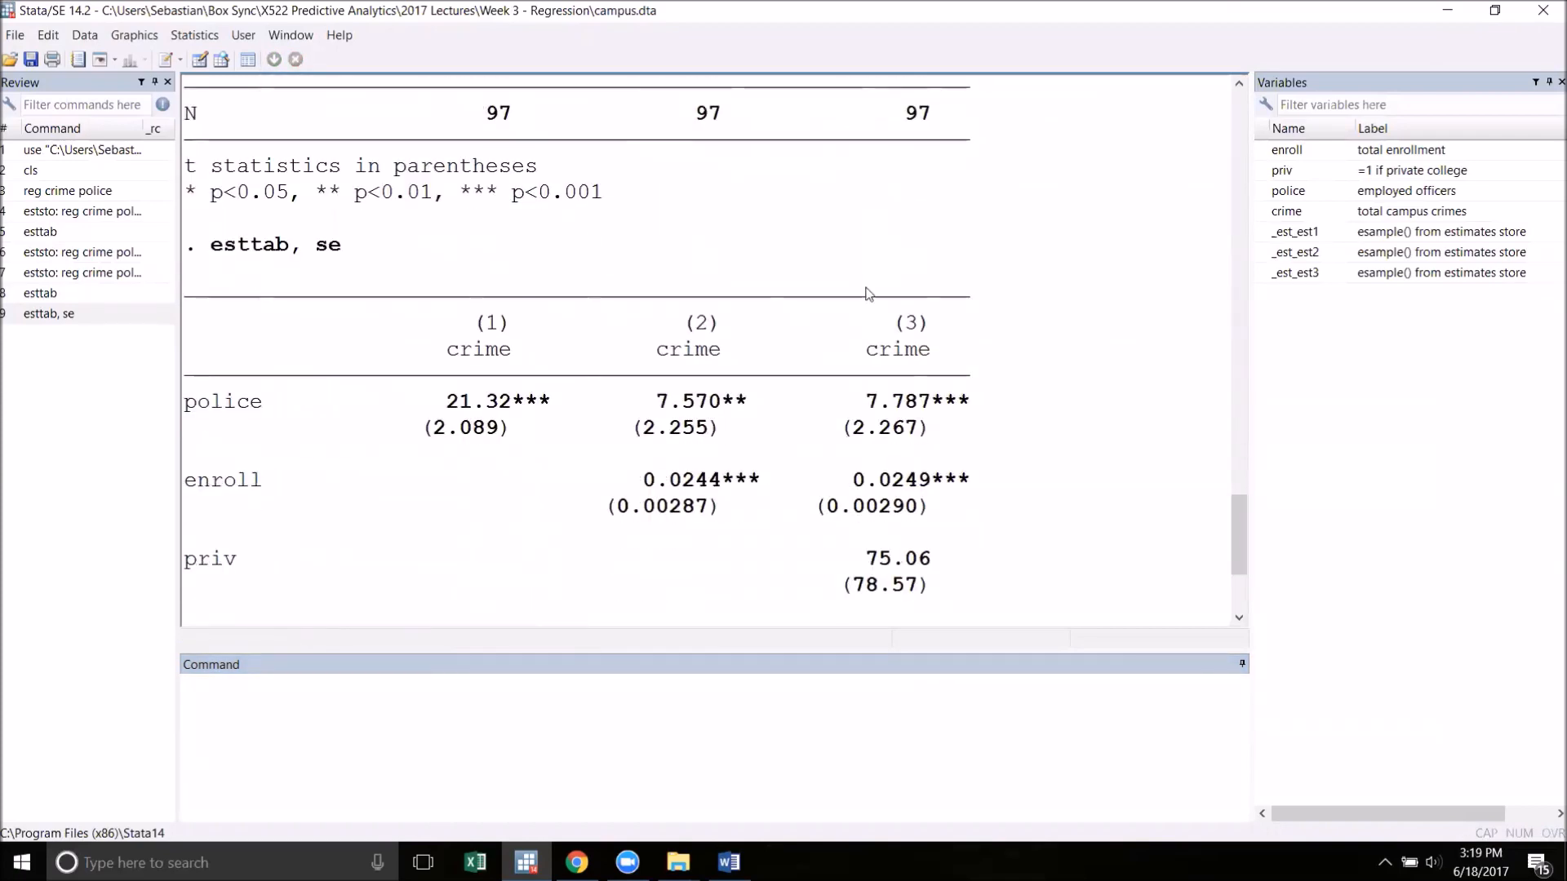
scroll(down, 3)
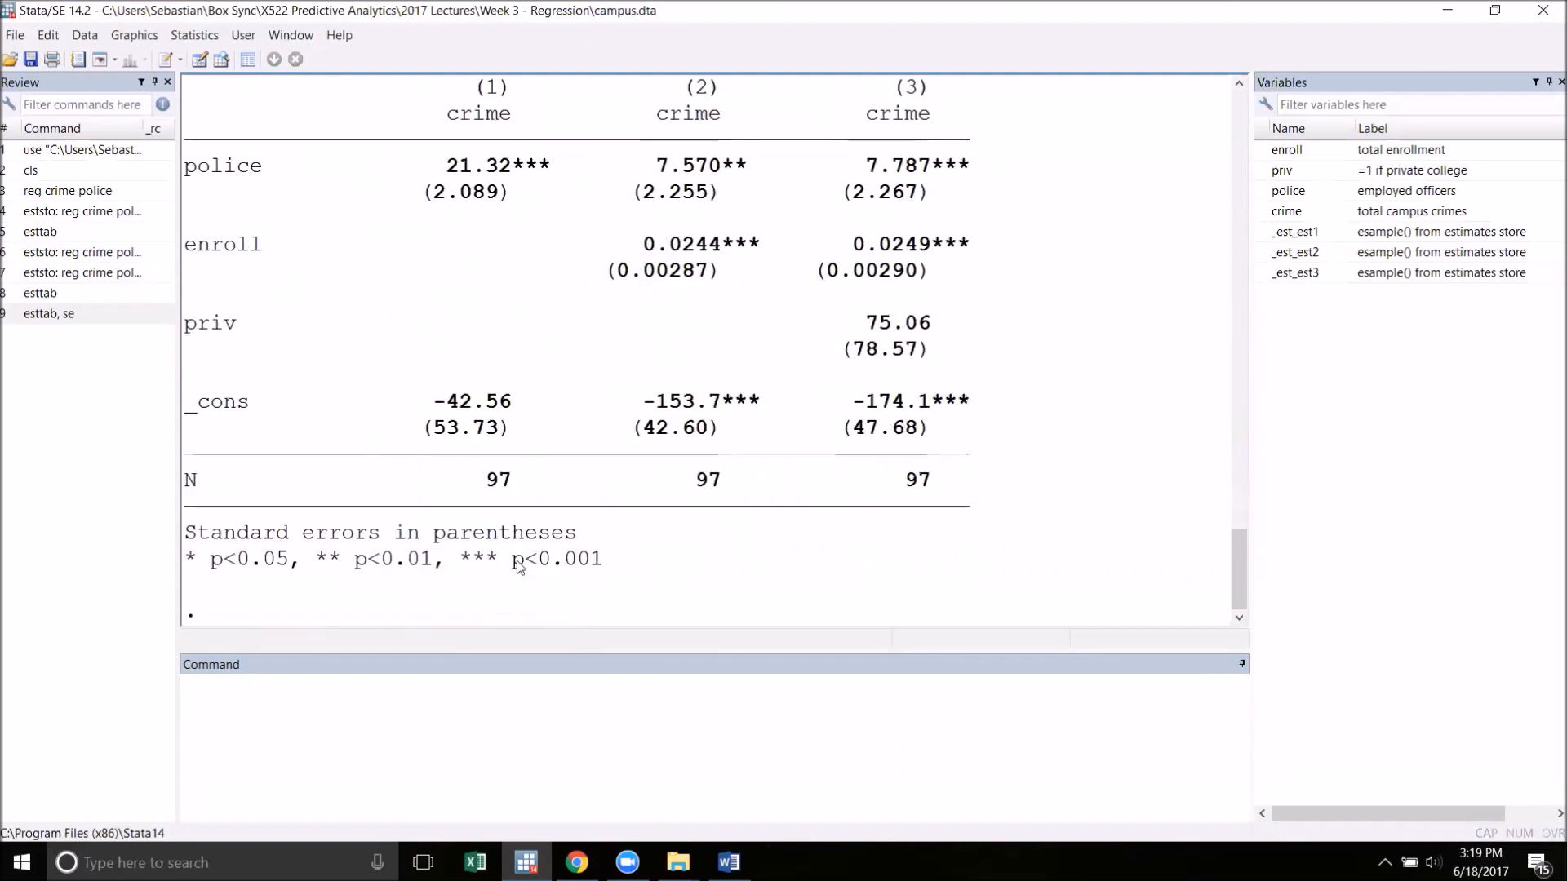
mouse_move(176, 530)
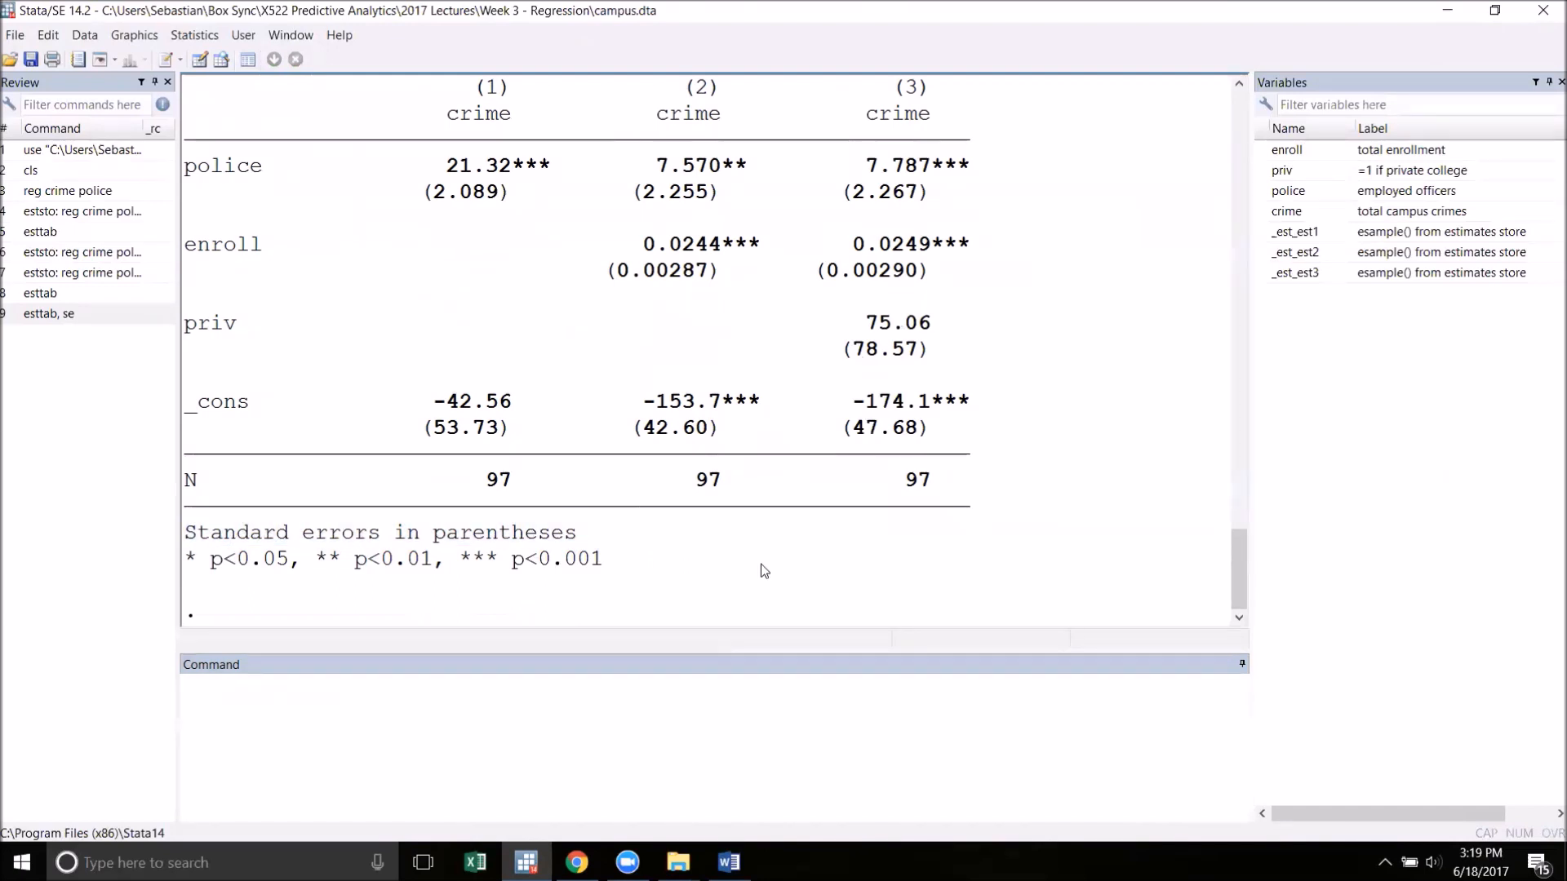
scroll(up, 3)
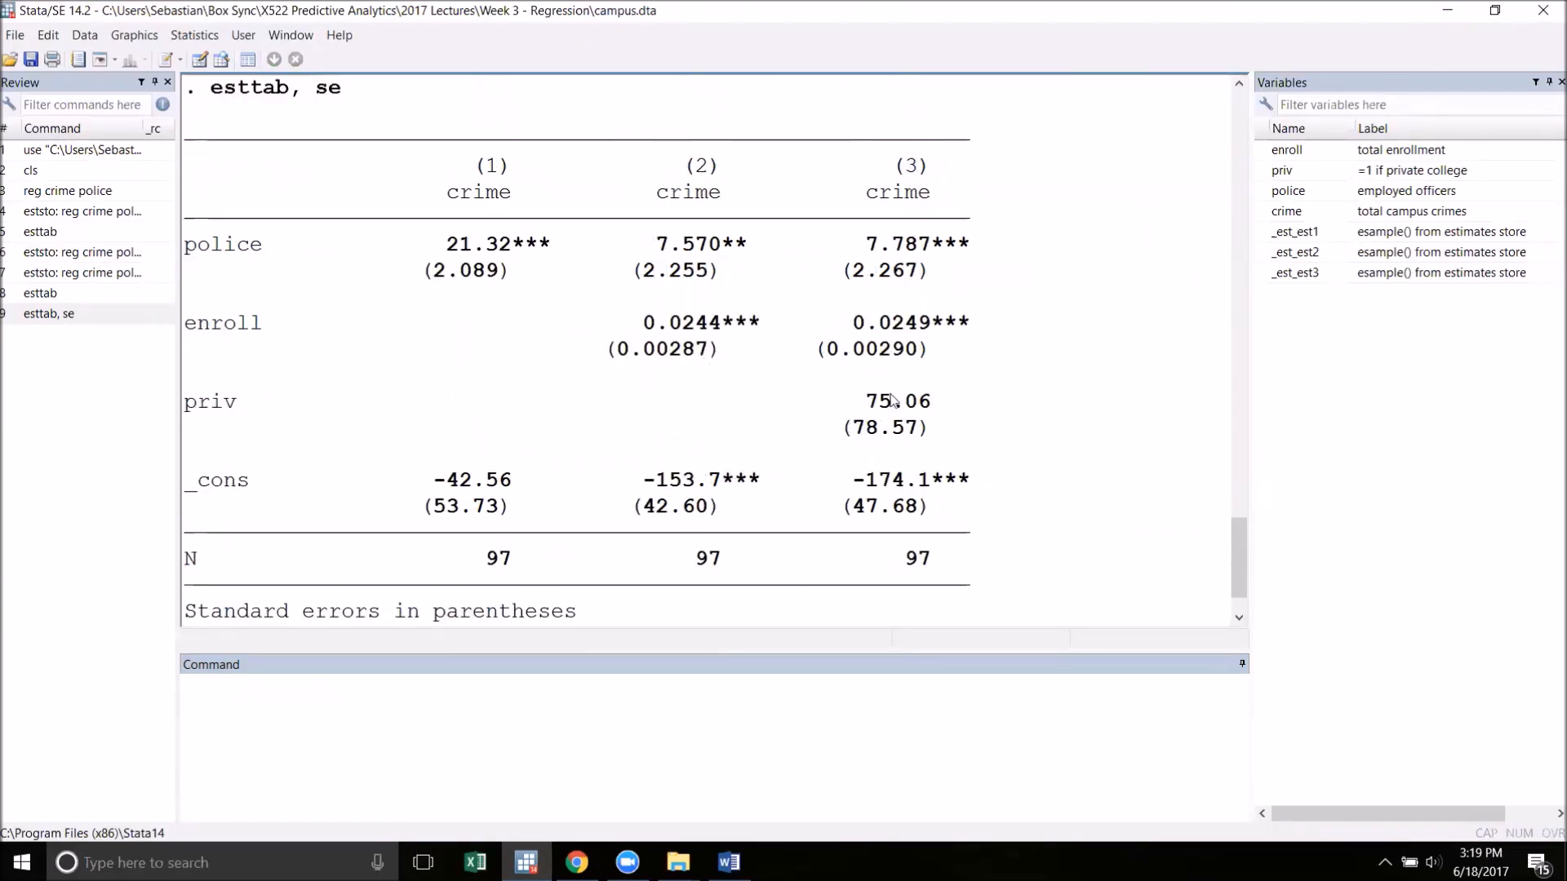
mouse_move(996, 271)
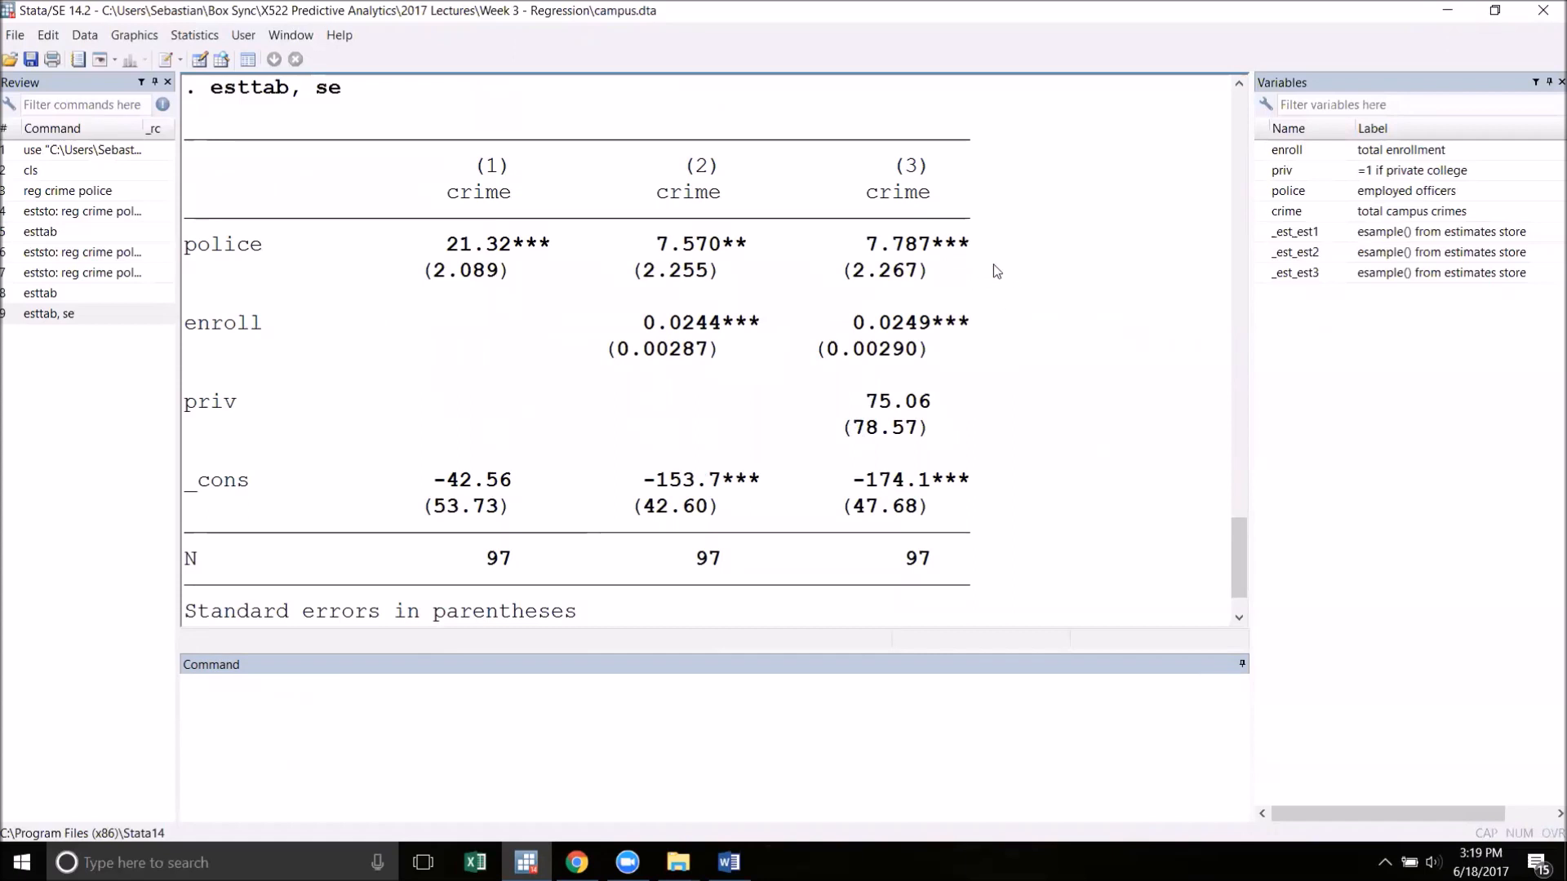
mouse_move(1017, 310)
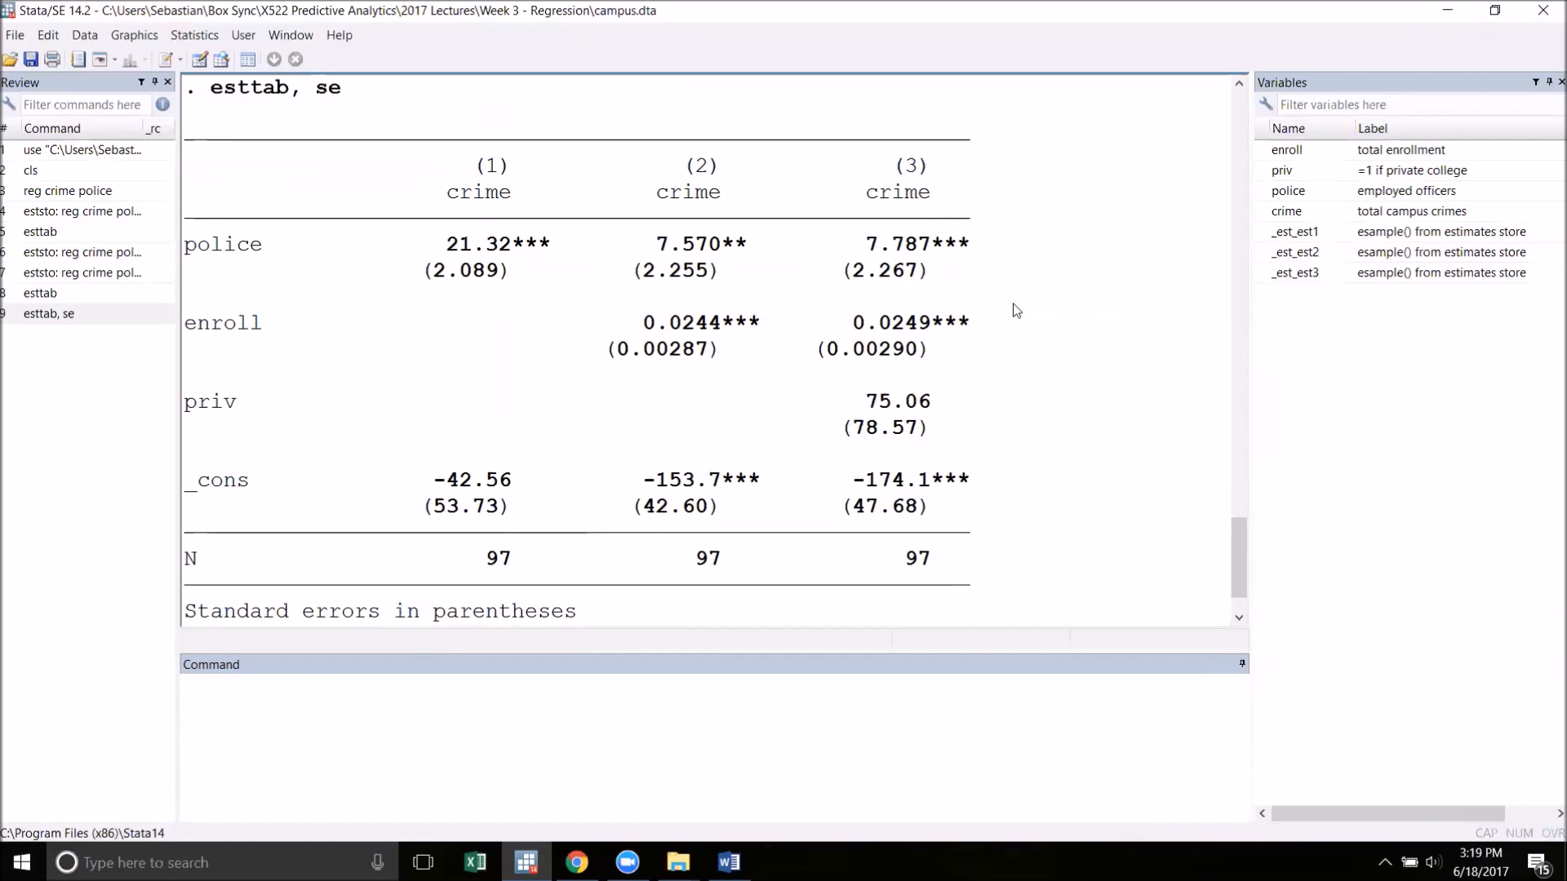
mouse_move(1078, 423)
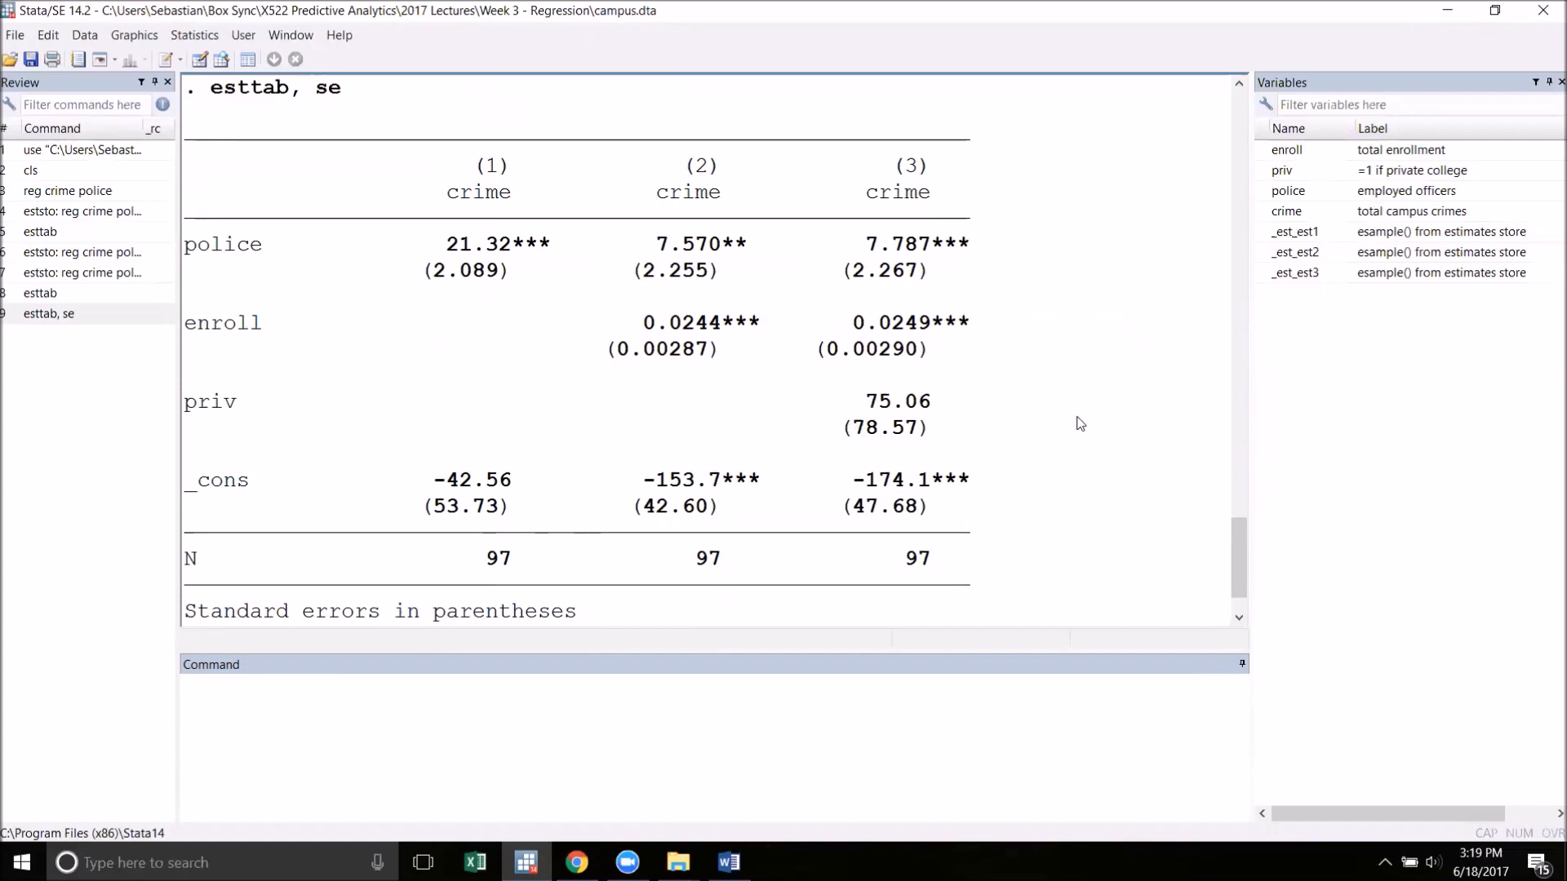
scroll(down, 3)
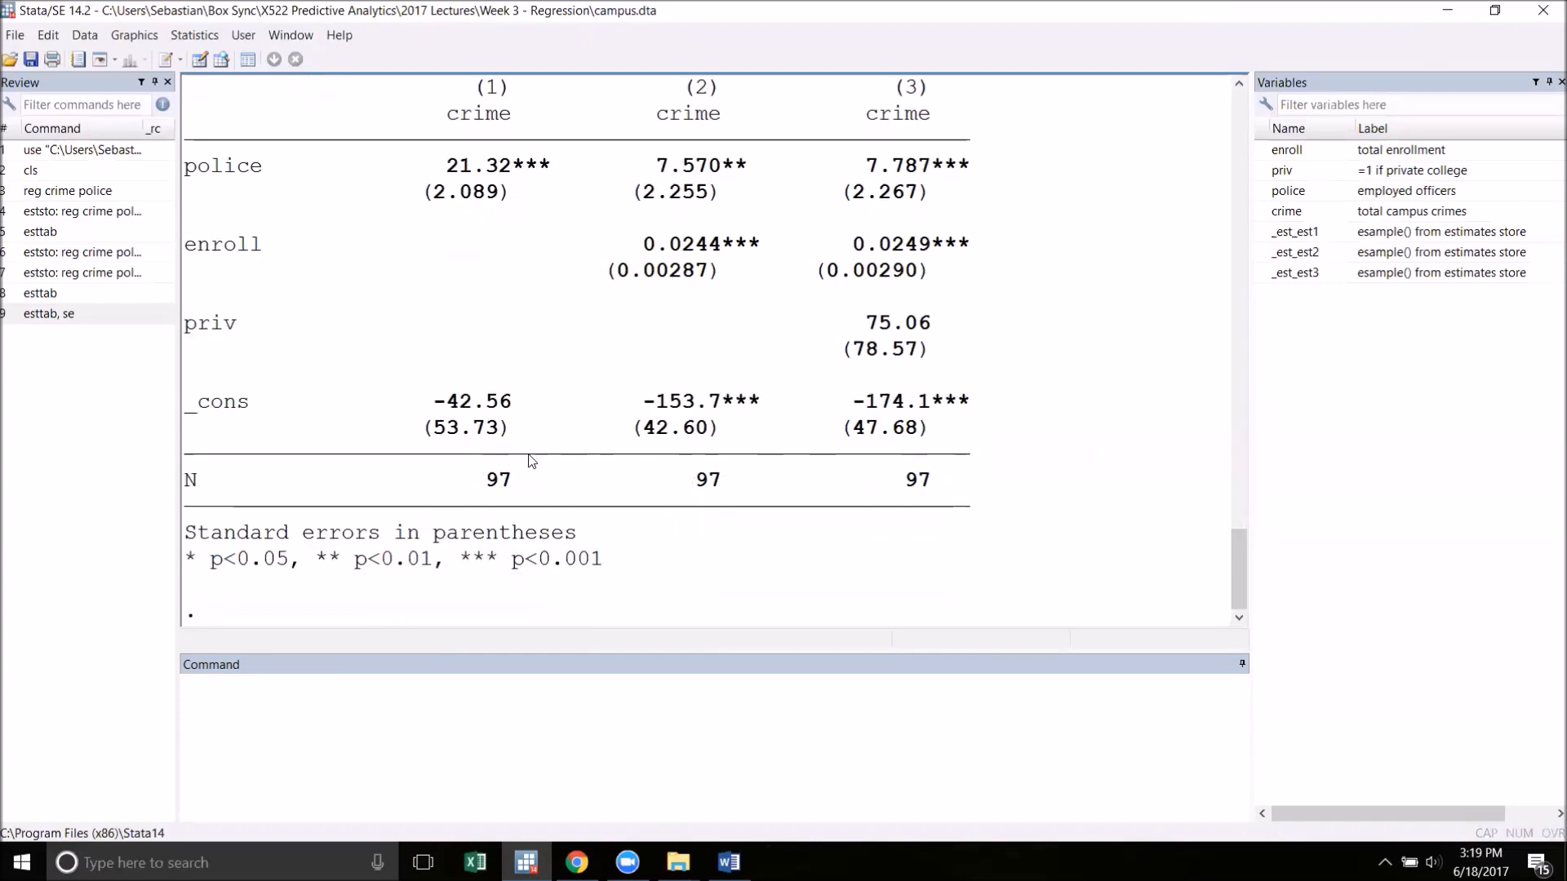
mouse_move(902, 191)
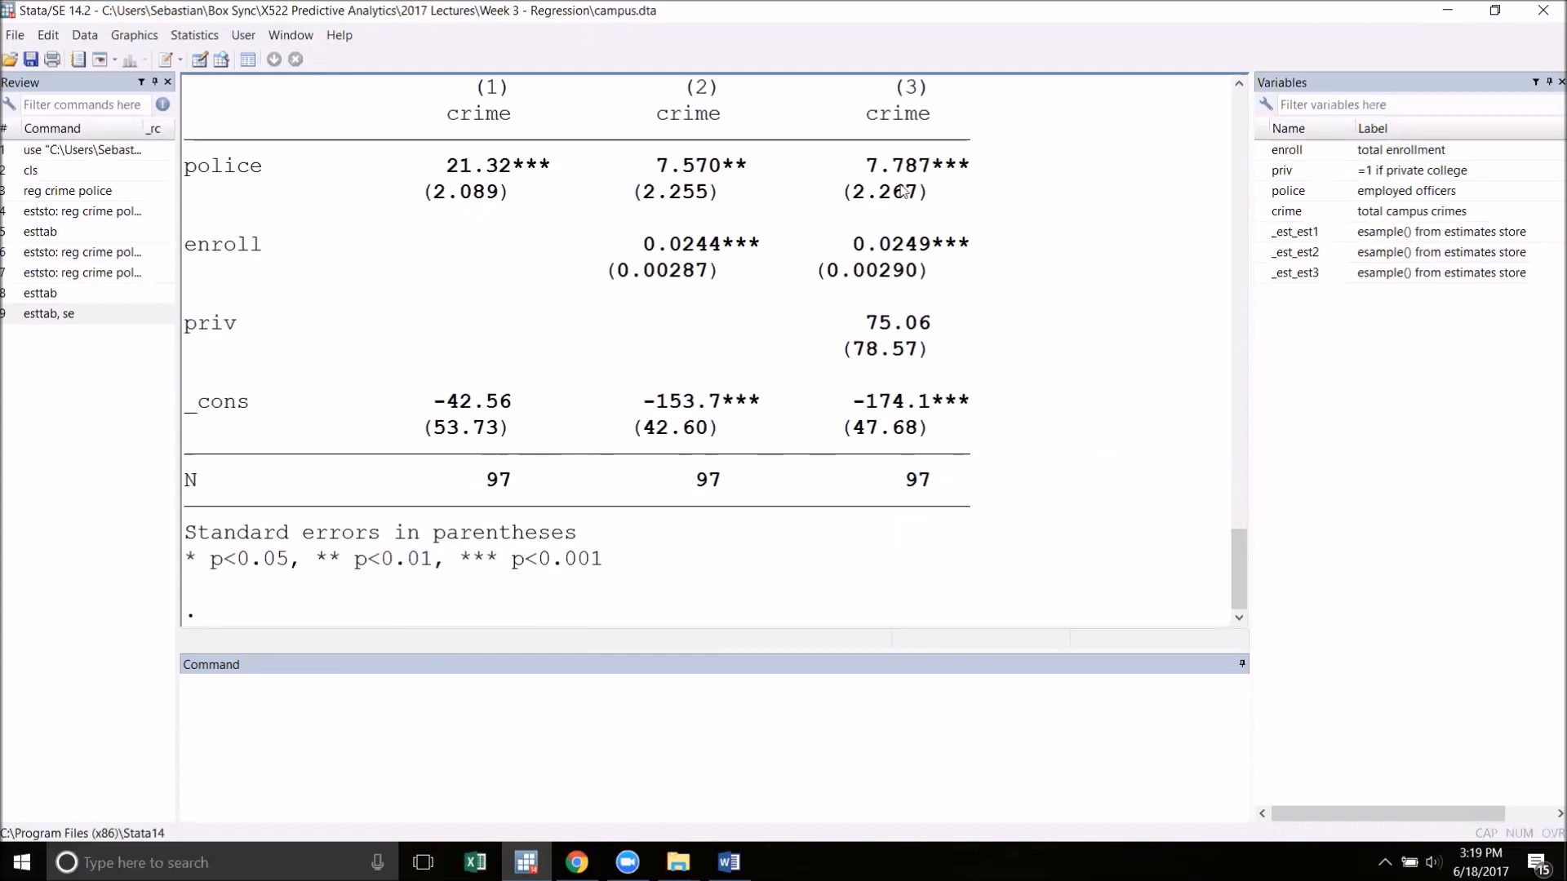
mouse_move(785, 220)
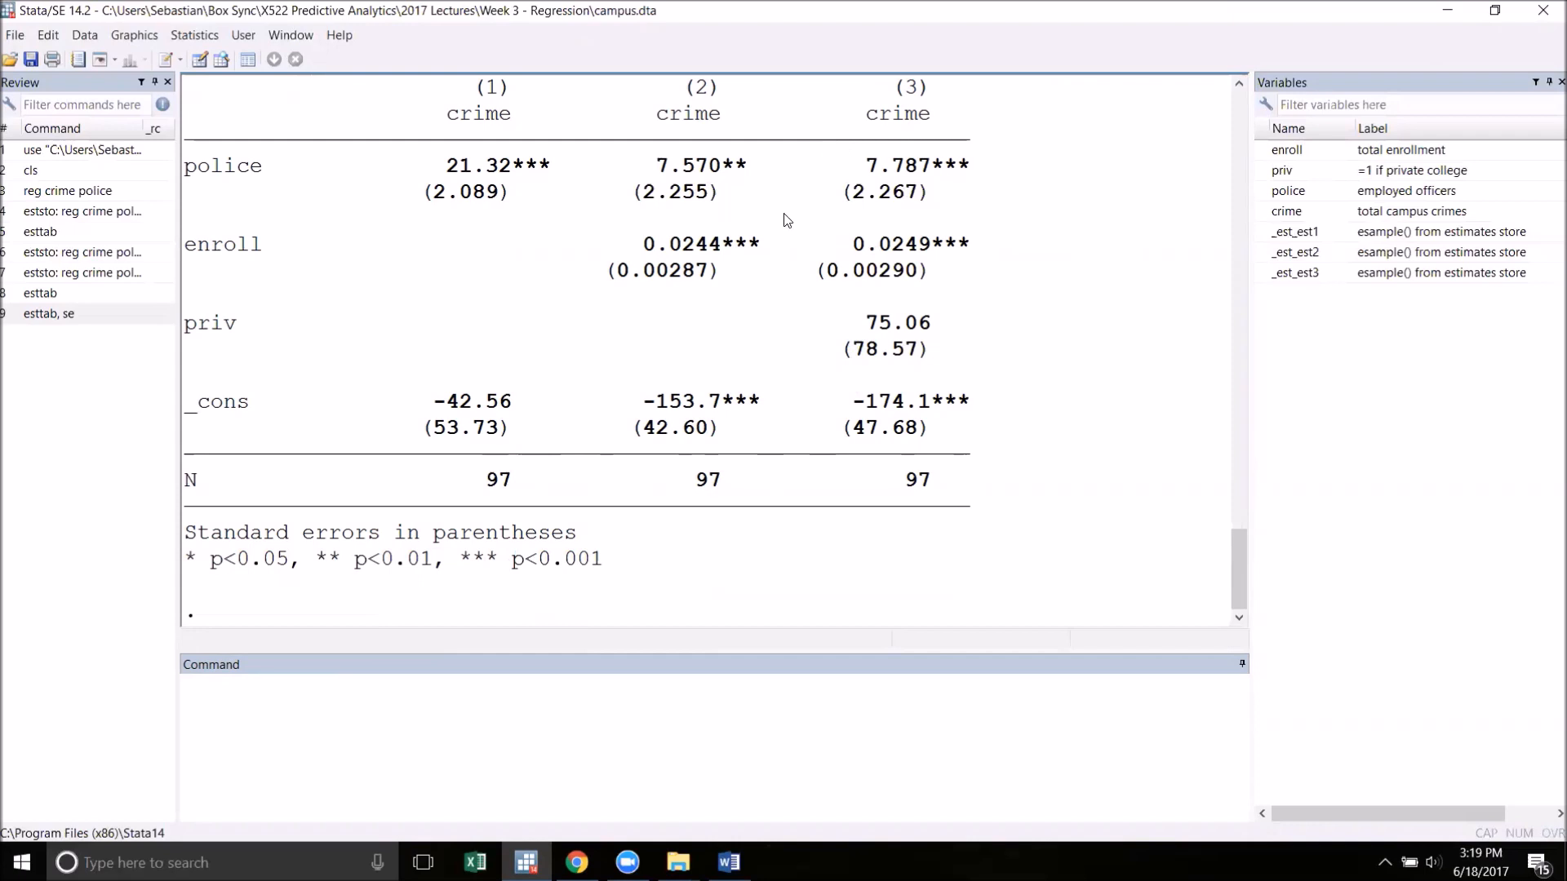
mouse_move(867, 175)
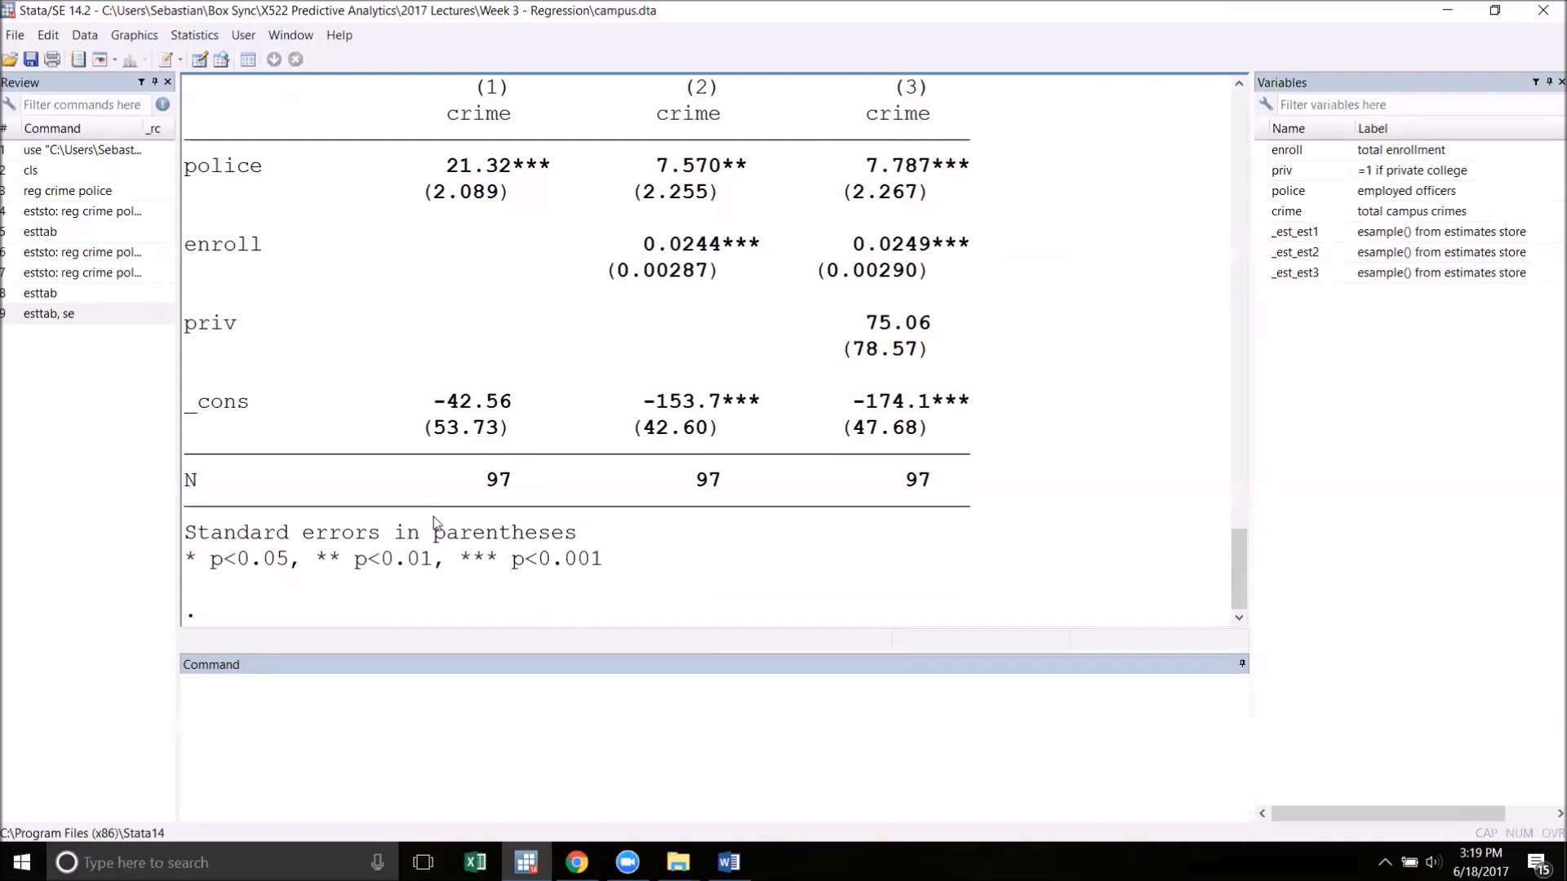
mouse_move(279, 579)
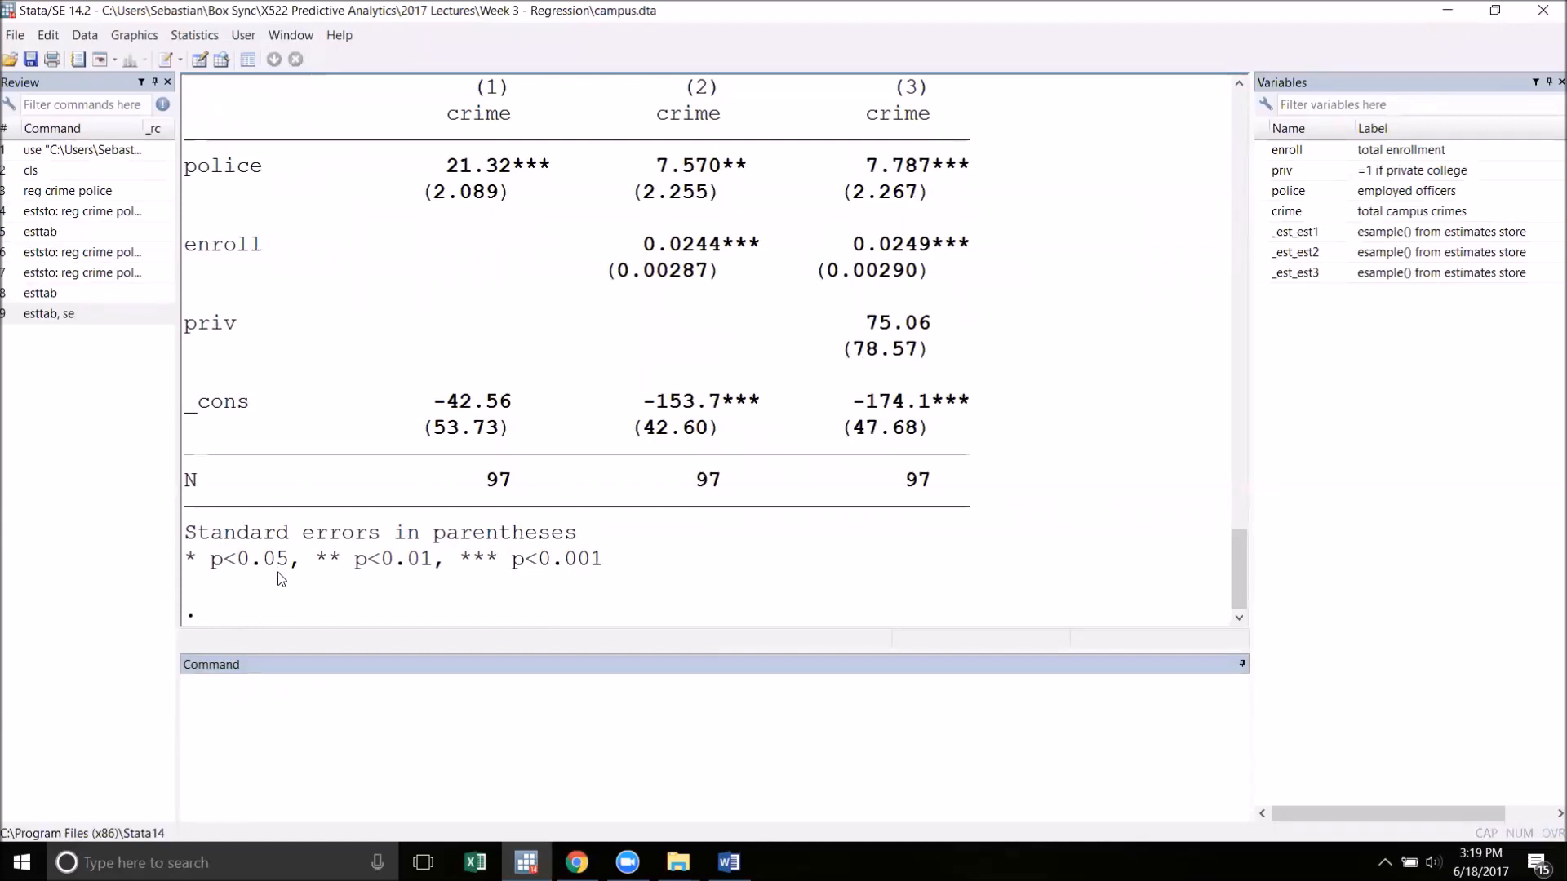
mouse_move(583, 589)
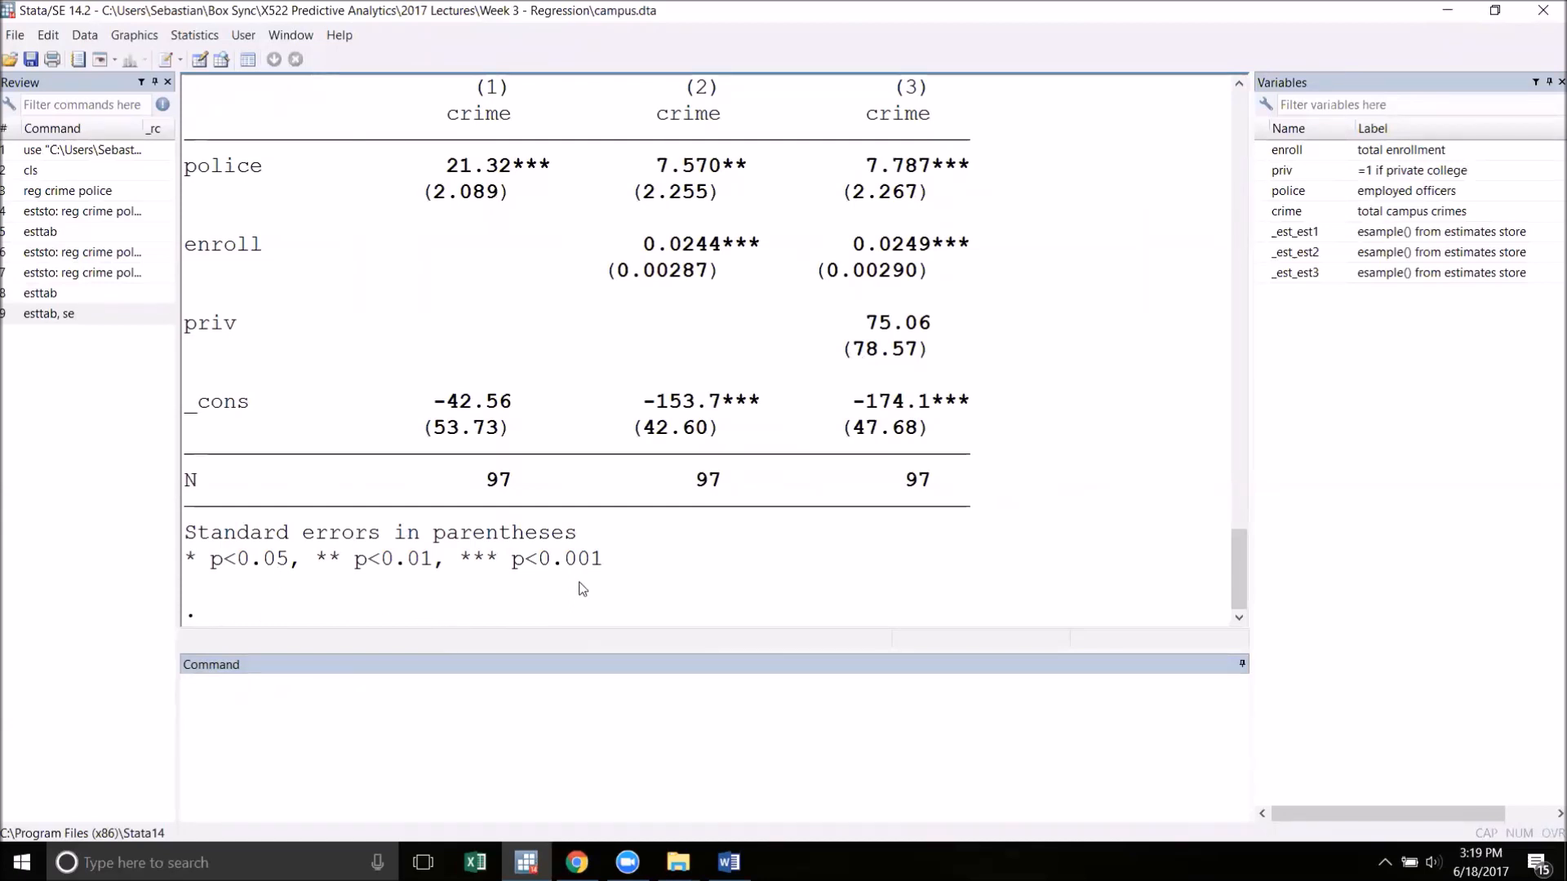
mouse_move(599, 575)
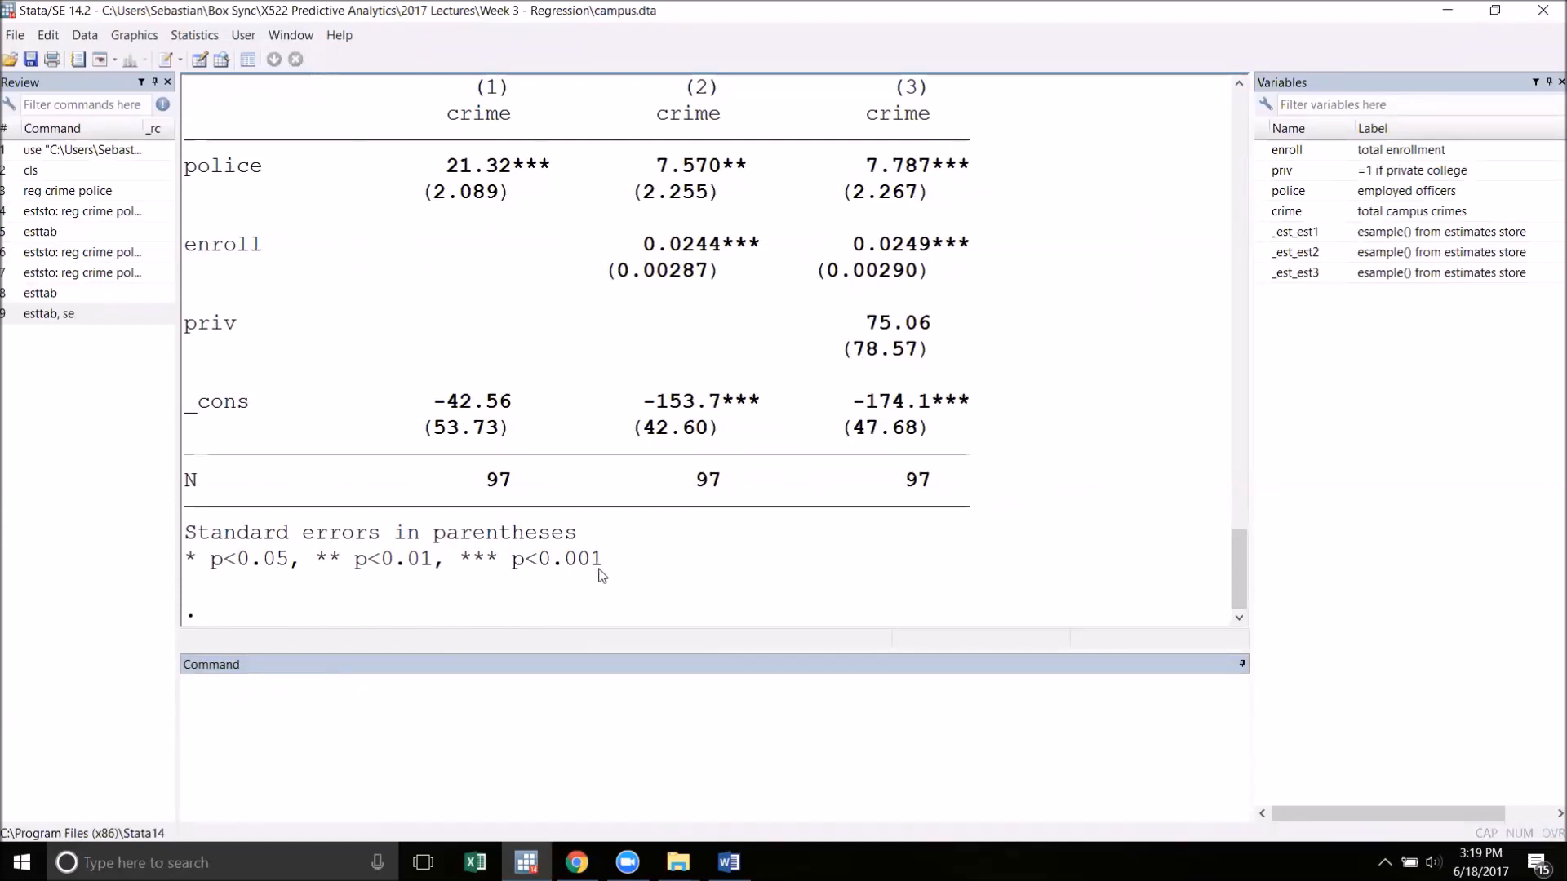
Recall esttab, se and add nostar to drop significance stars and their legend
click(47, 314)
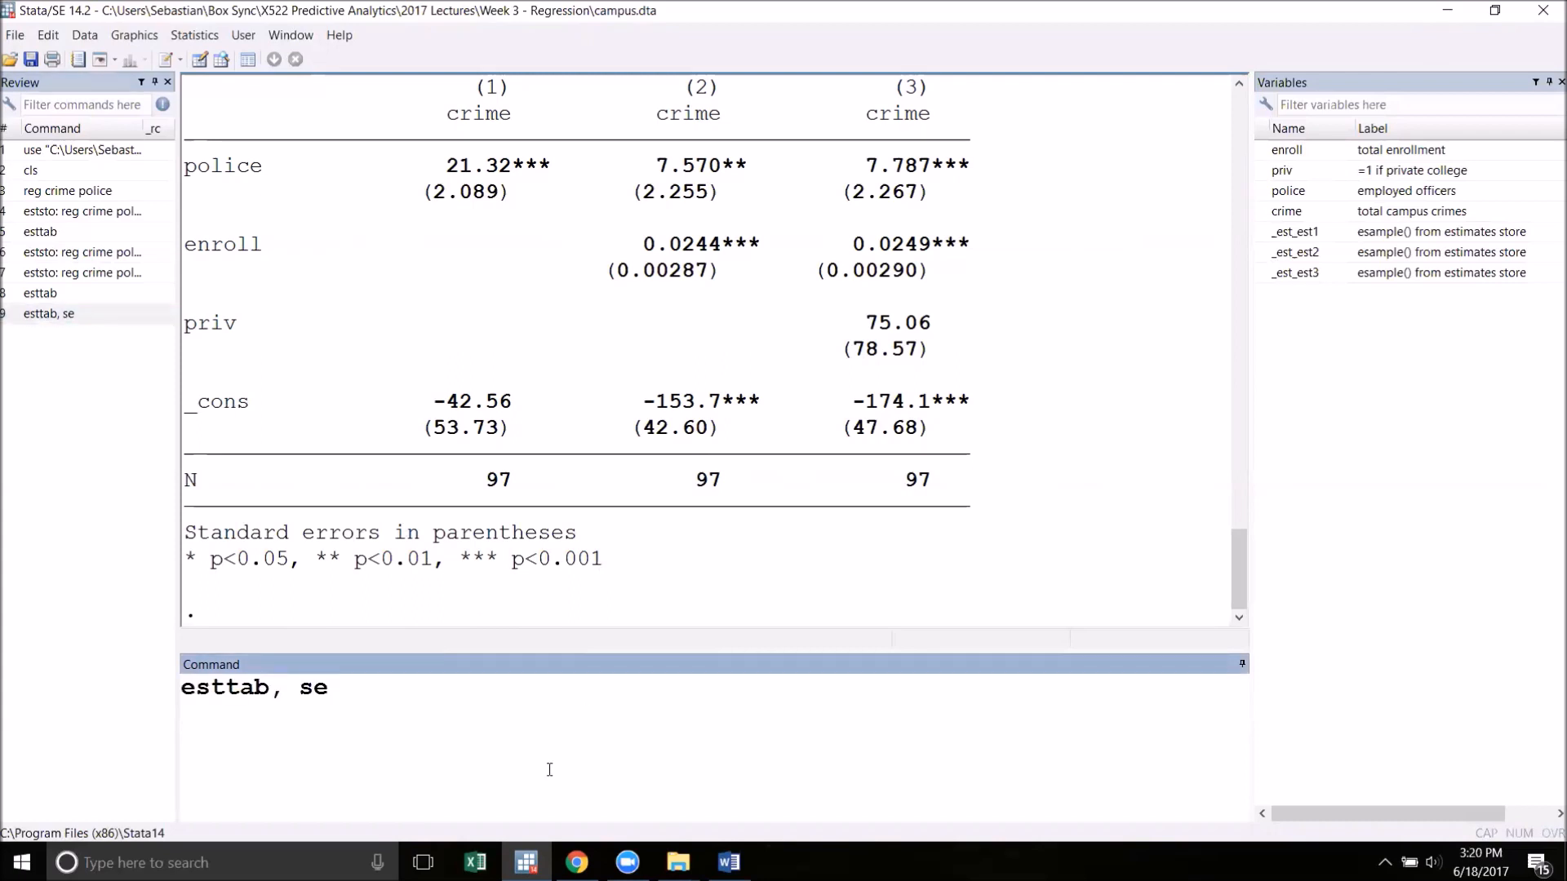
text(no)
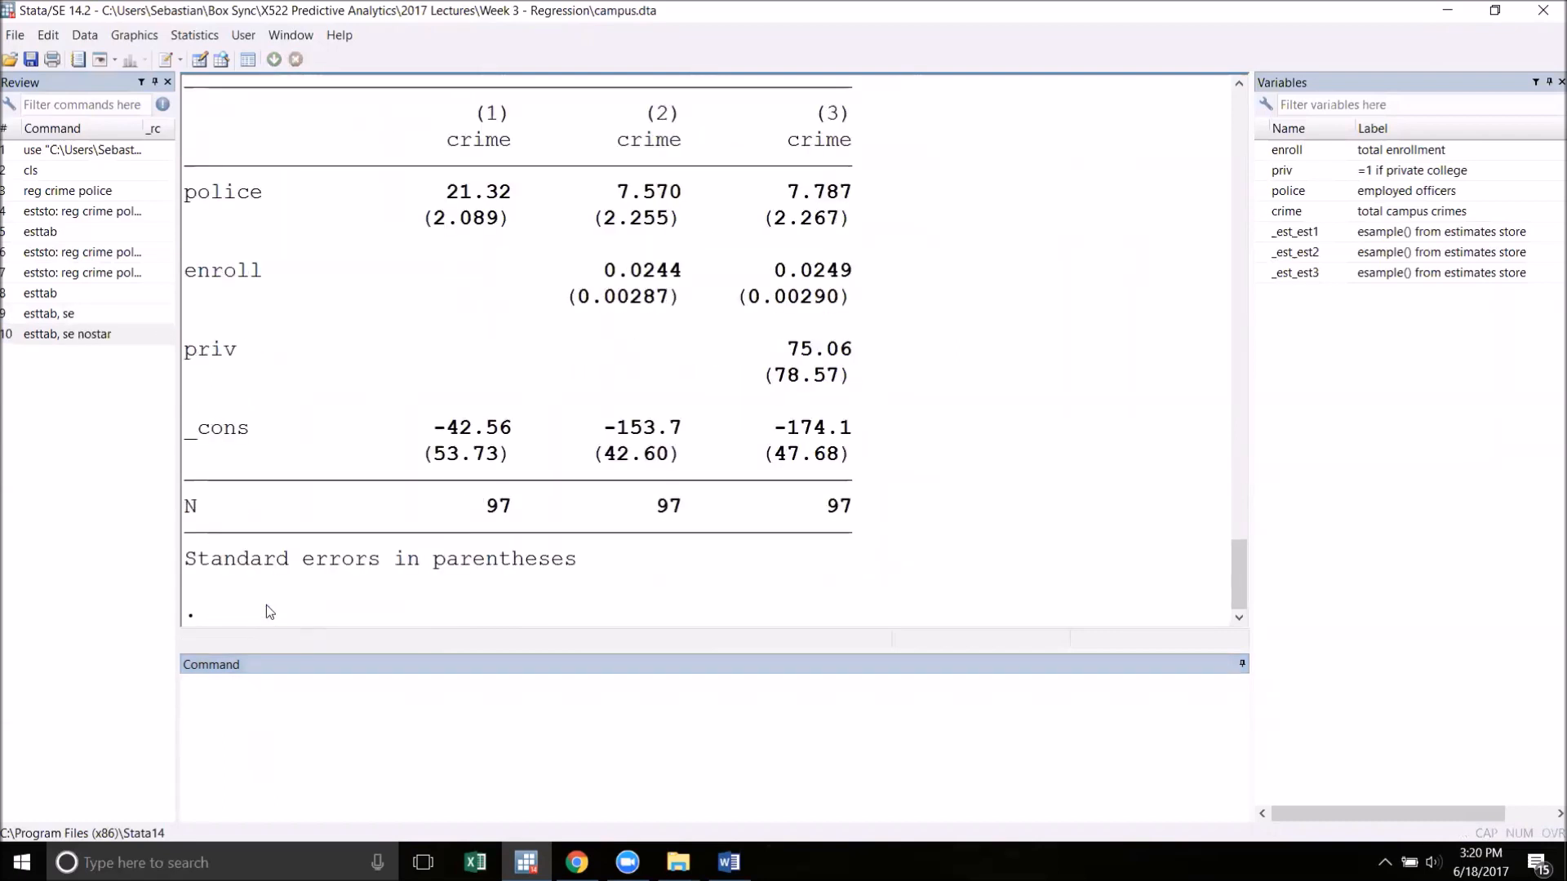
mouse_move(313, 586)
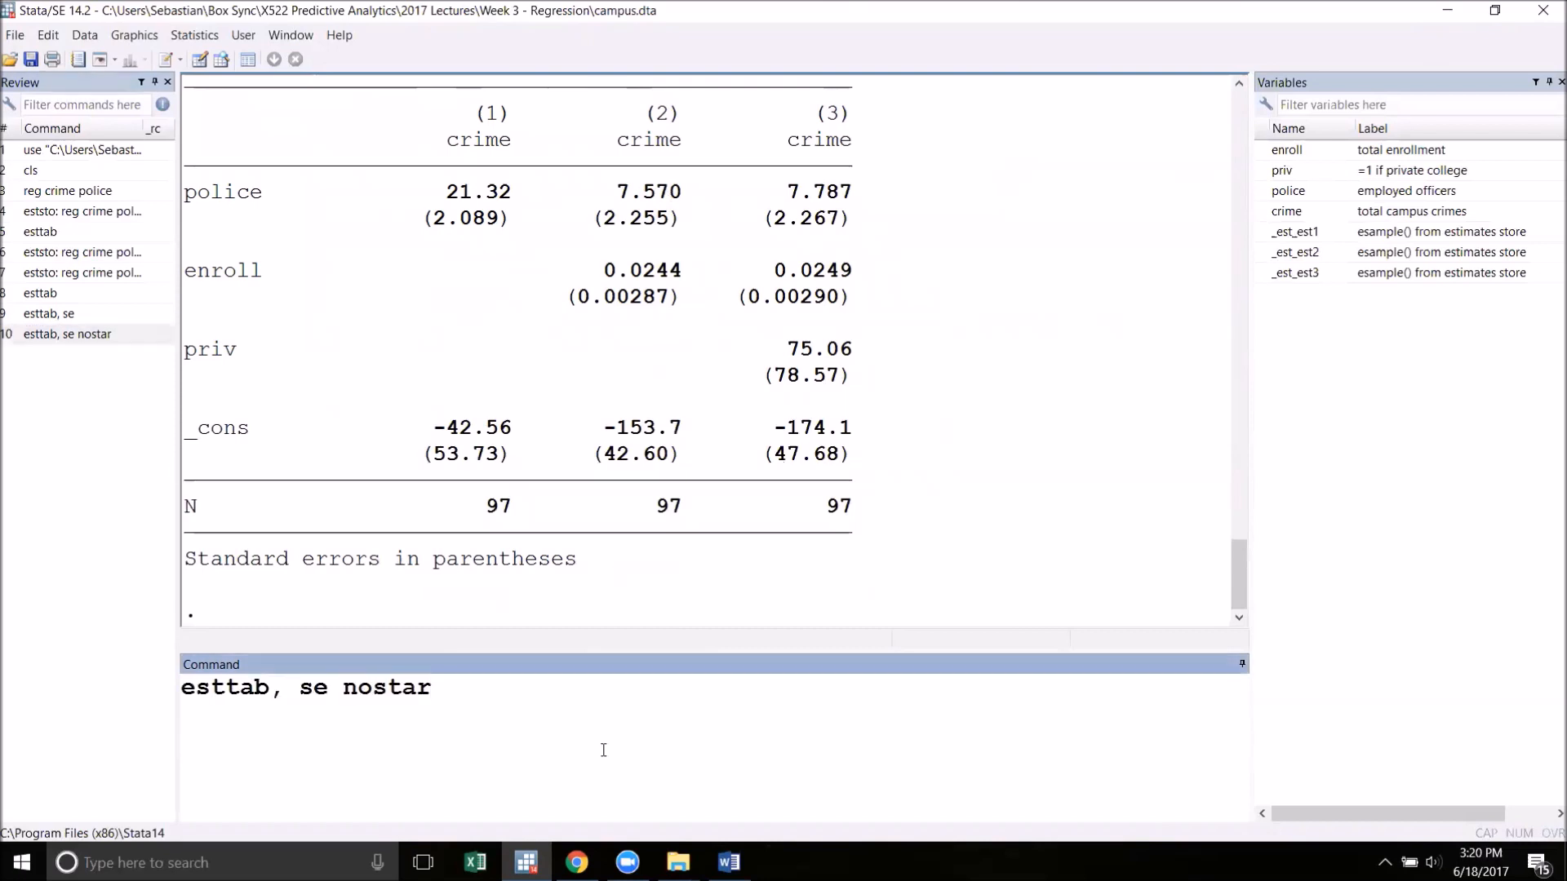
Add r2 to the table command and rerun it, then recall it and append noobs
click(439, 687)
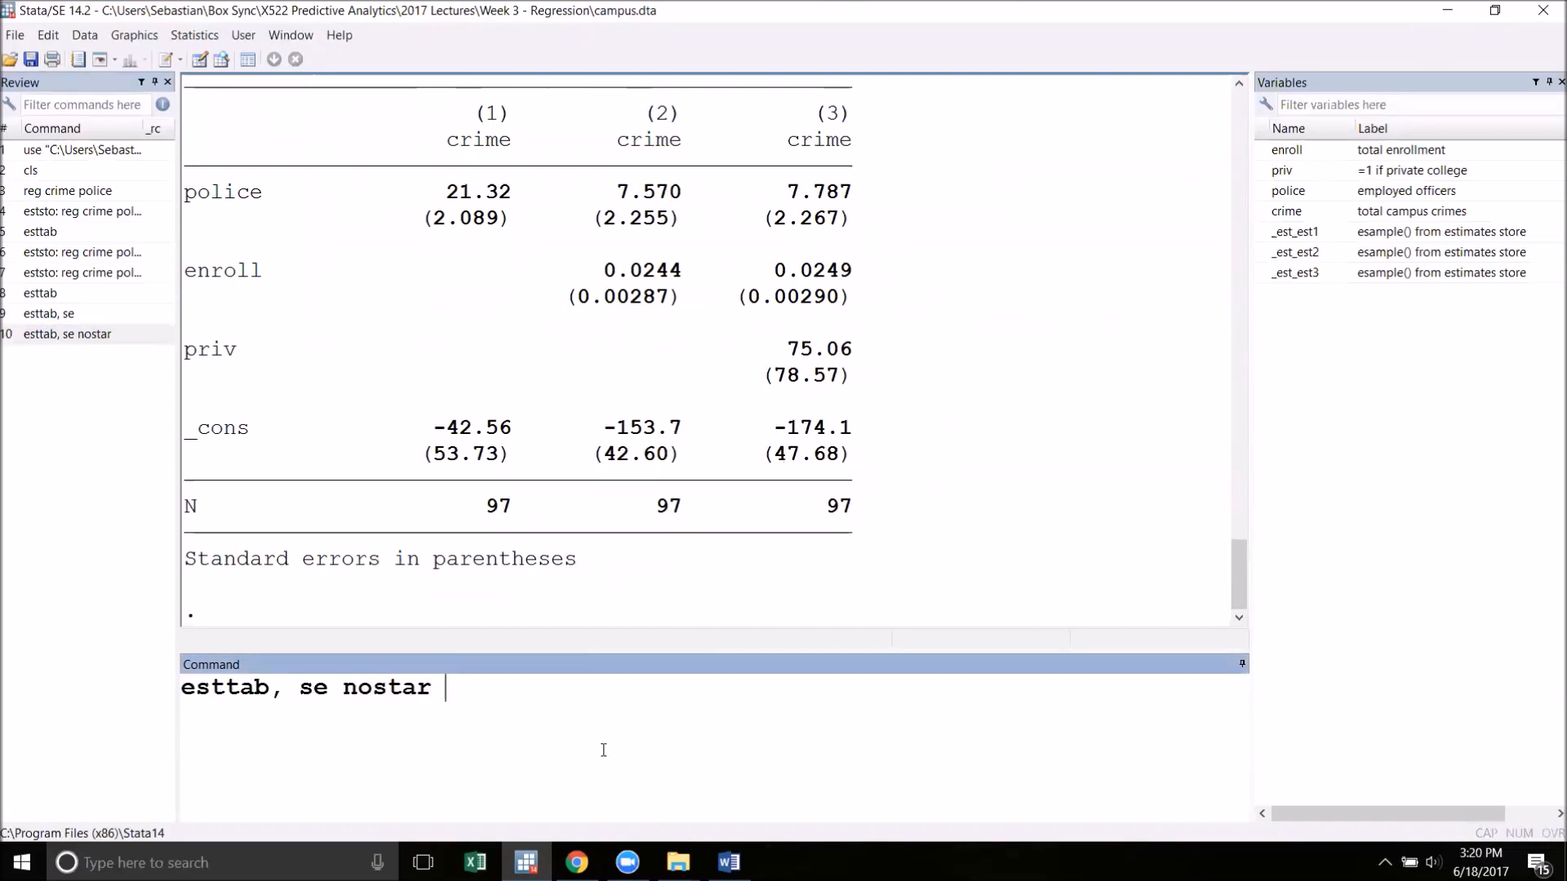
text(r)
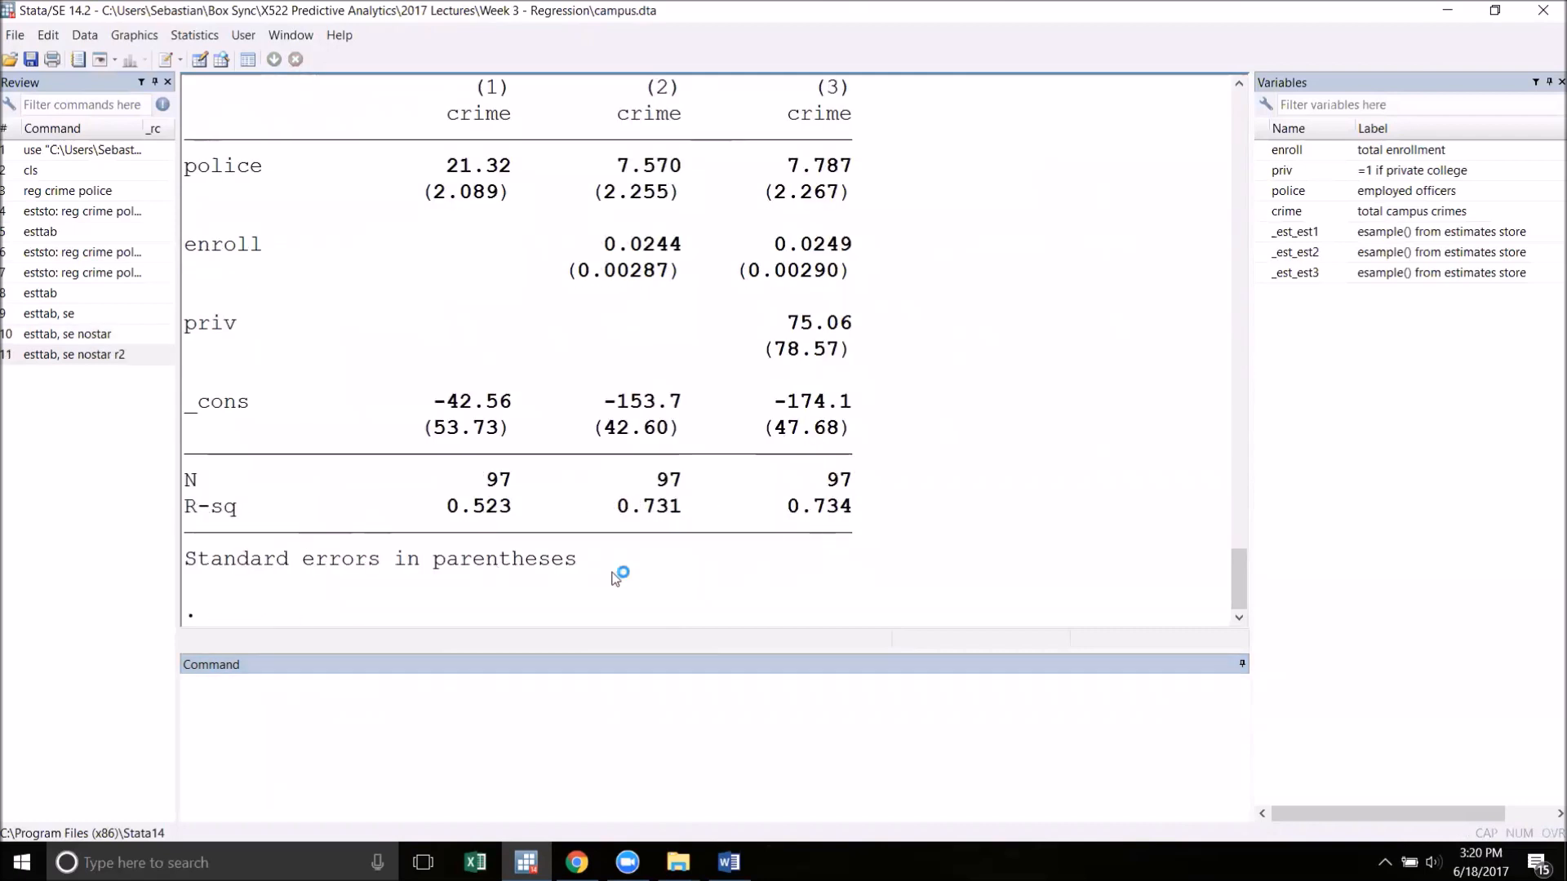
mouse_move(785, 612)
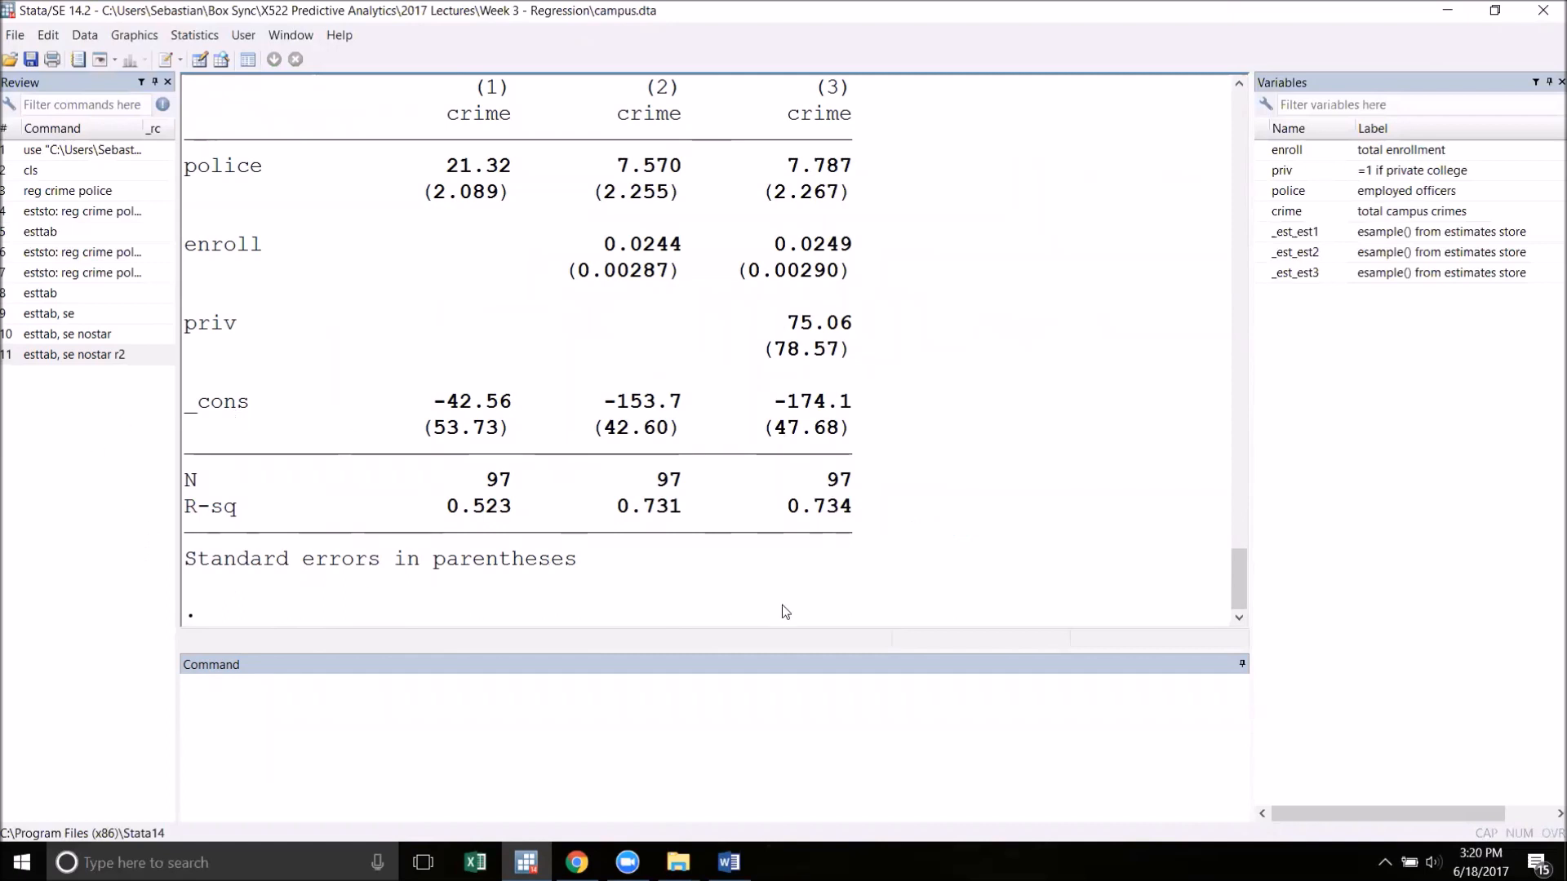
mouse_move(700, 506)
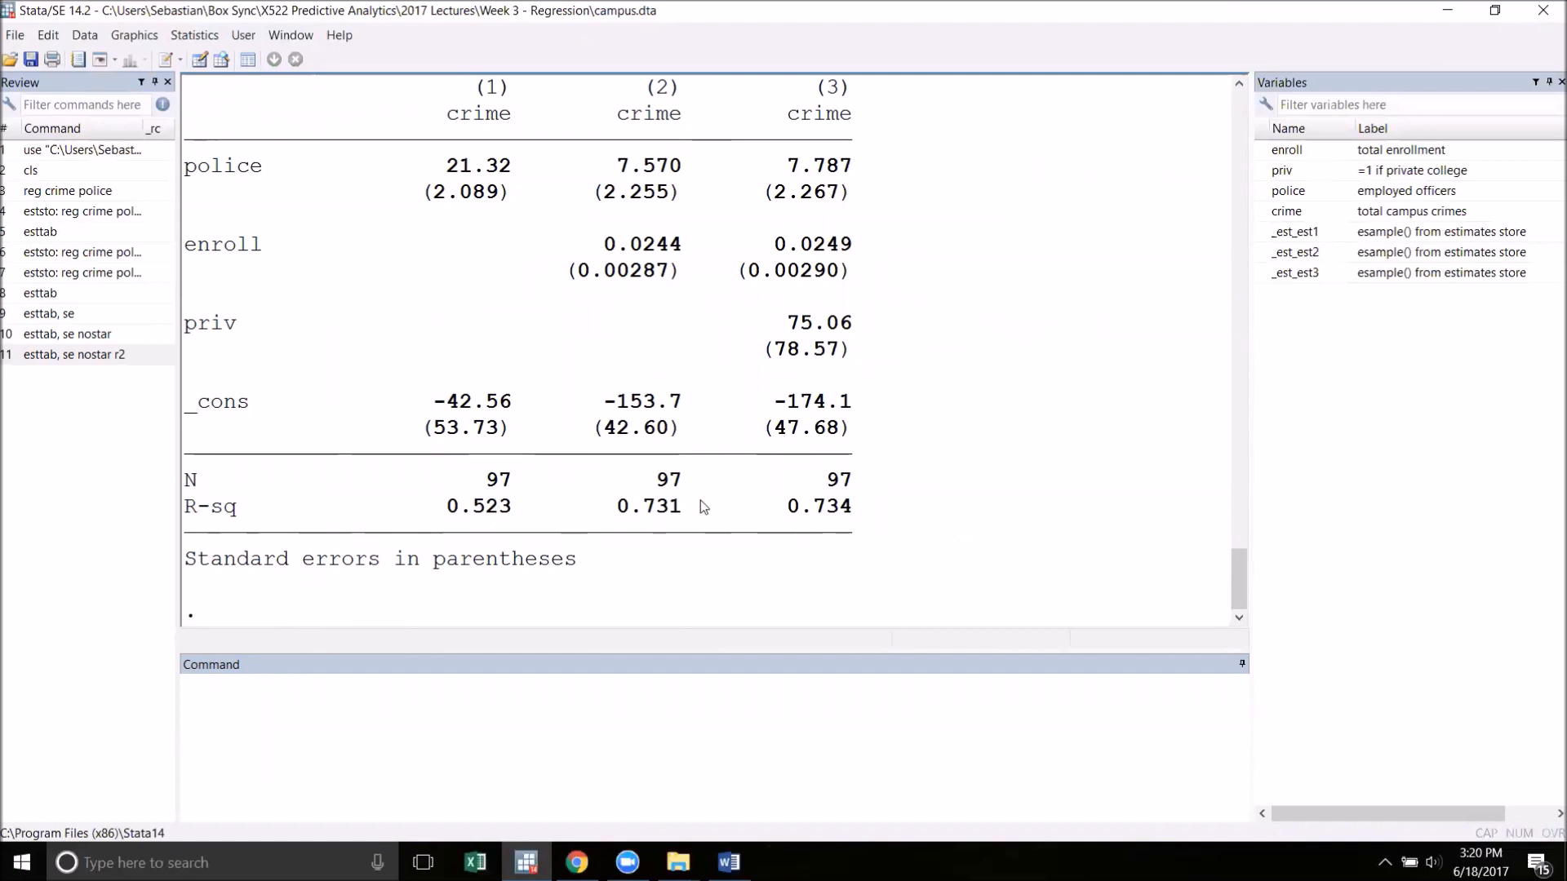
click(73, 354)
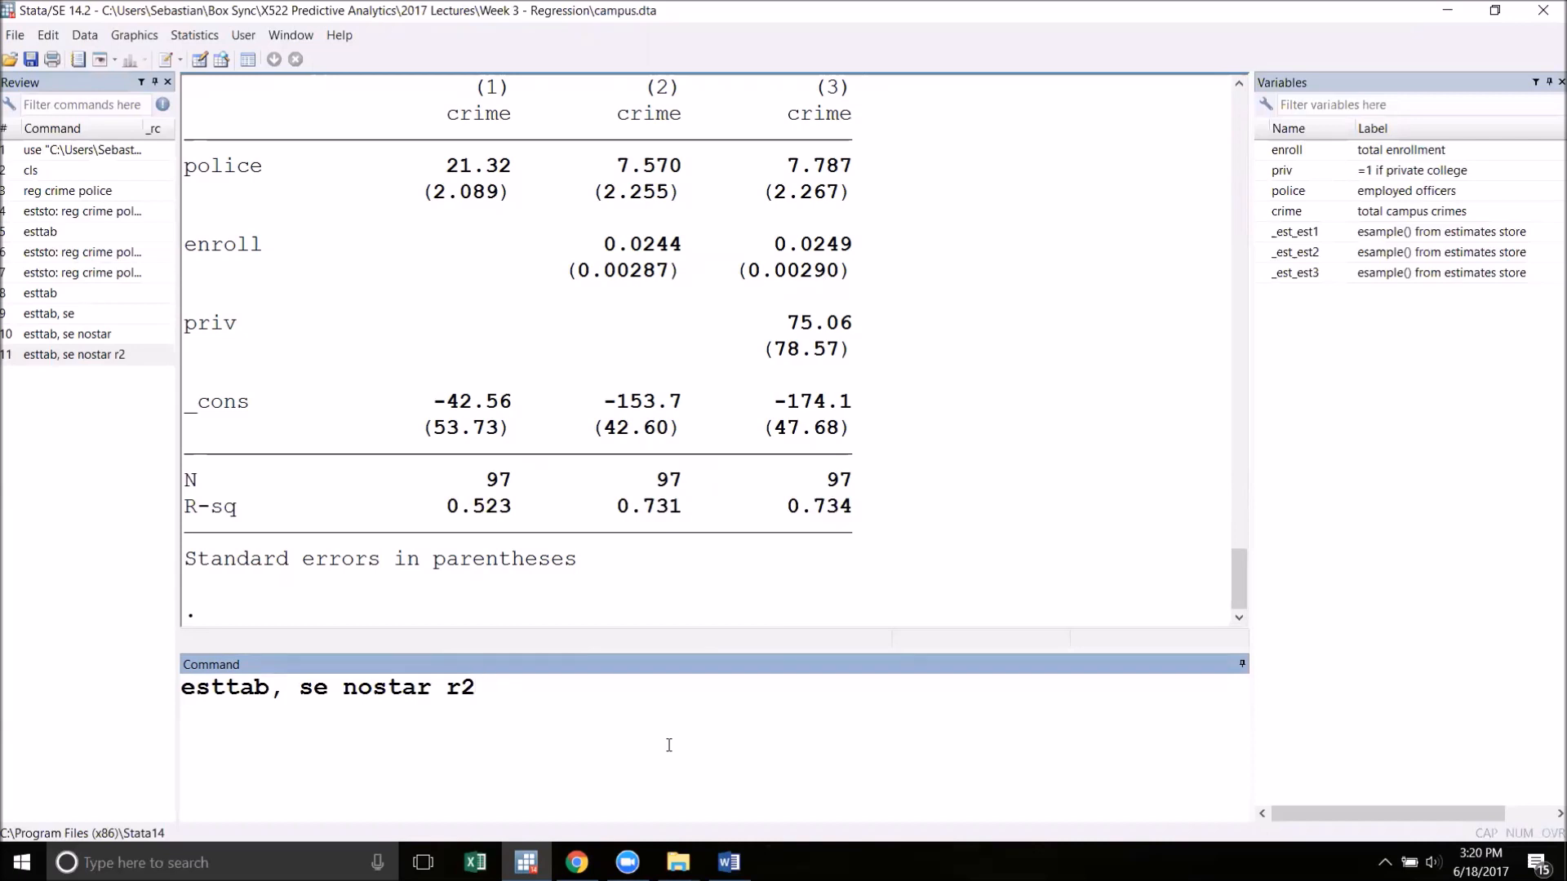
text(noobs)
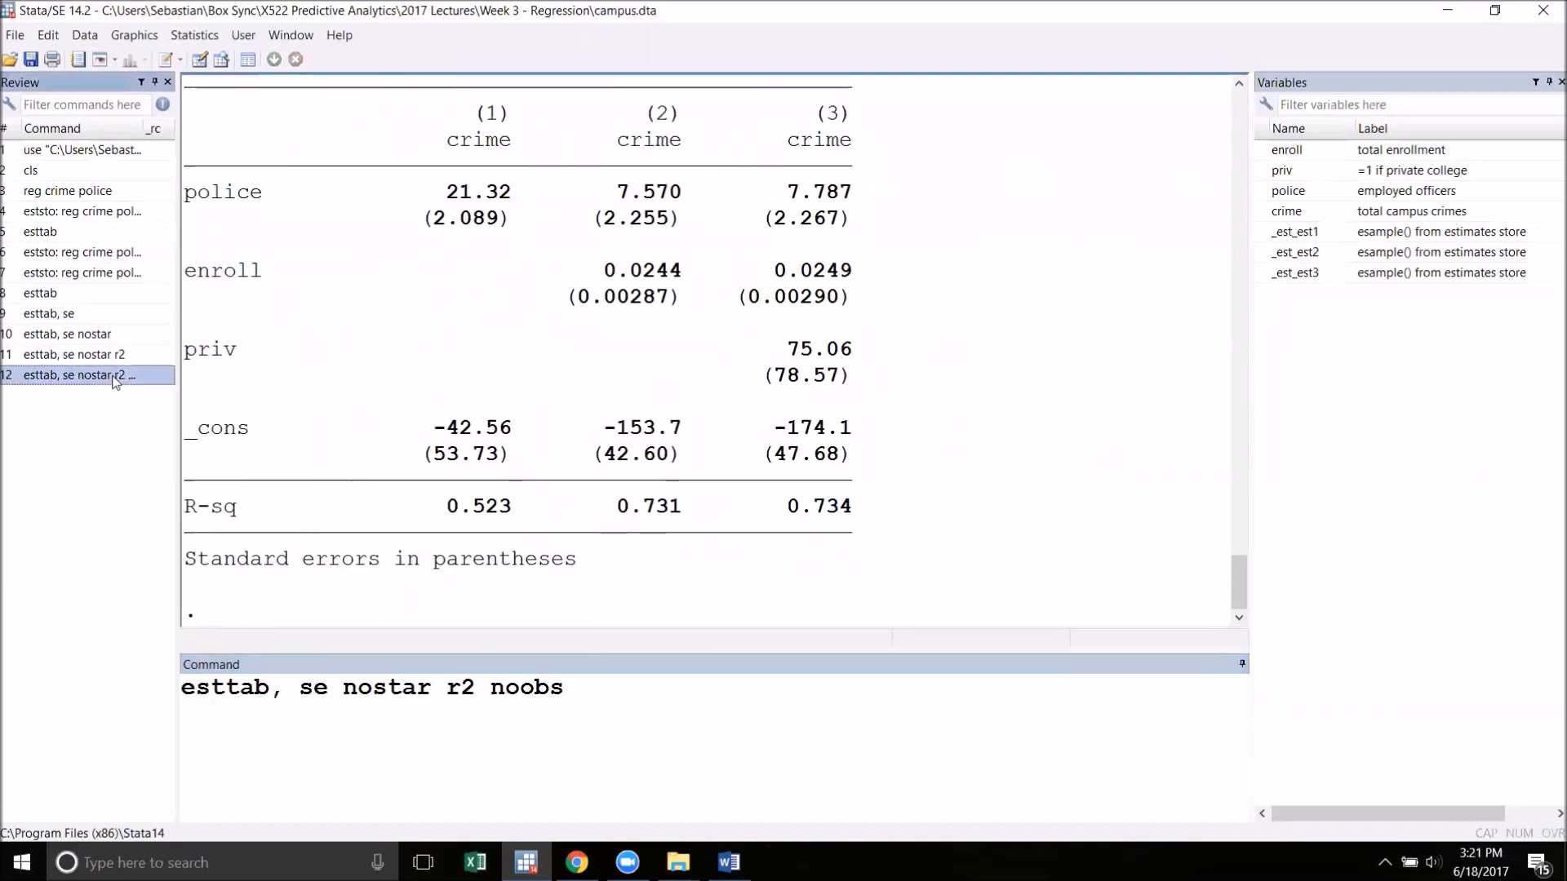
Select noobs in the pending command to delete it, leaving esttab, se nostar r2
double_click(523, 687)
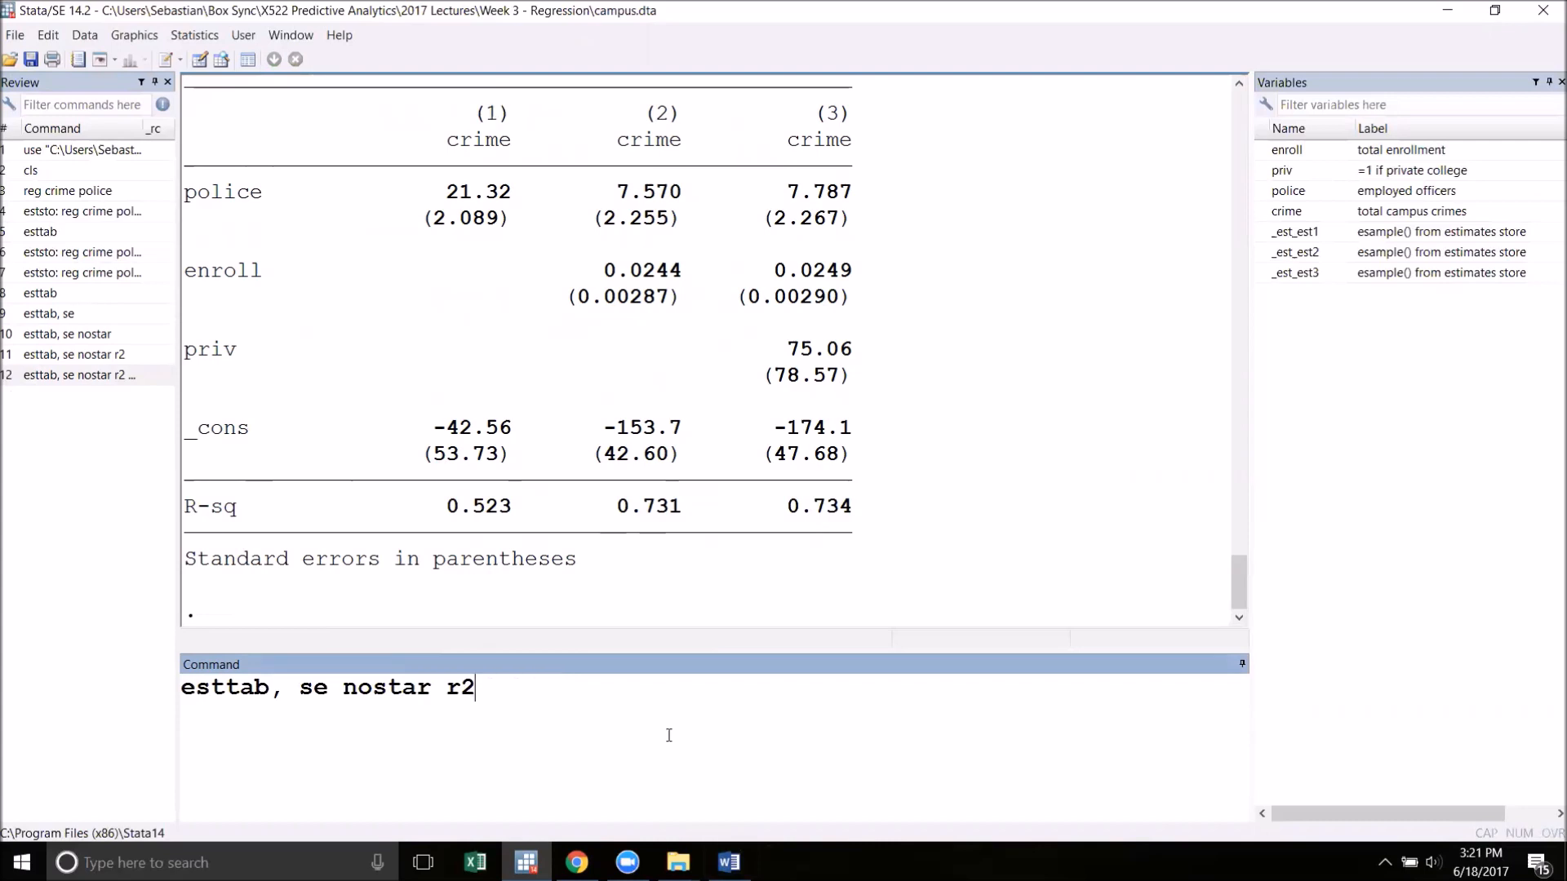
mouse_move(563, 224)
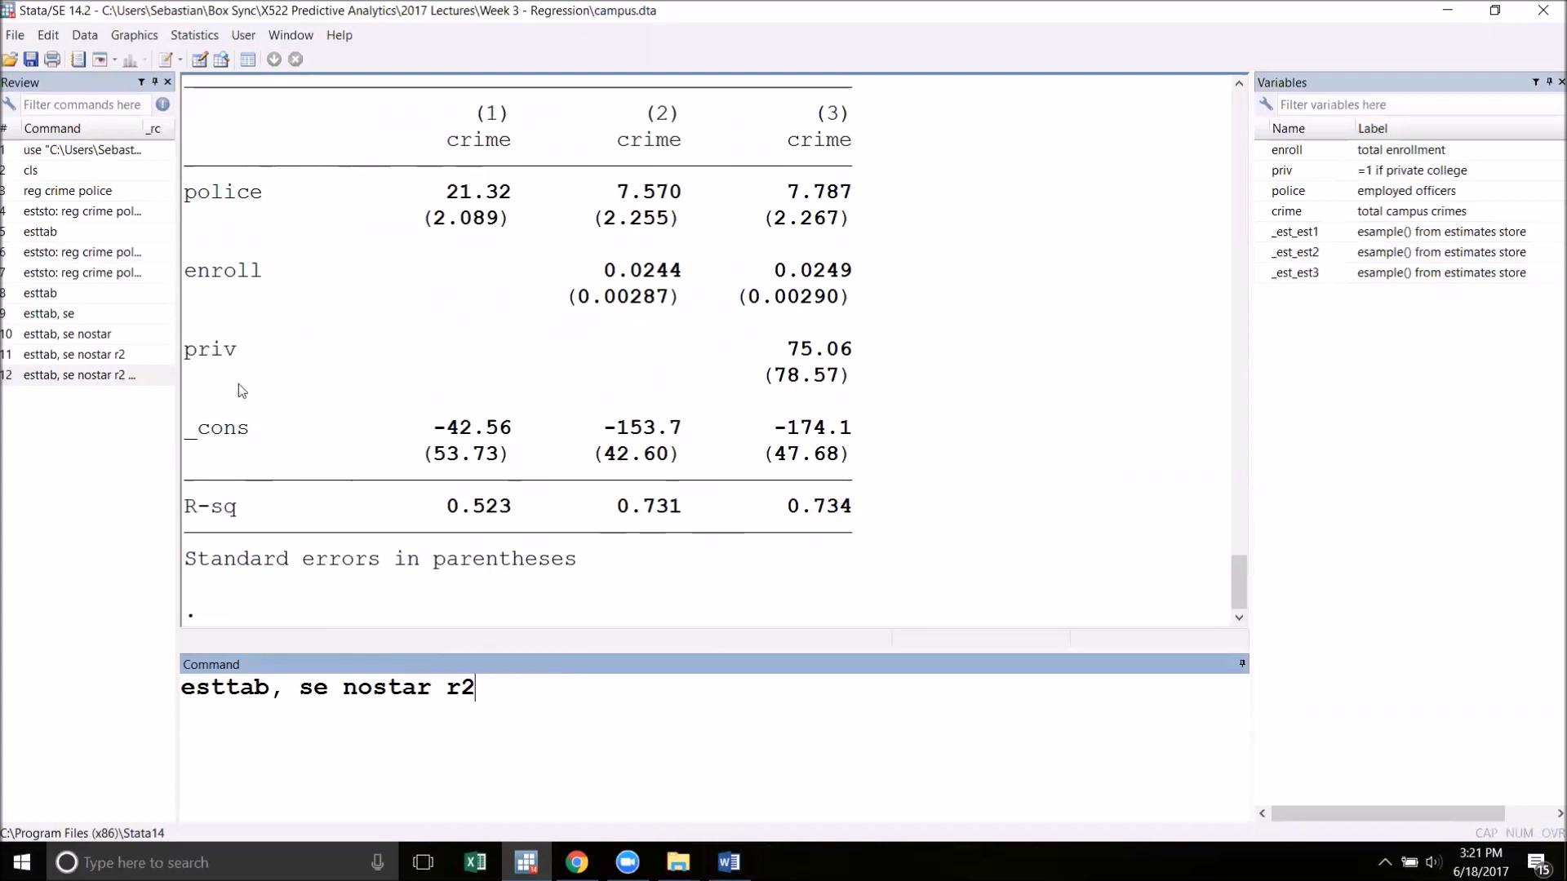
mouse_move(186, 447)
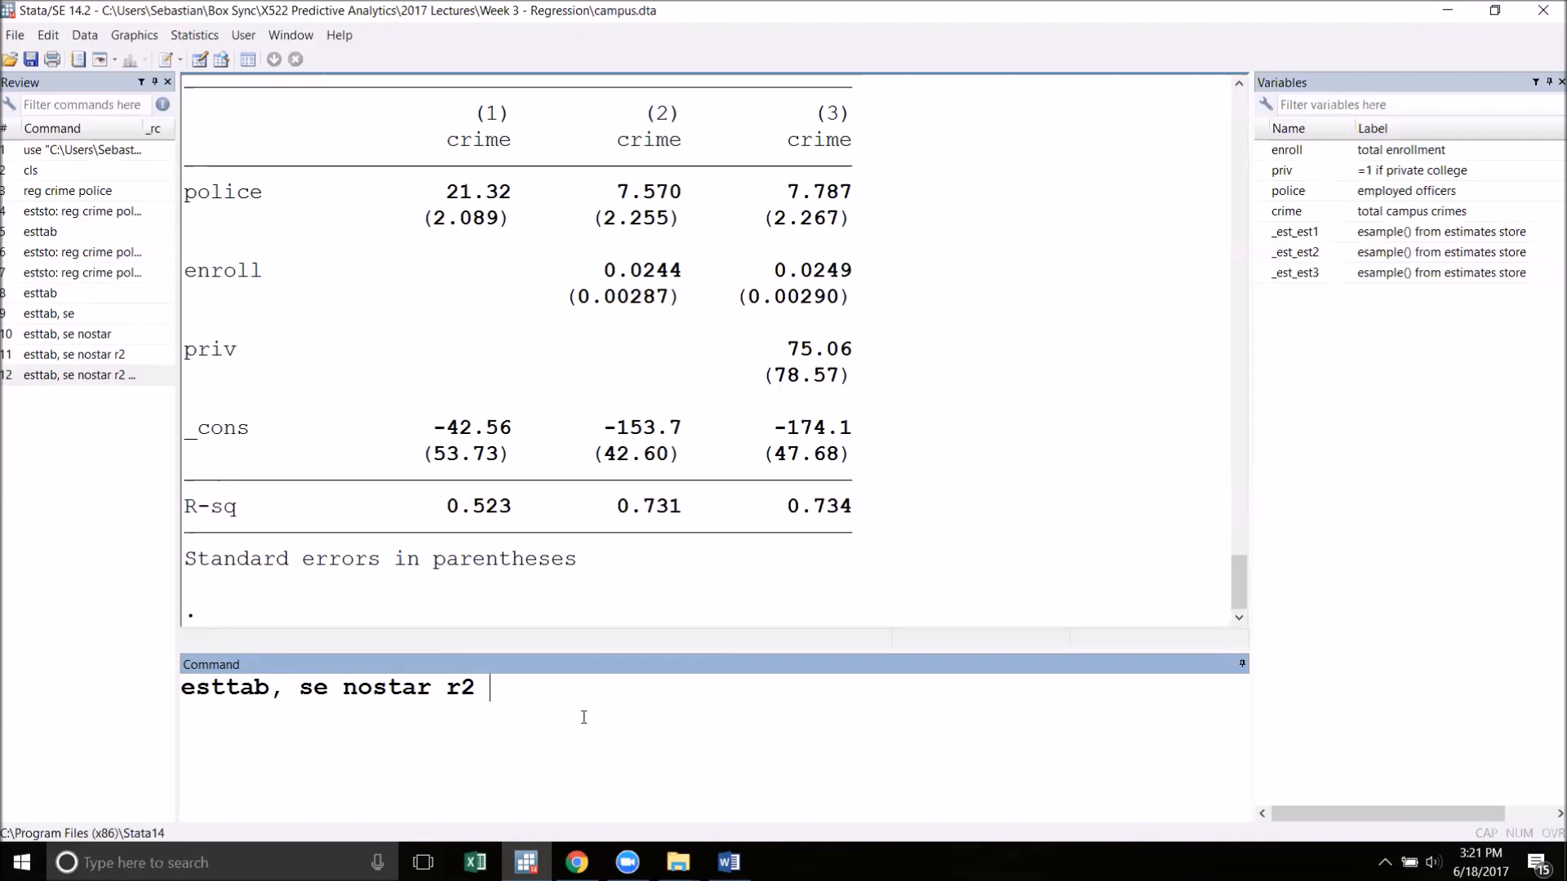
Rerun esttab, se nostar r2 with the label option so rows show variable labels
text(label)
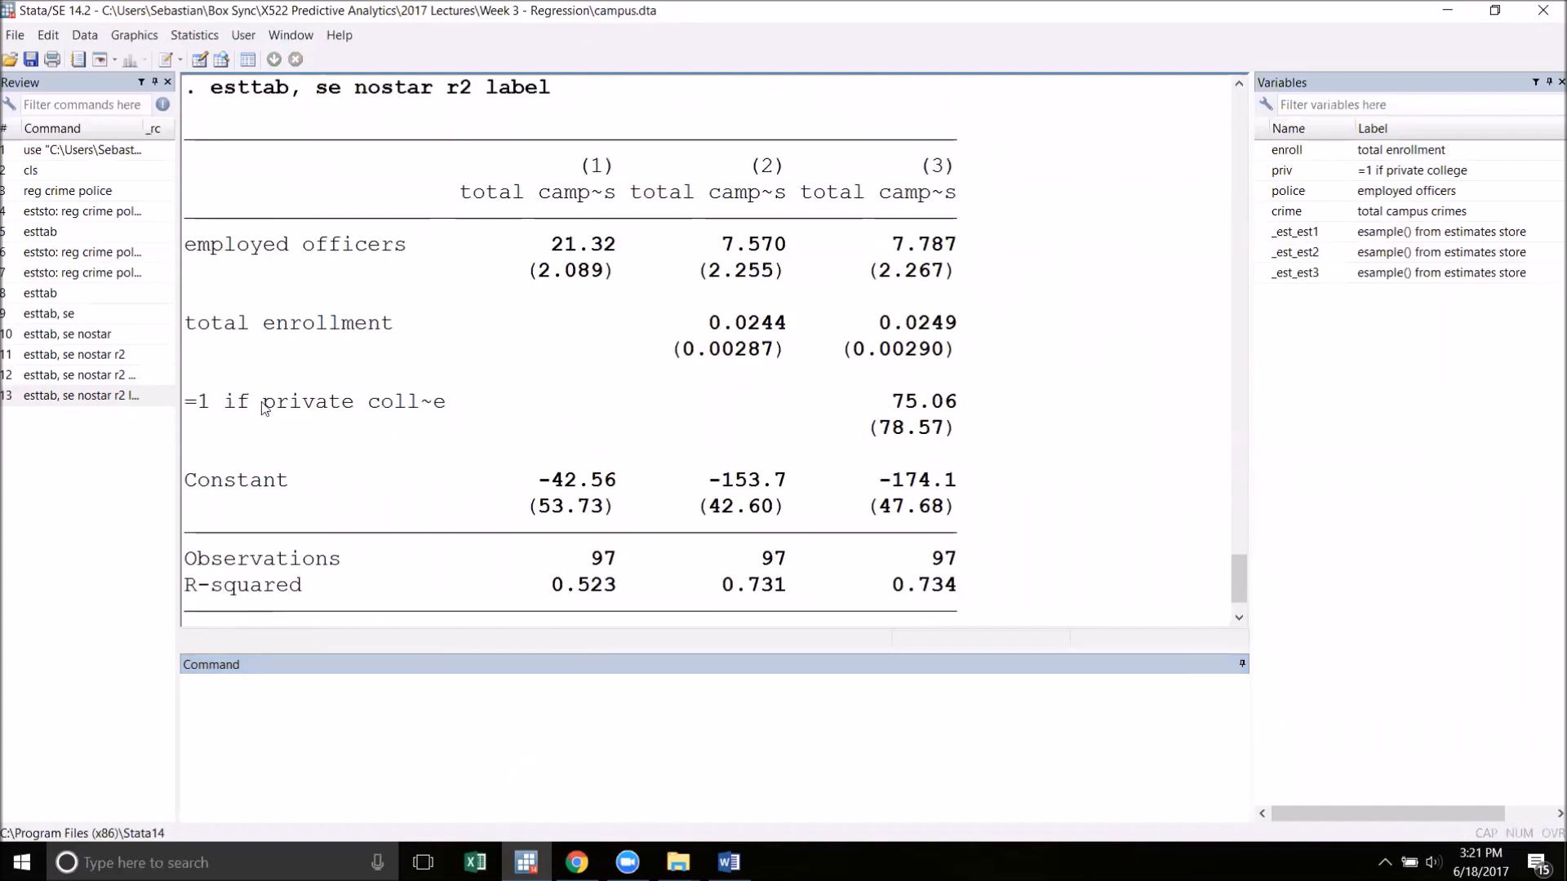
mouse_move(389, 455)
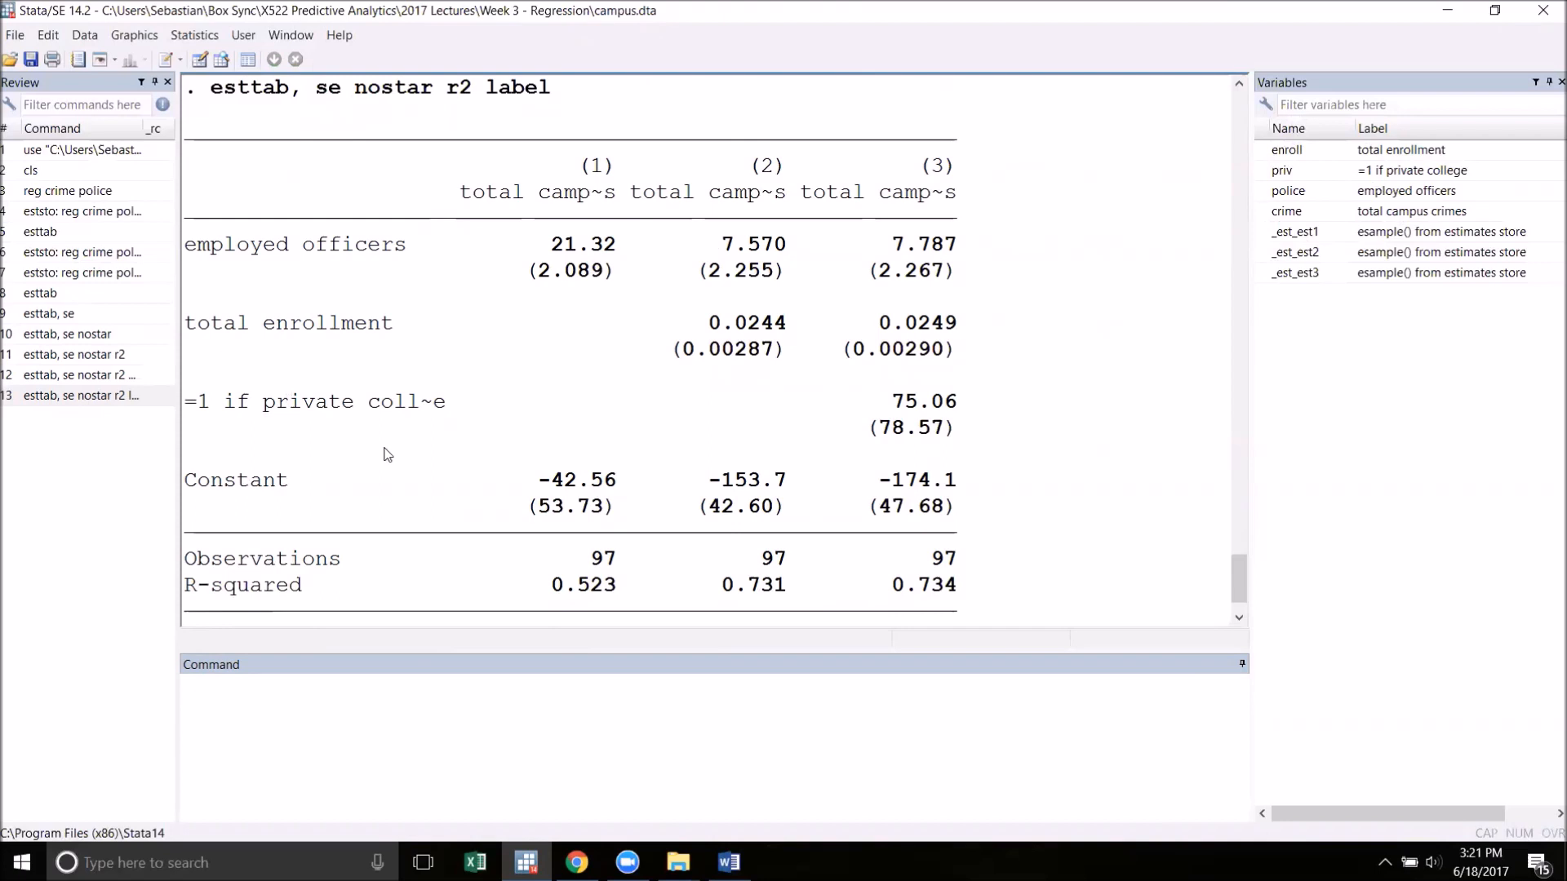
mouse_move(376, 379)
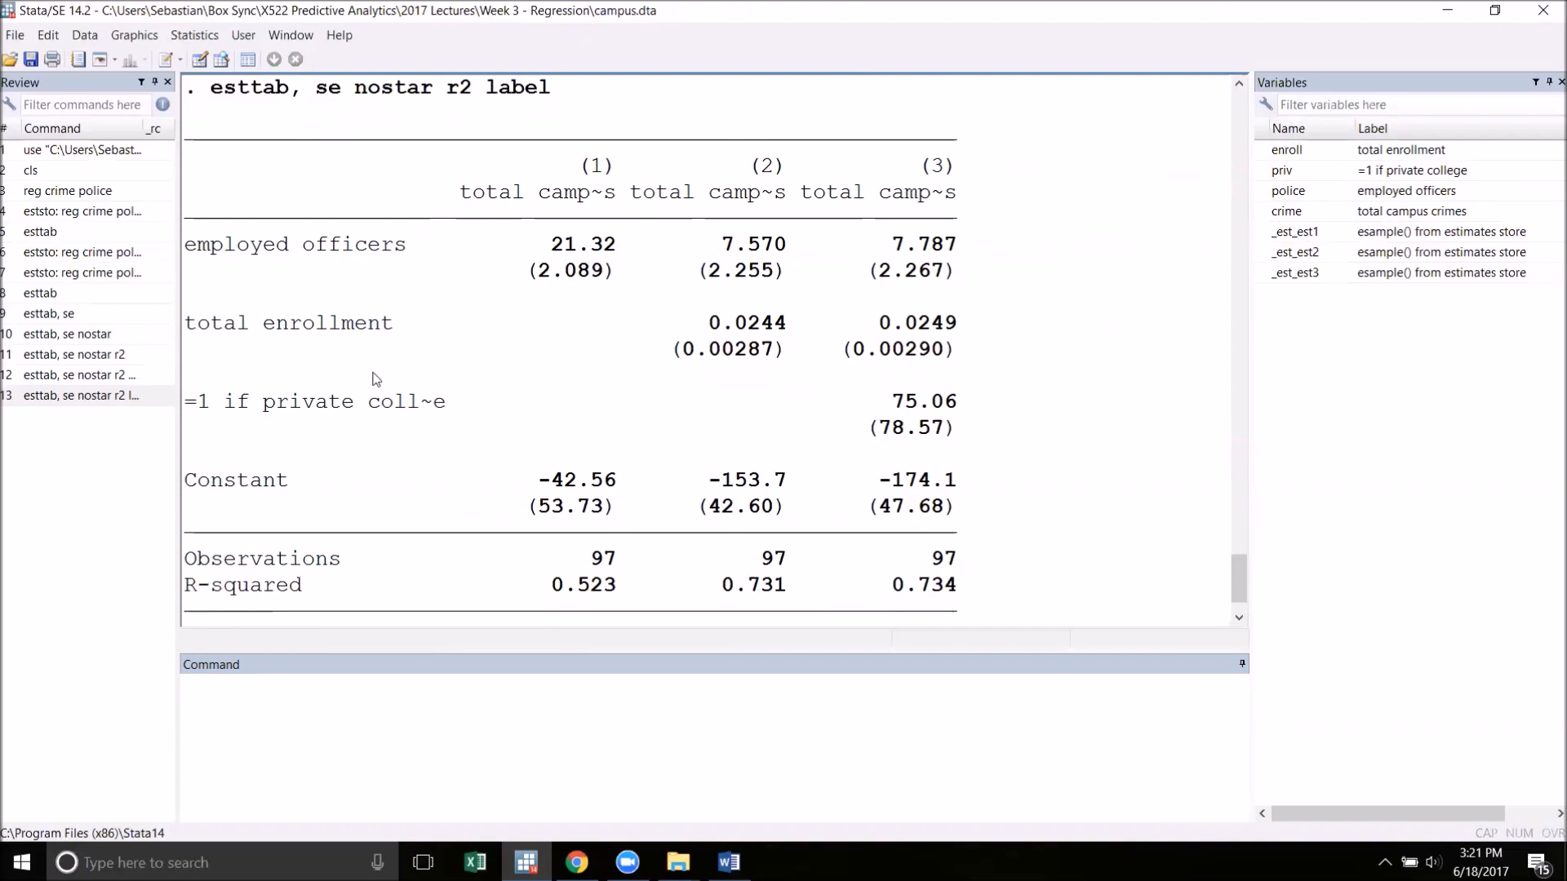
mouse_move(213, 402)
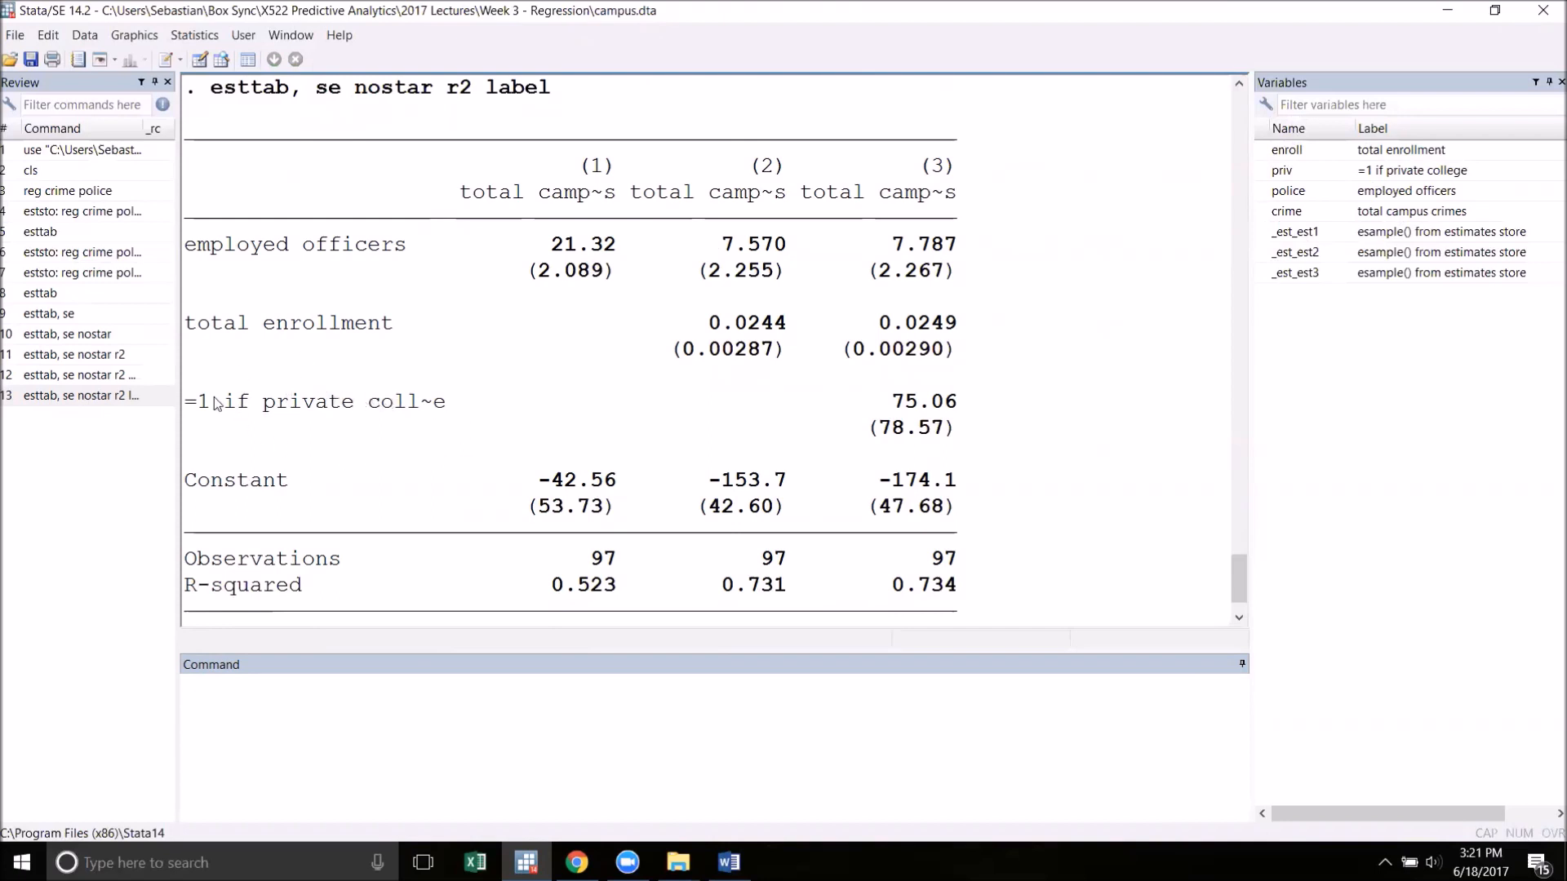
mouse_move(330, 442)
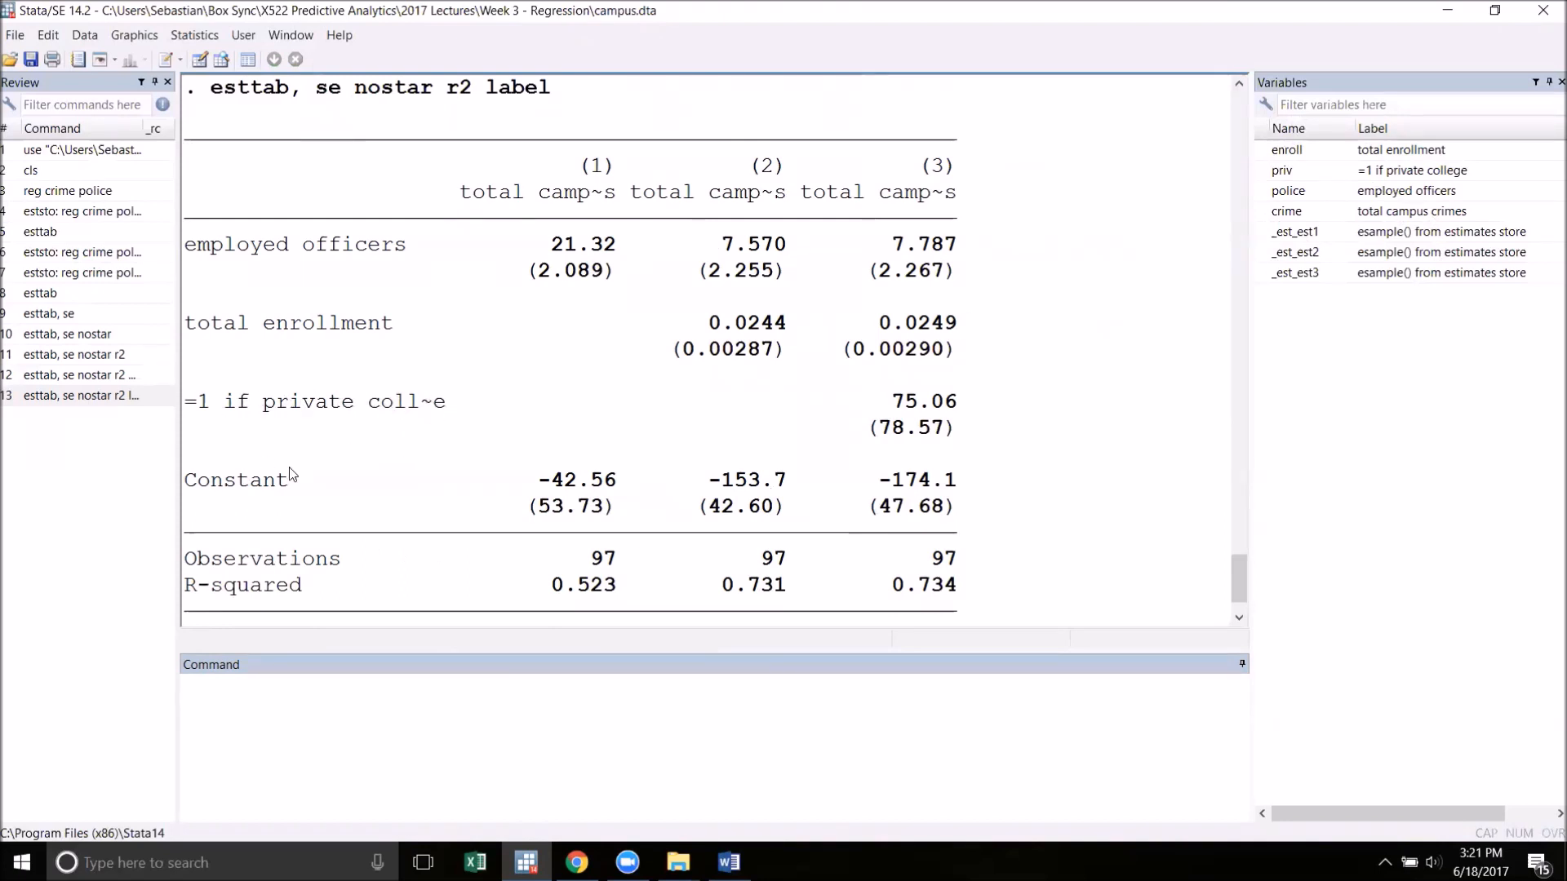
mouse_move(514, 433)
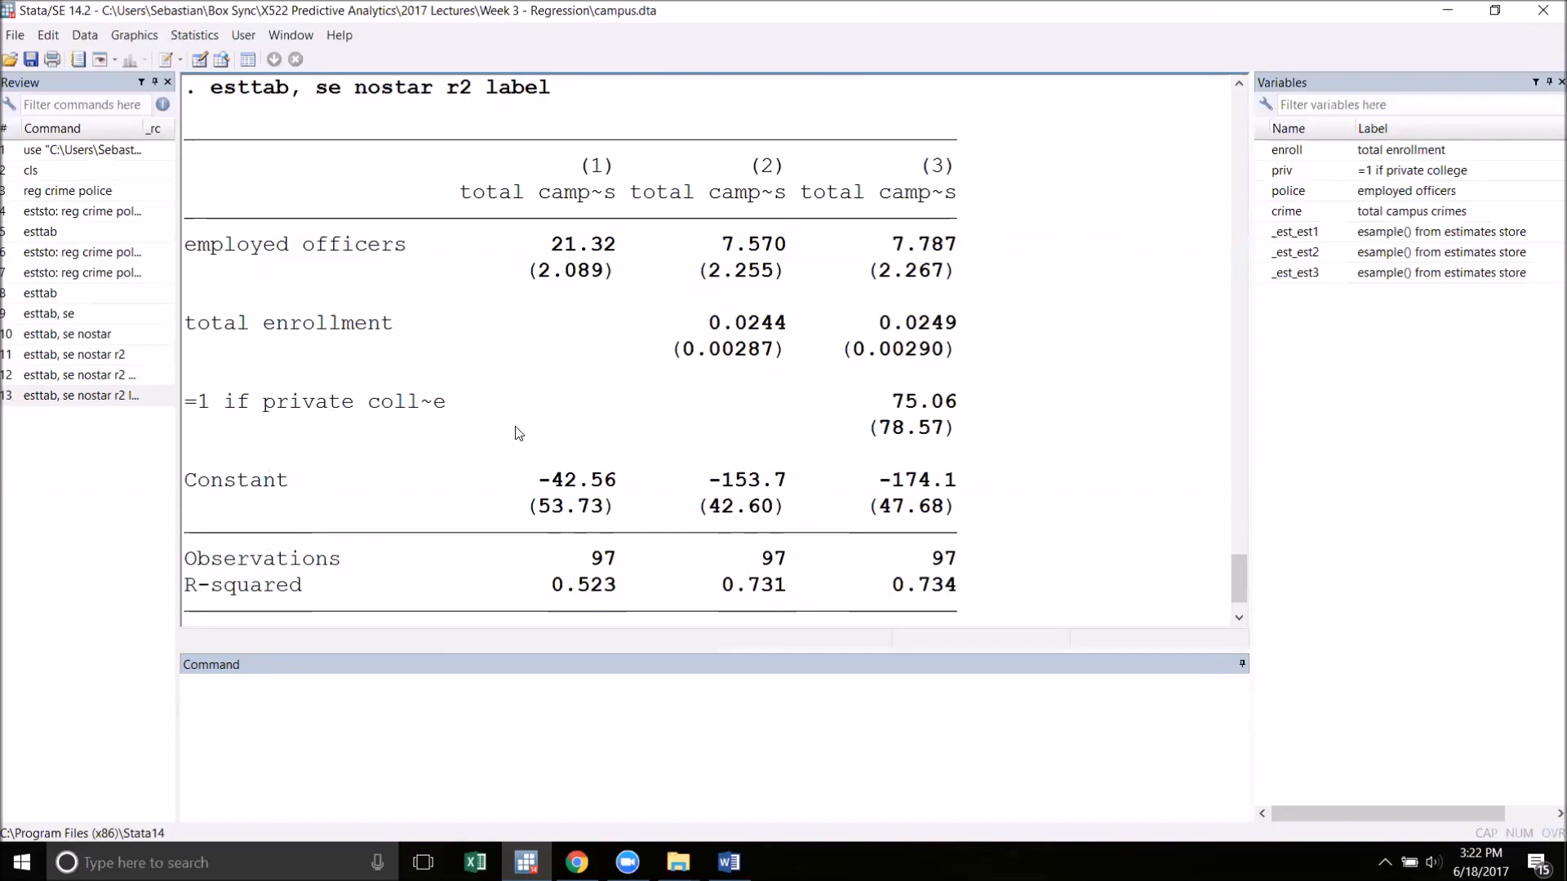
mouse_move(571, 430)
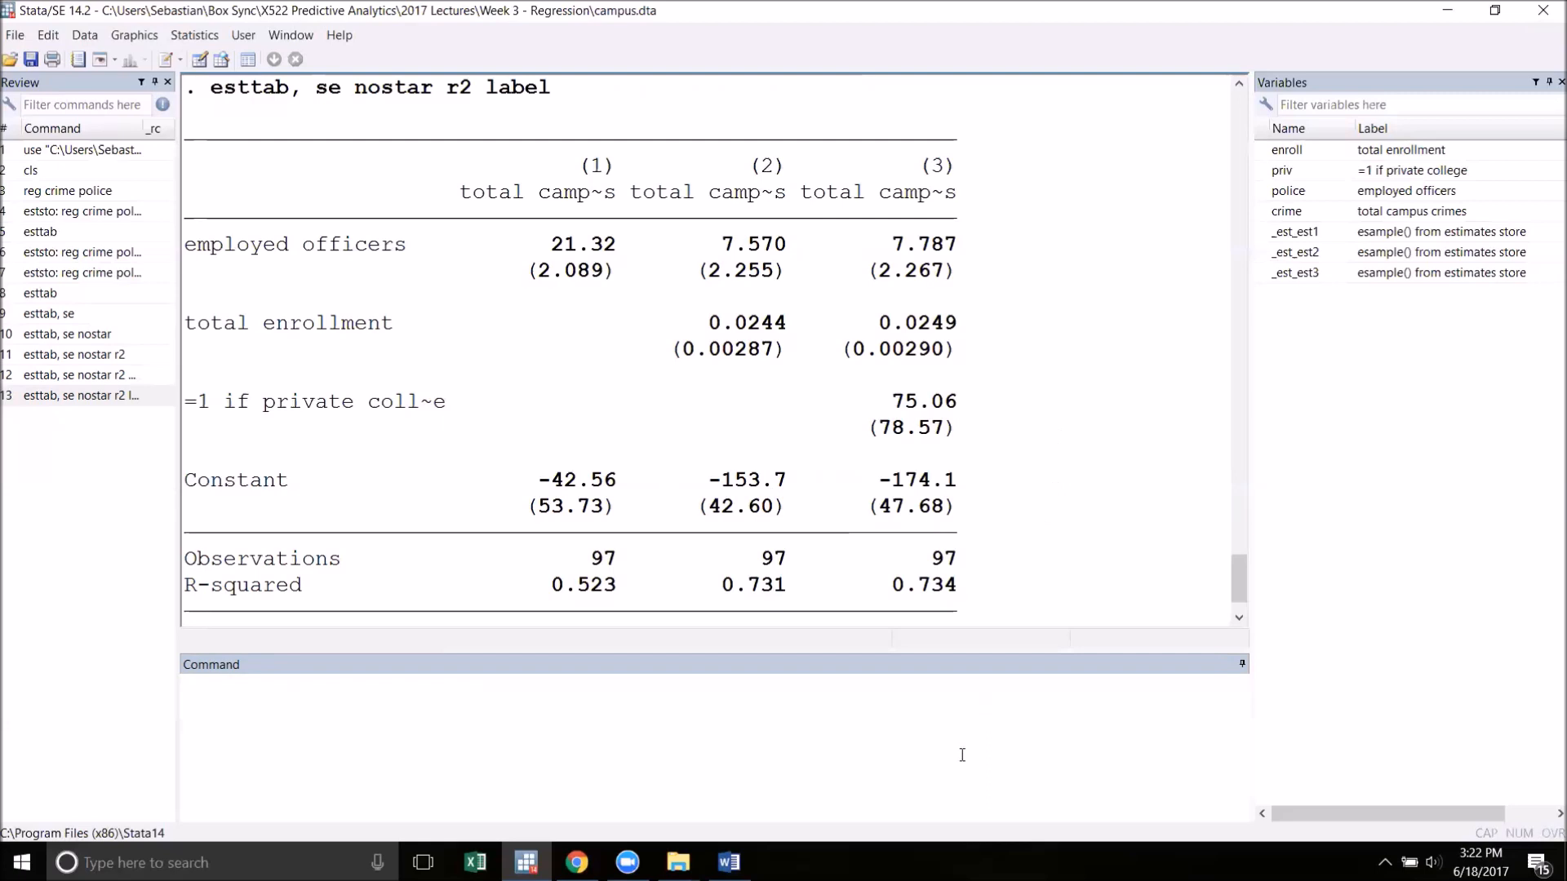
Run eststo clear, re-store the three crime regressions and rerun esttab, se nostar r2
text(eststo)
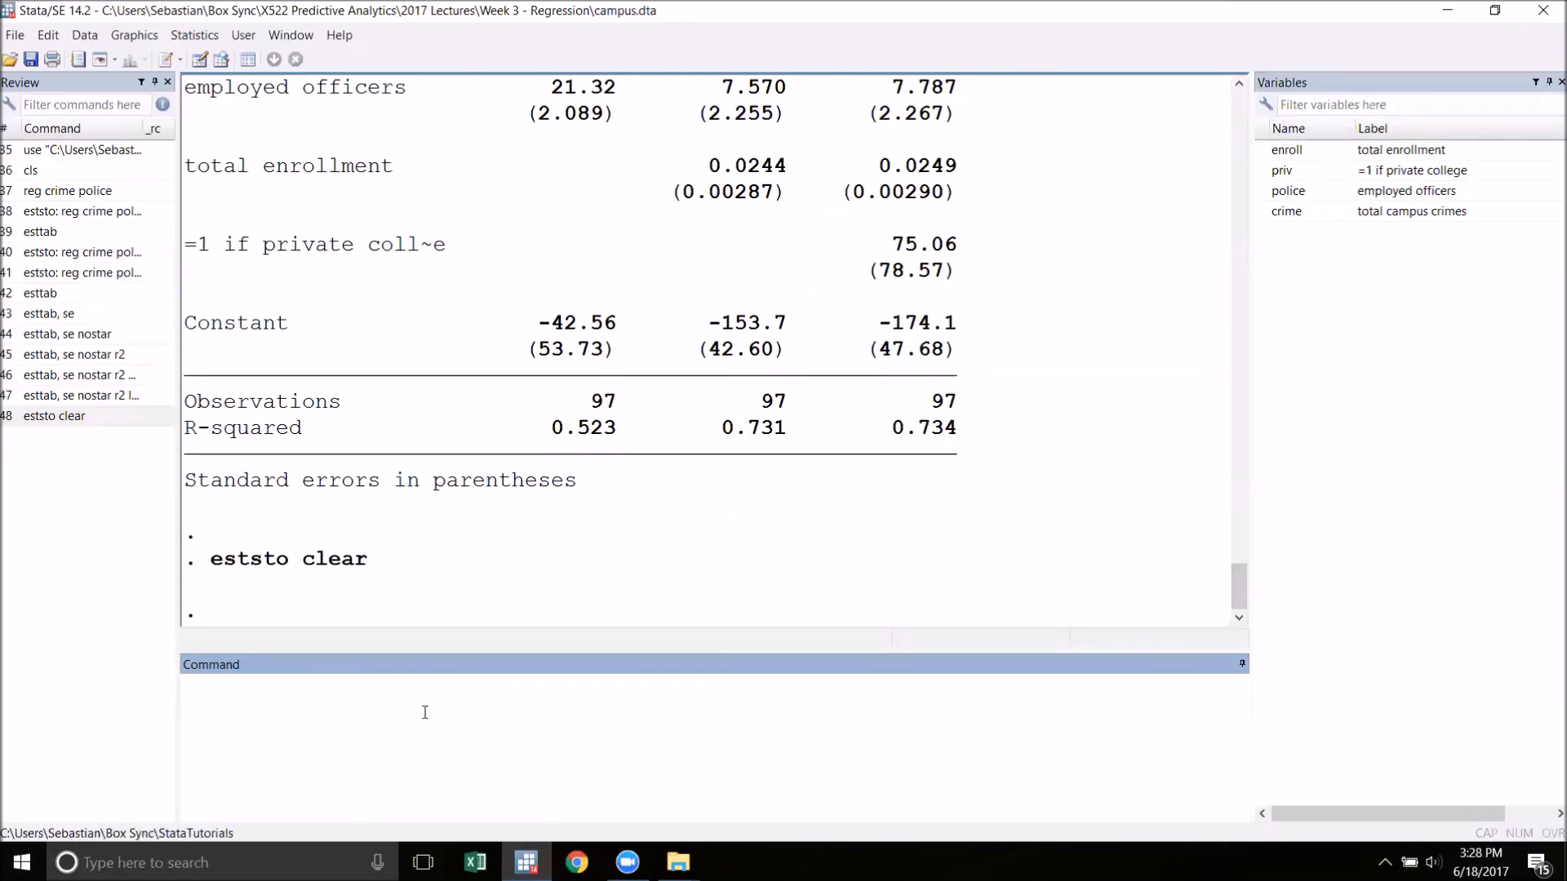
click(86, 211)
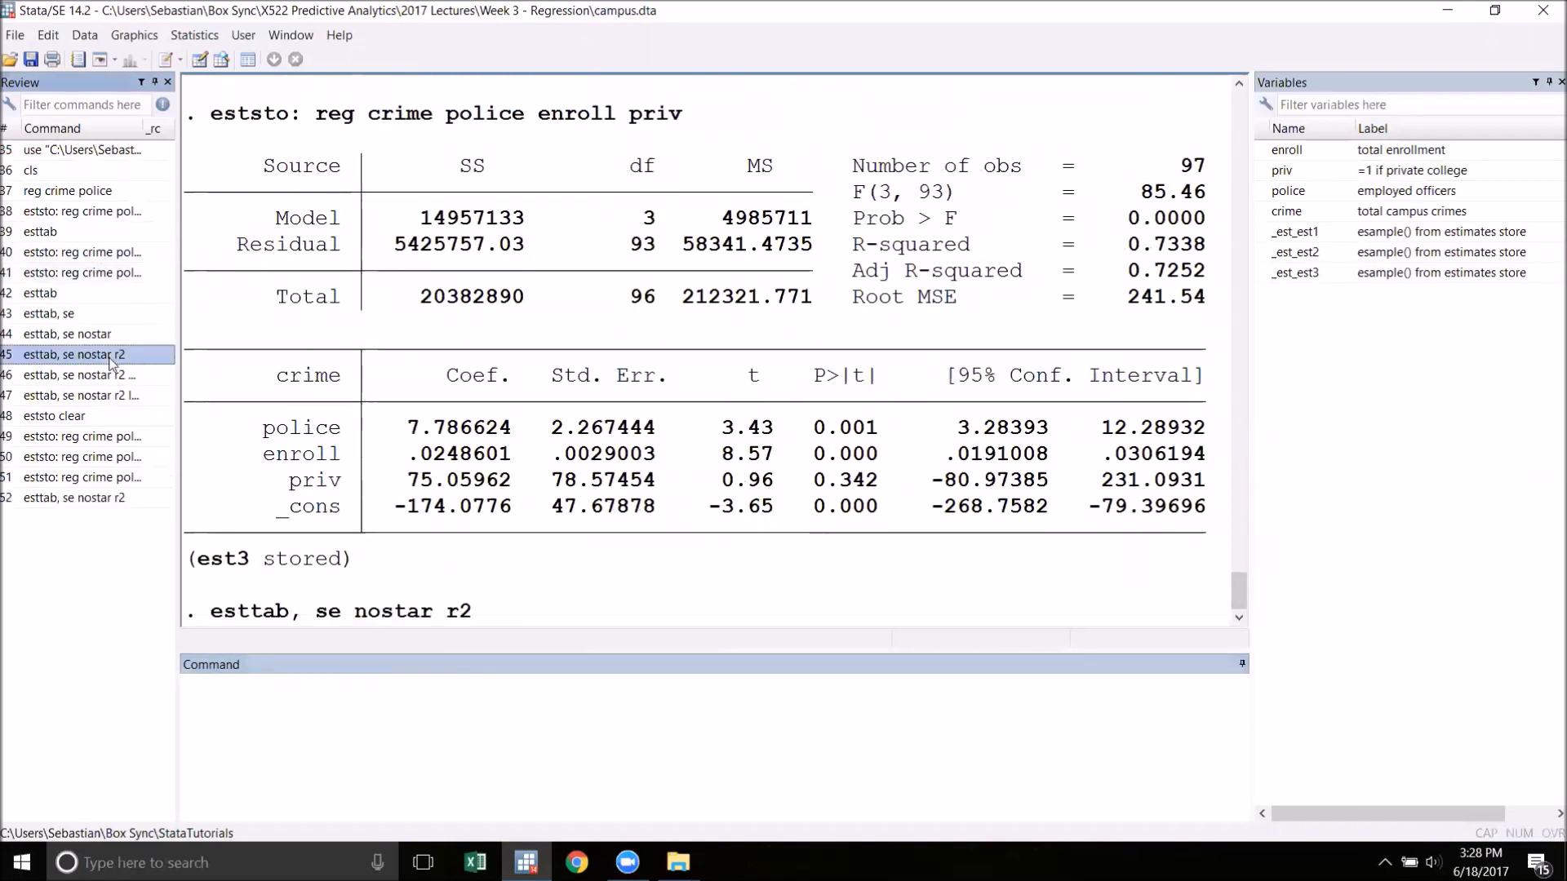
key(Return)
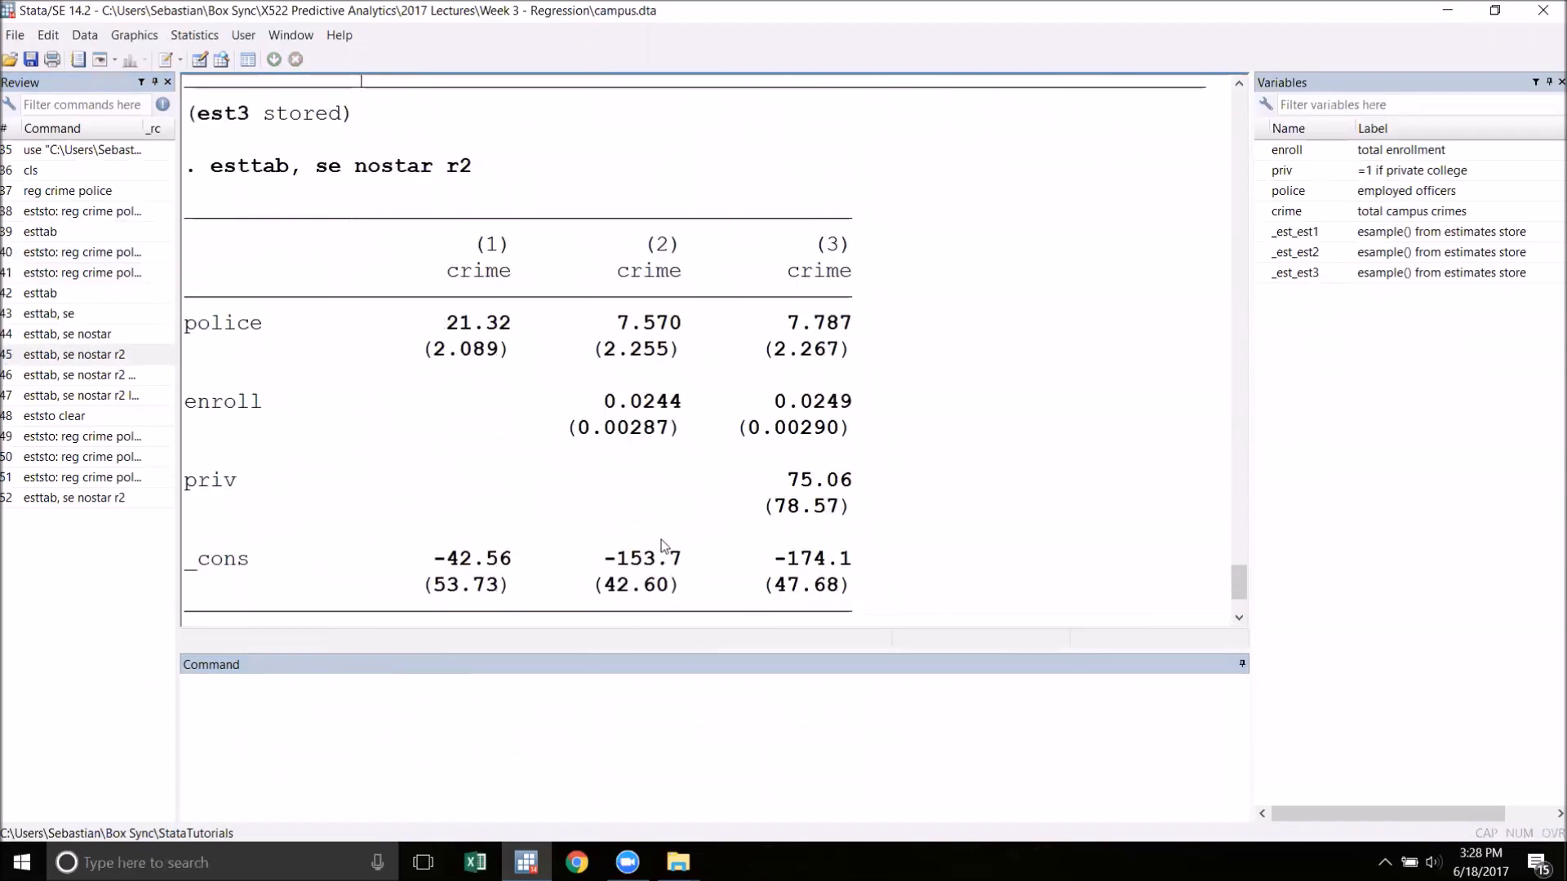
scroll(down, 3)
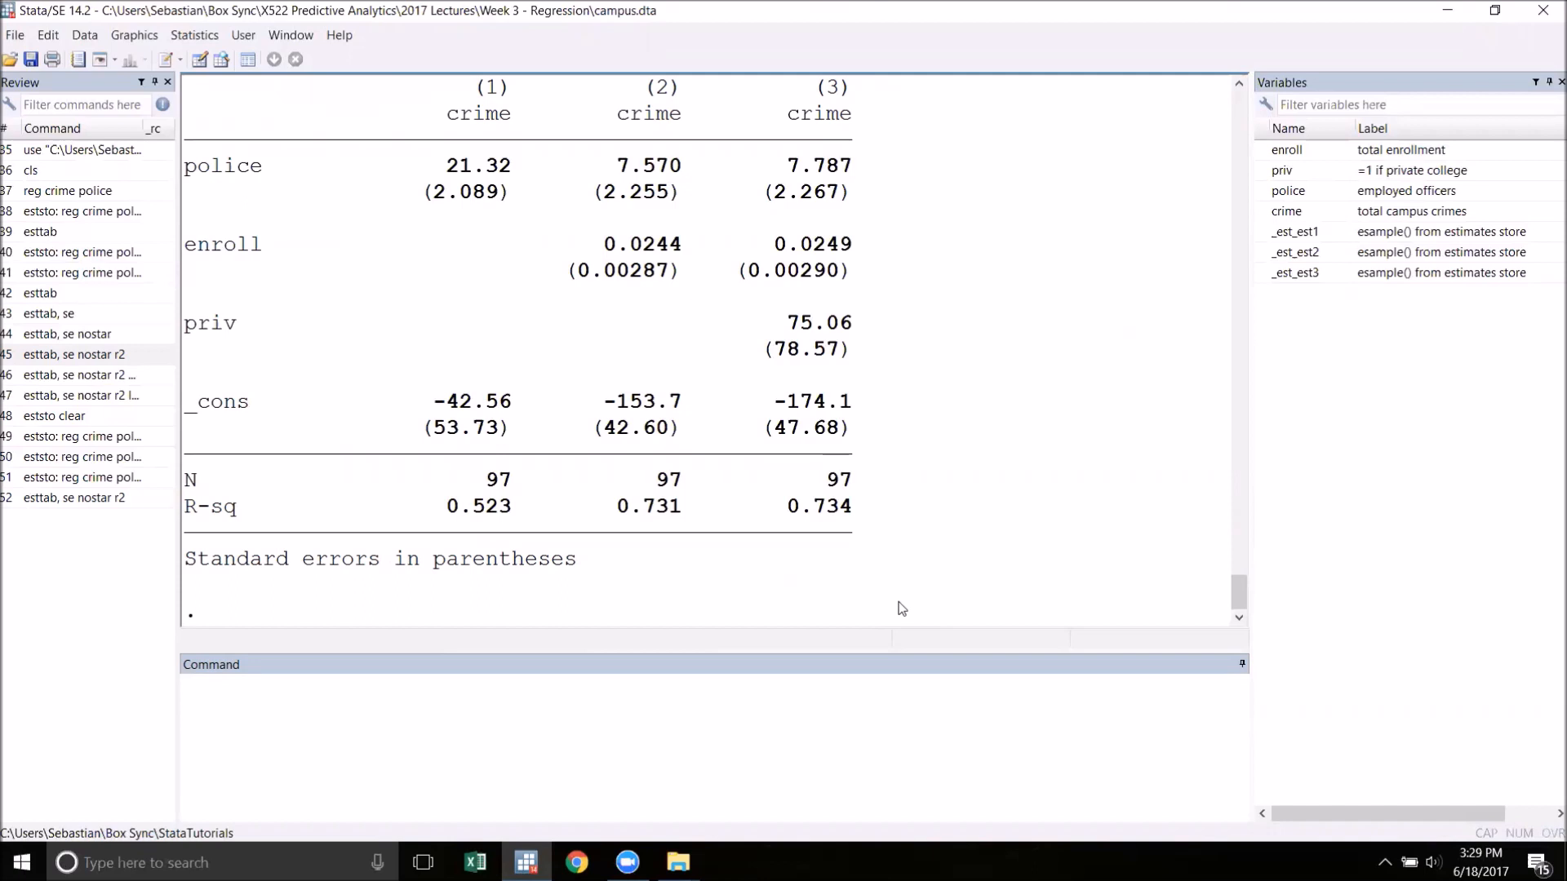
mouse_move(898, 612)
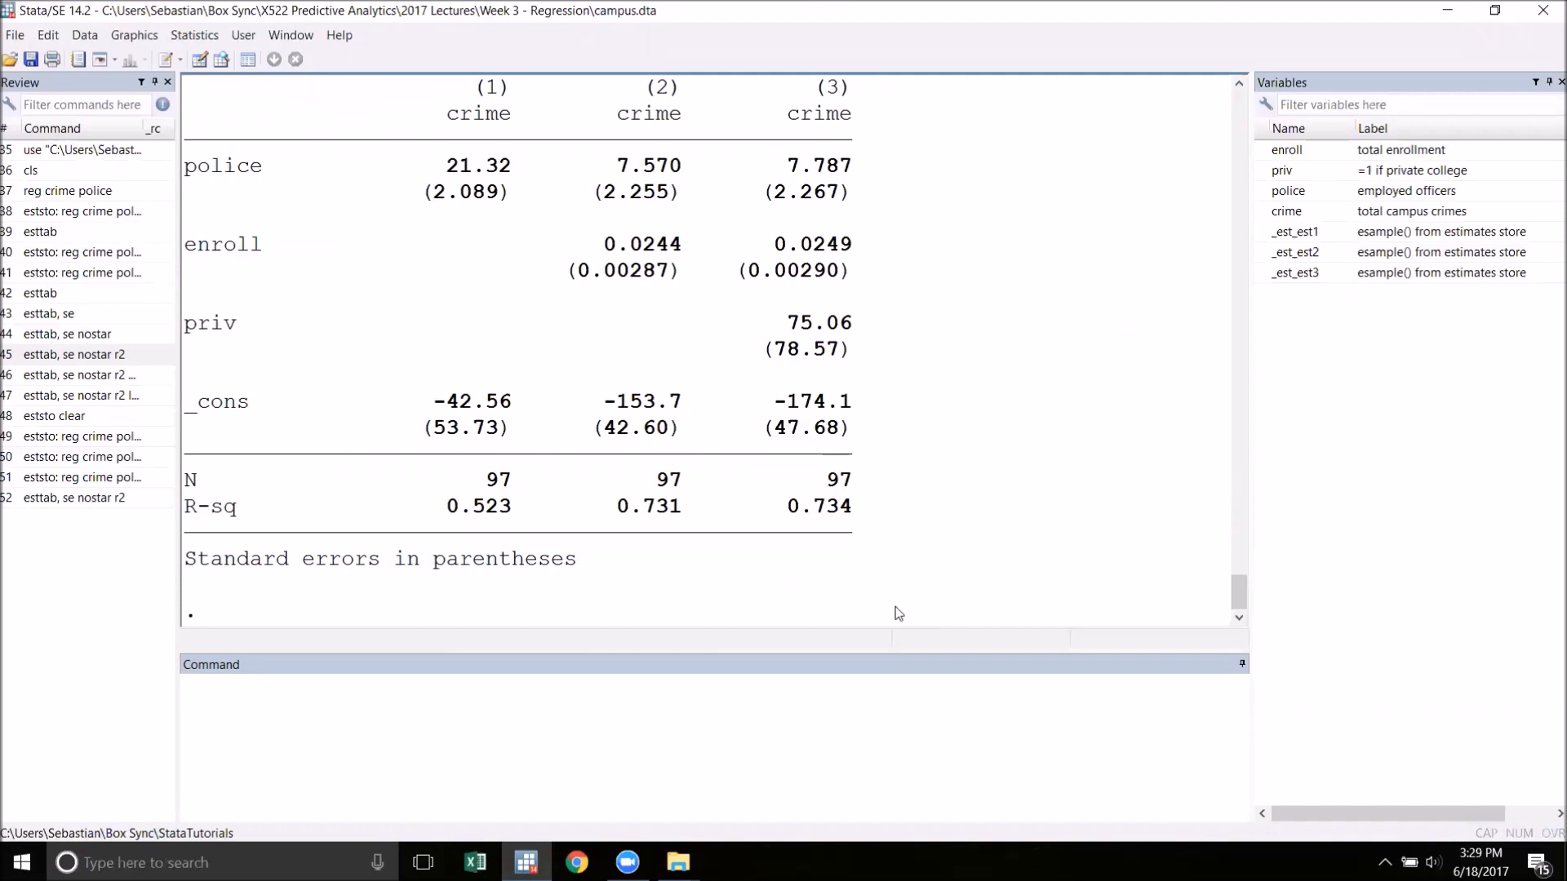
mouse_move(715, 566)
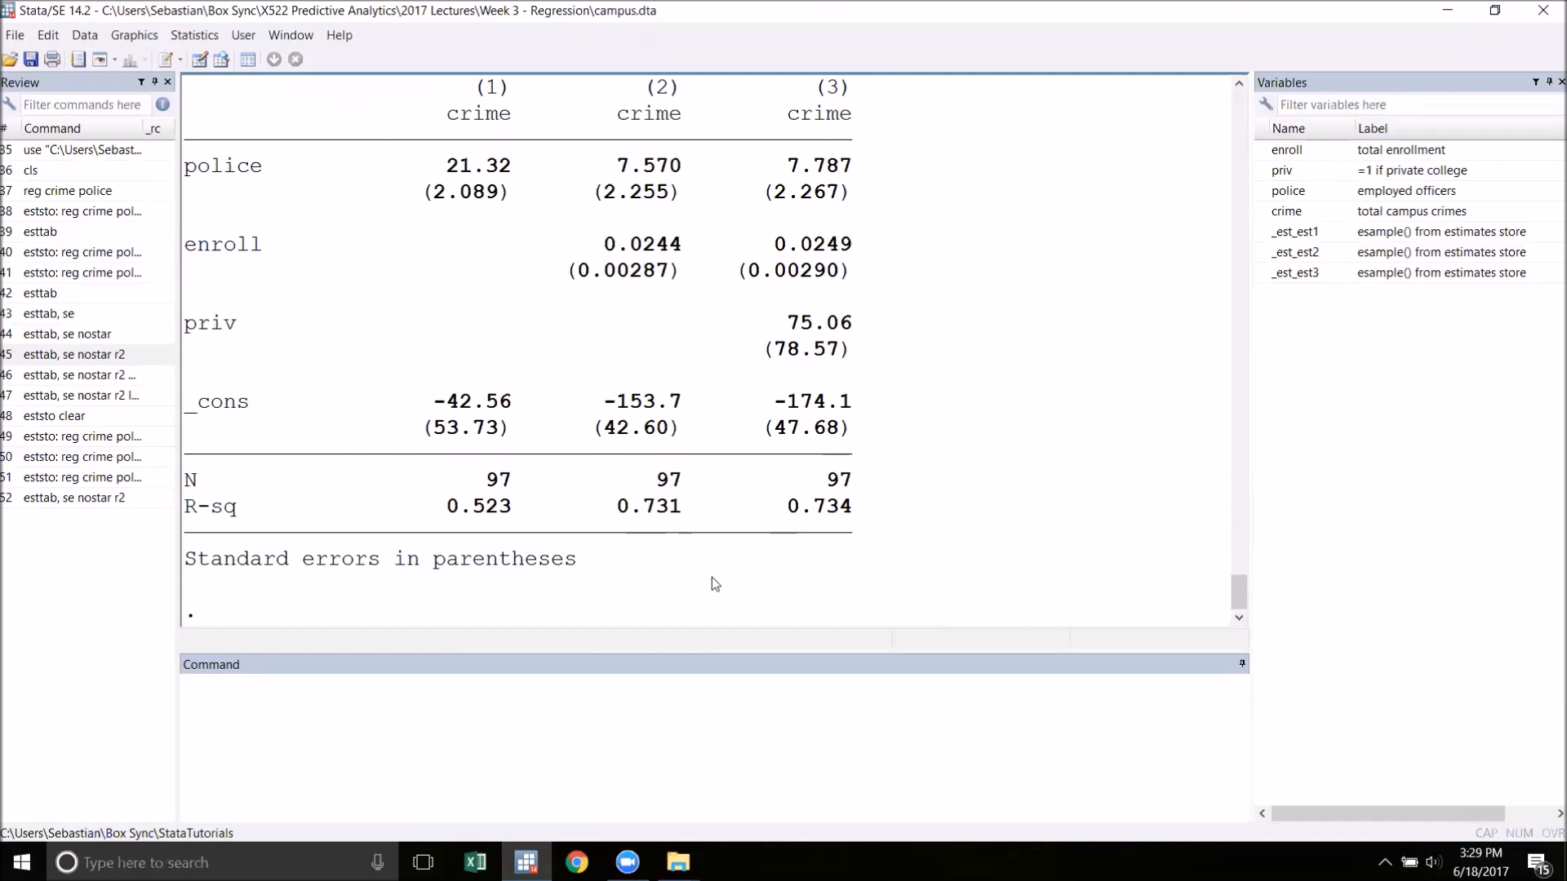
mouse_move(695, 599)
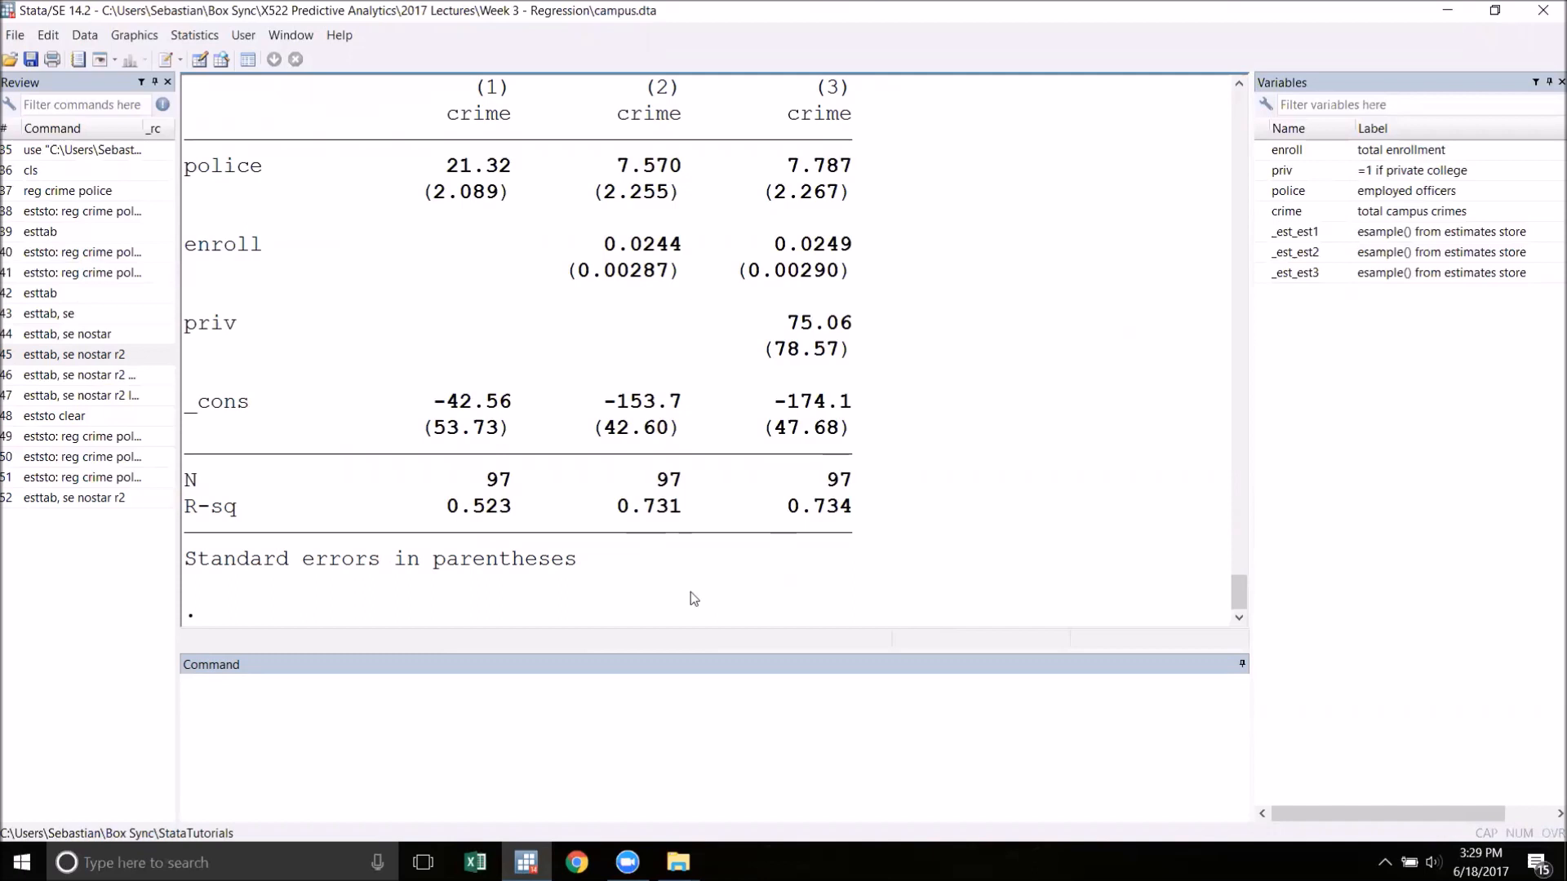
mouse_move(658, 590)
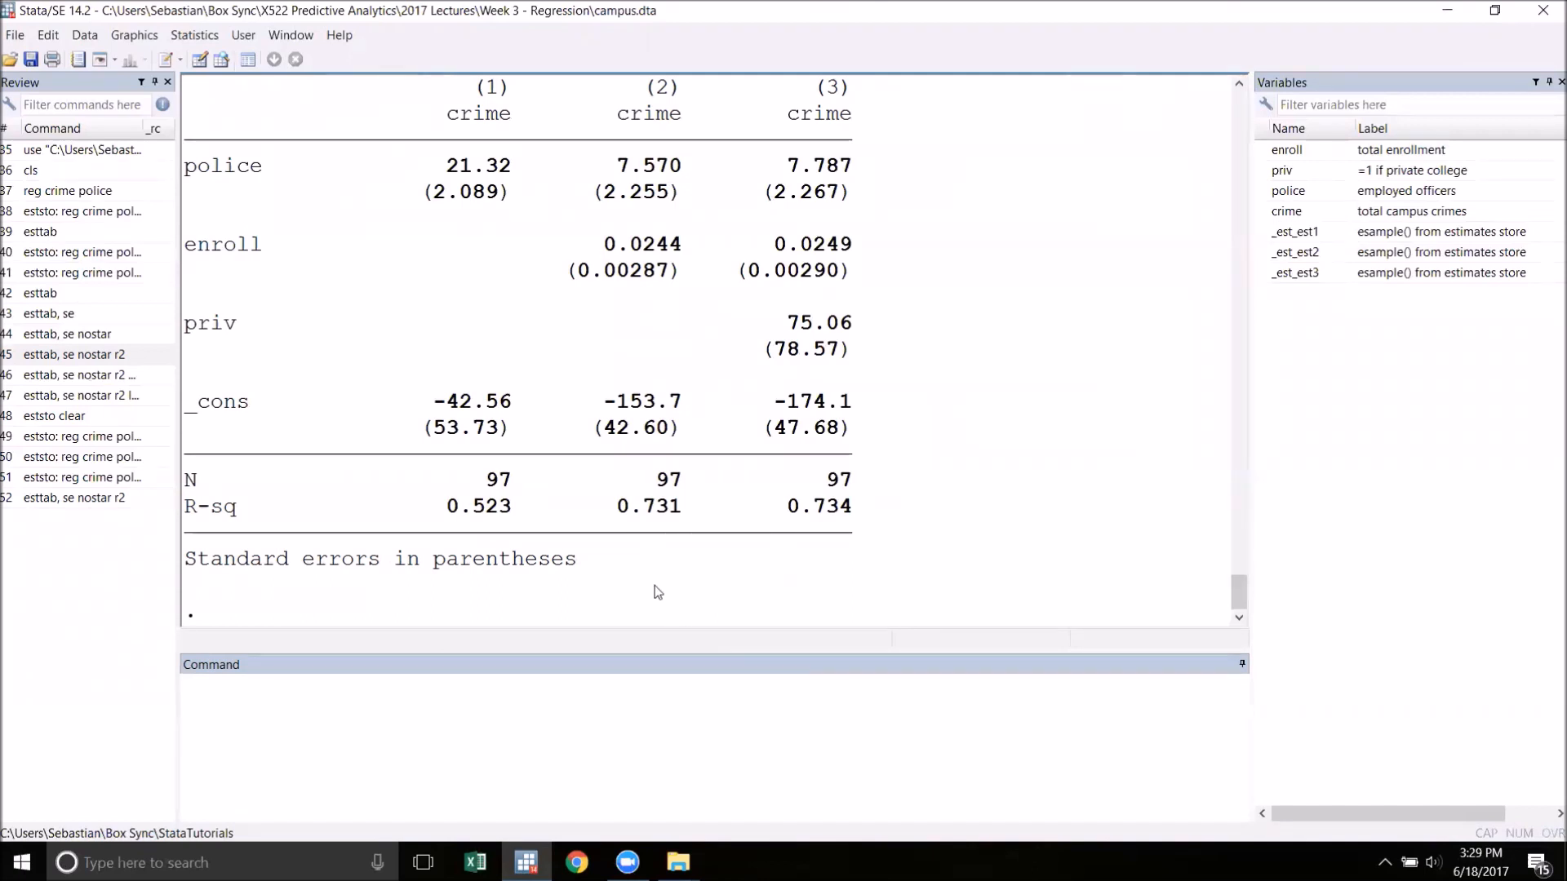
Change the working directory to Box Sync > StataTutorials via Browse For Folder
click(15, 34)
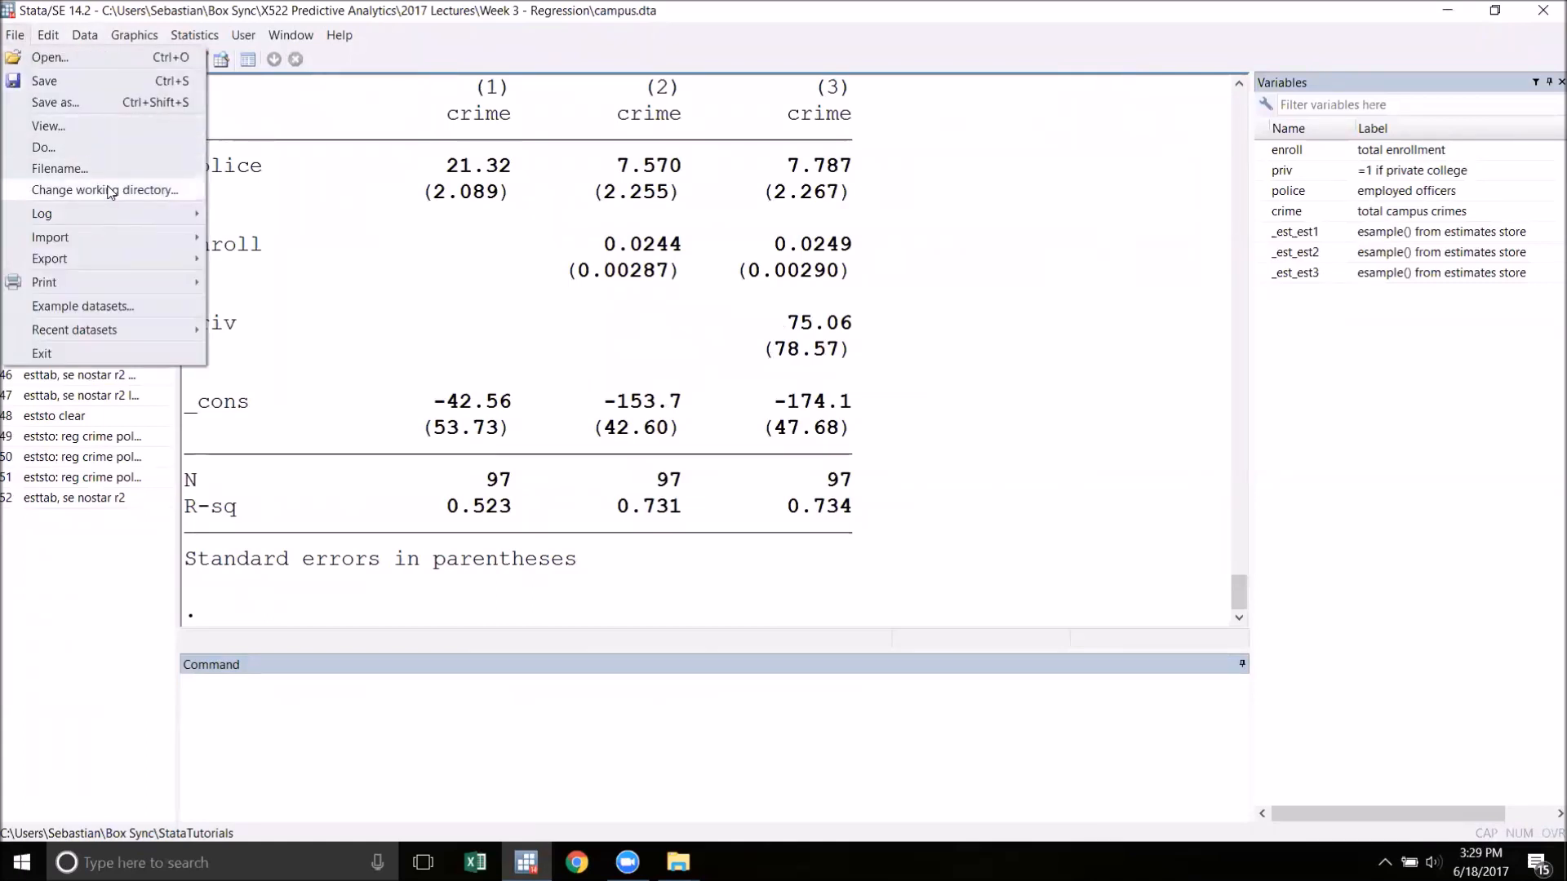
click(105, 189)
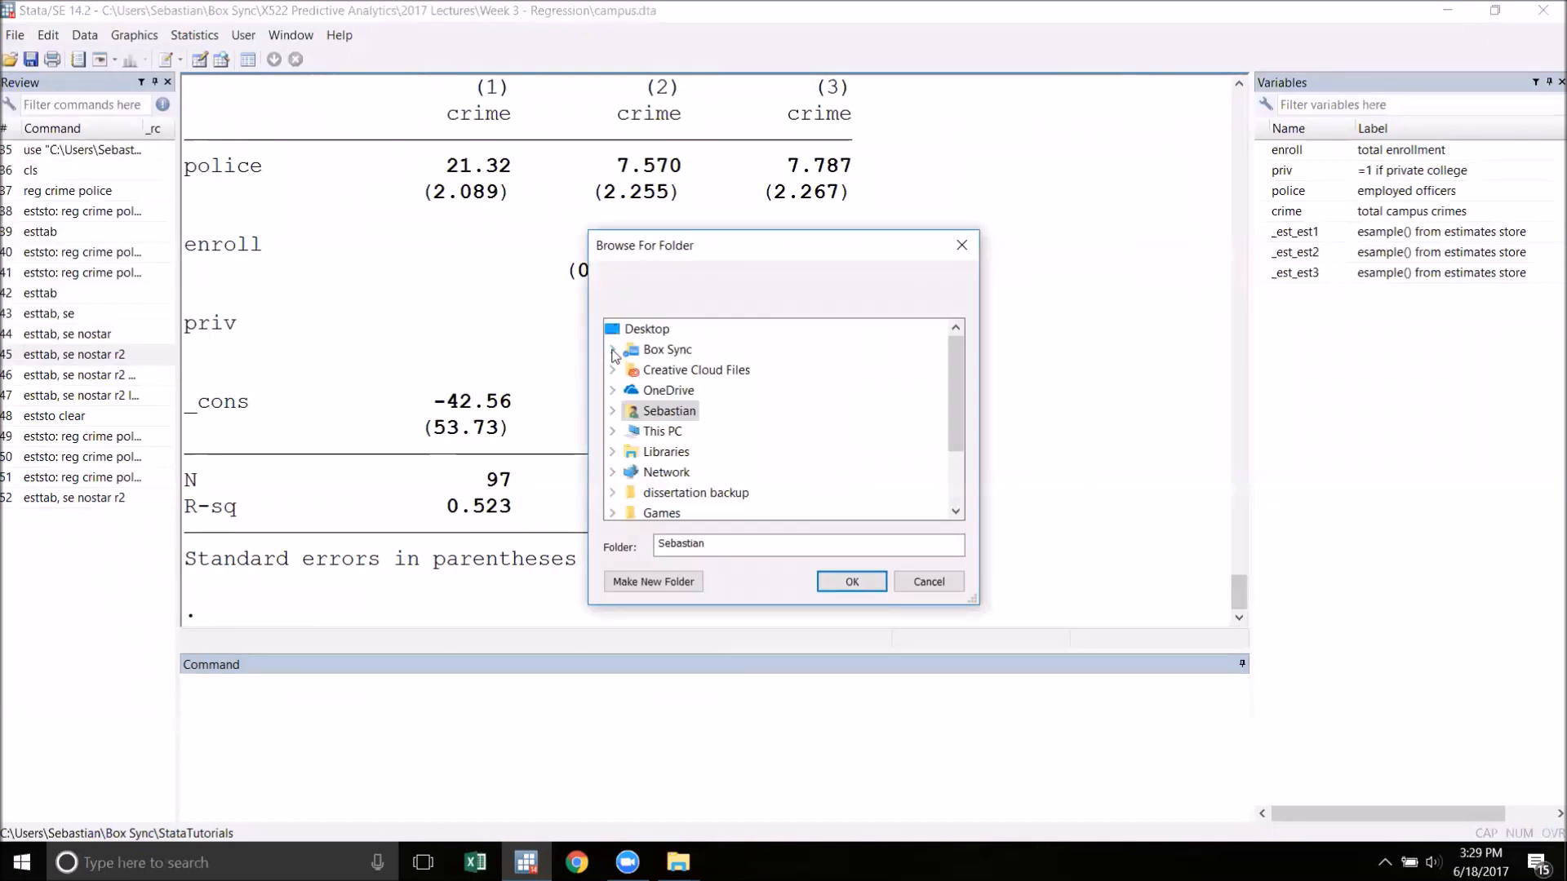
click(612, 349)
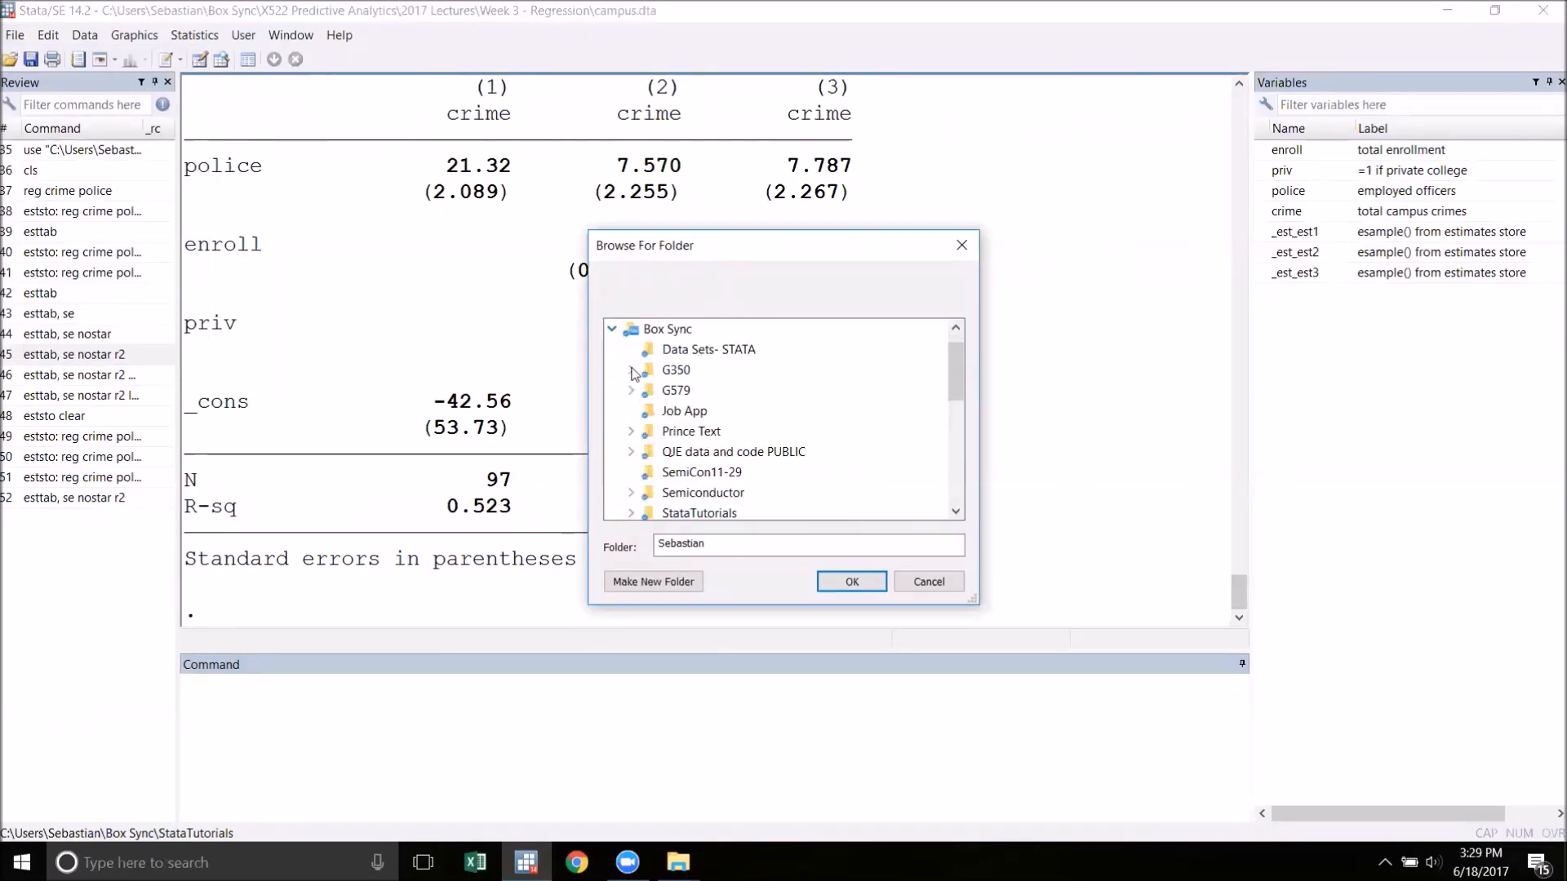
scroll(down, 3)
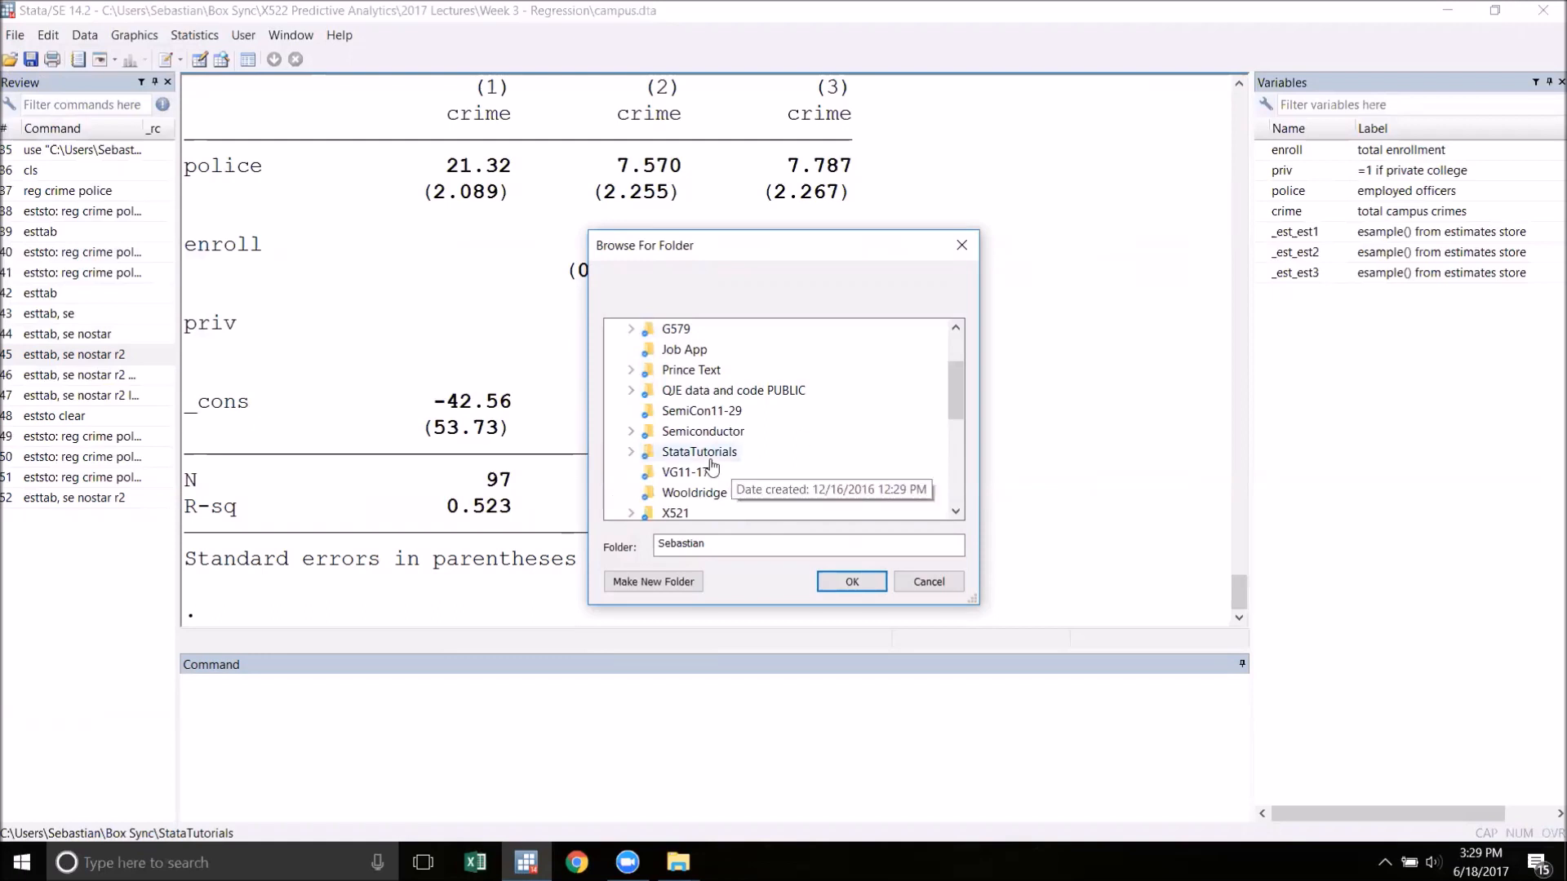
click(699, 453)
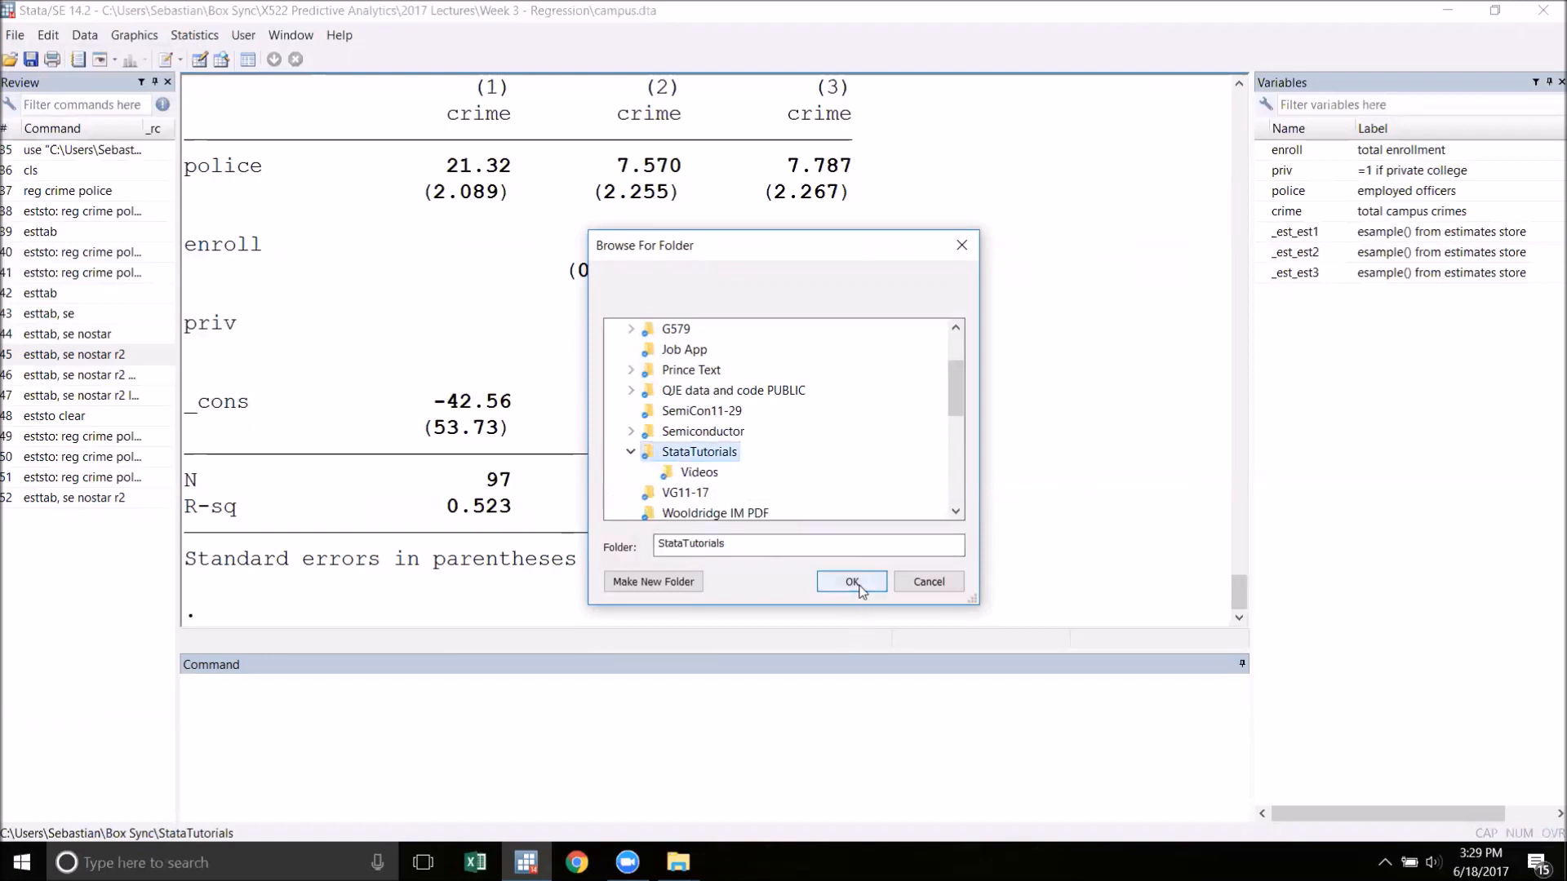
click(851, 581)
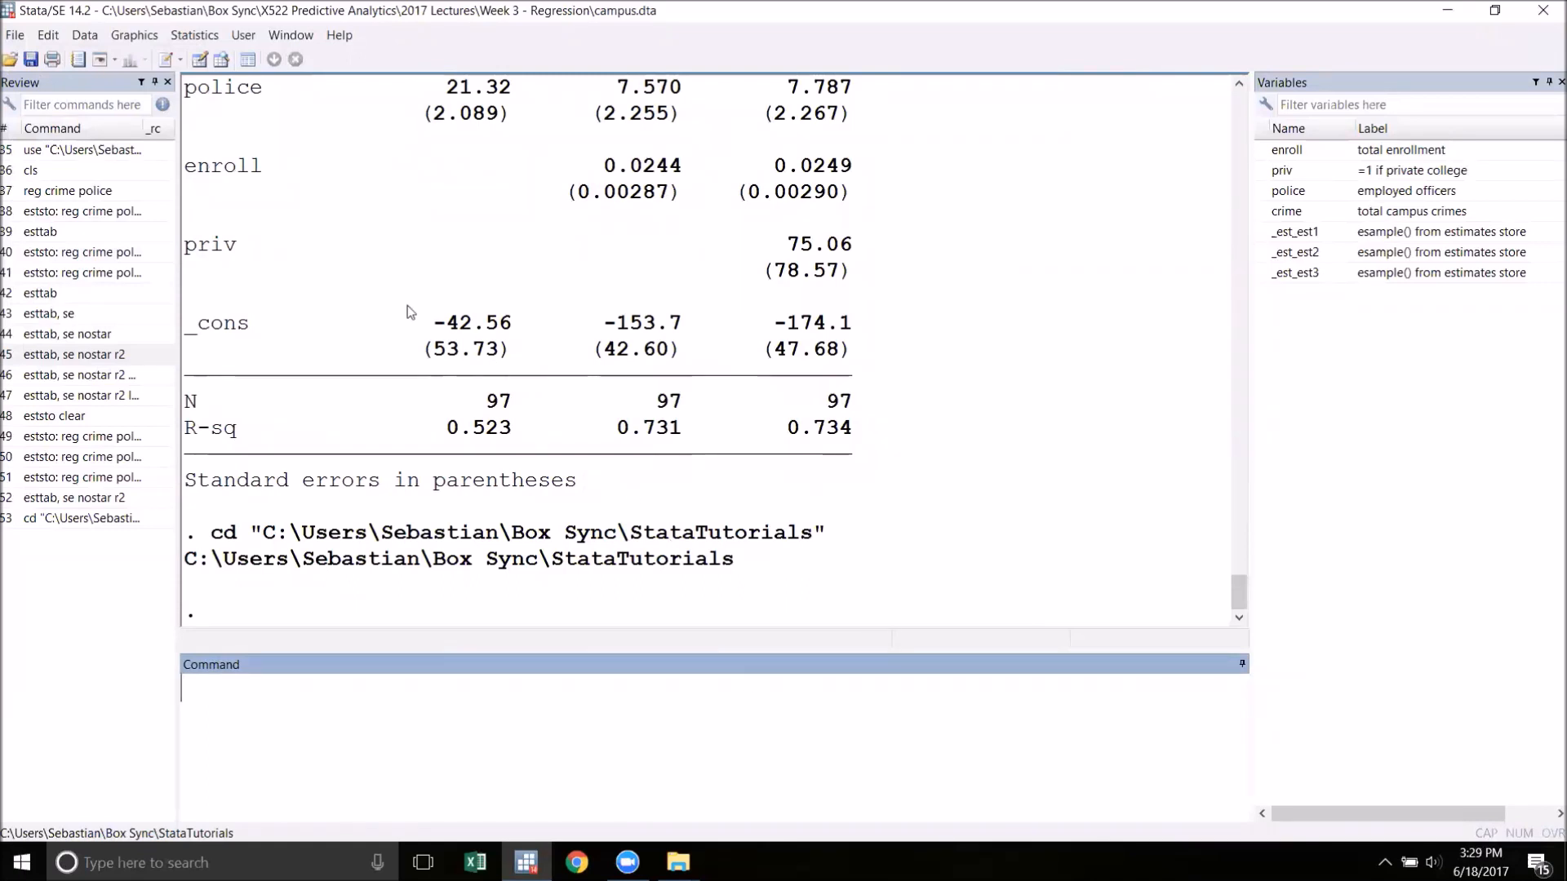
Run esttab using example.rtf, se nostar r2 to write the table to example.rtf
click(71, 354)
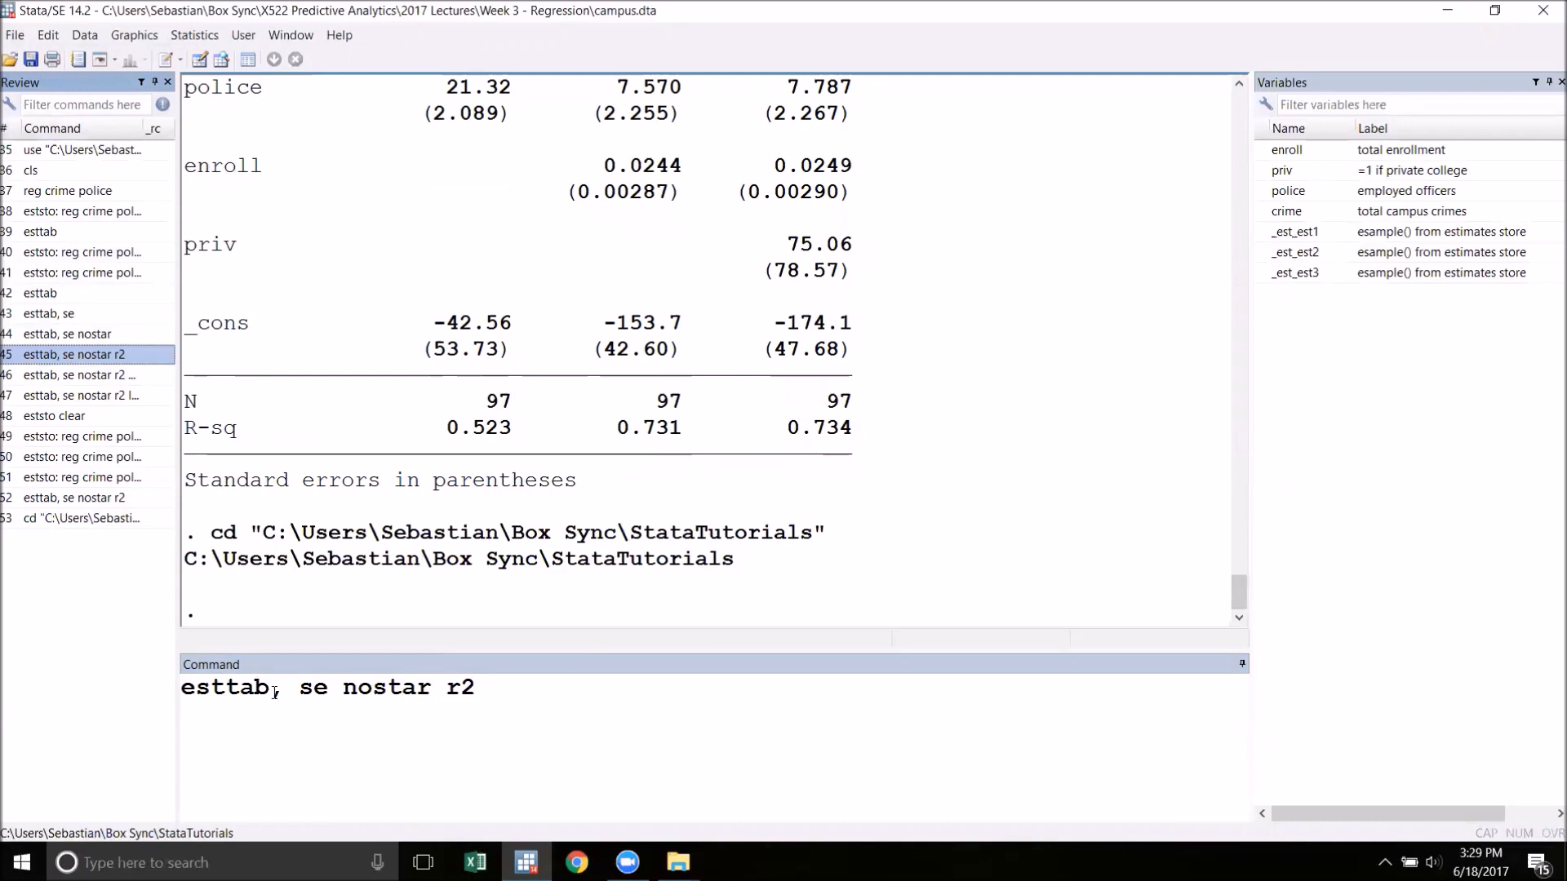
text(using)
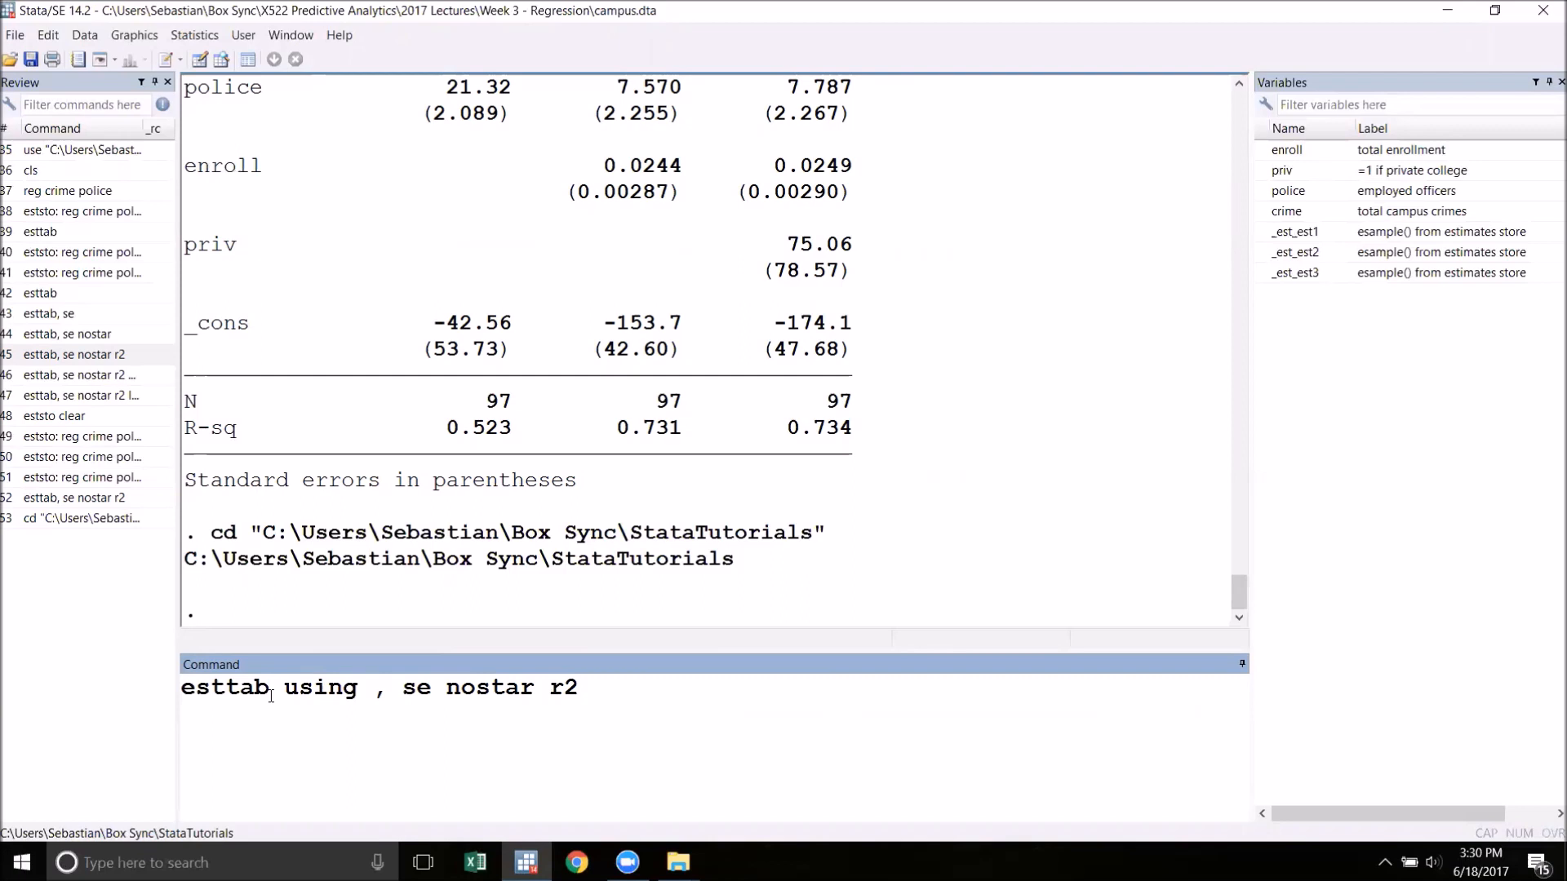
click(372, 688)
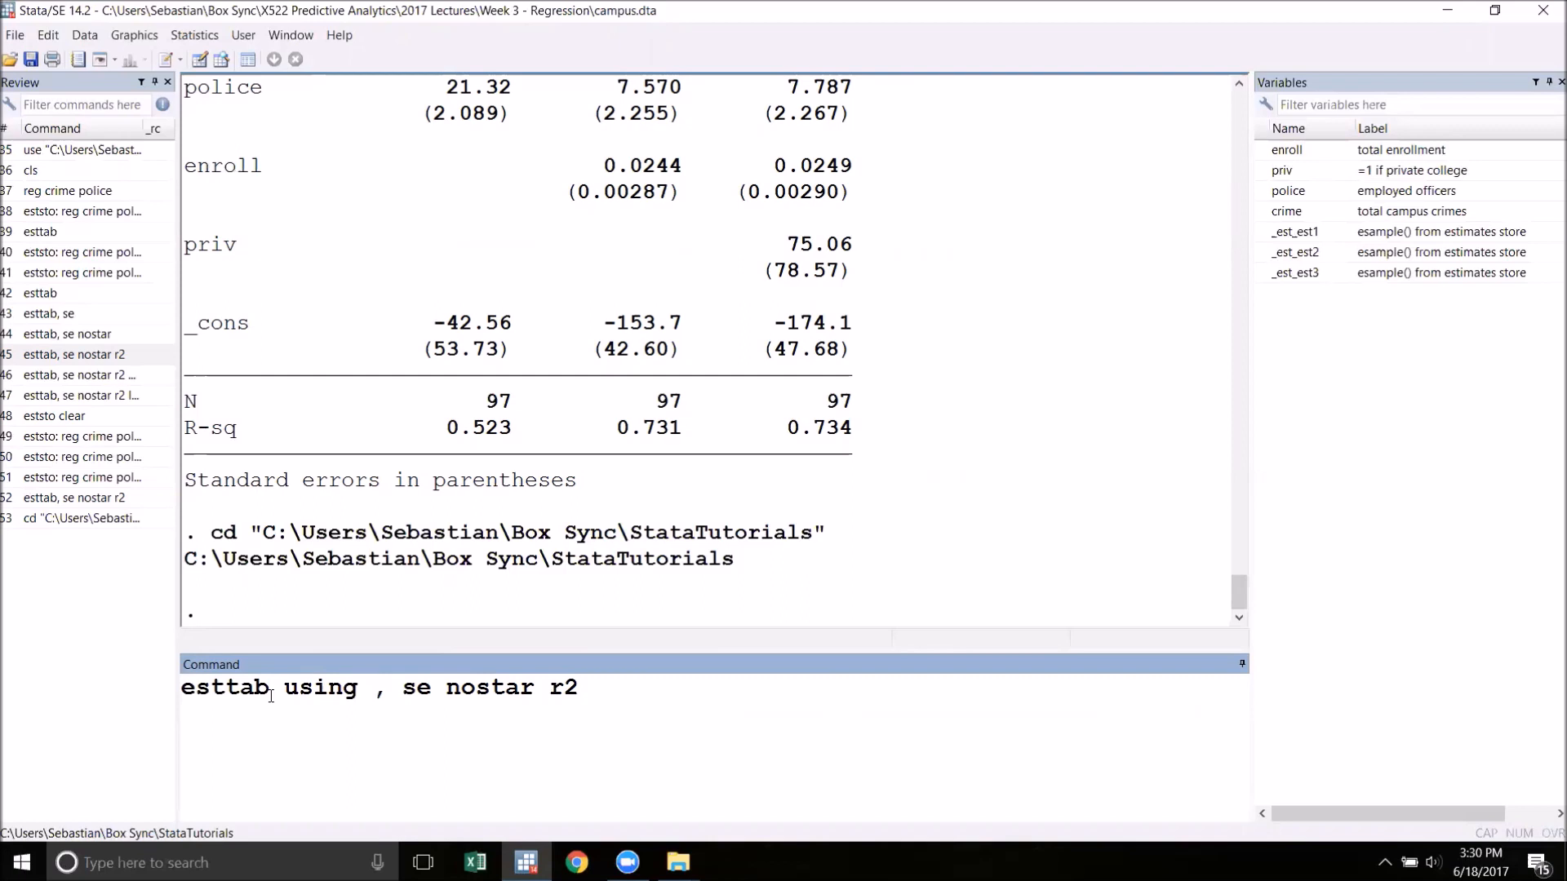
text(example)
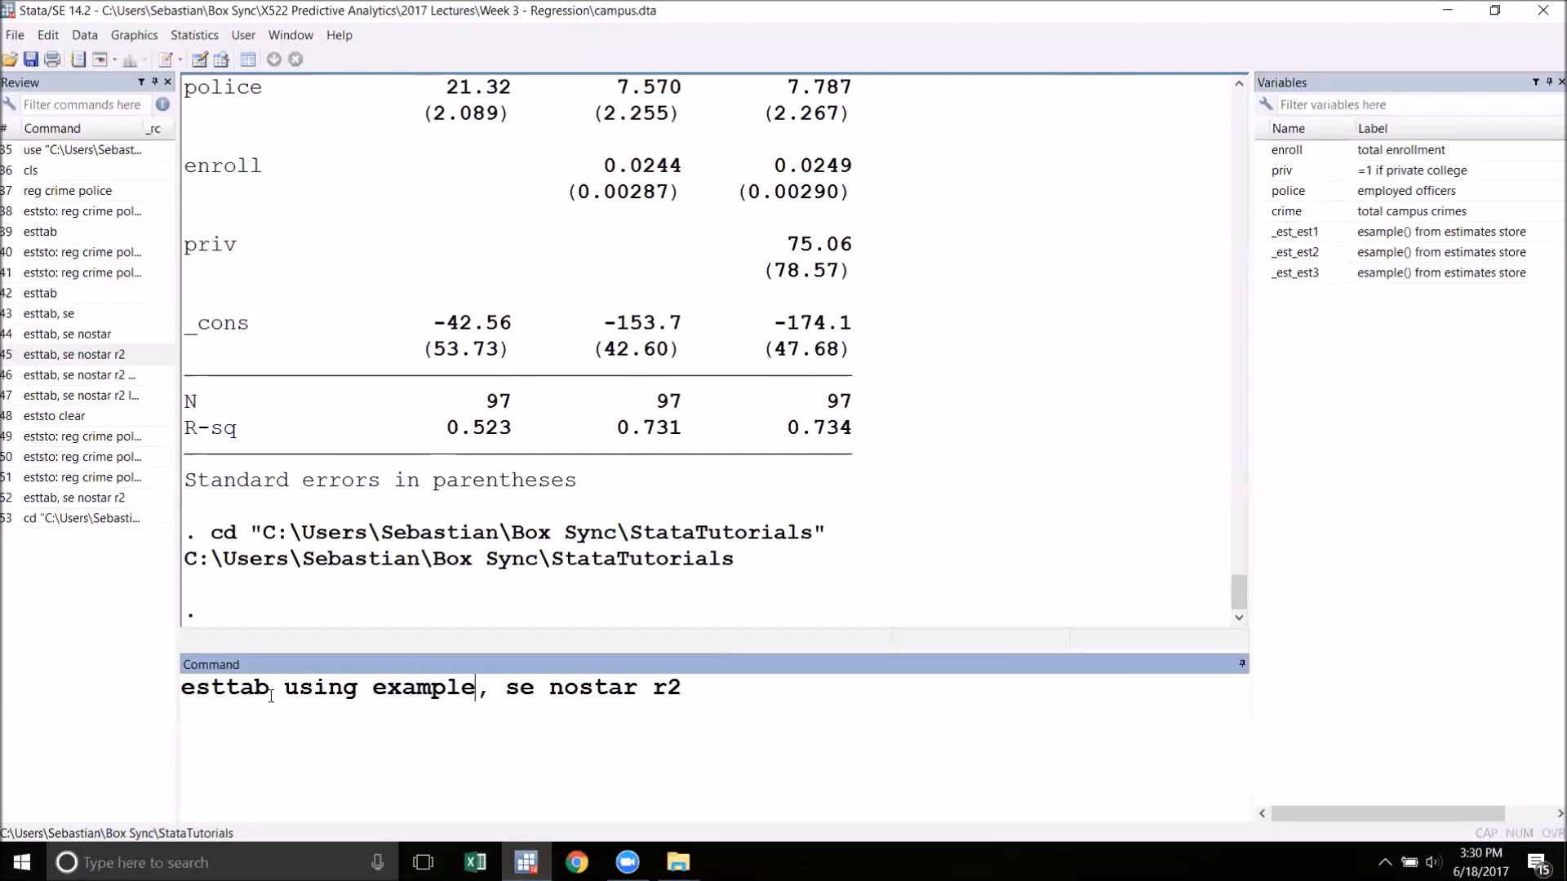
text(.)
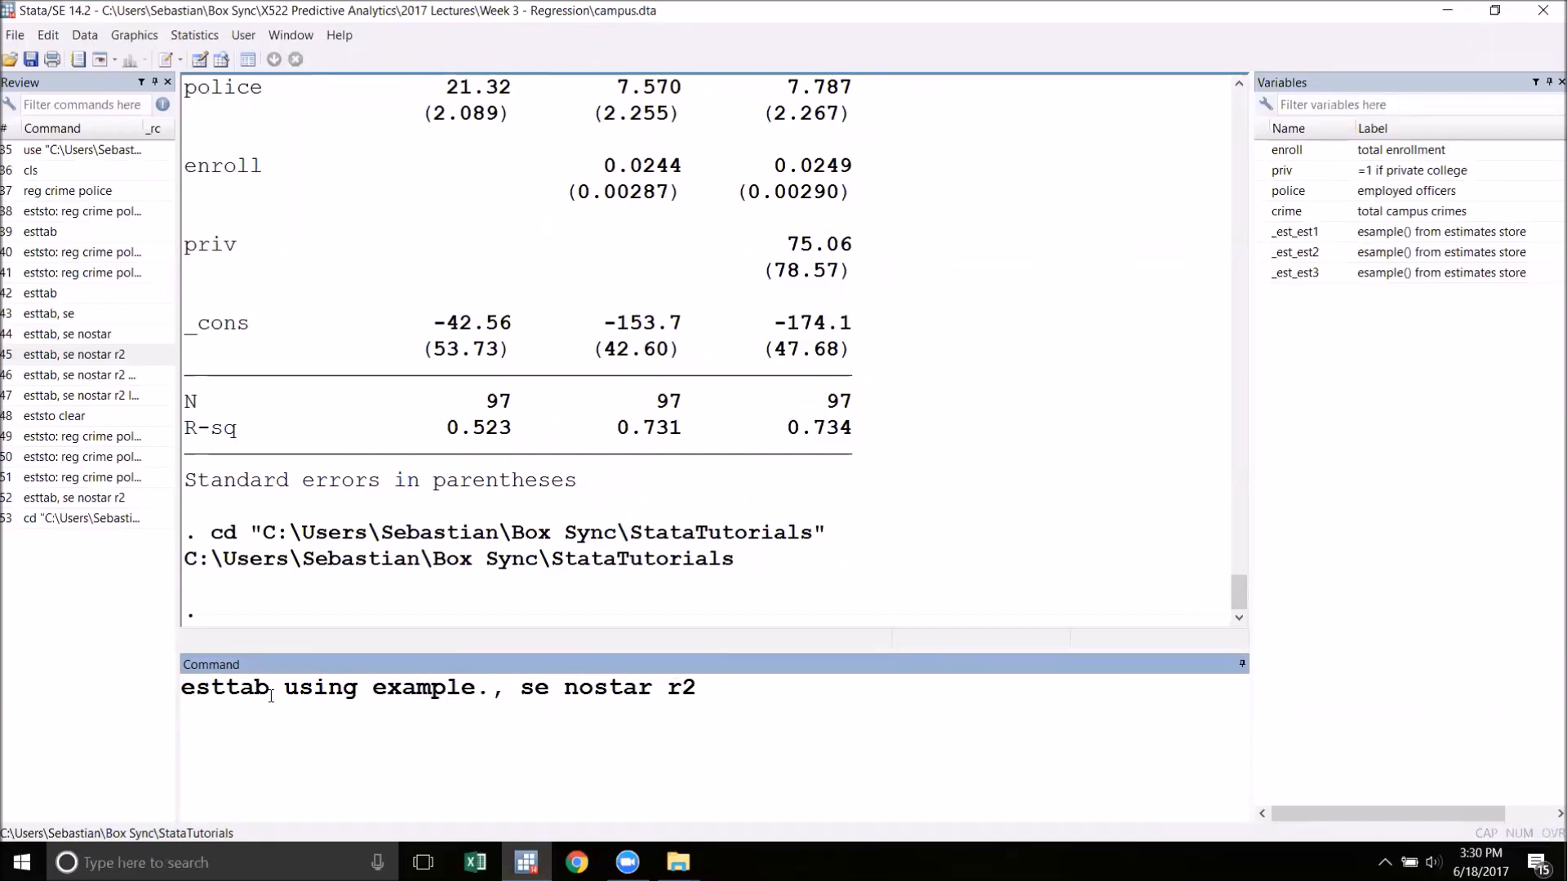
text(rtf)
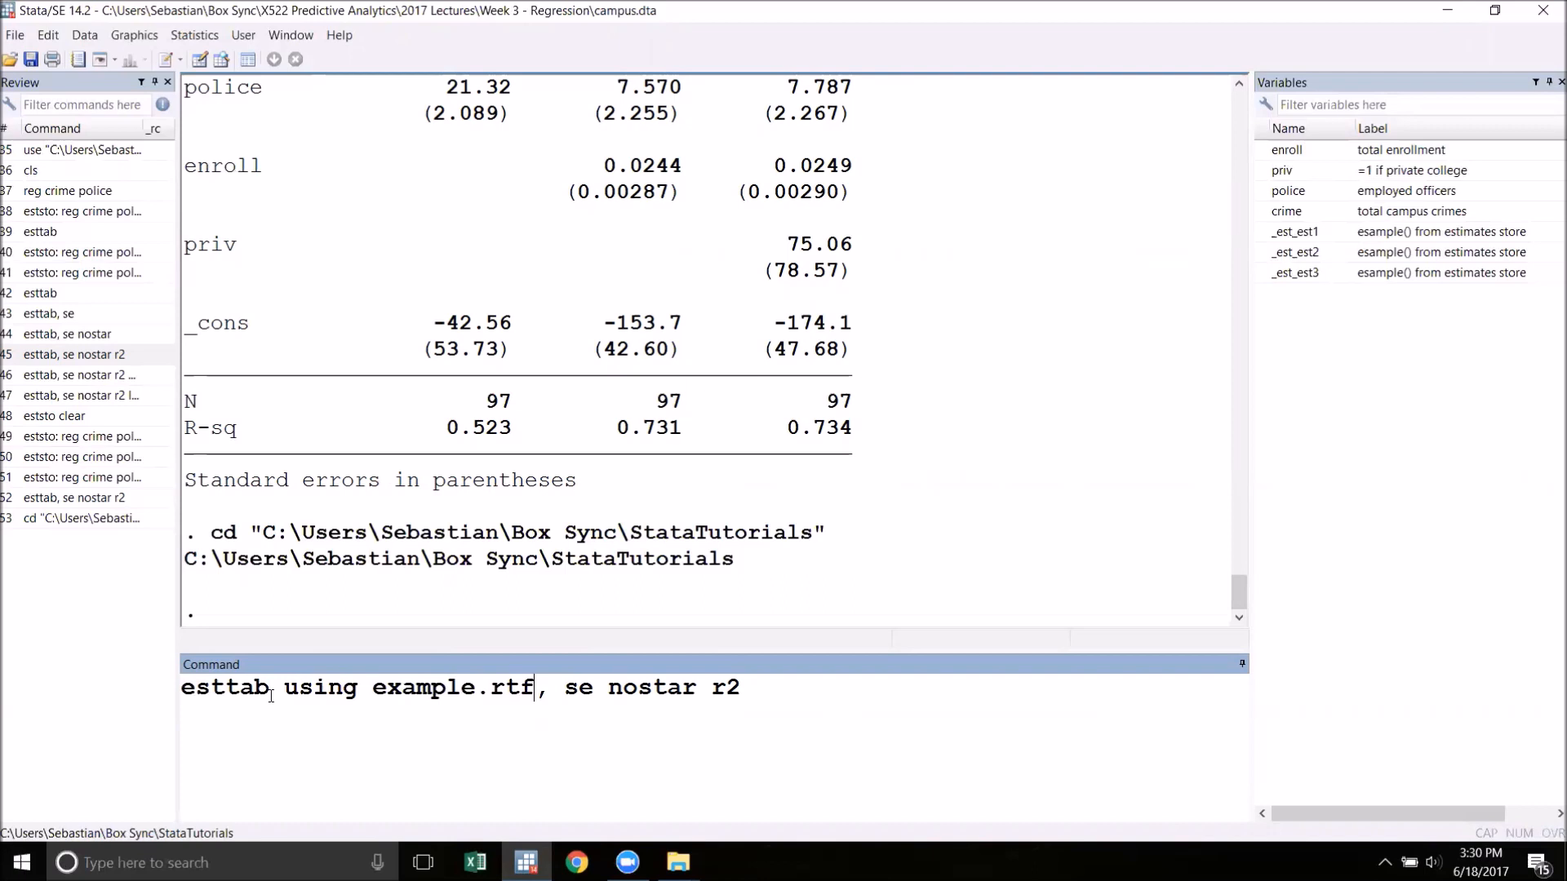
key(Return)
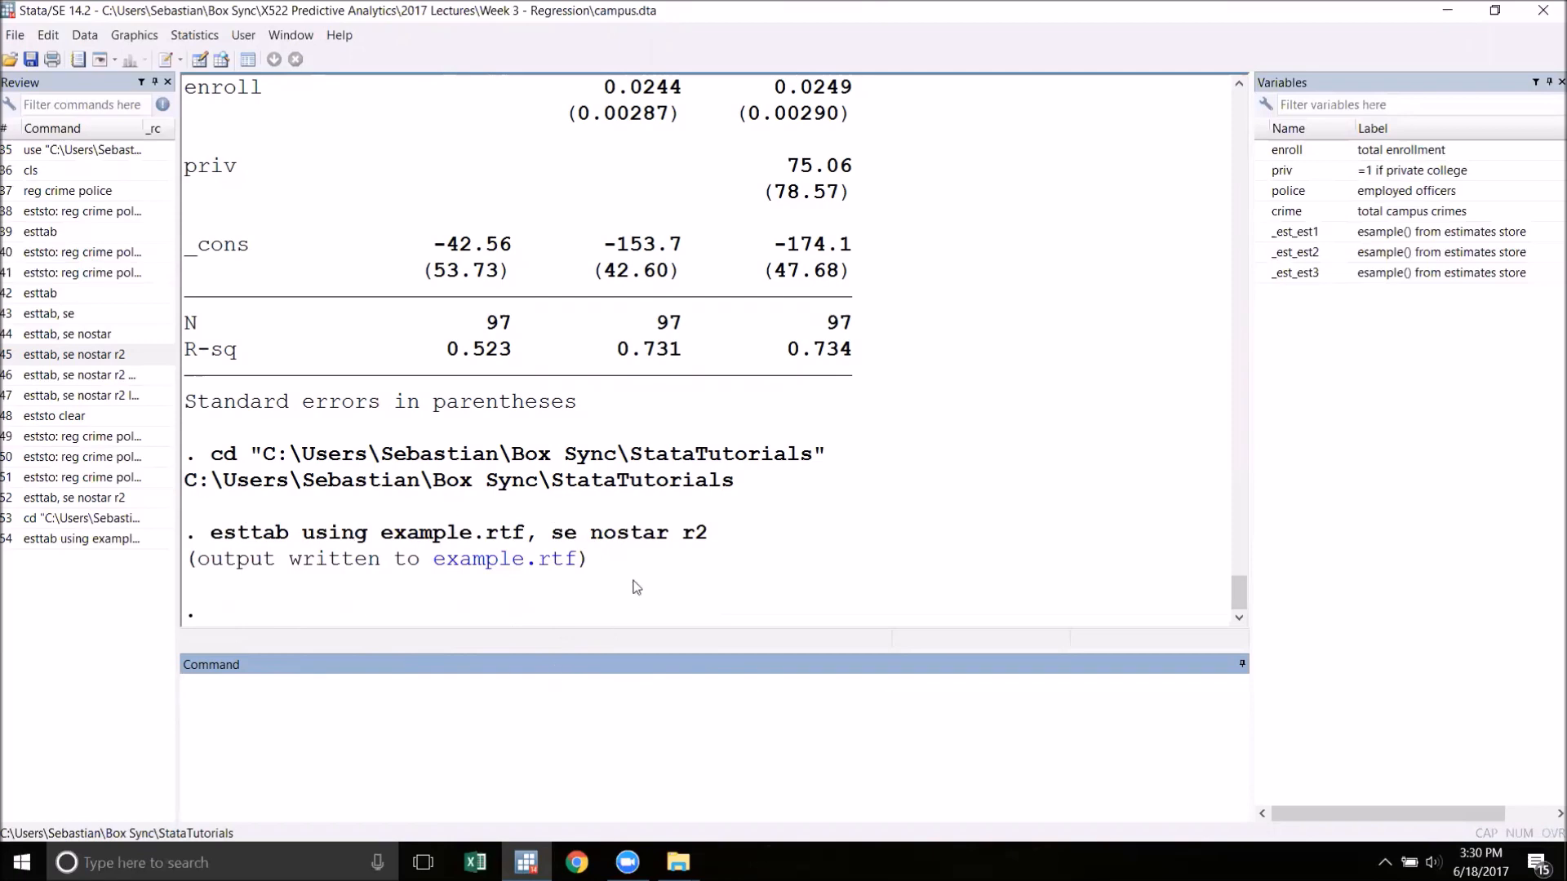
Browse to Box Sync > StataTutorials in File Explorer and select the new example.rtf
click(790, 688)
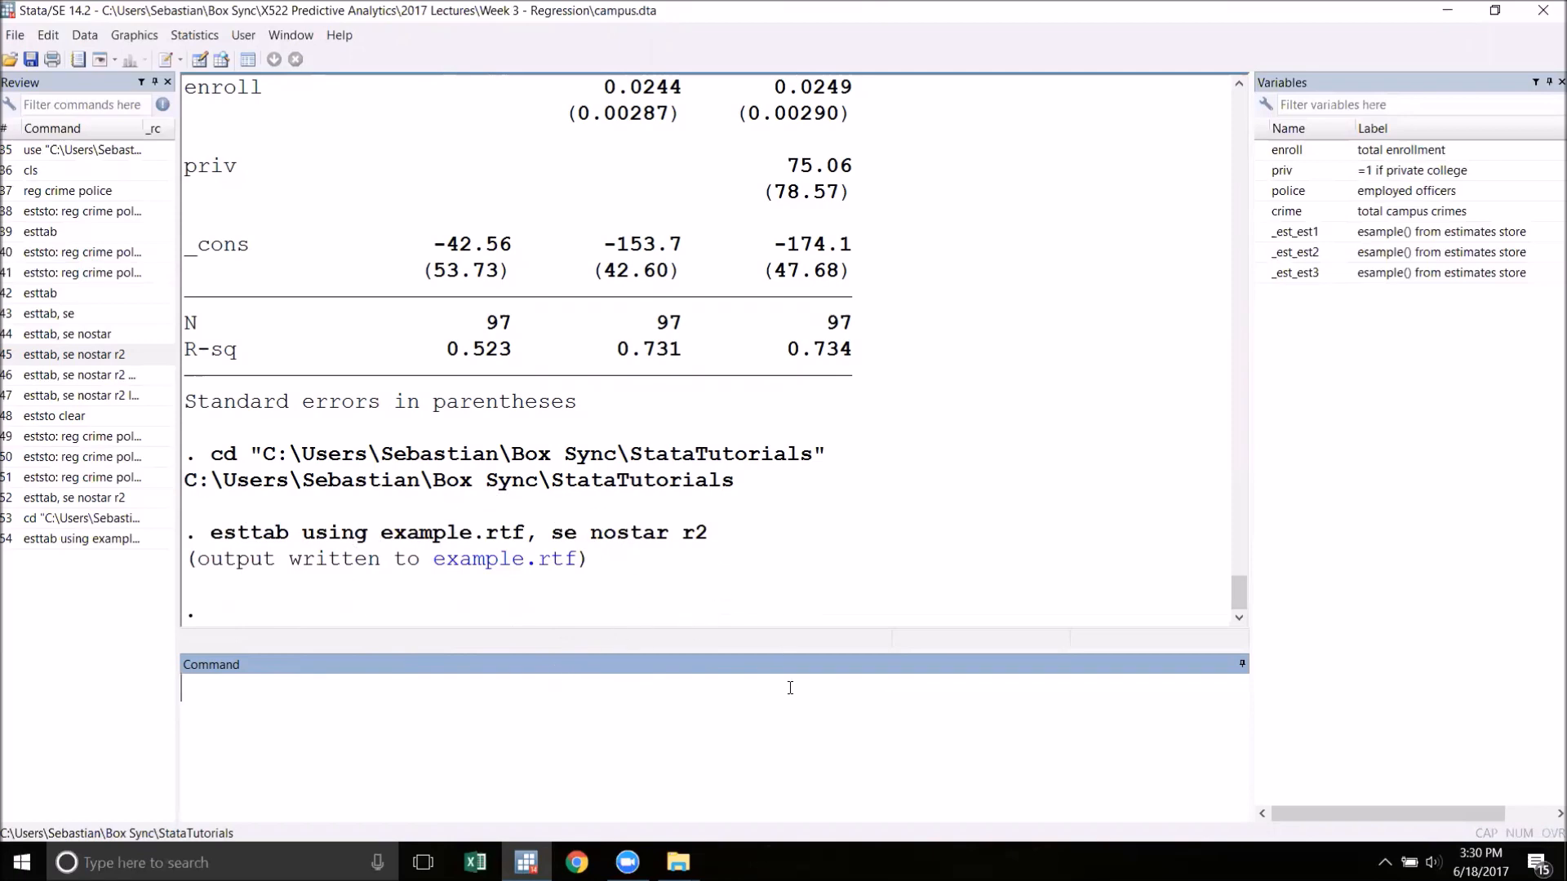
mouse_move(677, 862)
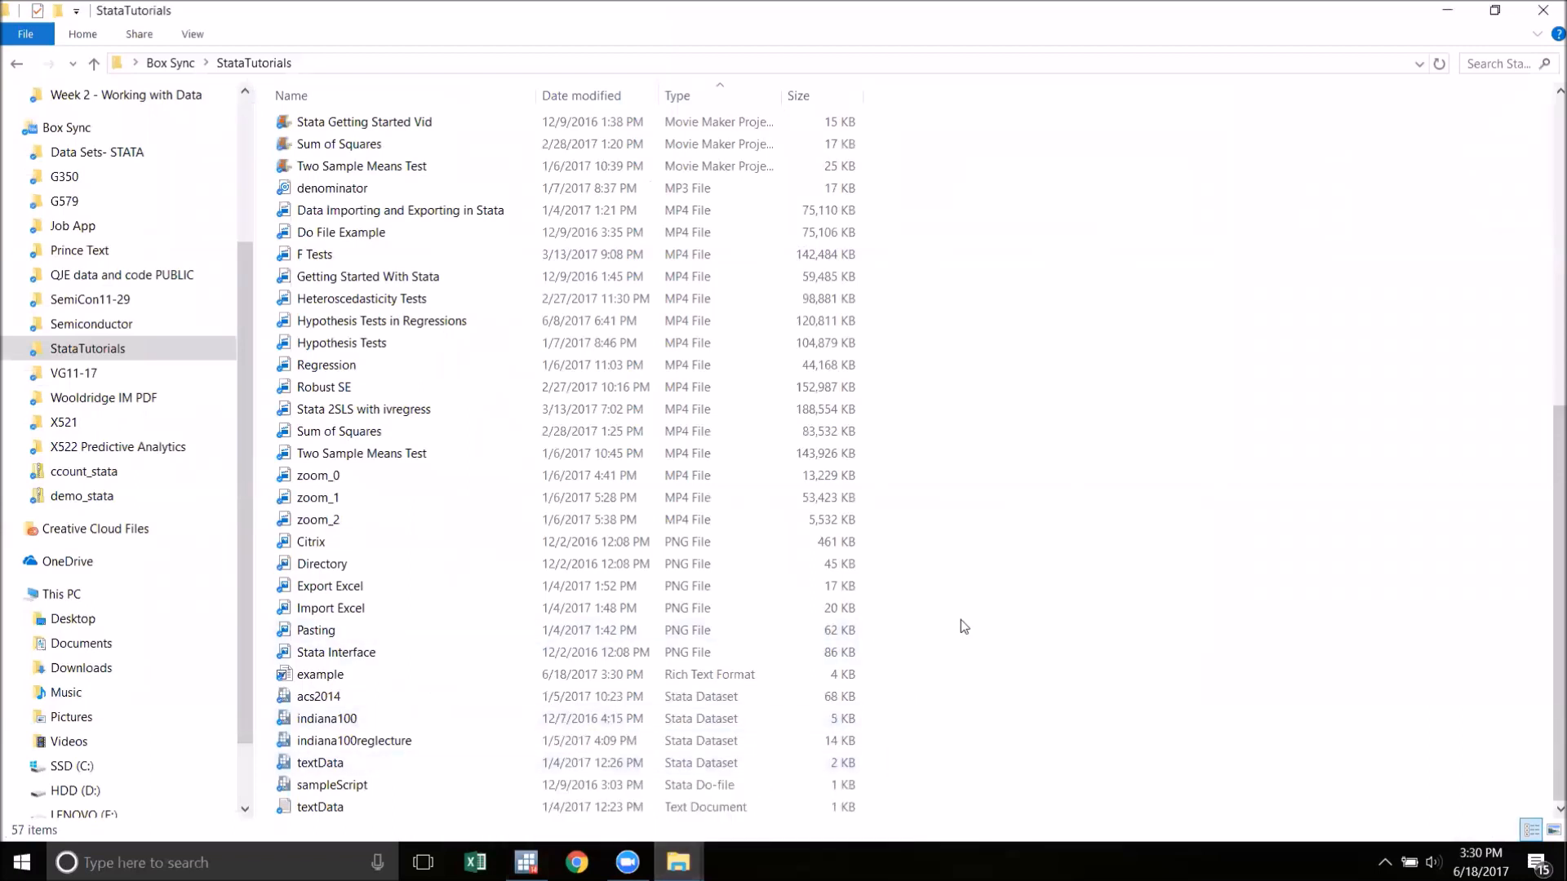
click(329, 586)
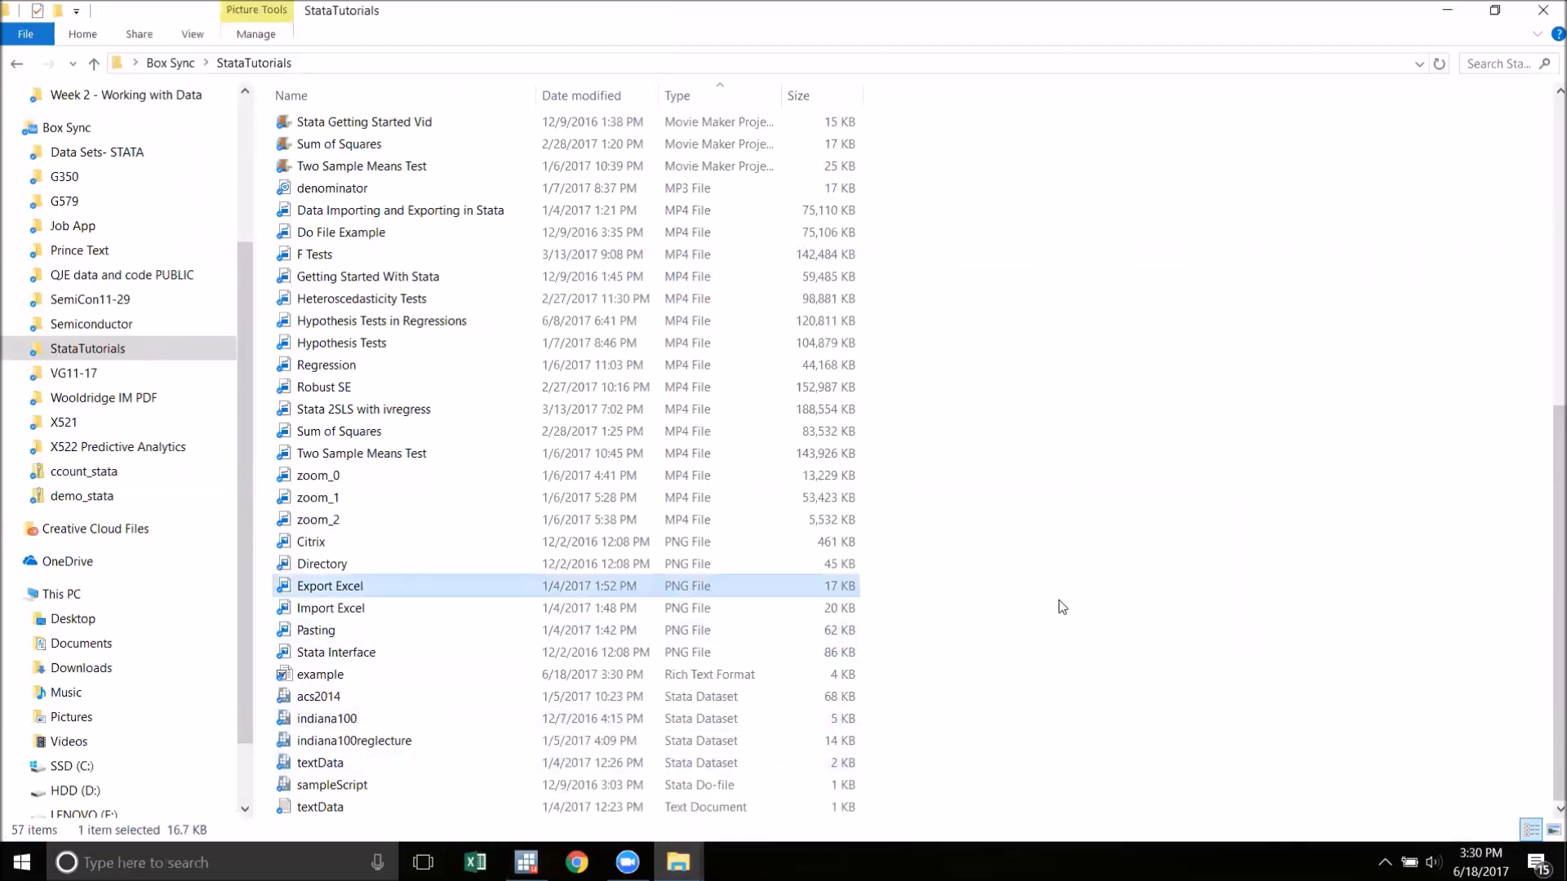
click(322, 674)
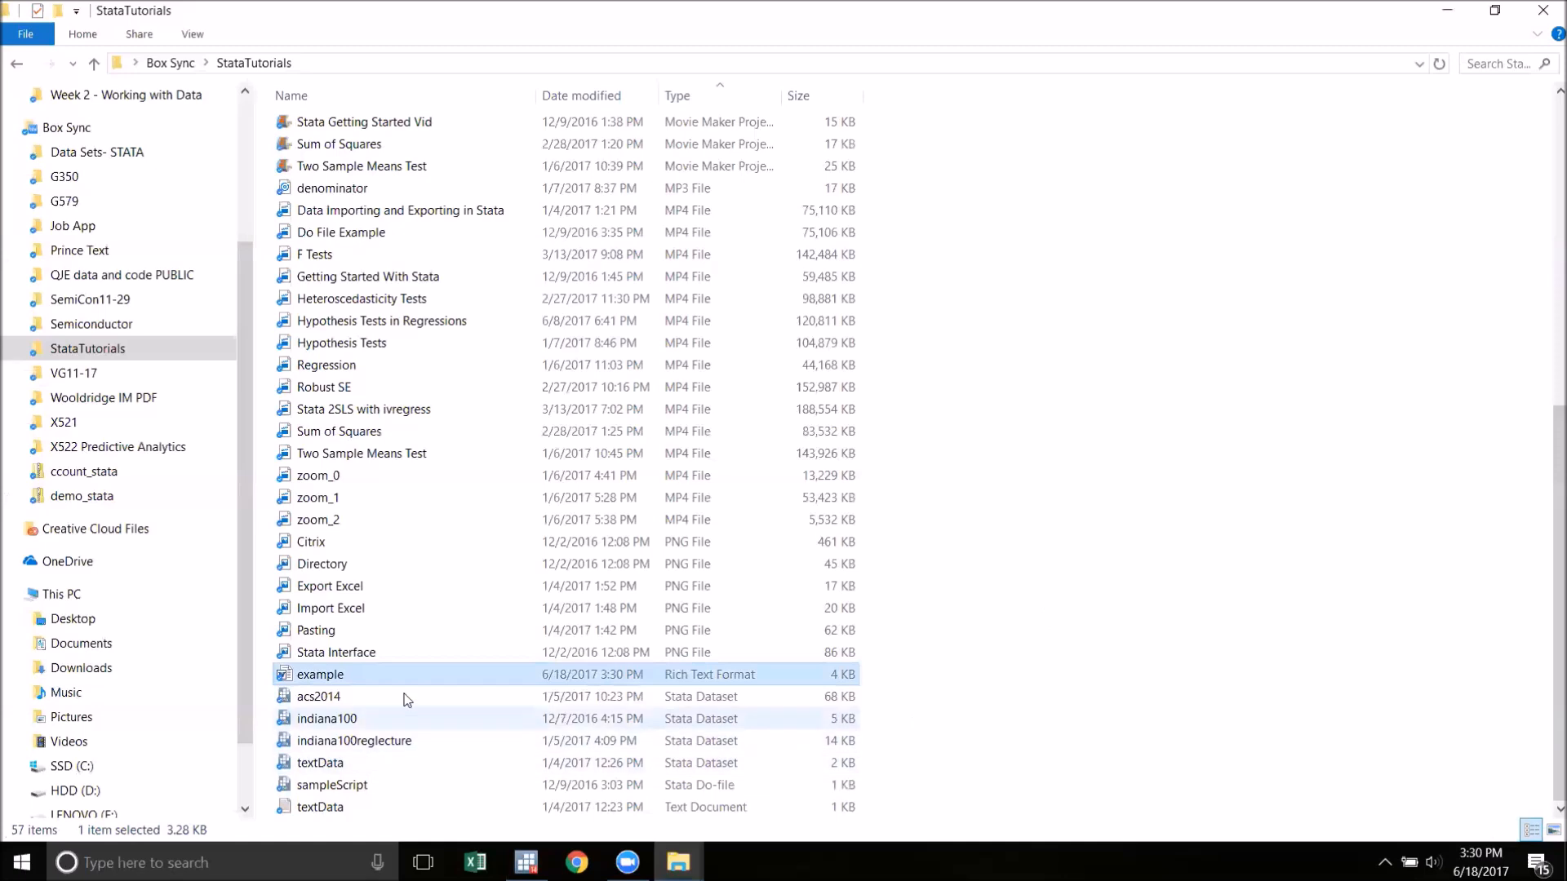
View example.rtf in Word and rename the _cons row label to constant
double_click(322, 674)
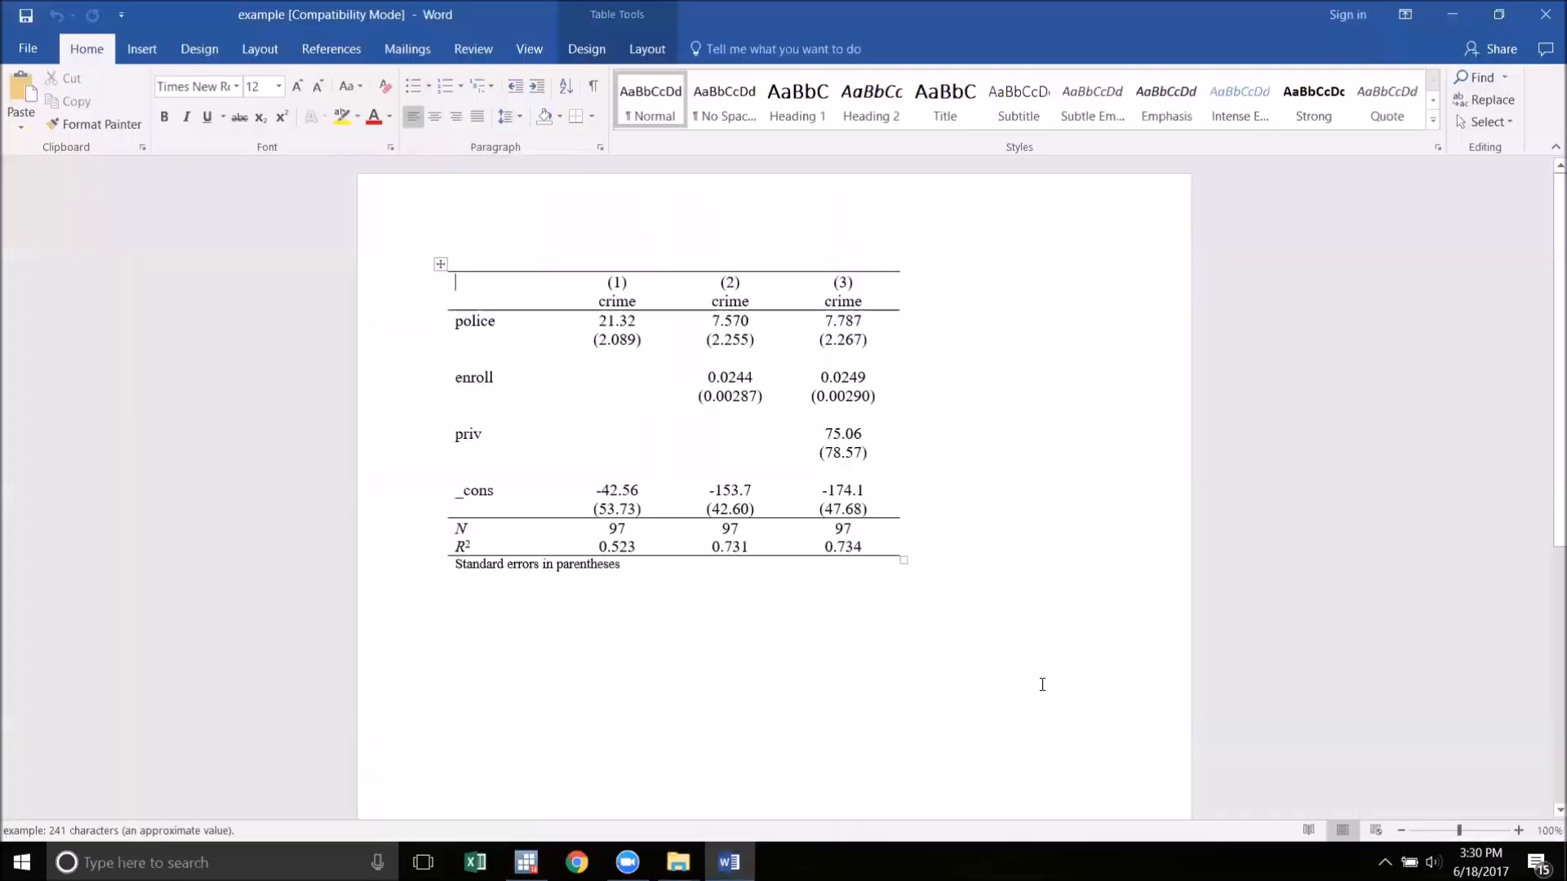
mouse_move(390, 684)
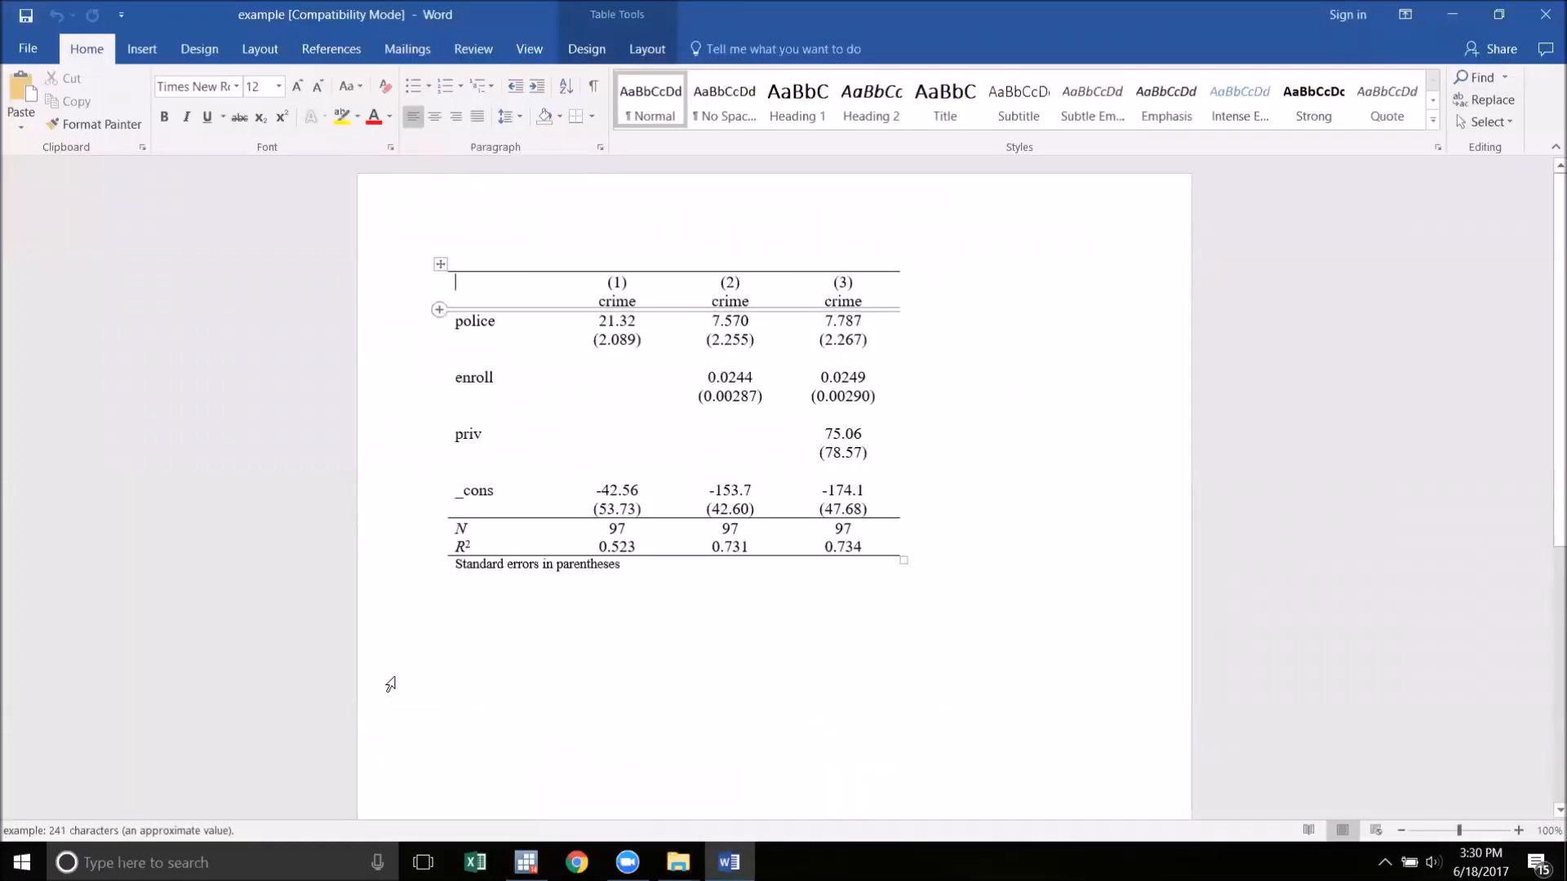
click(889, 529)
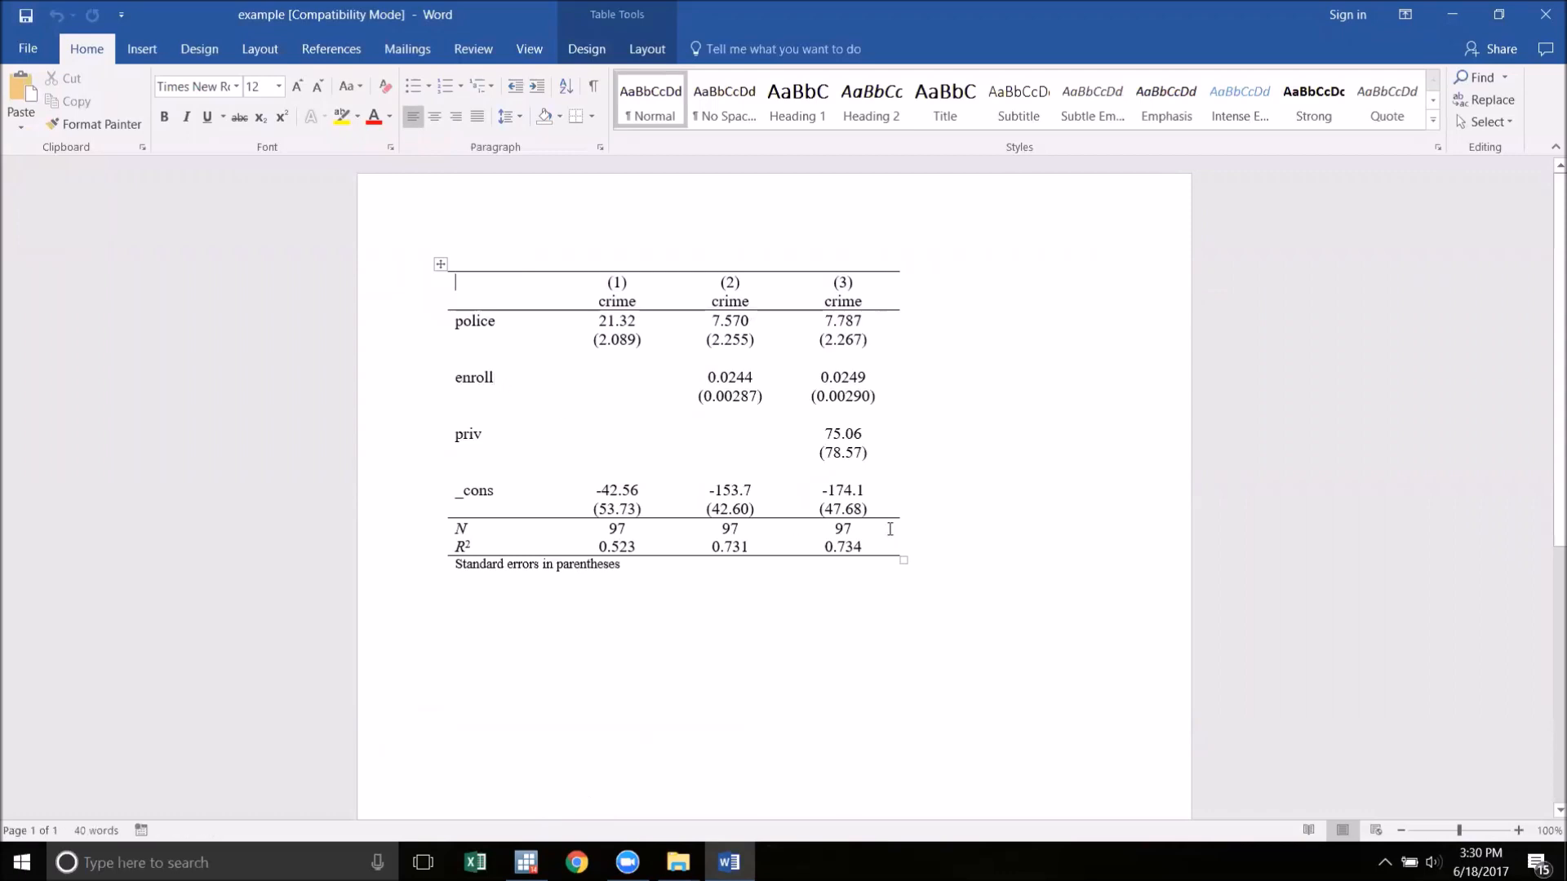
click(470, 434)
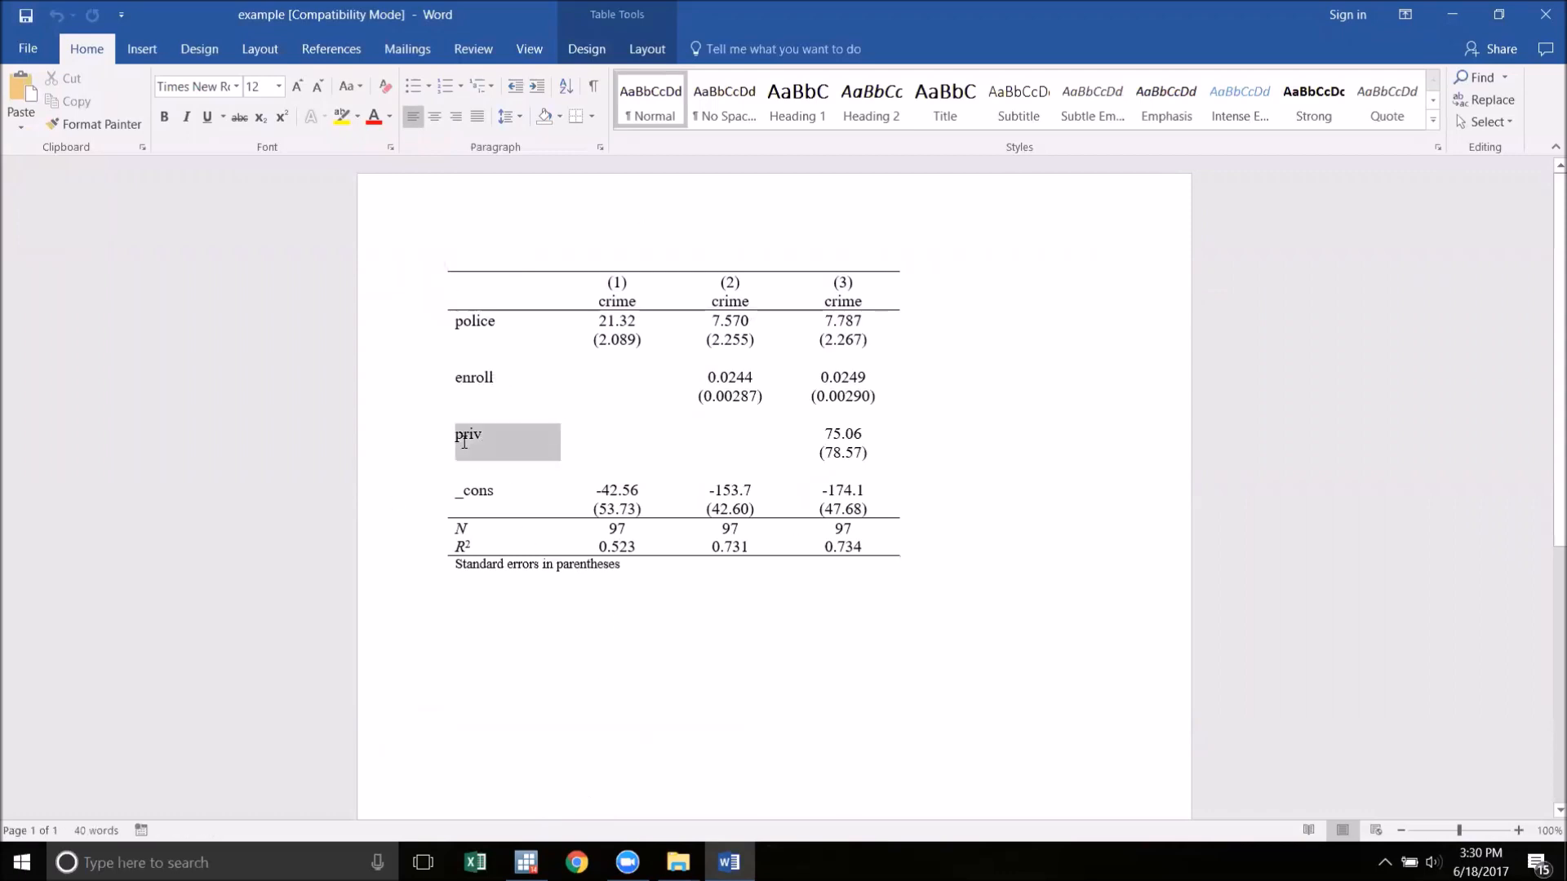
click(470, 434)
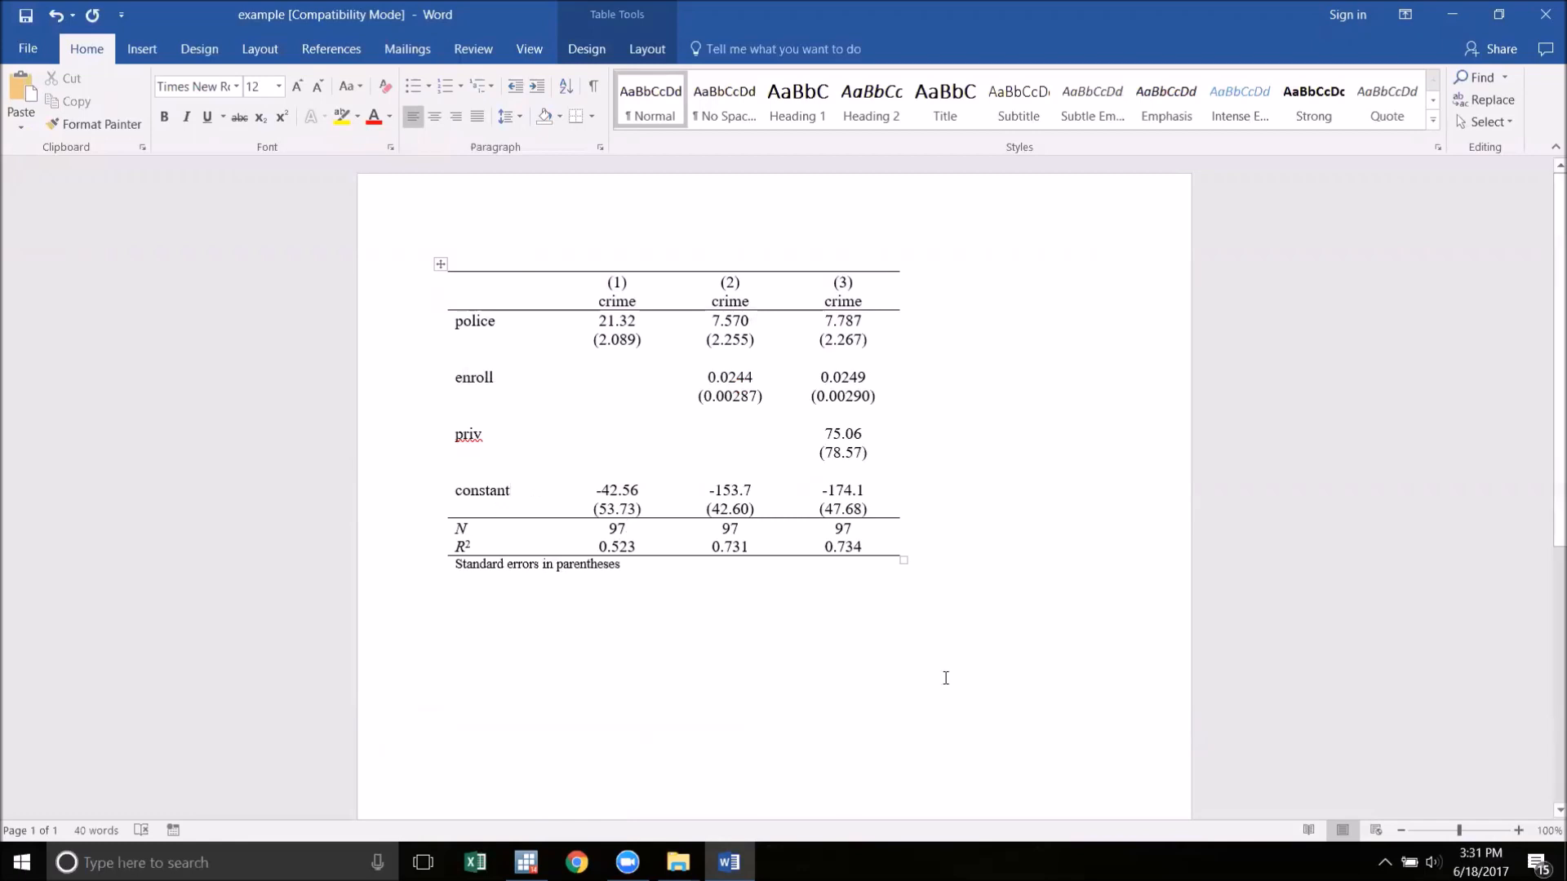
click(455, 582)
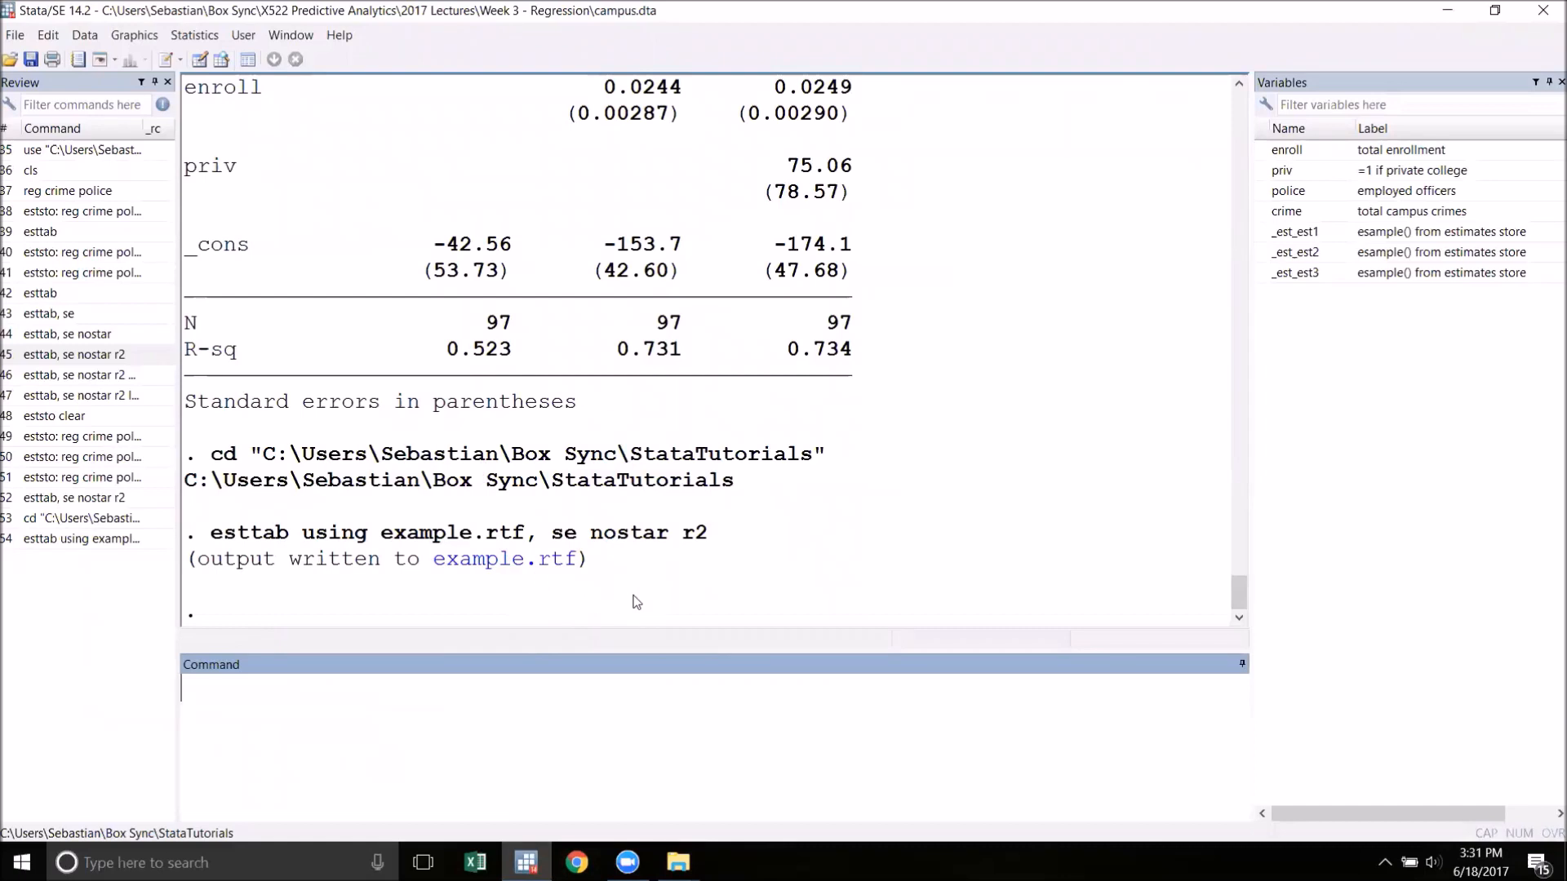
mouse_move(553, 612)
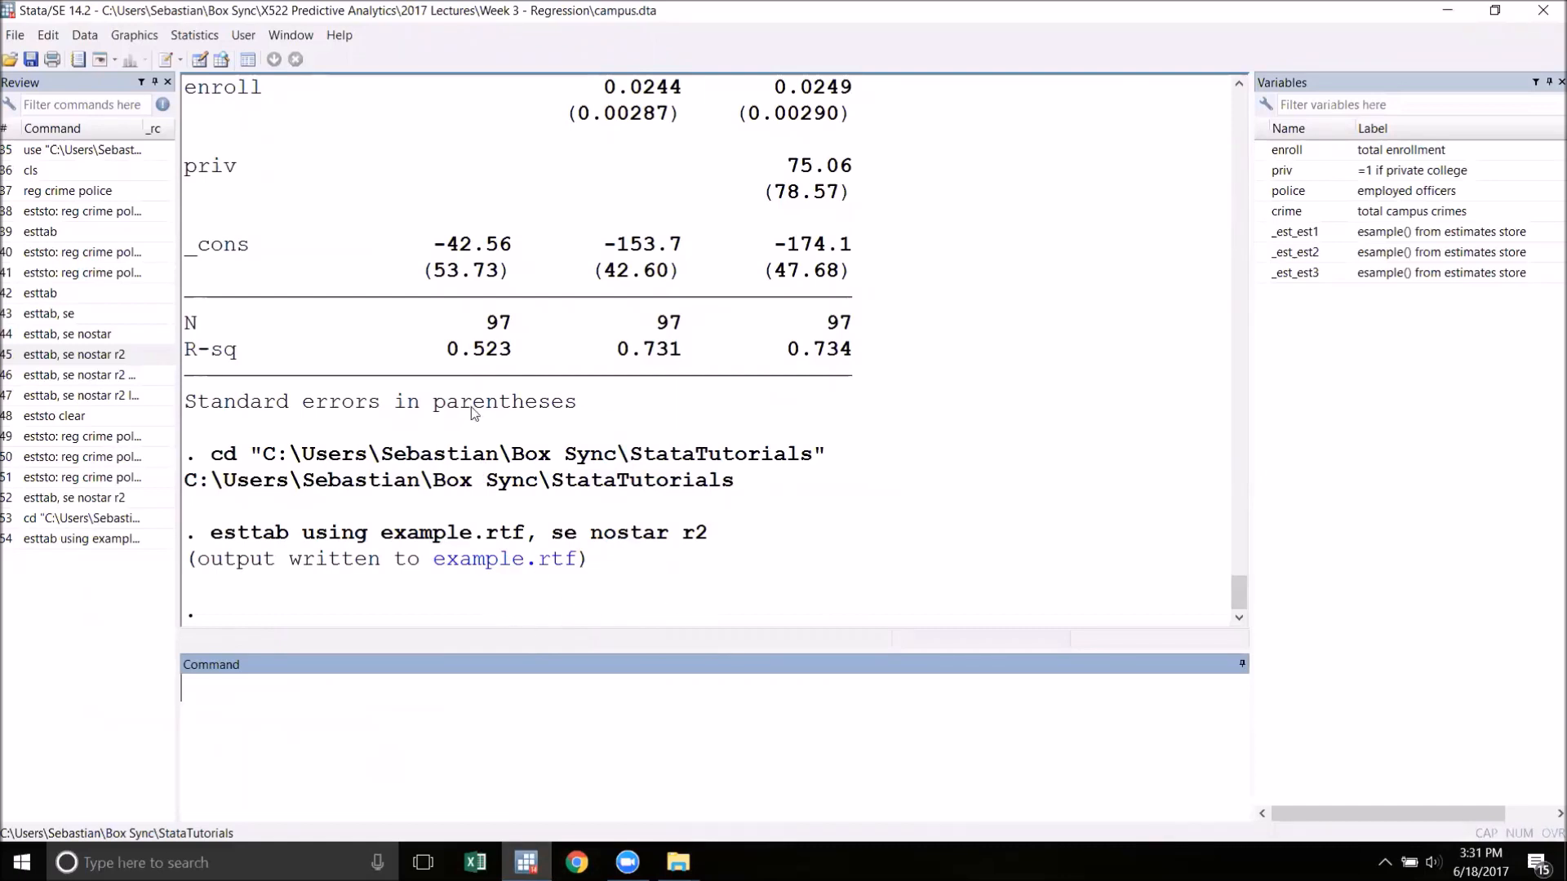
mouse_move(137, 573)
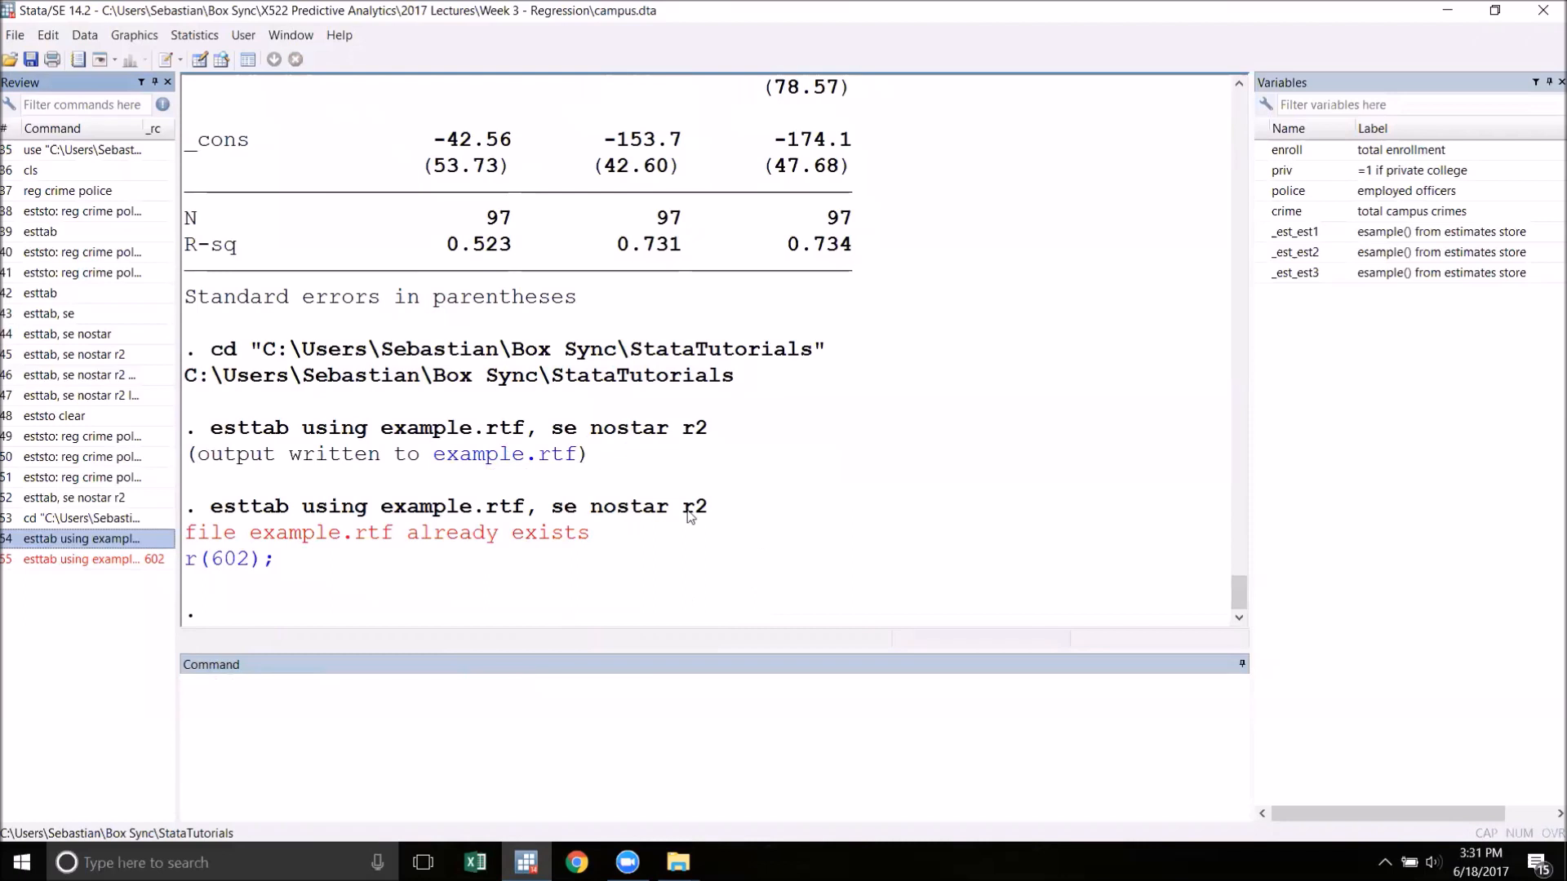
mouse_move(615, 617)
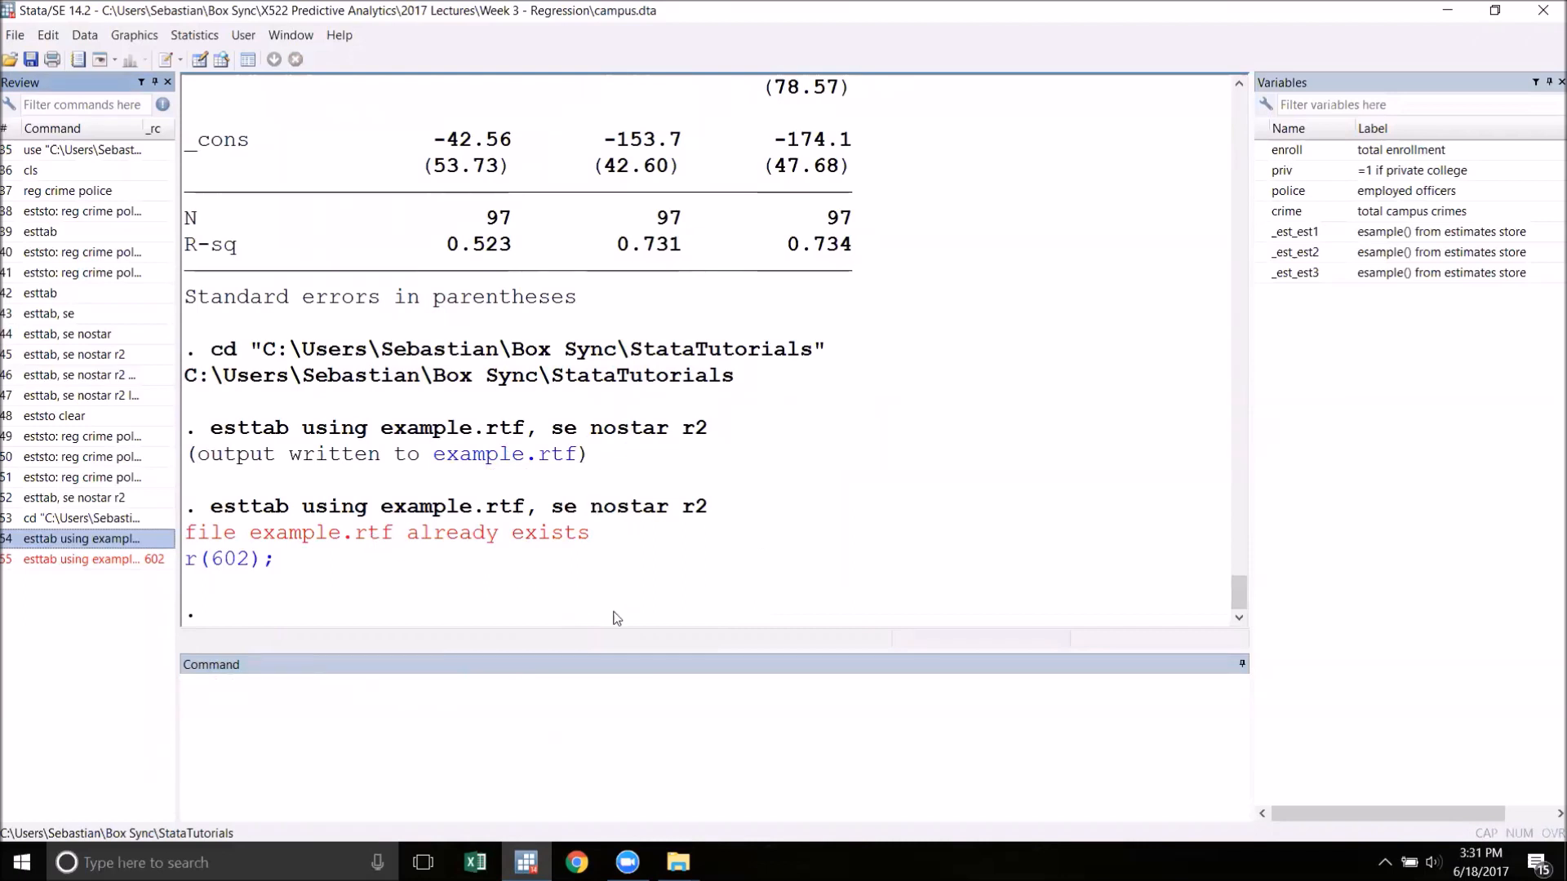
mouse_move(248, 554)
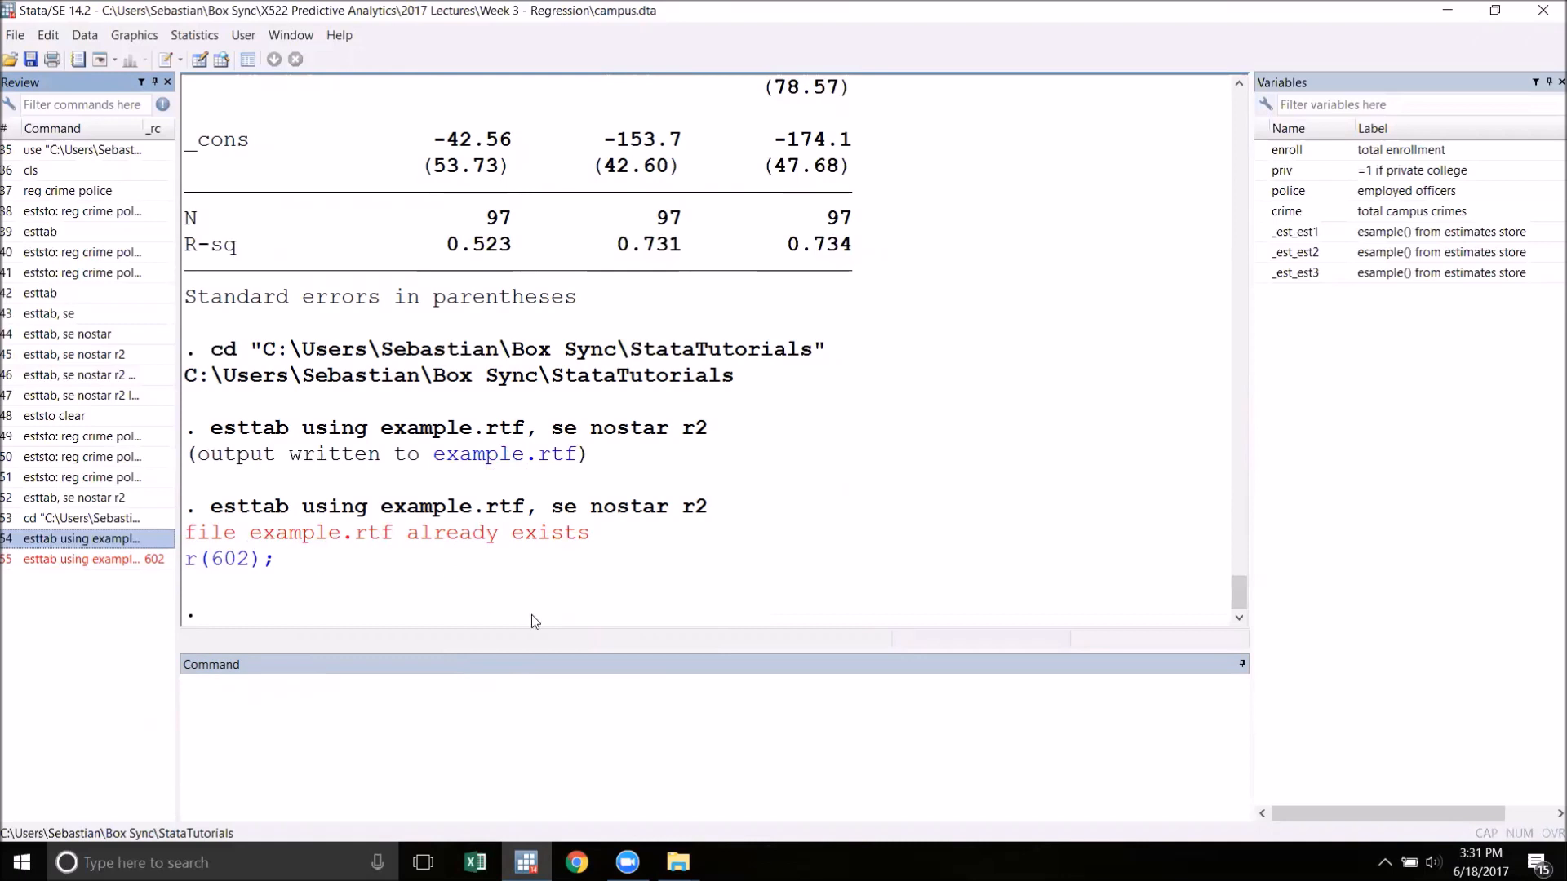
mouse_move(477, 599)
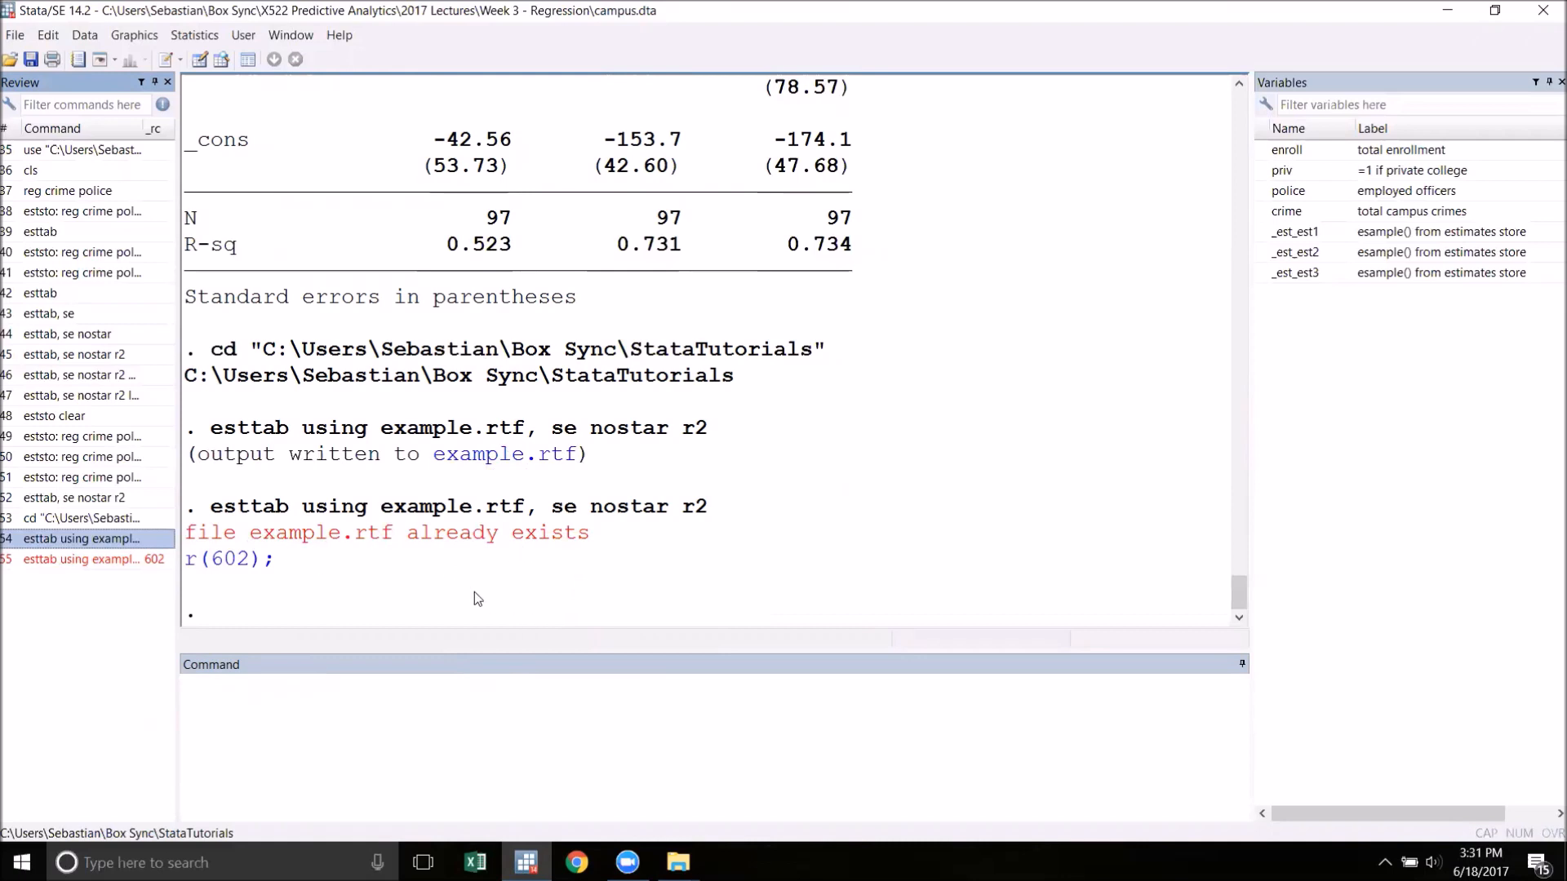
mouse_move(150, 562)
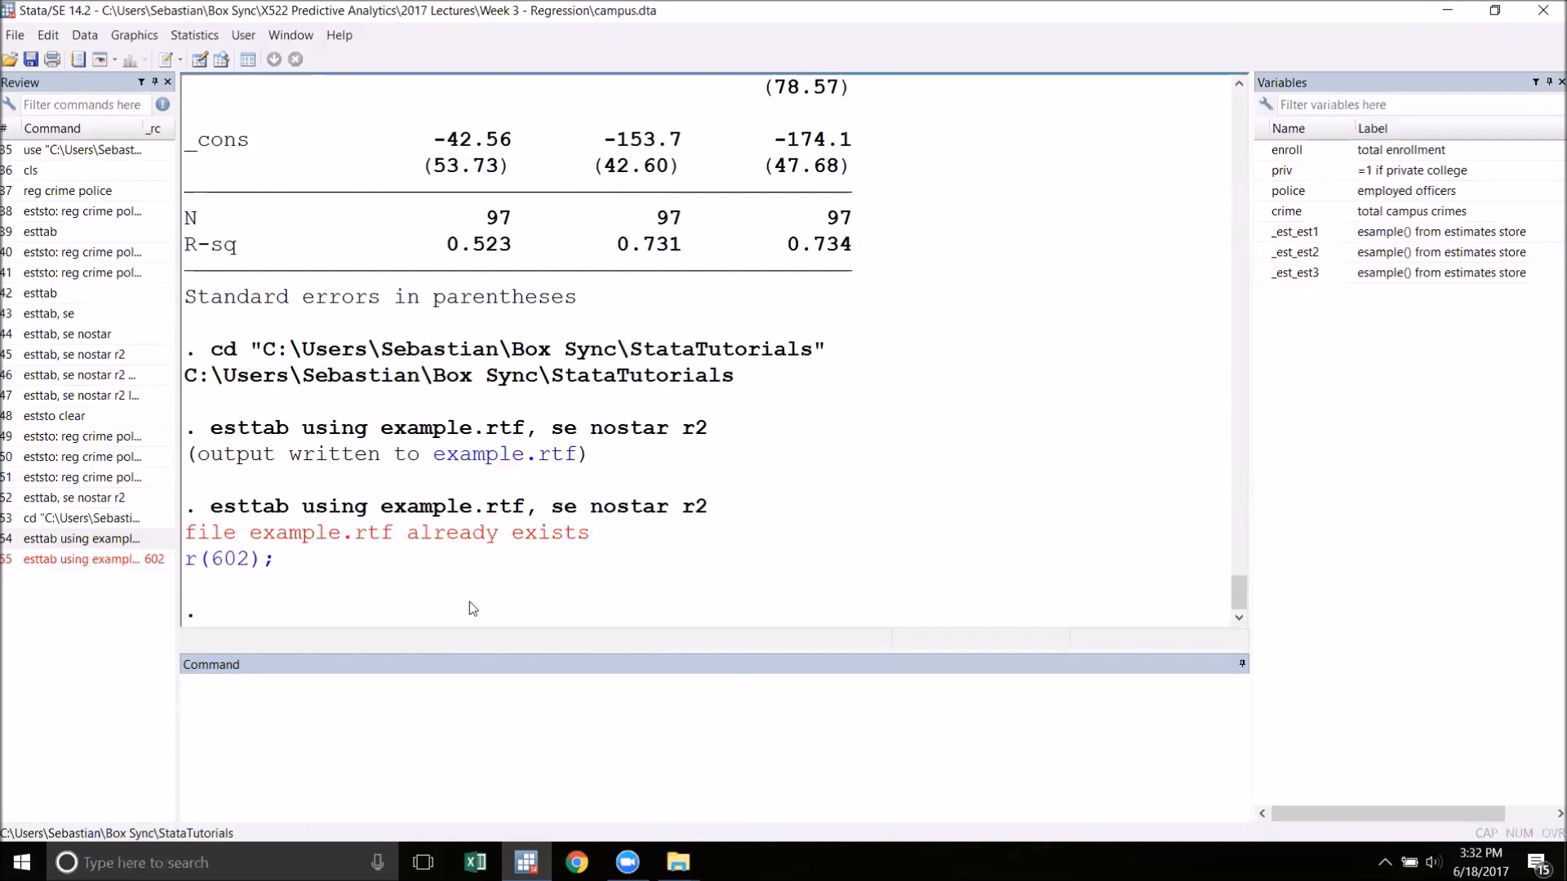
Rerun the example.rtf export with the replace option after the file-exists error
click(82, 538)
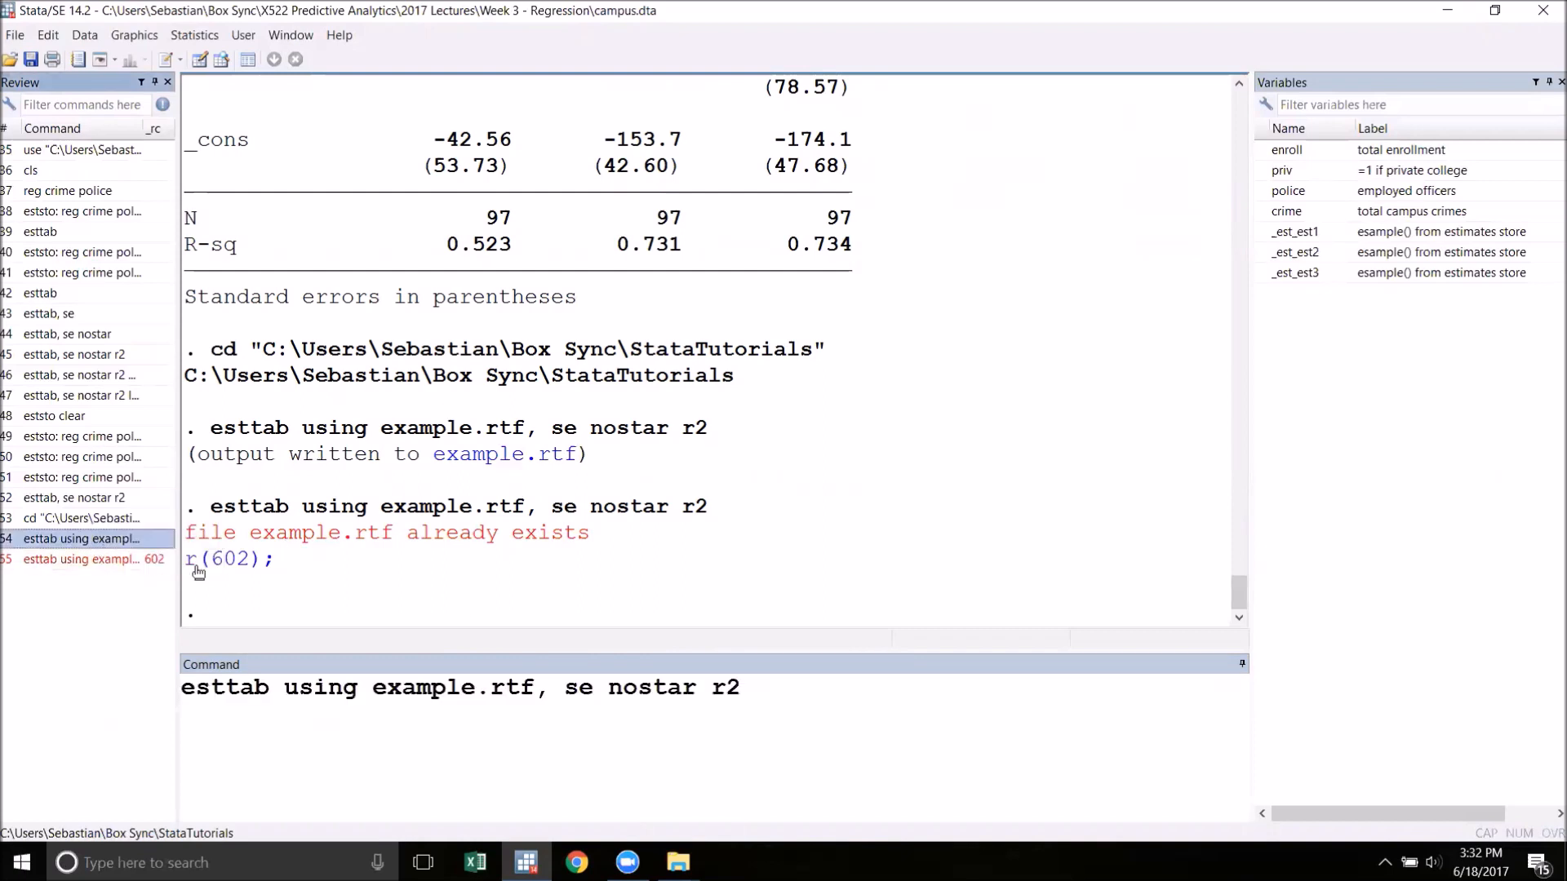
text(re)
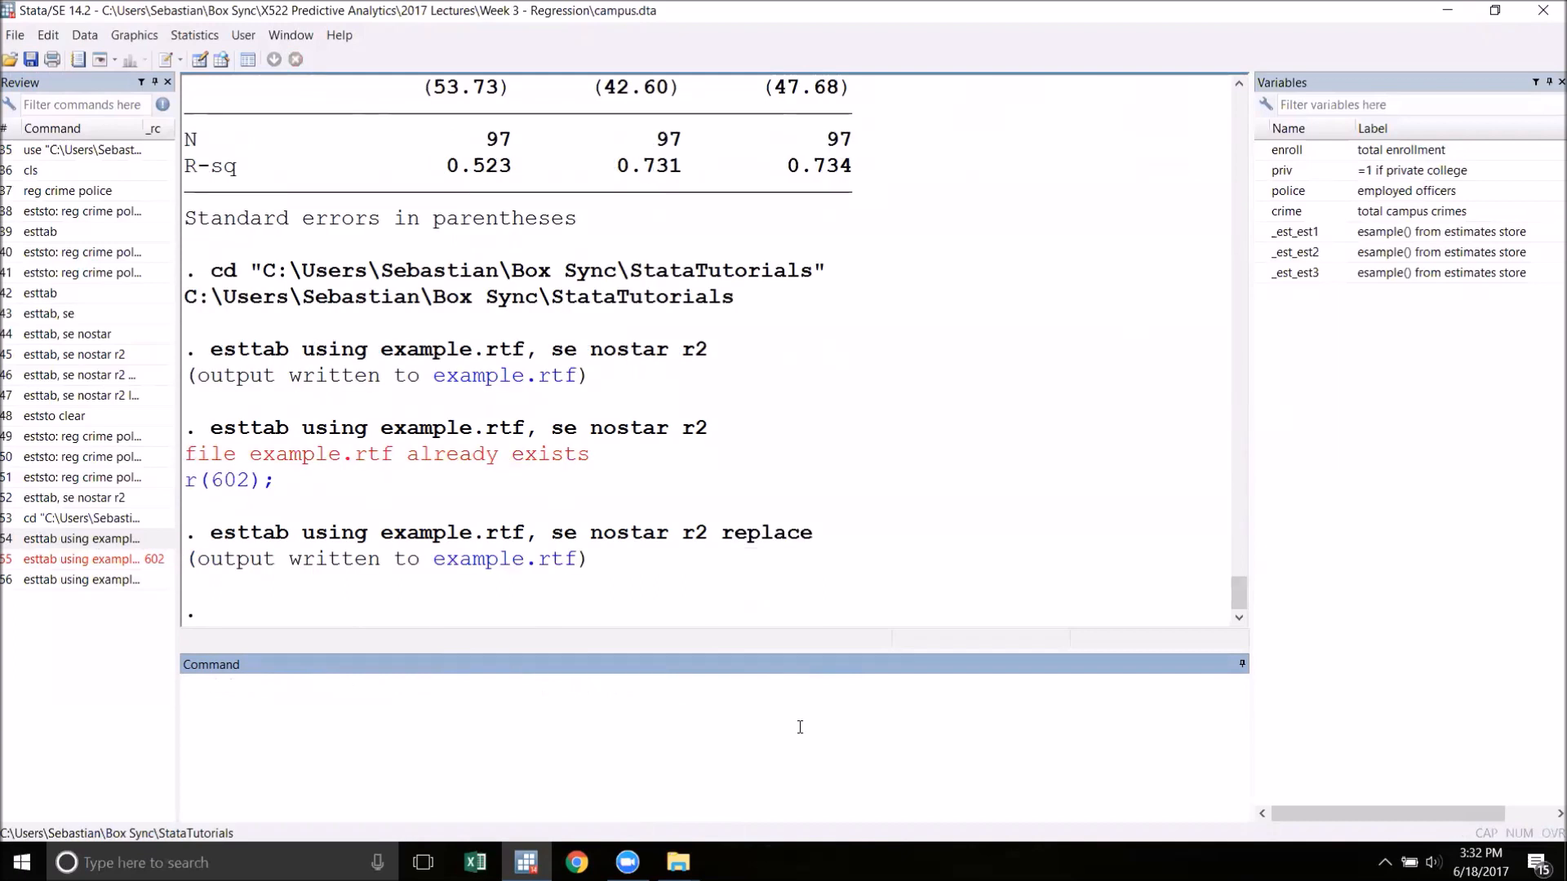
mouse_move(813, 731)
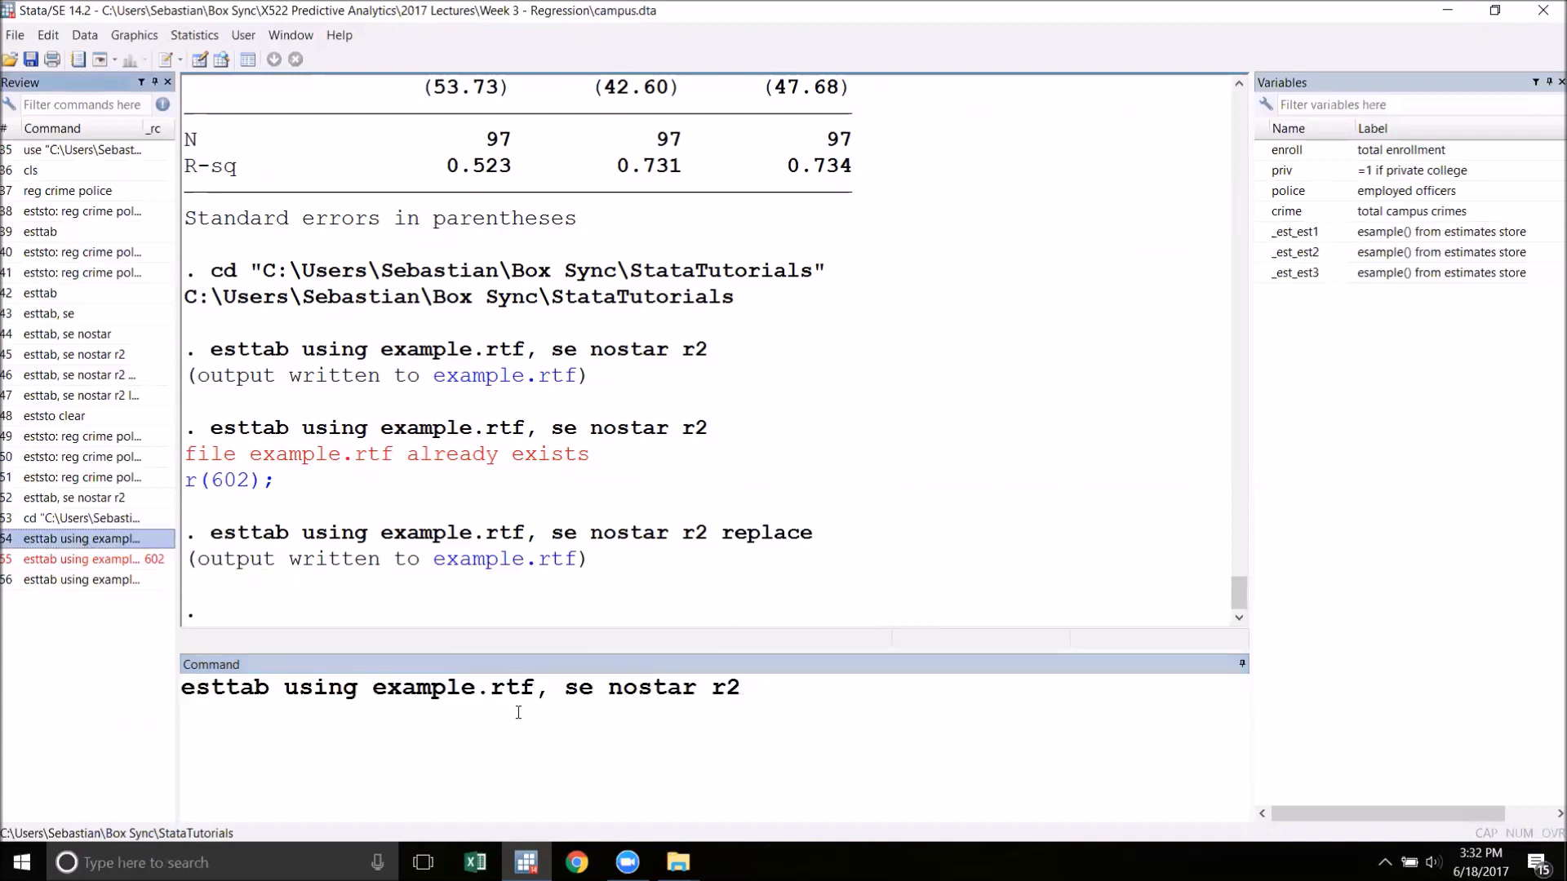
Run the esttab export again with using example.csv instead of the rtf file
text(c)
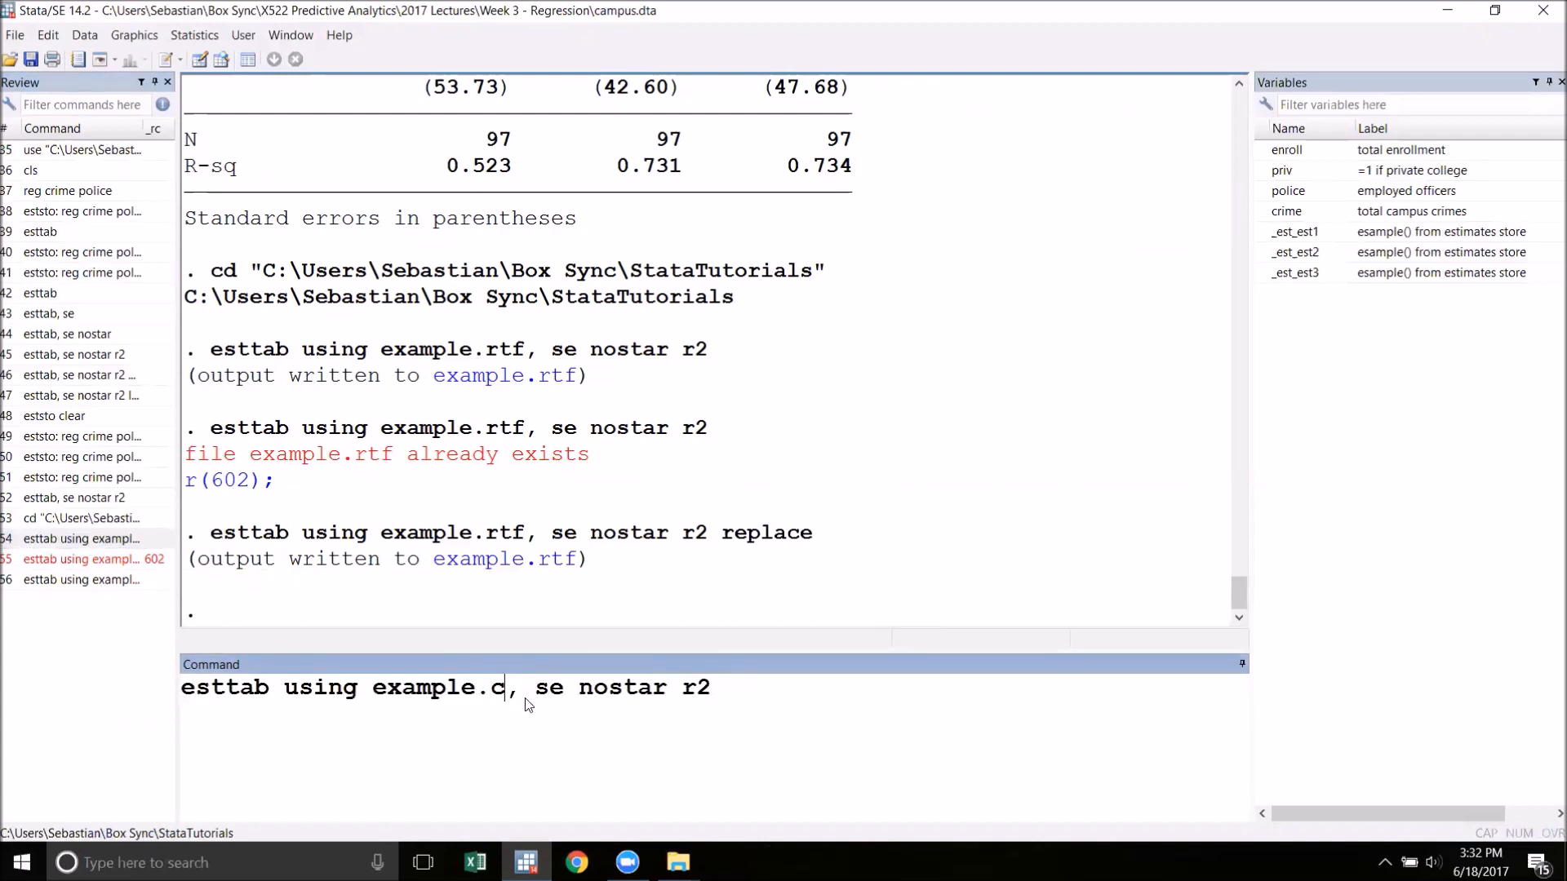
text(sv)
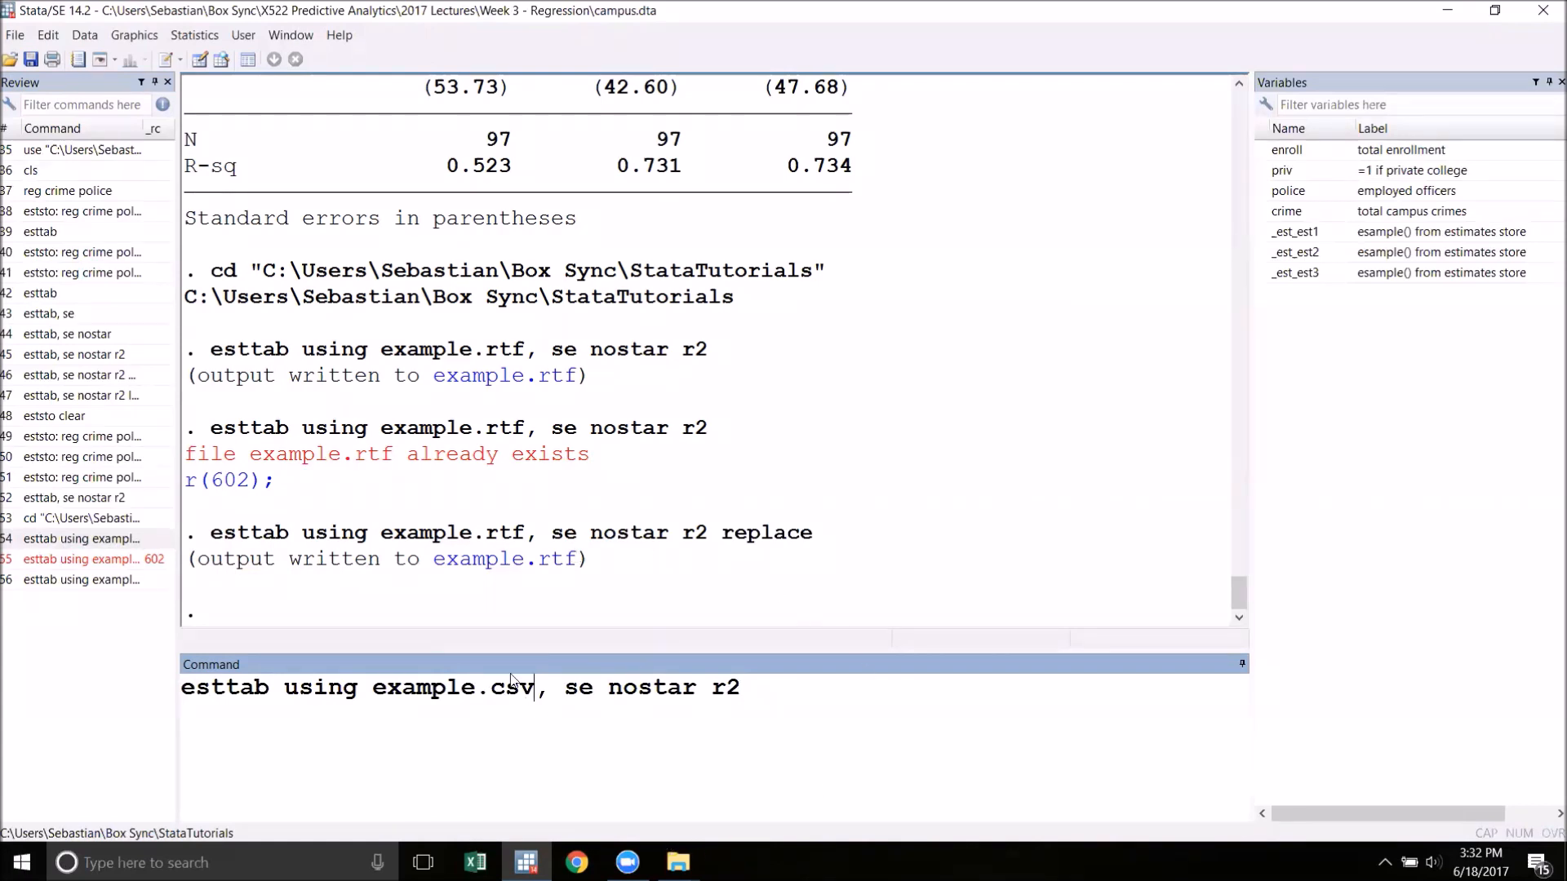
key(Return)
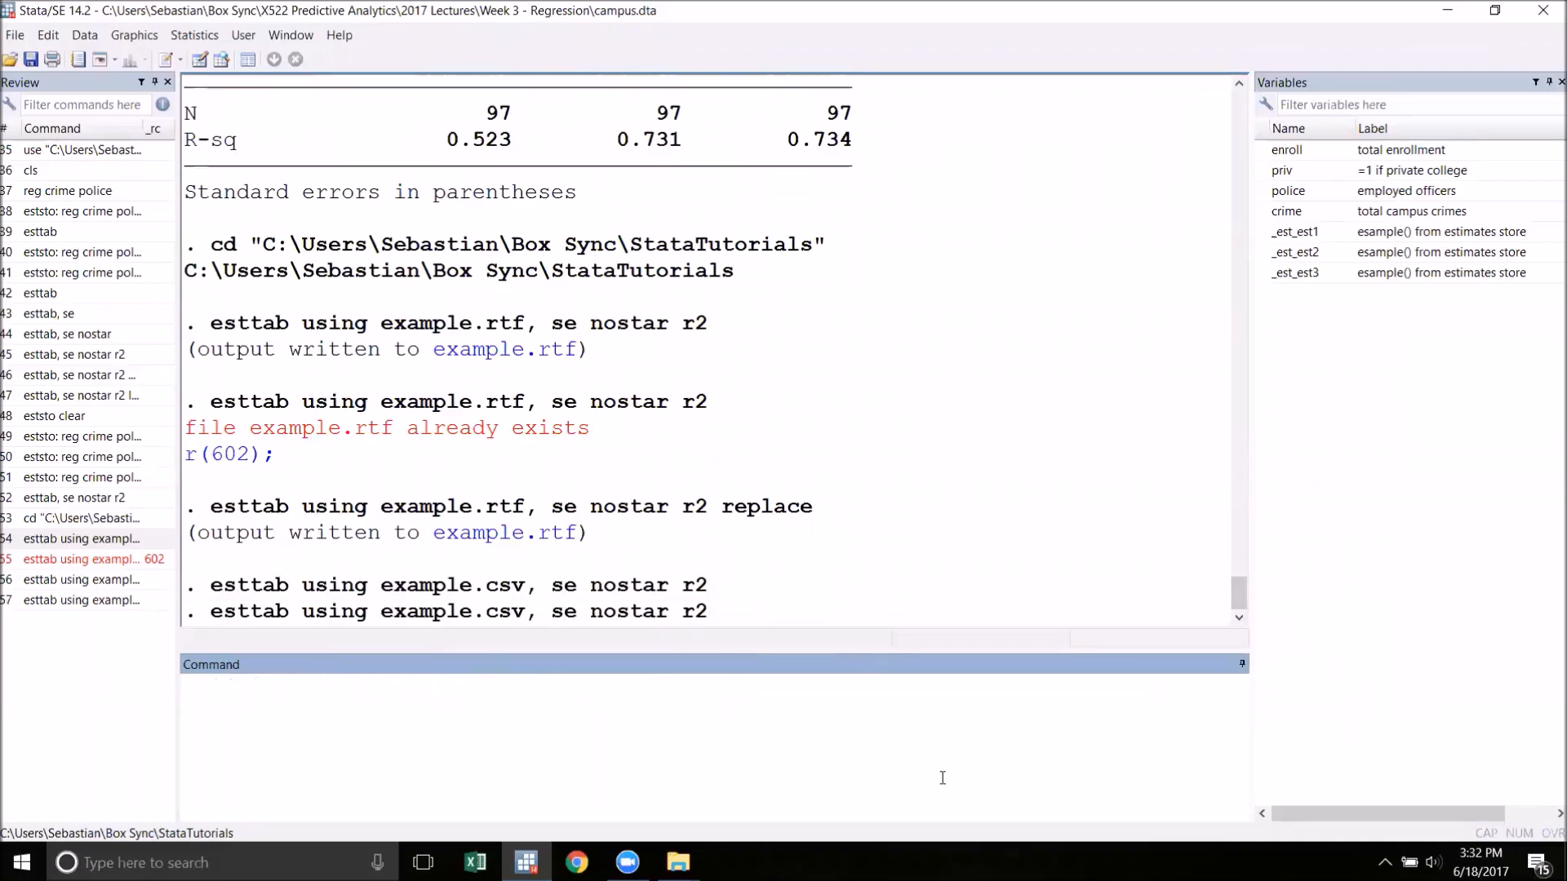
mouse_move(677, 862)
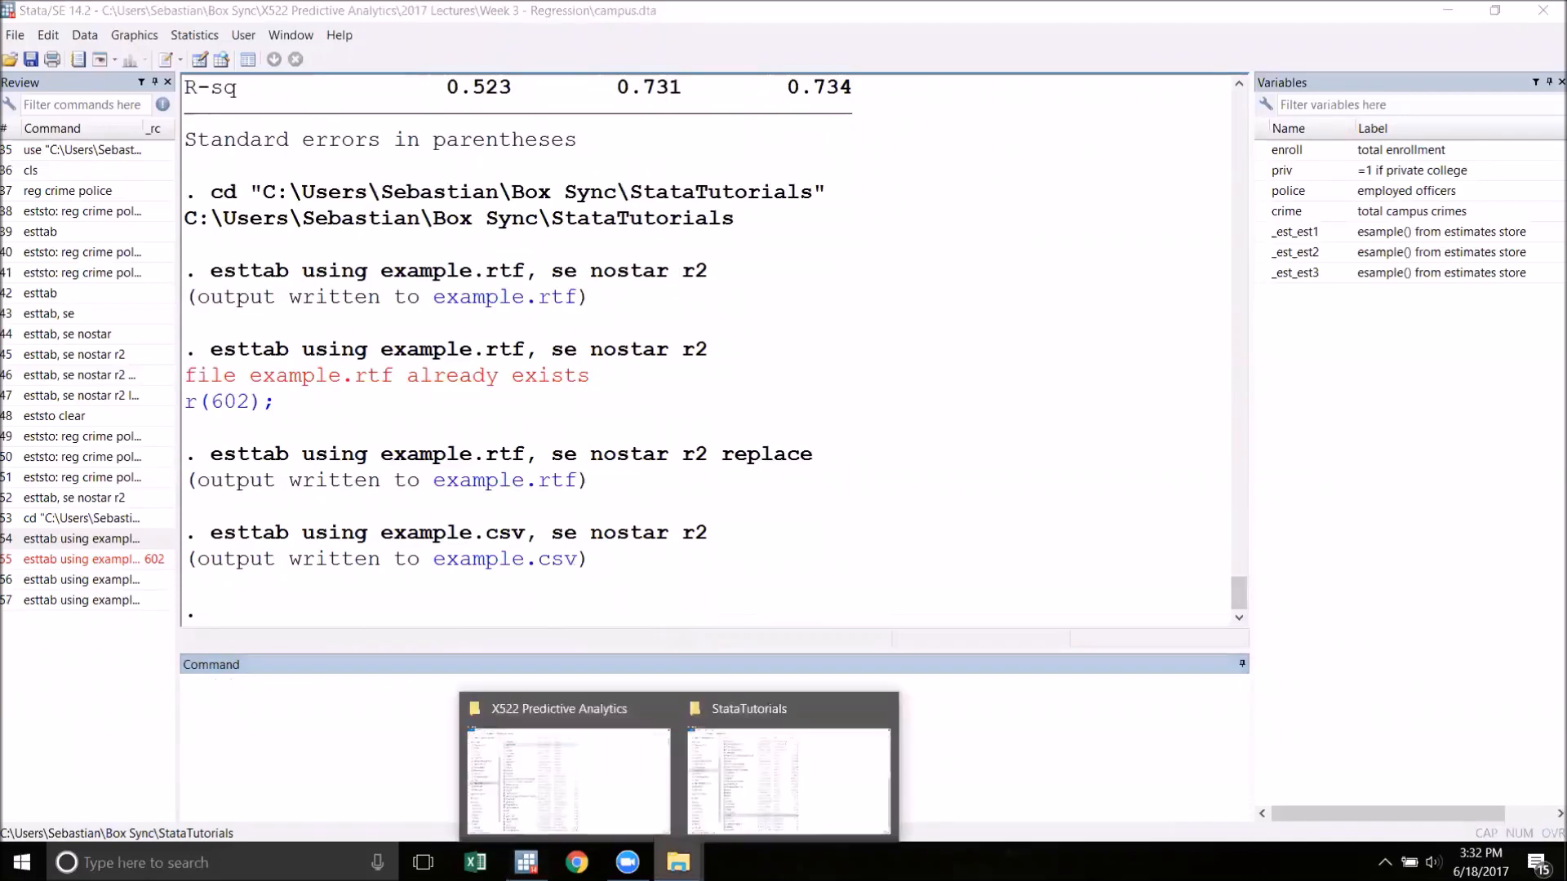
Load example.csv from the StataTutorials folder into Excel and maximize the sheet
click(787, 780)
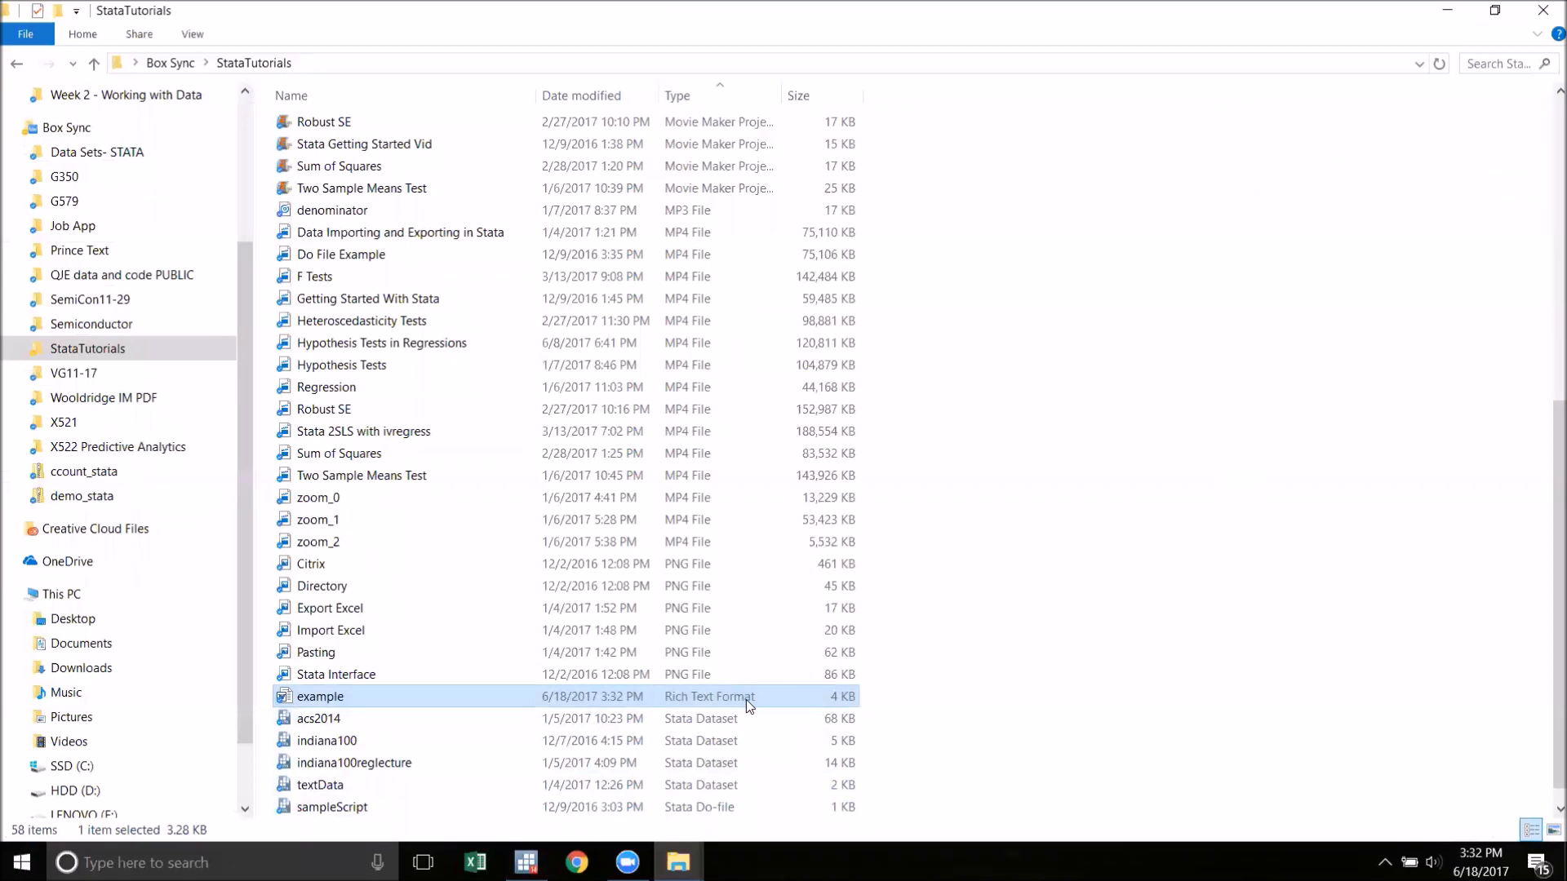
click(677, 95)
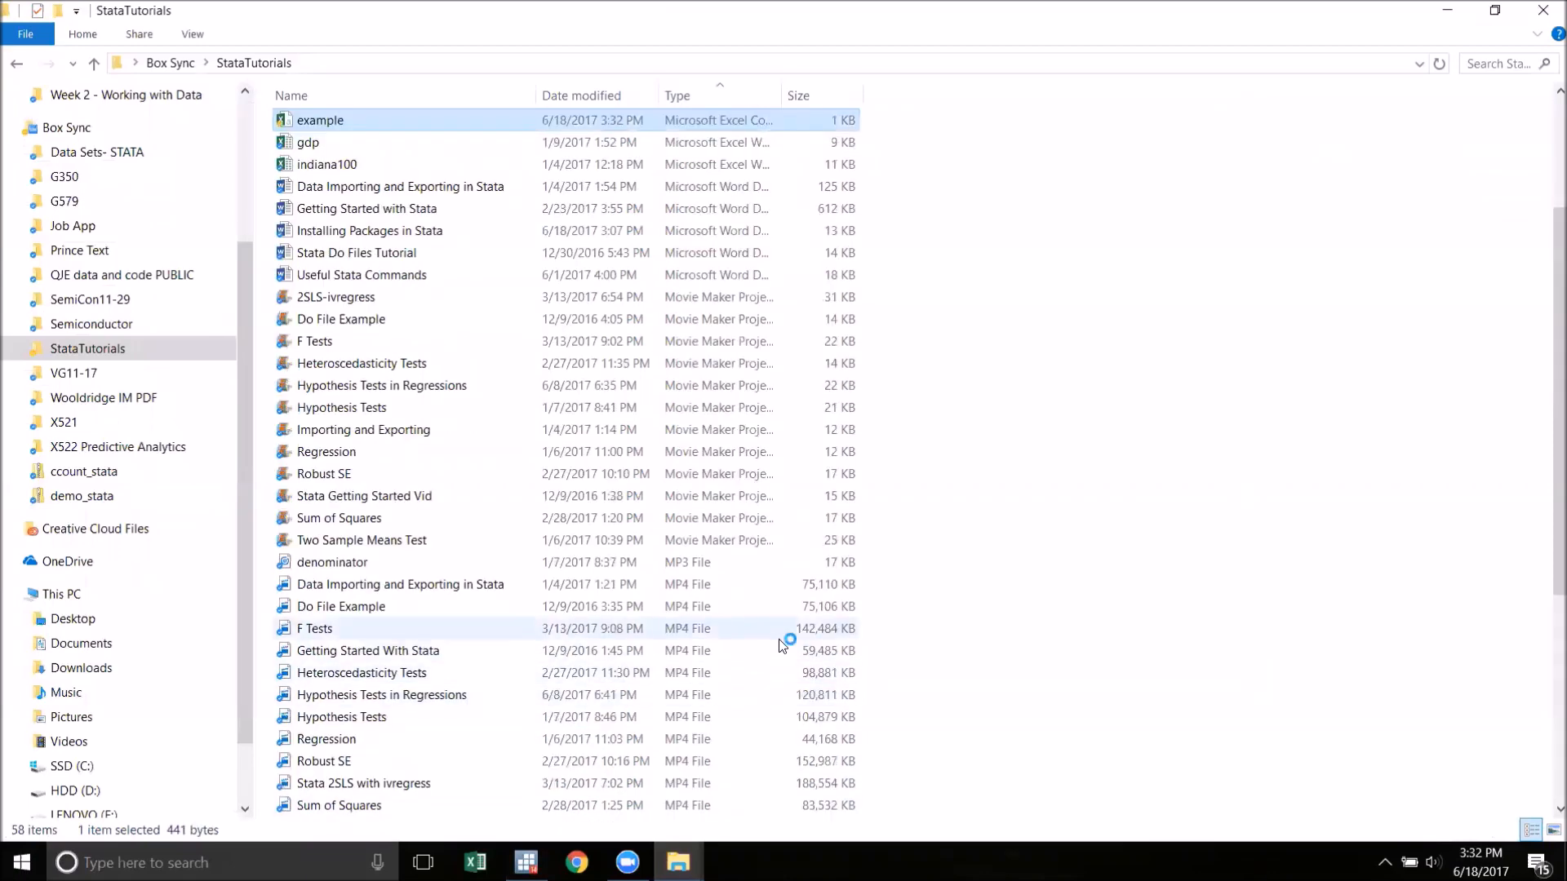
double_click(320, 119)
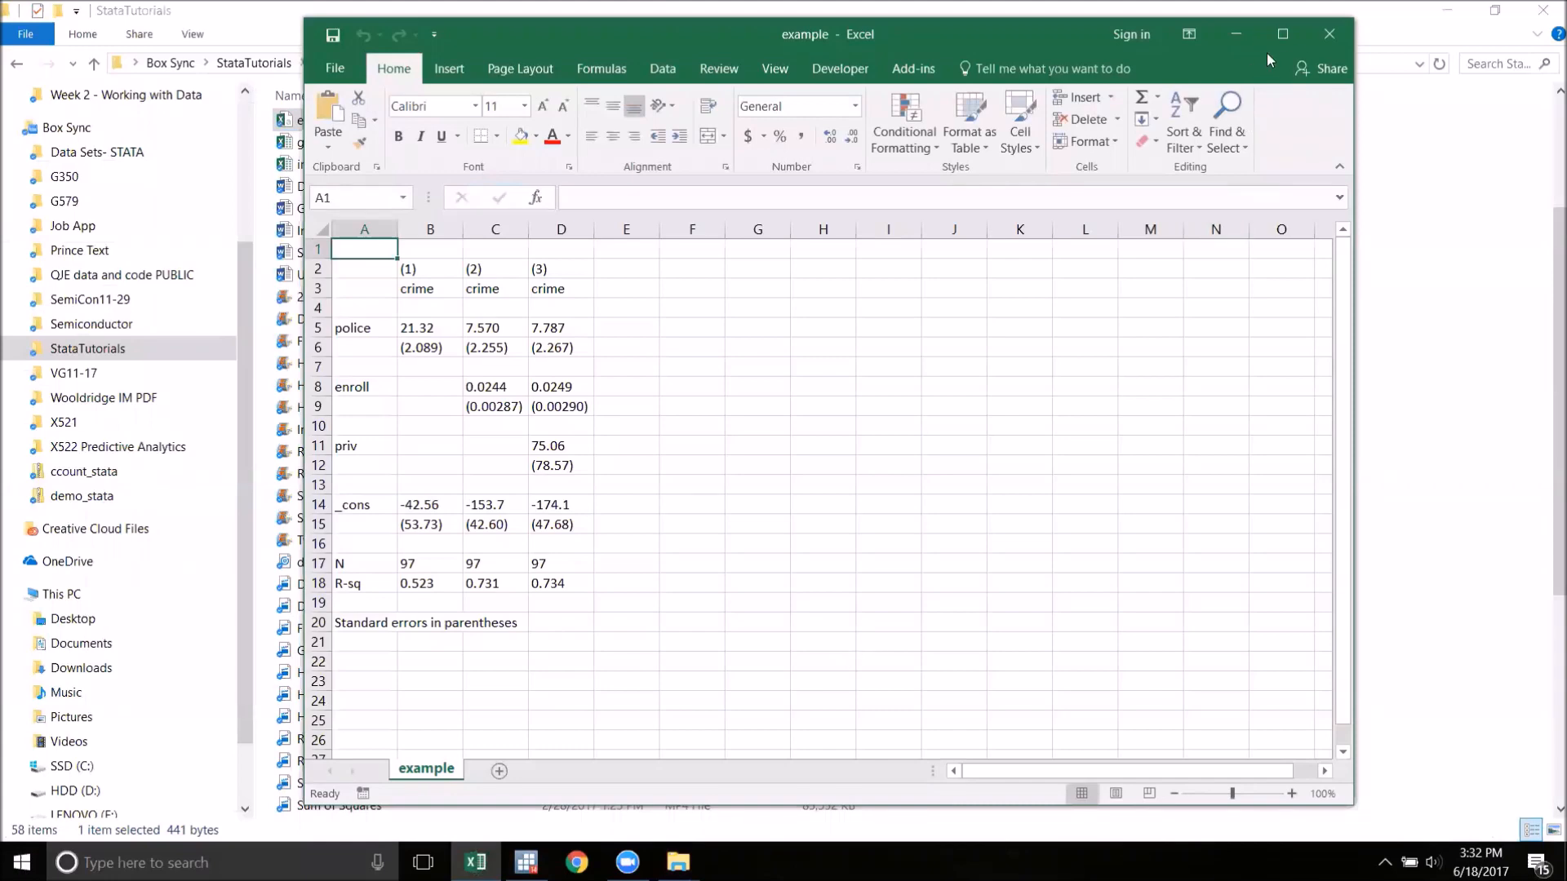
click(1282, 32)
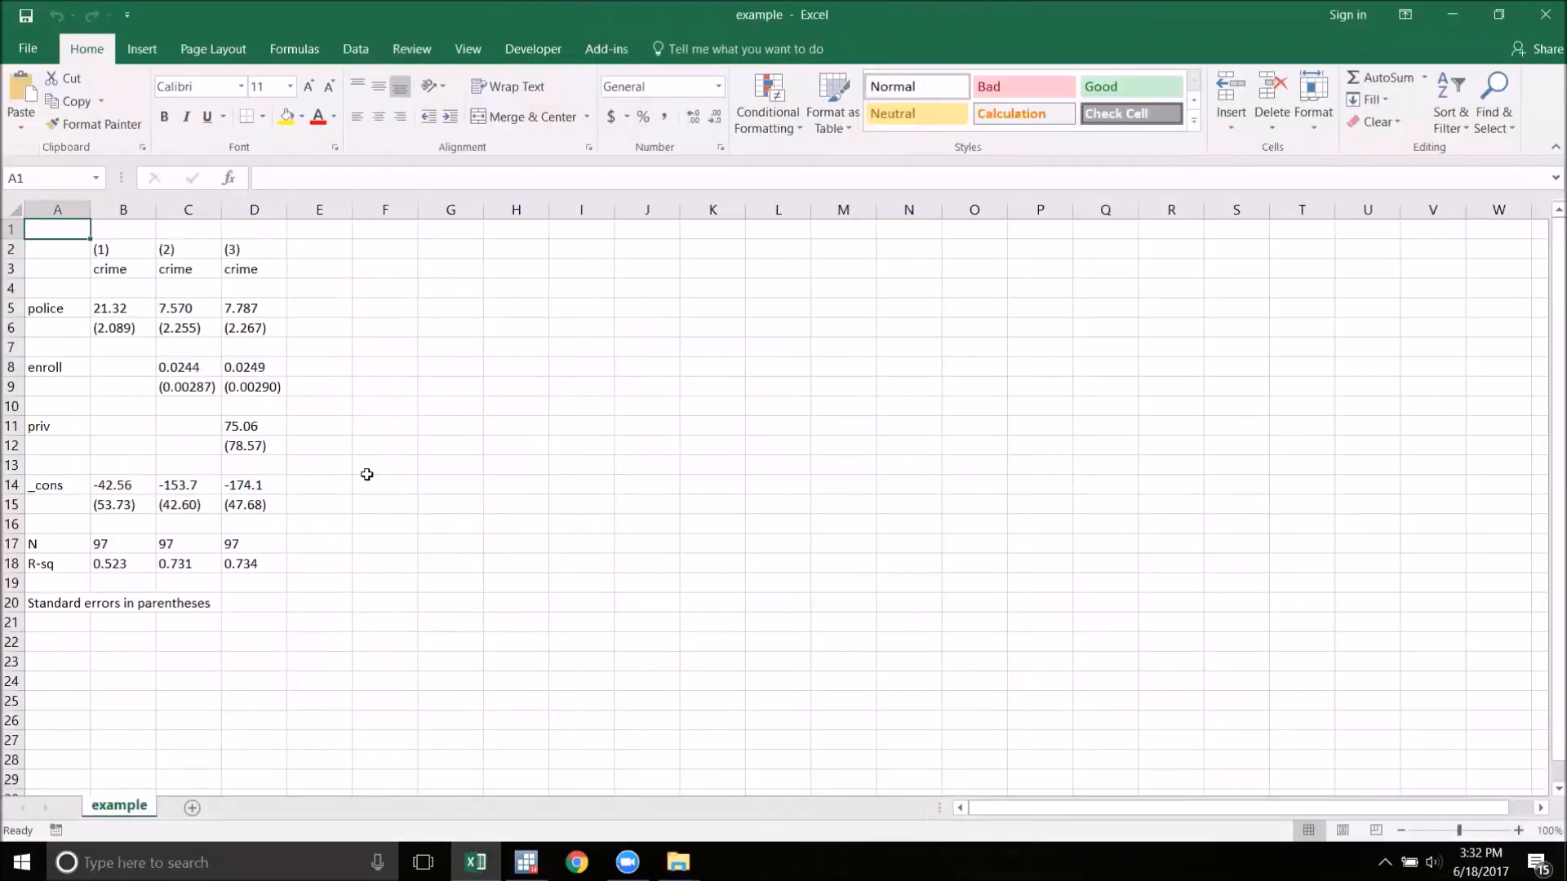
mouse_move(431, 460)
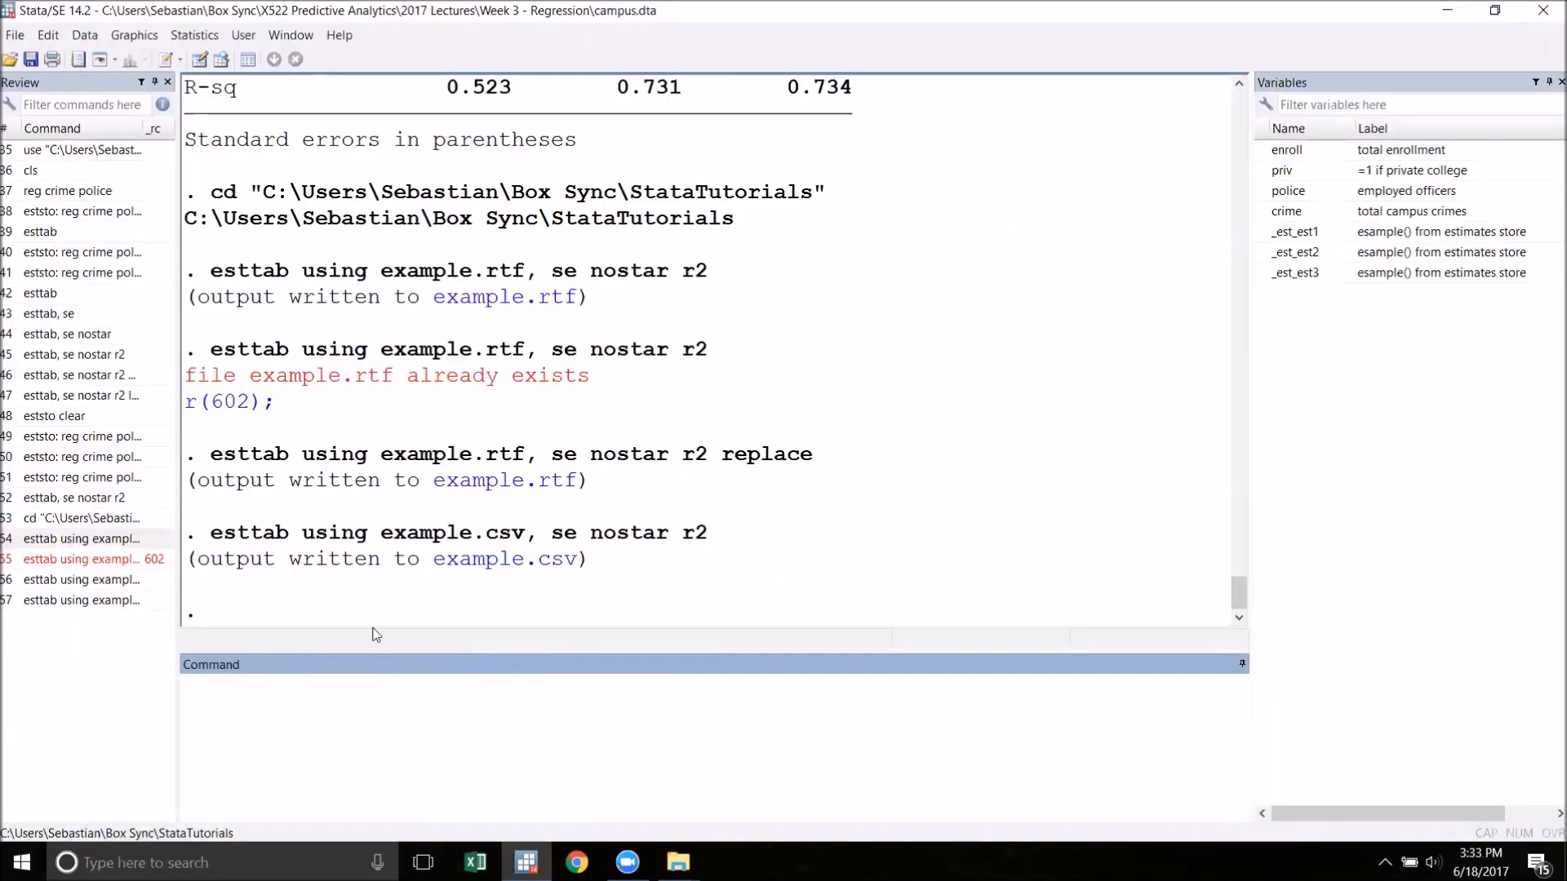
Run the recalled esttab export with example.tex in place of example.csv
click(82, 599)
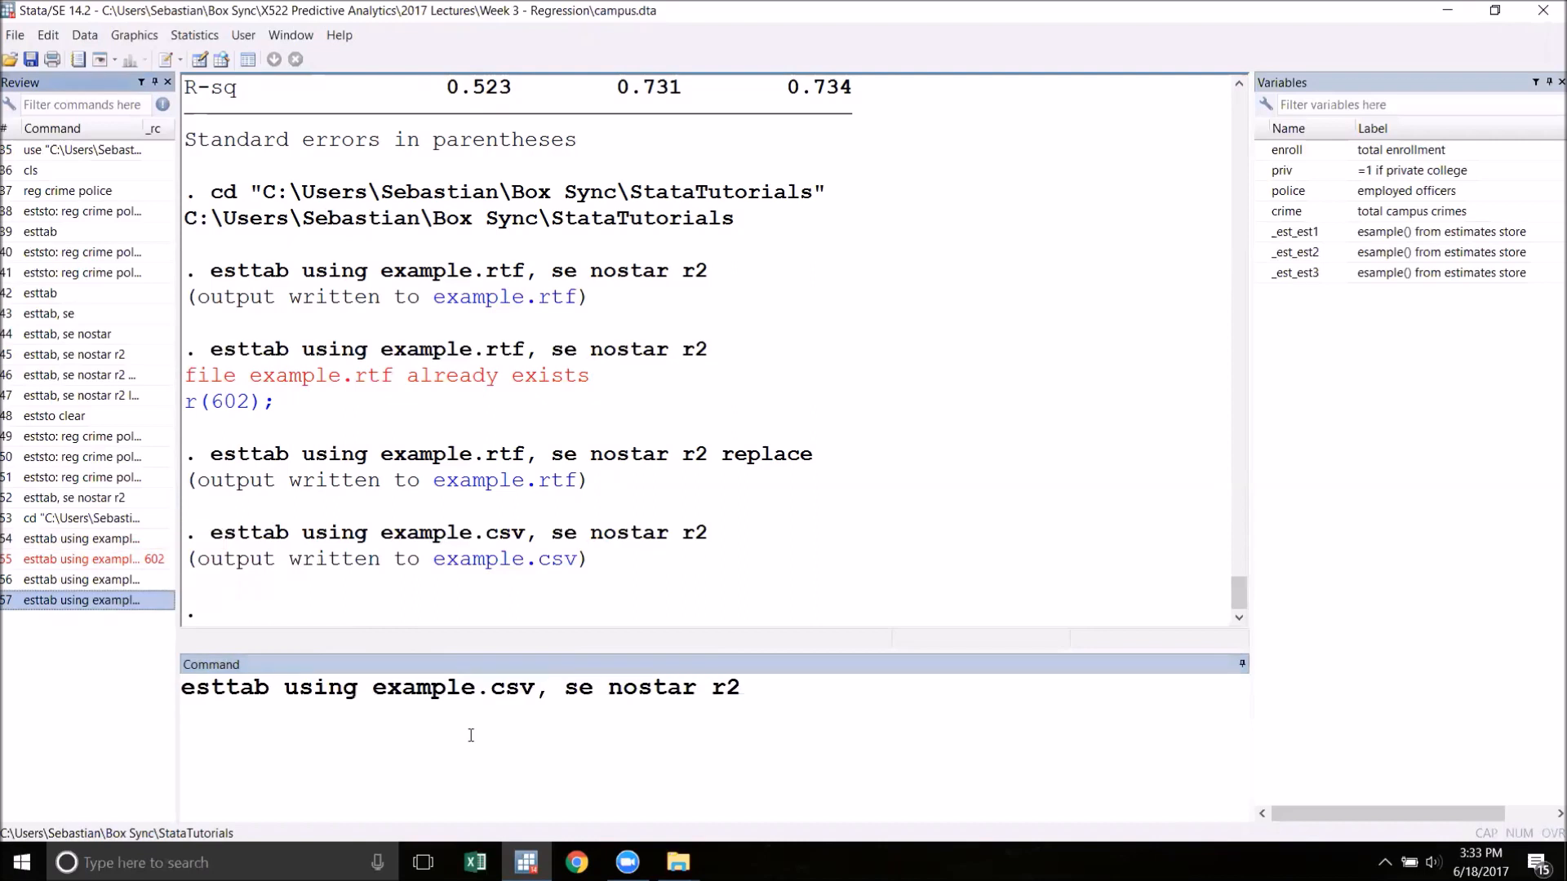
double_click(511, 687)
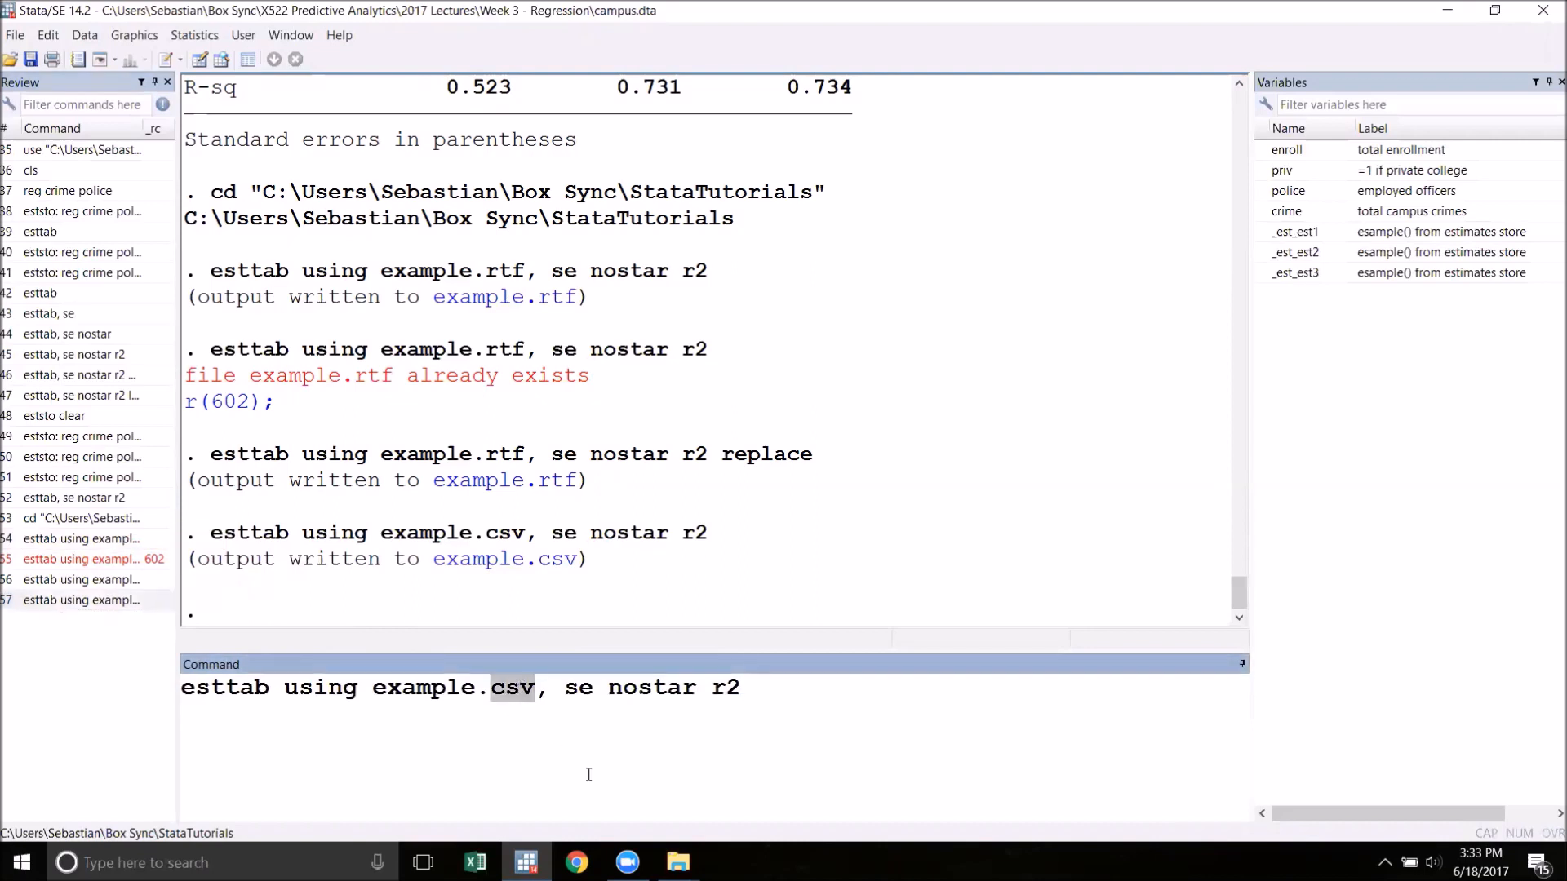
text(tex)
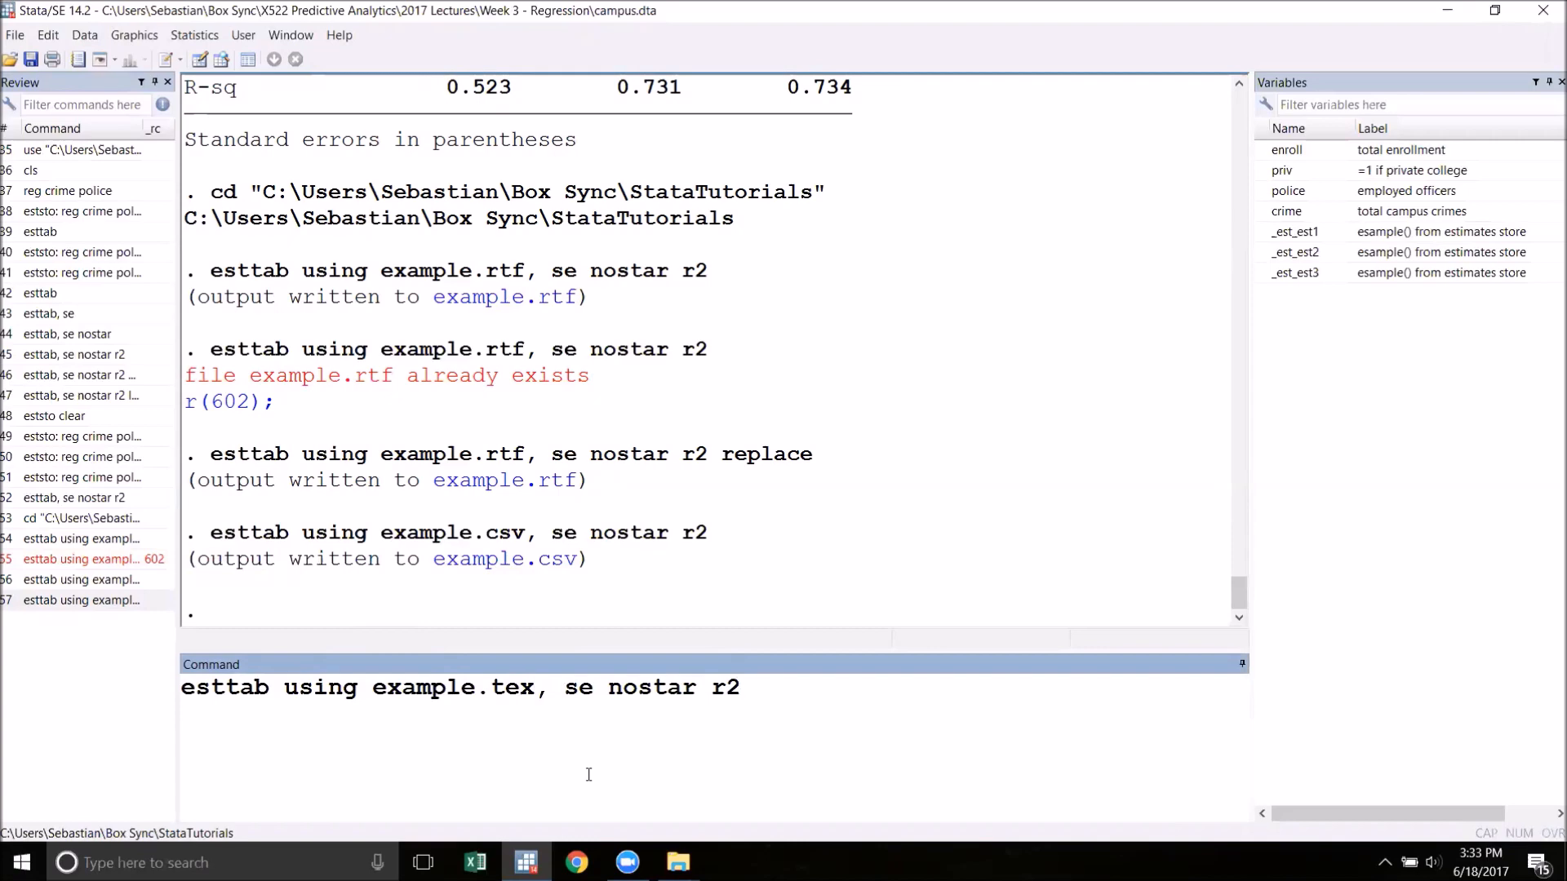
key(Return)
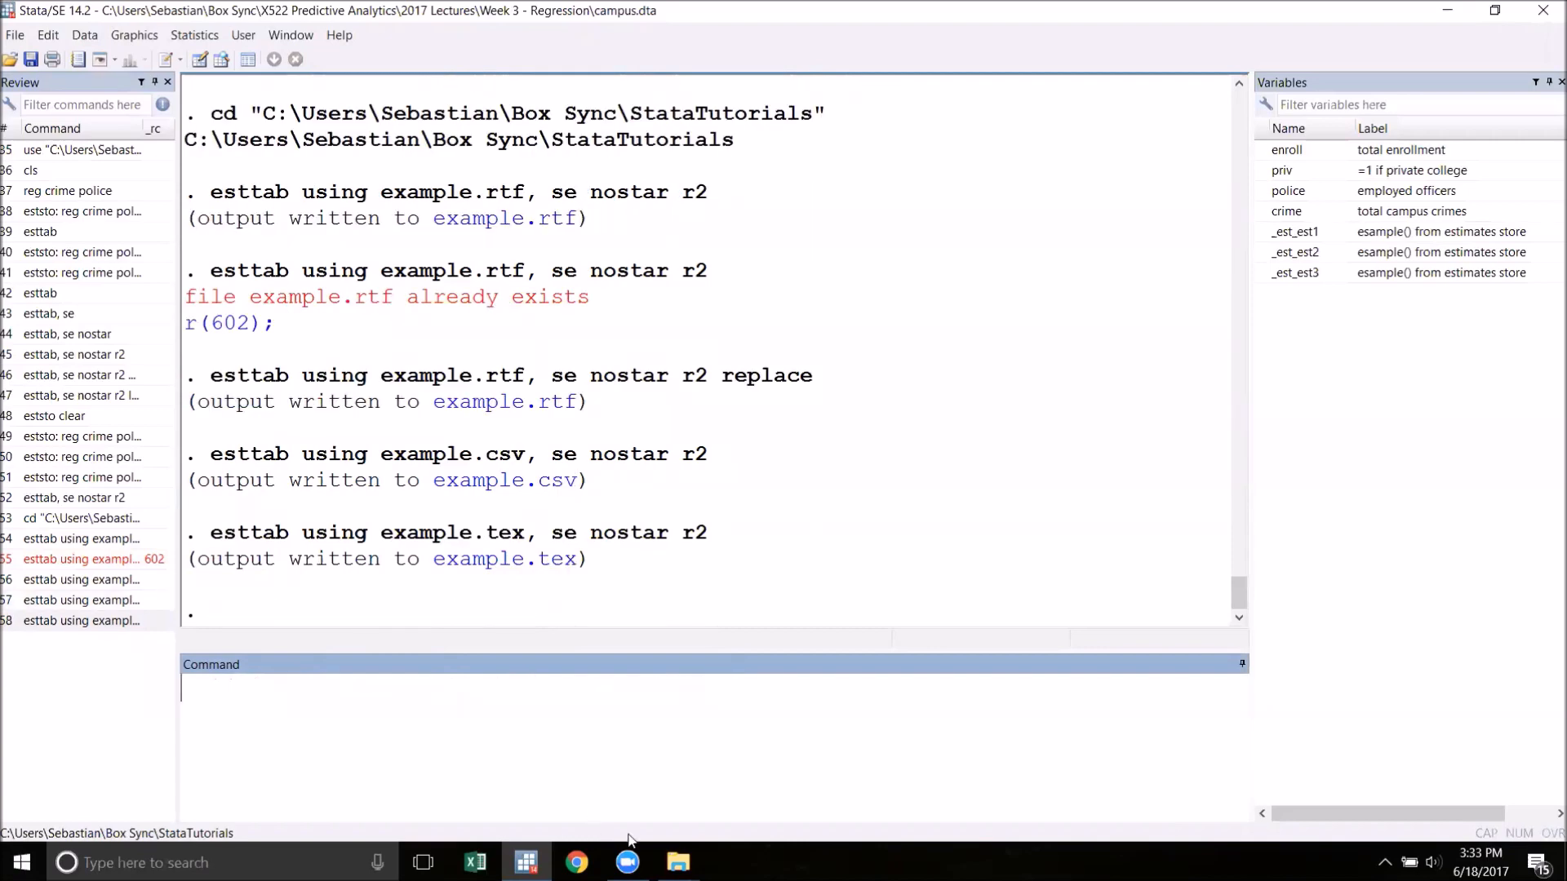
Show the StataTutorials folder and open the new example.tex file from it
click(677, 862)
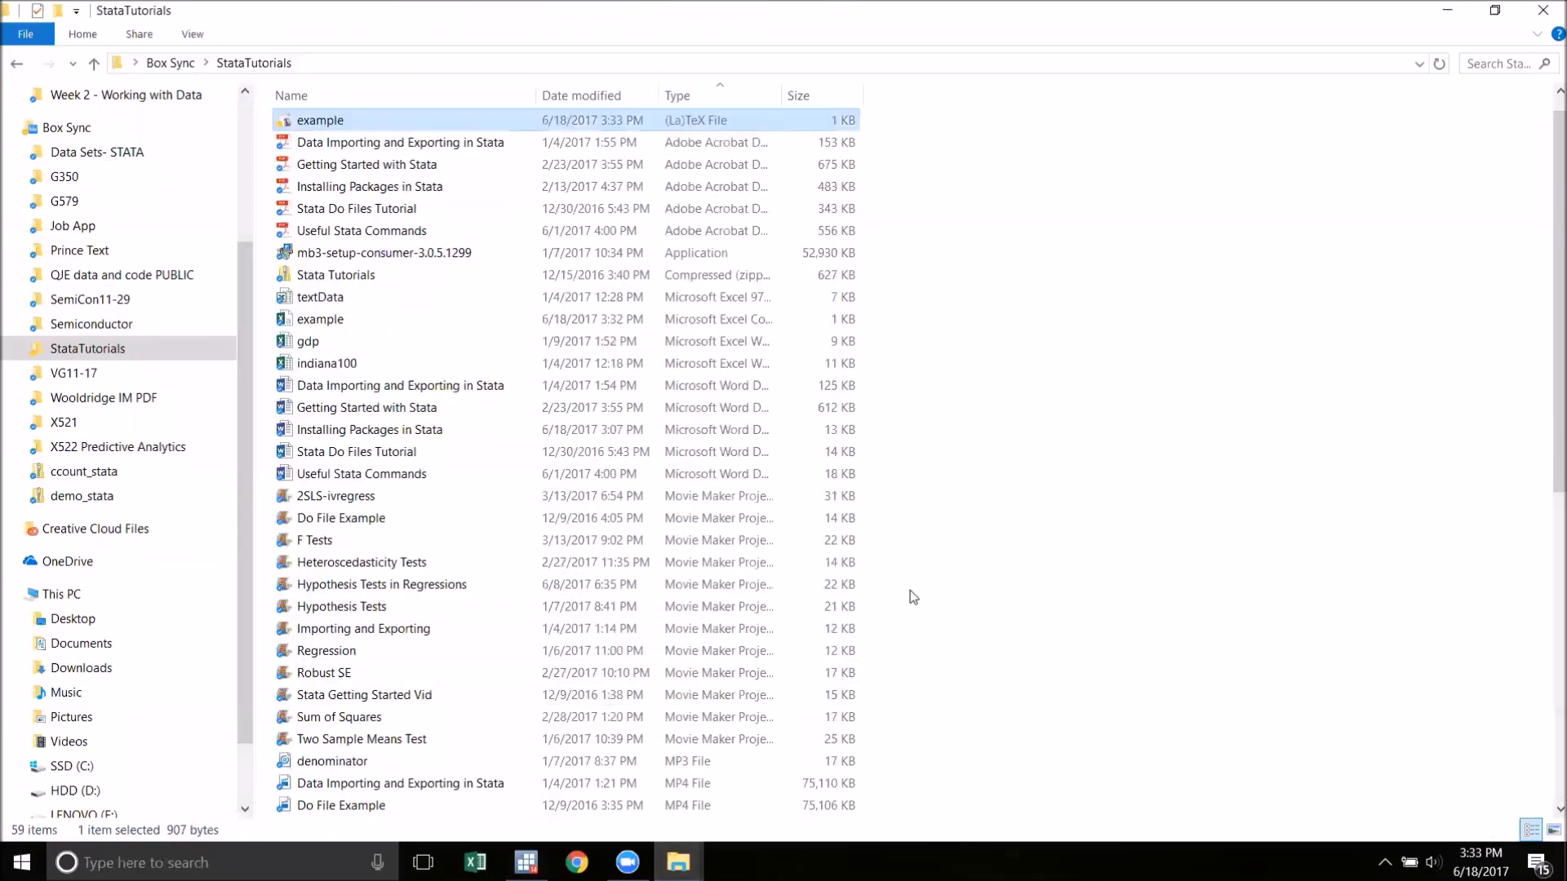
mouse_move(917, 590)
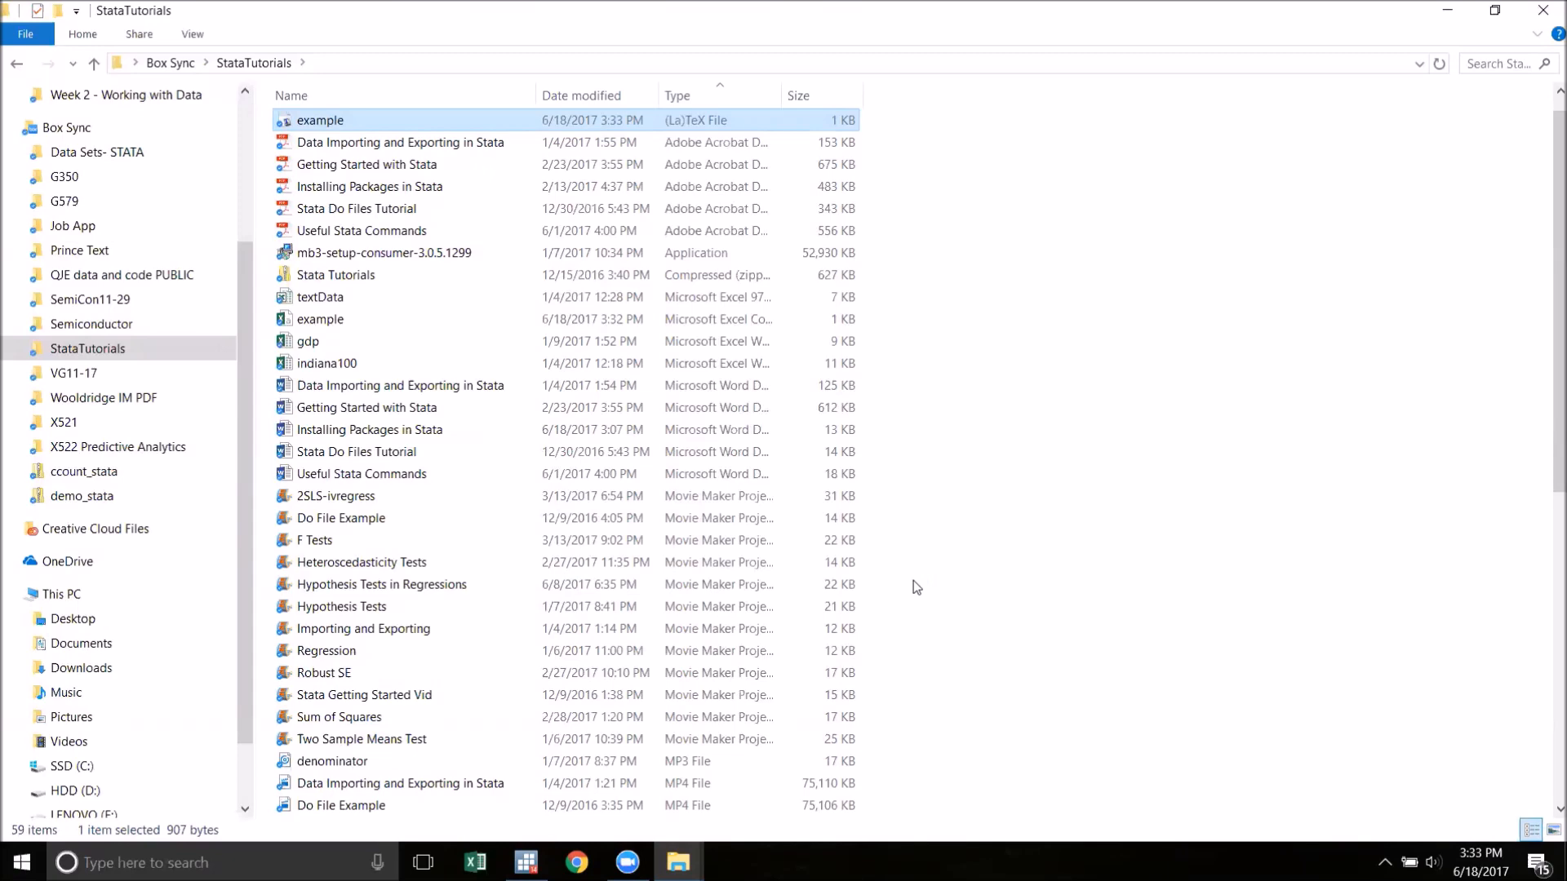
double_click(320, 120)
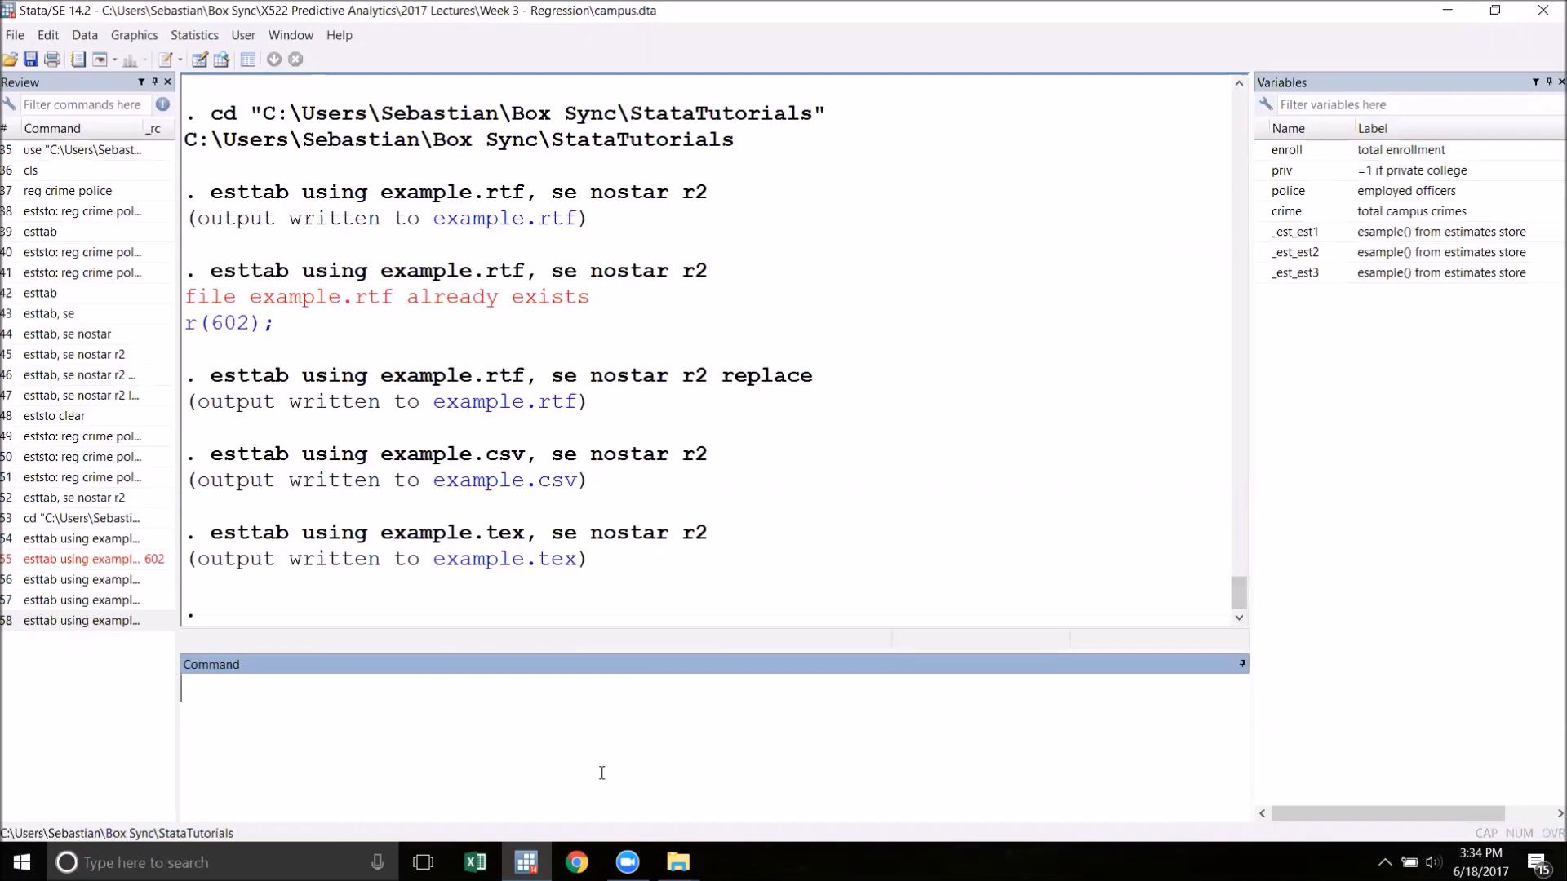
mouse_move(1072, 531)
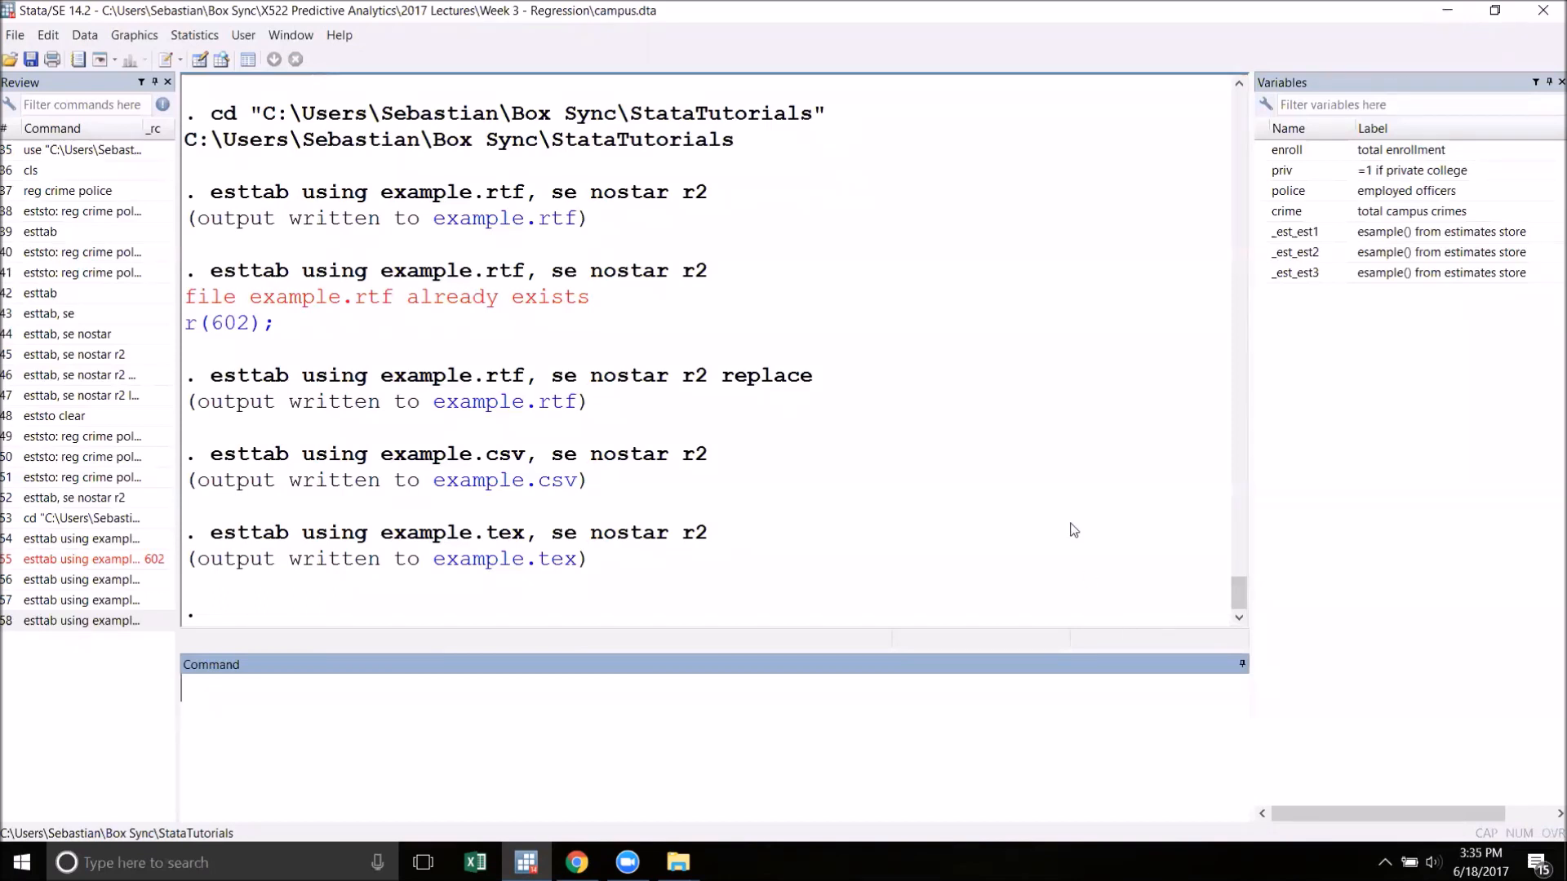
mouse_move(648, 772)
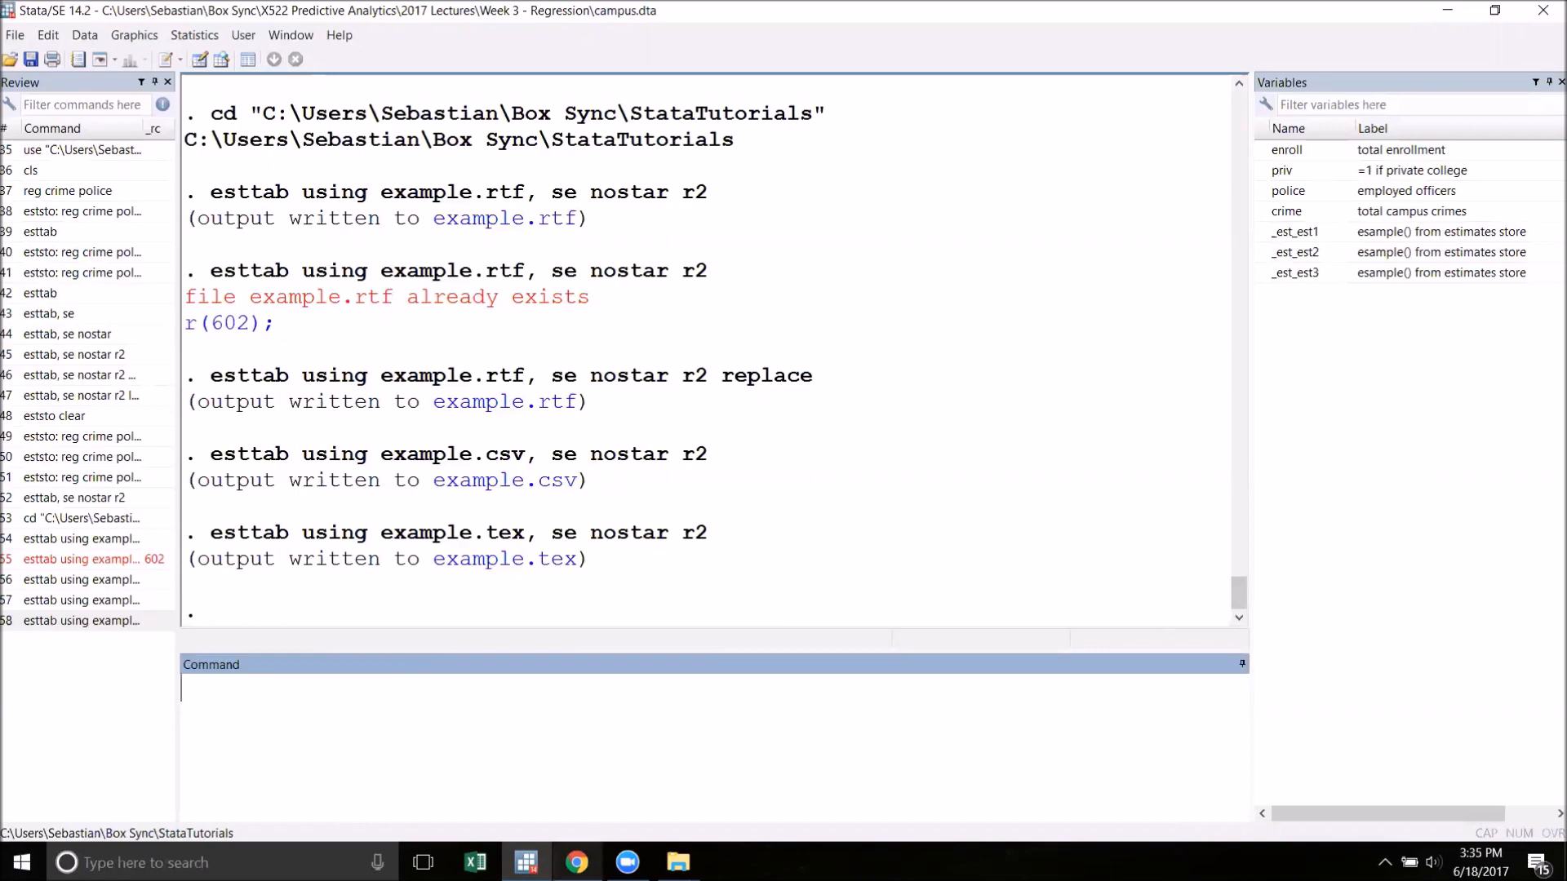
click(575, 862)
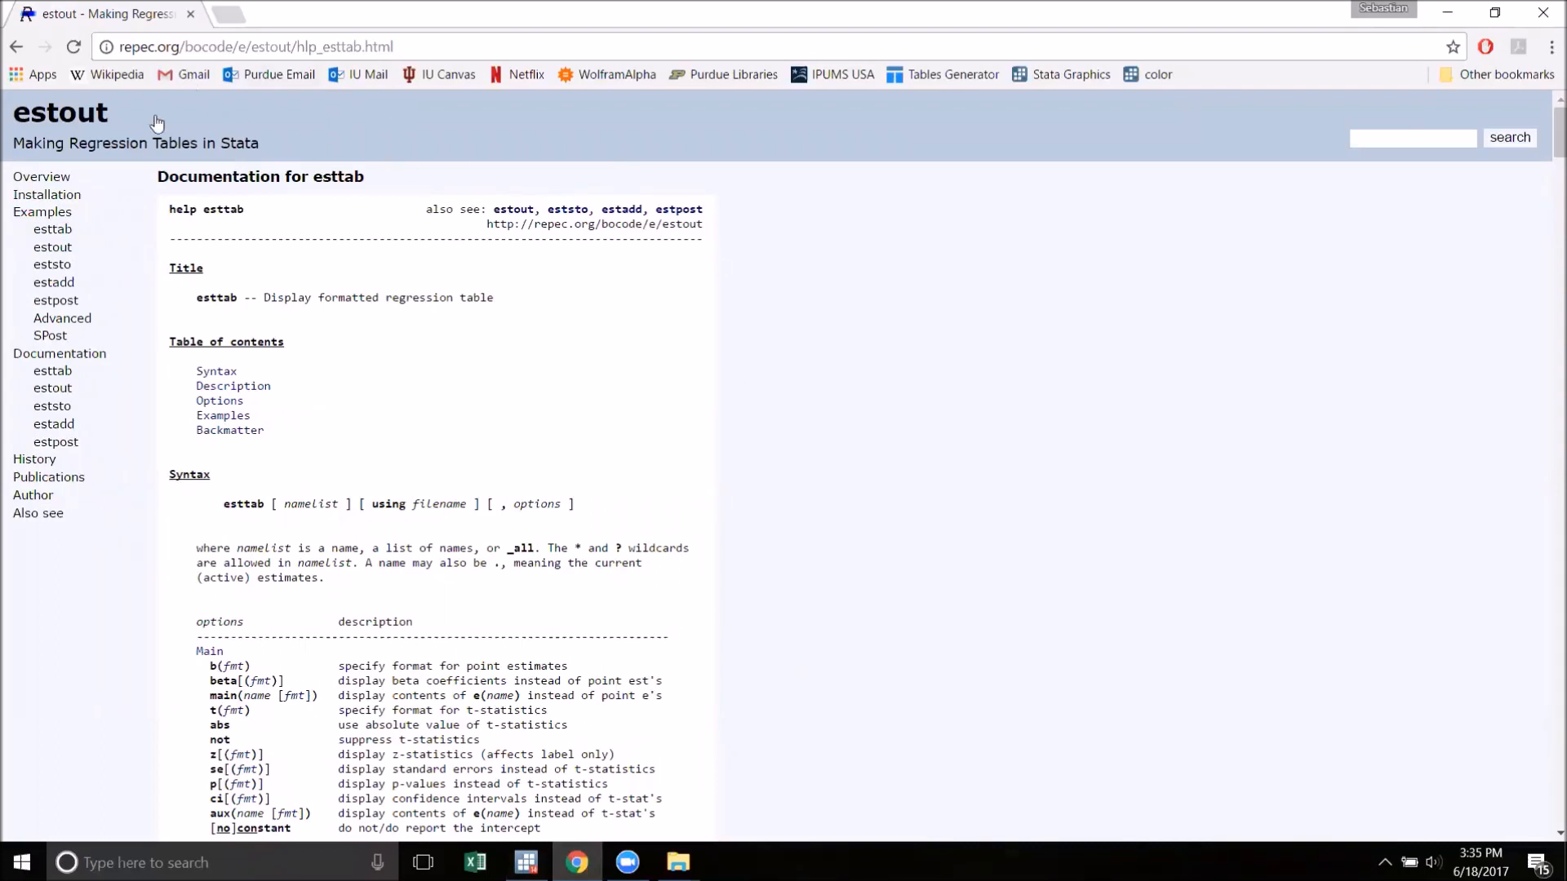
mouse_move(150, 262)
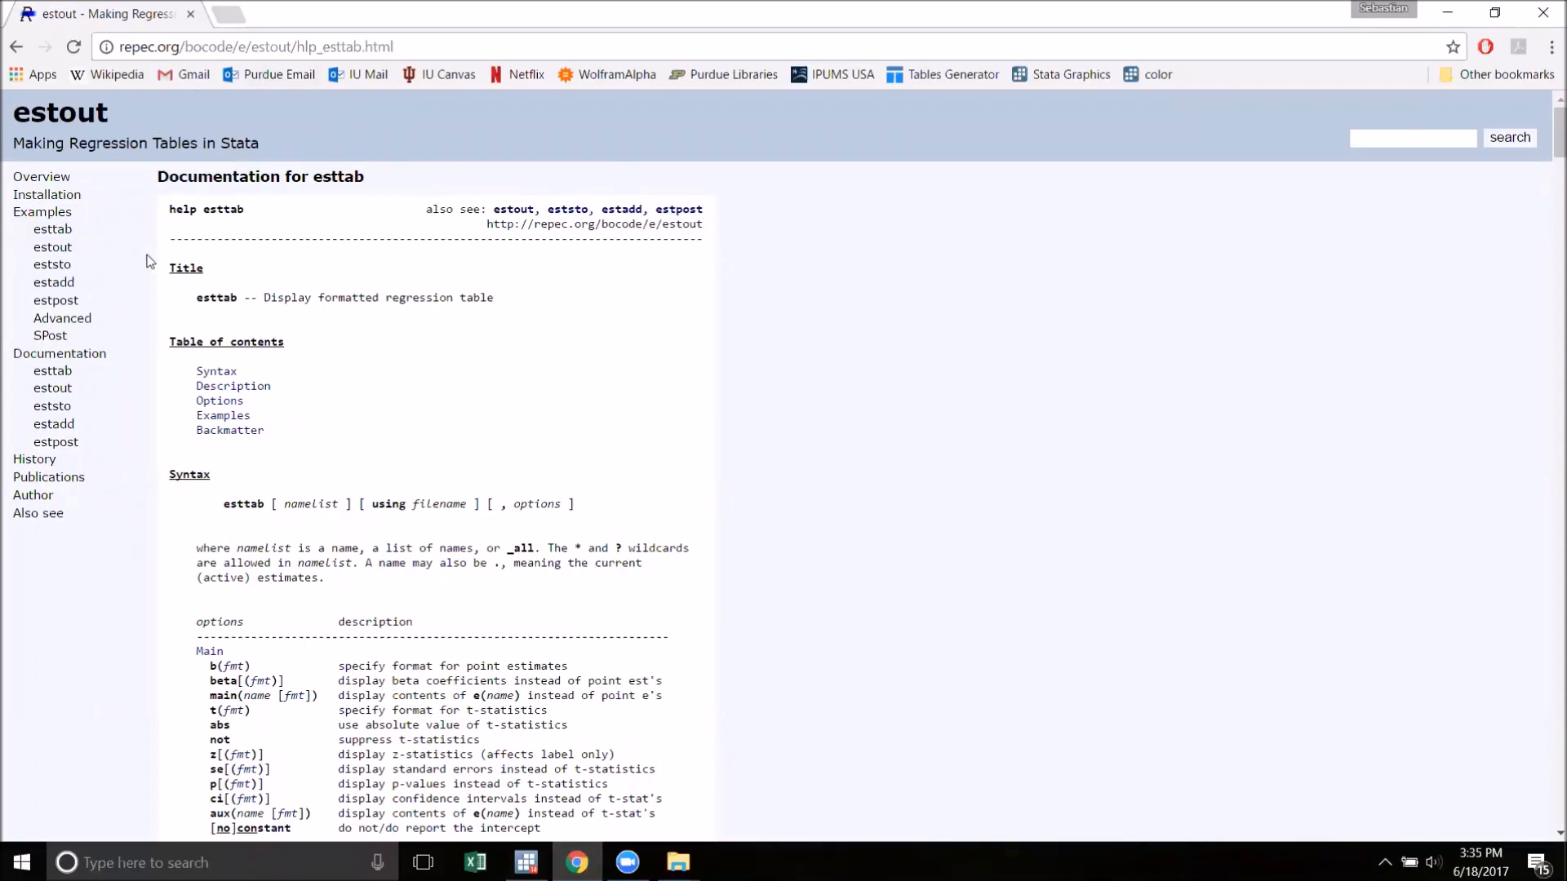
mouse_move(517, 359)
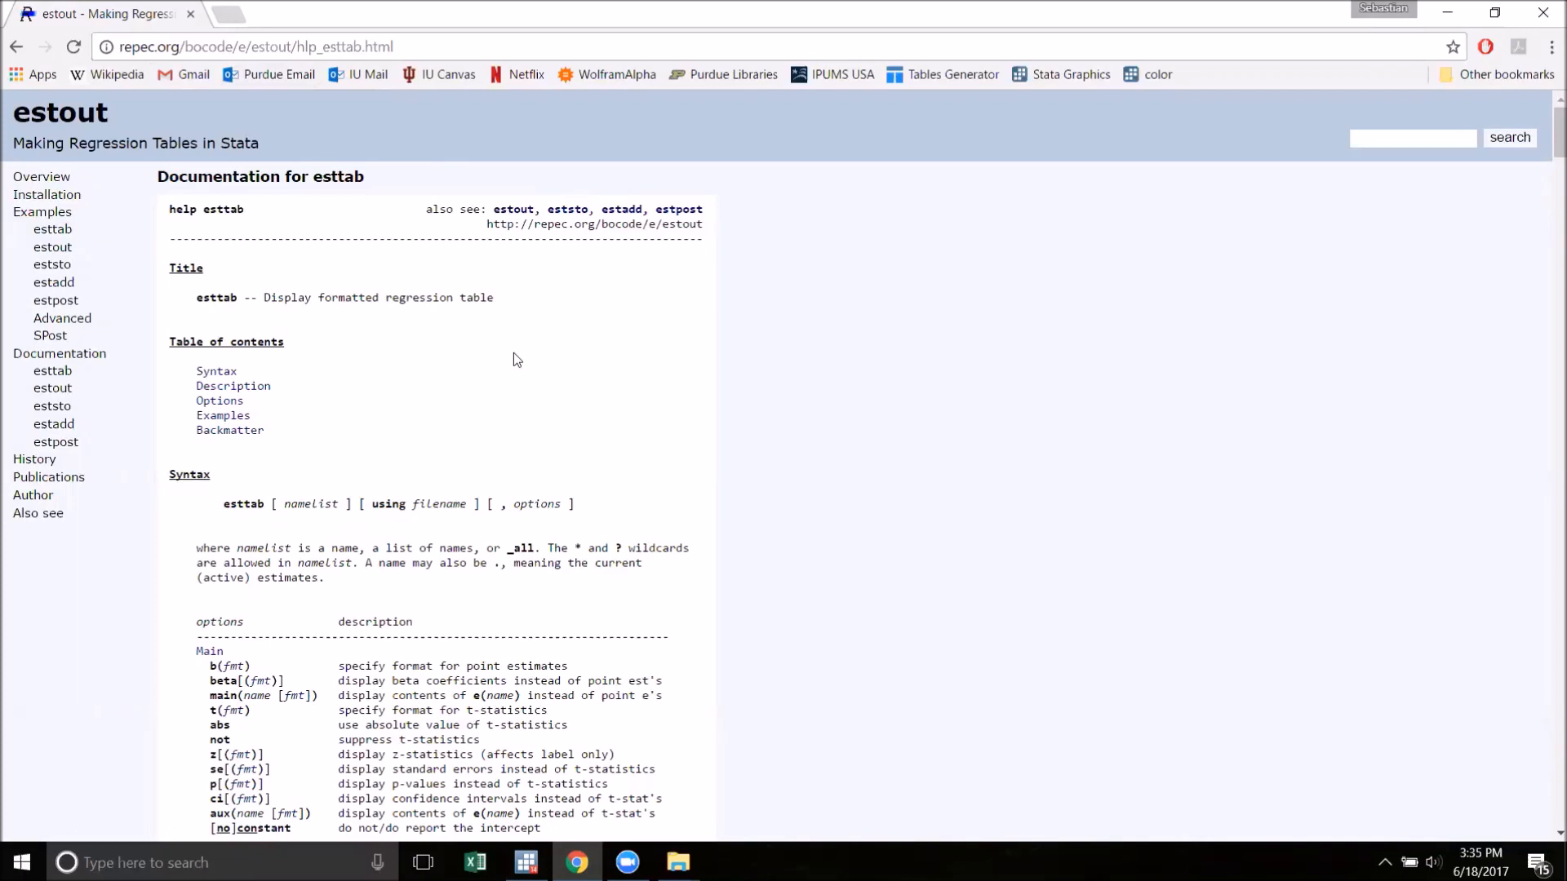
mouse_move(625, 400)
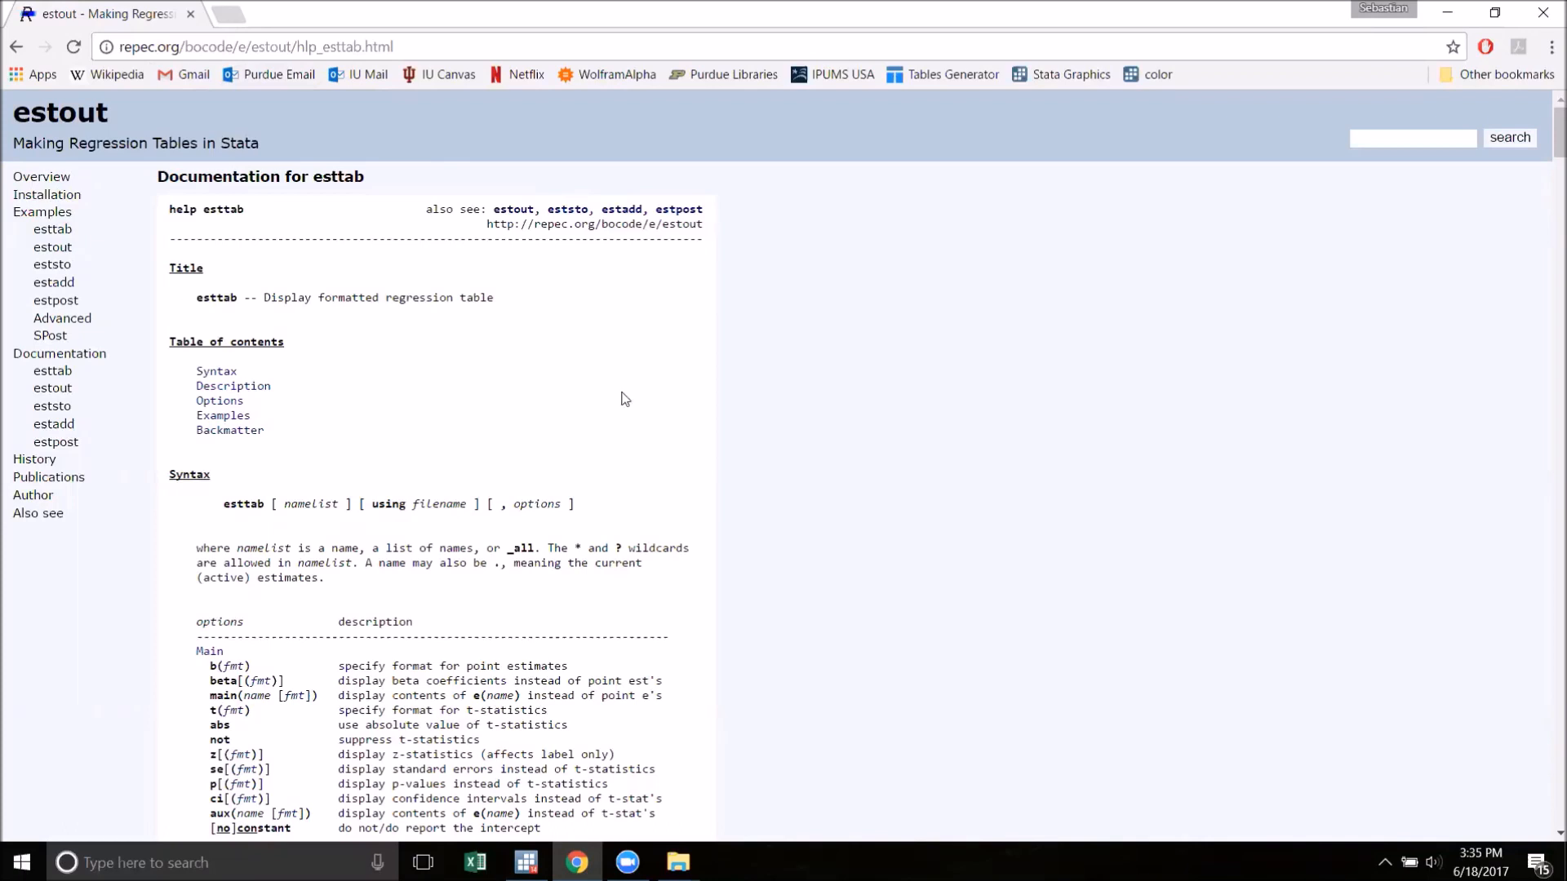
mouse_move(676, 420)
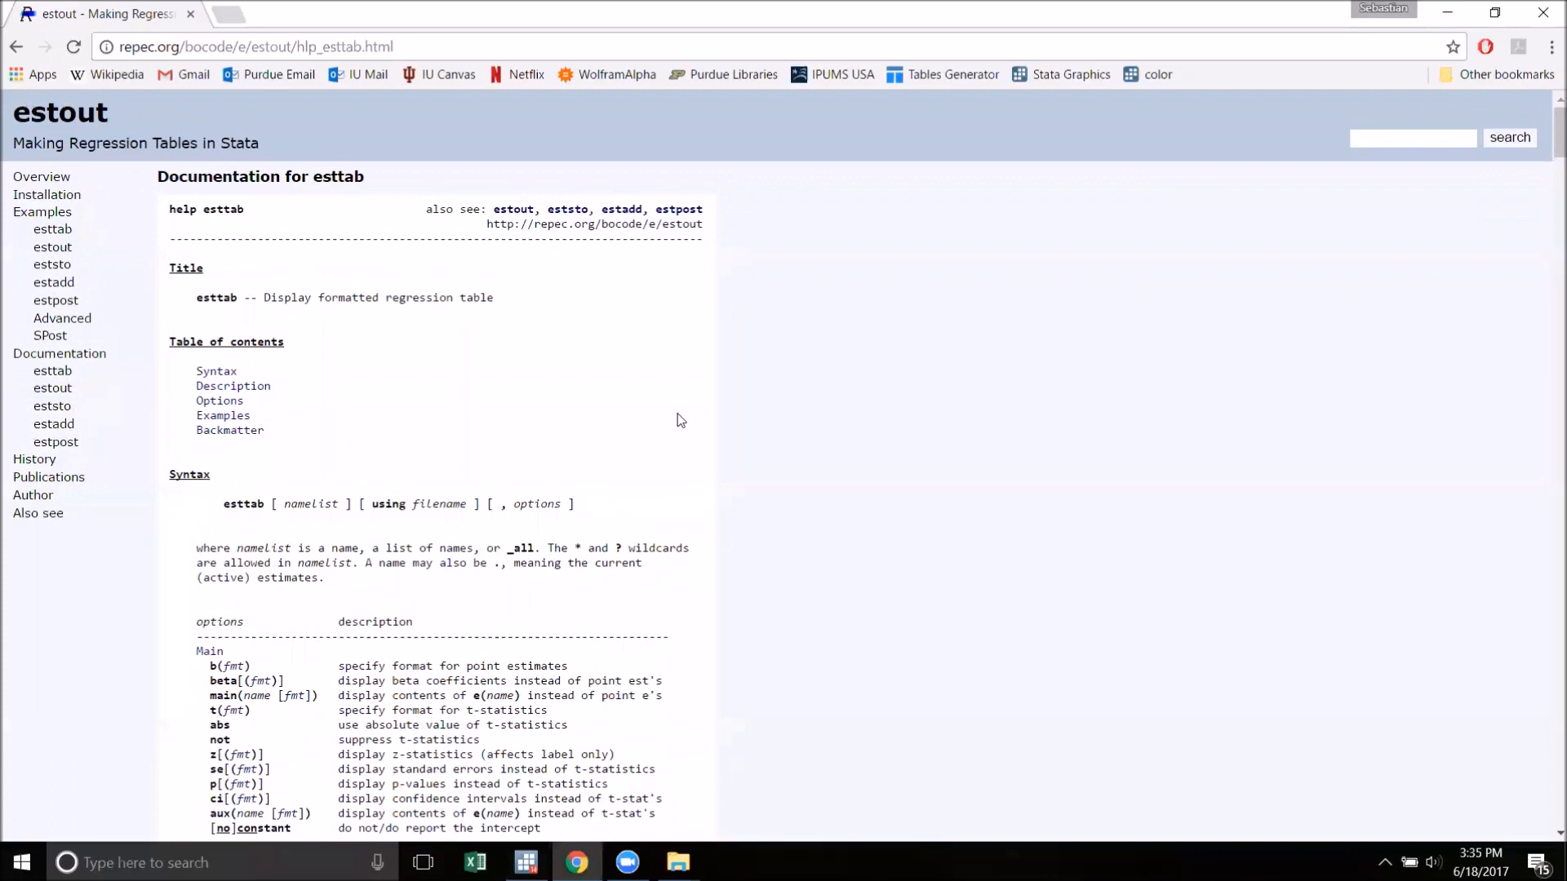
mouse_move(663, 412)
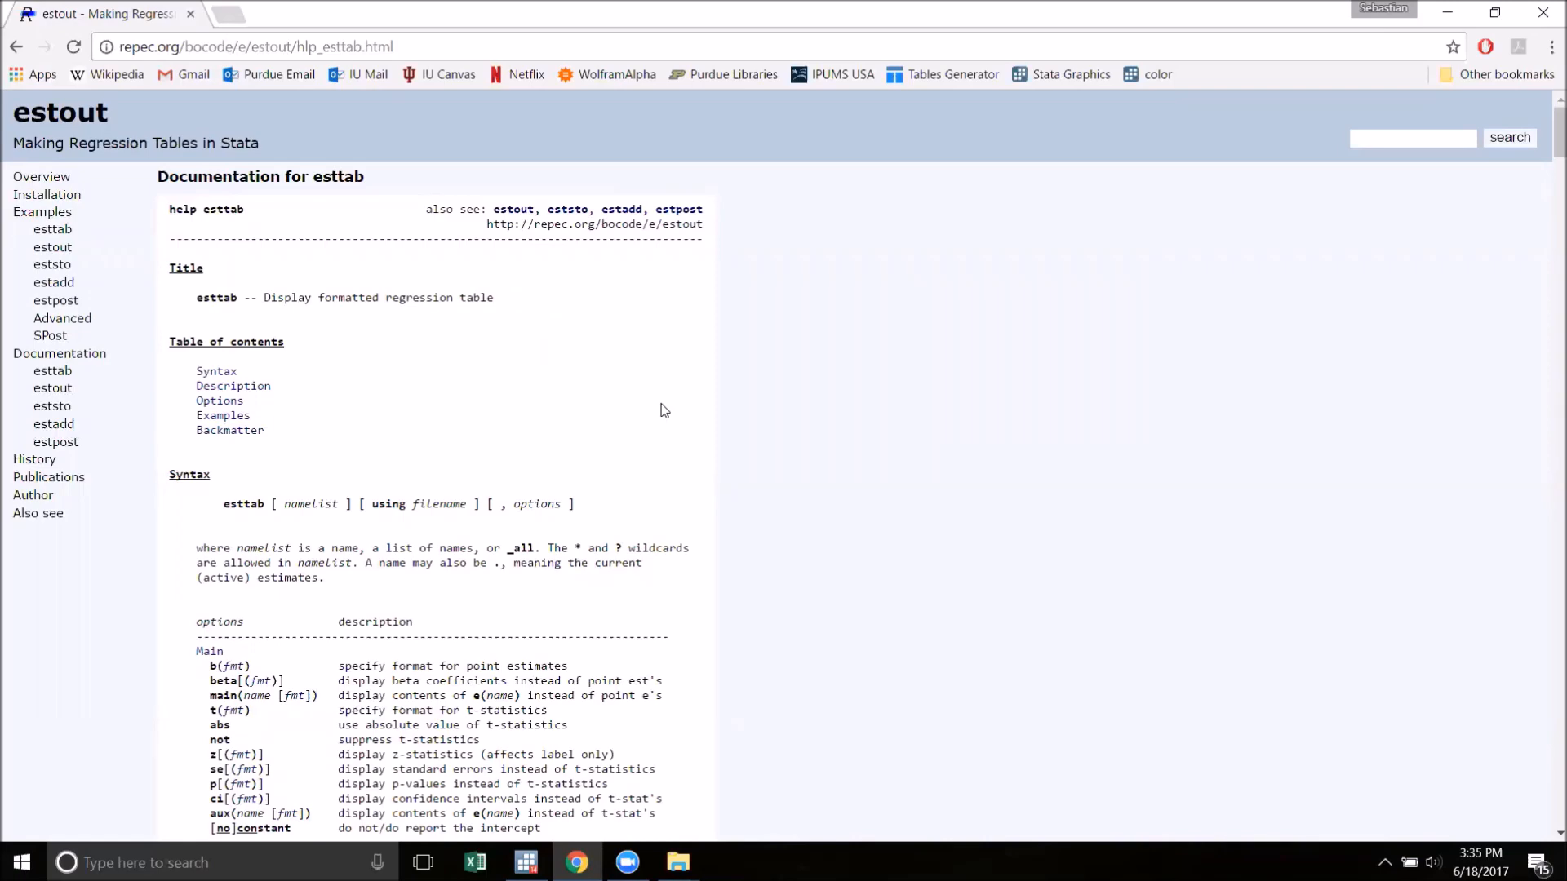
mouse_move(55, 300)
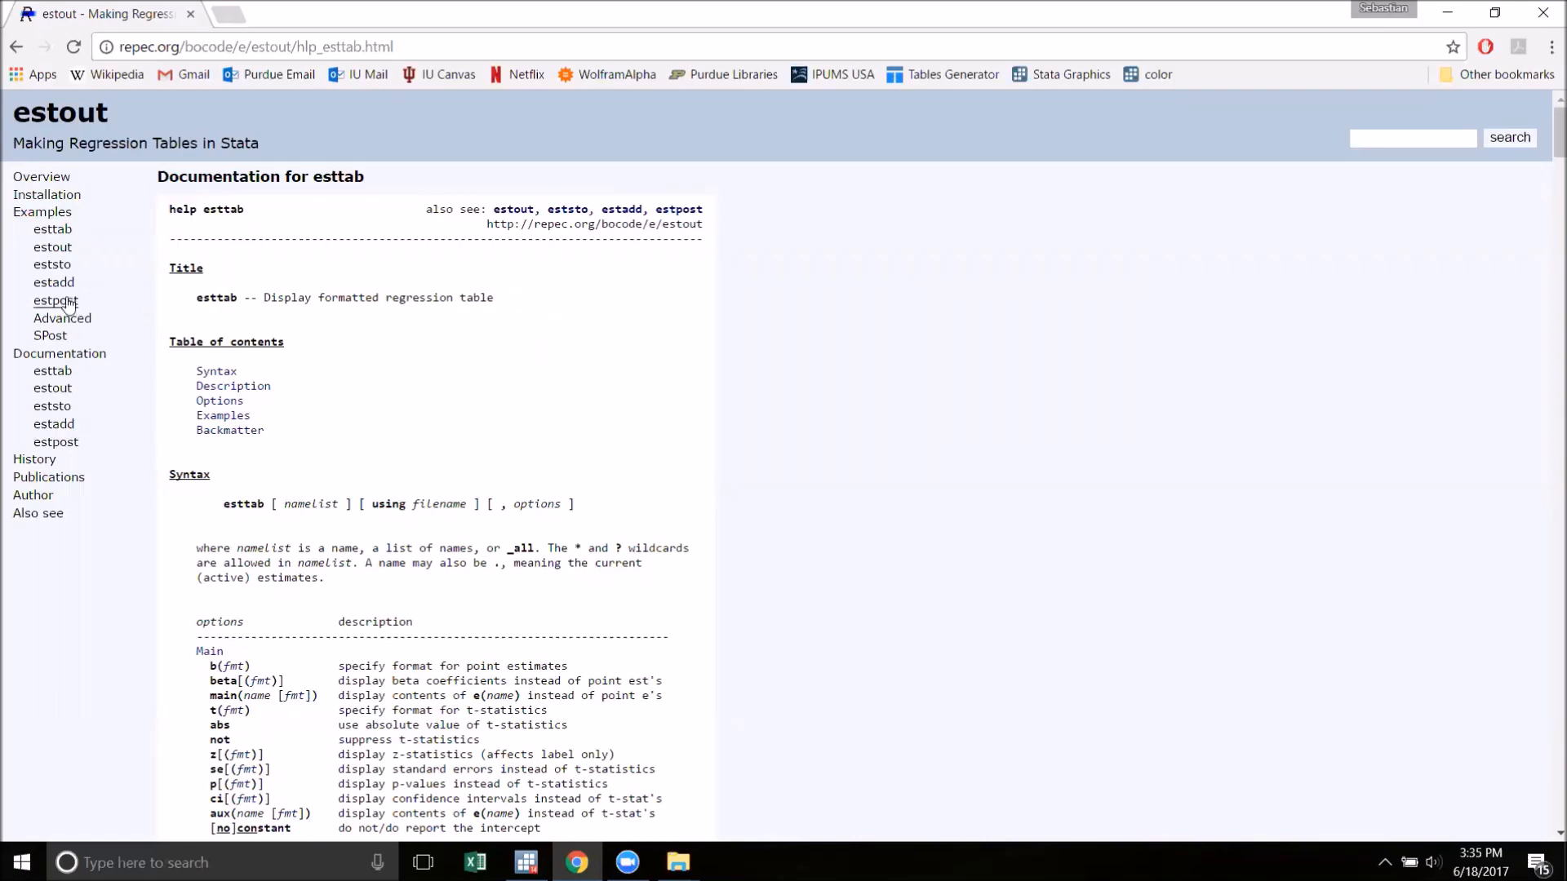
View the estpost examples page, scrolling to its basic syntax example and back to the top
click(56, 300)
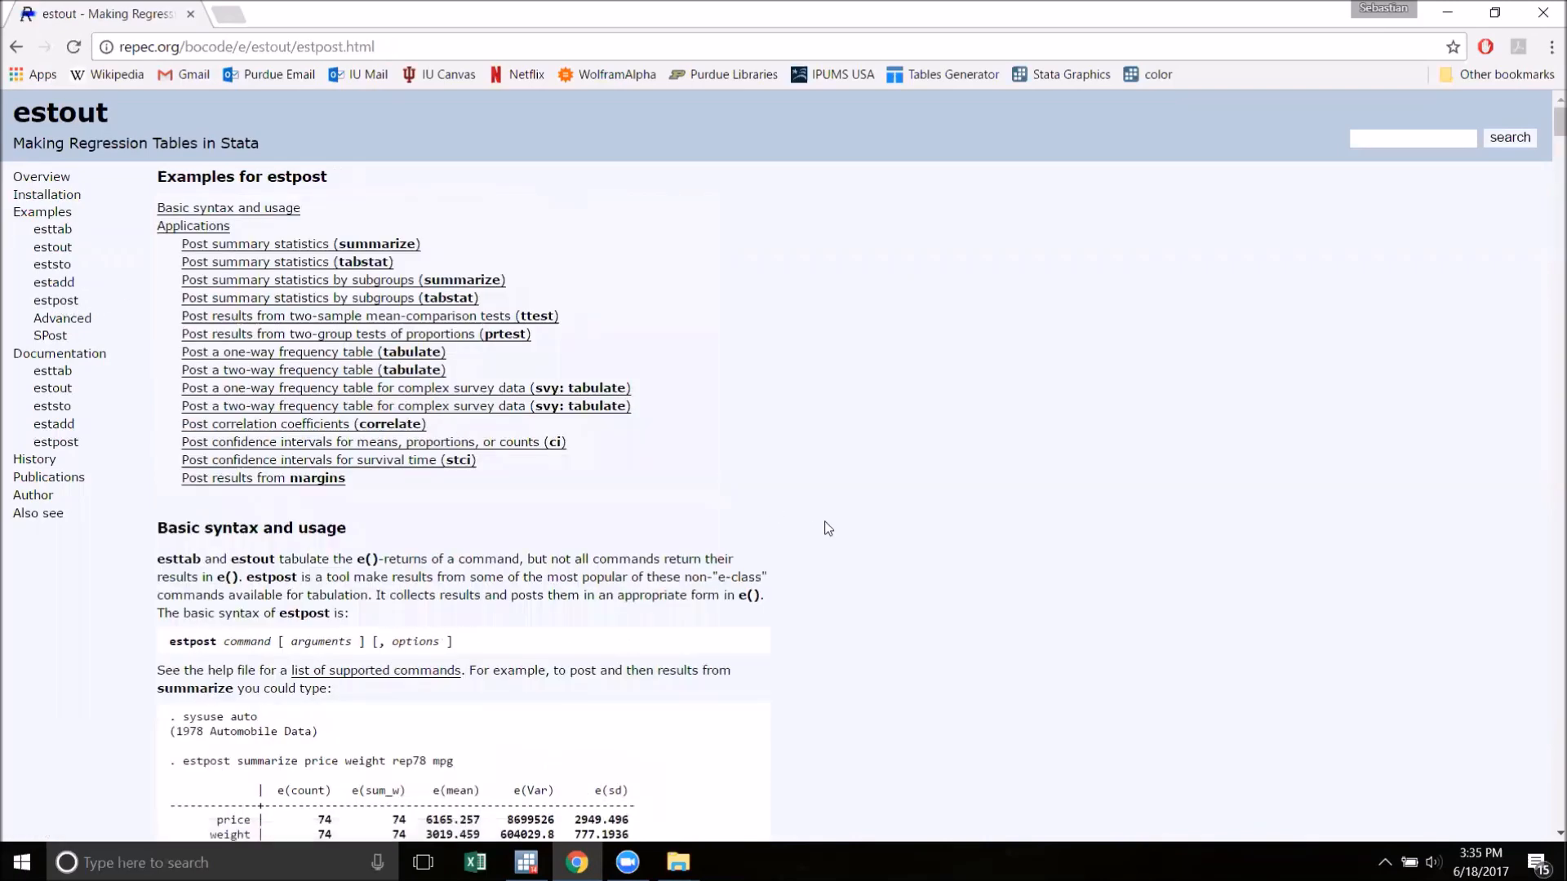
mouse_move(883, 541)
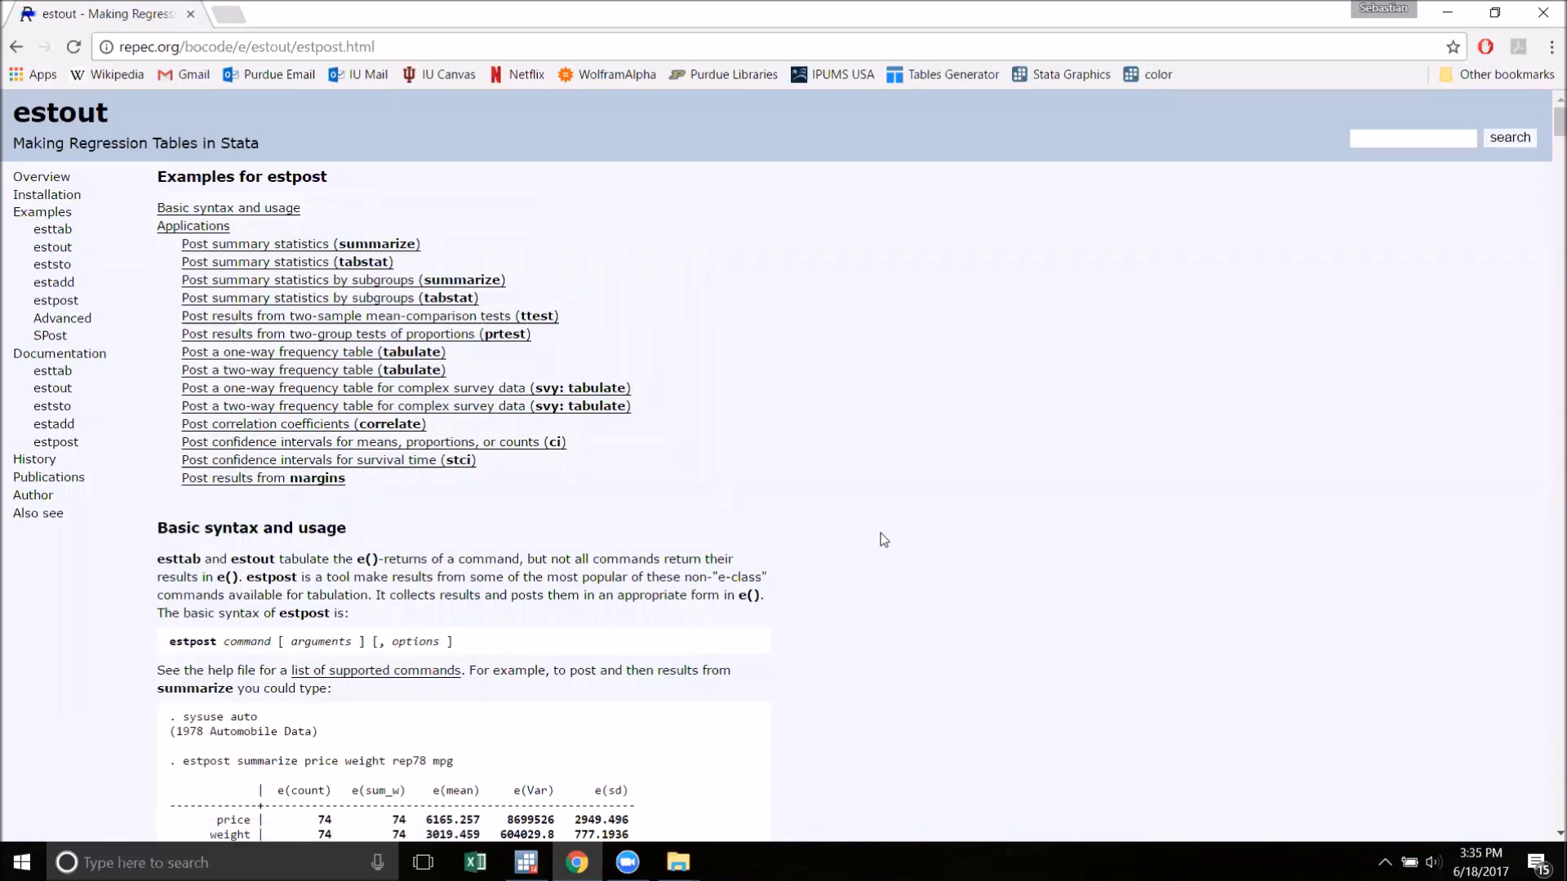
mouse_move(885, 532)
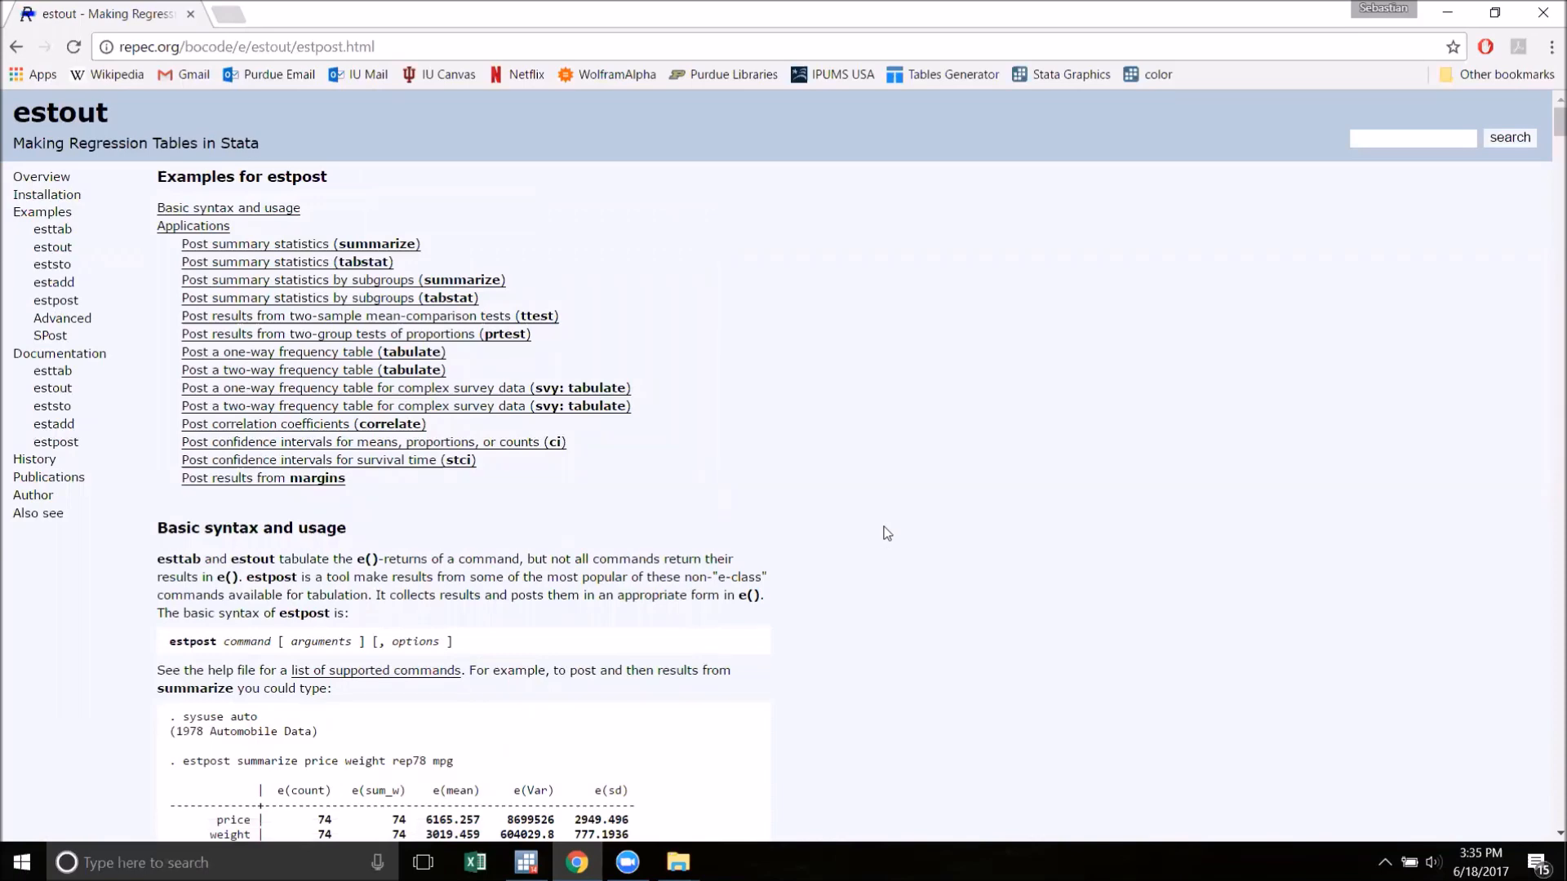
scroll(down, 3)
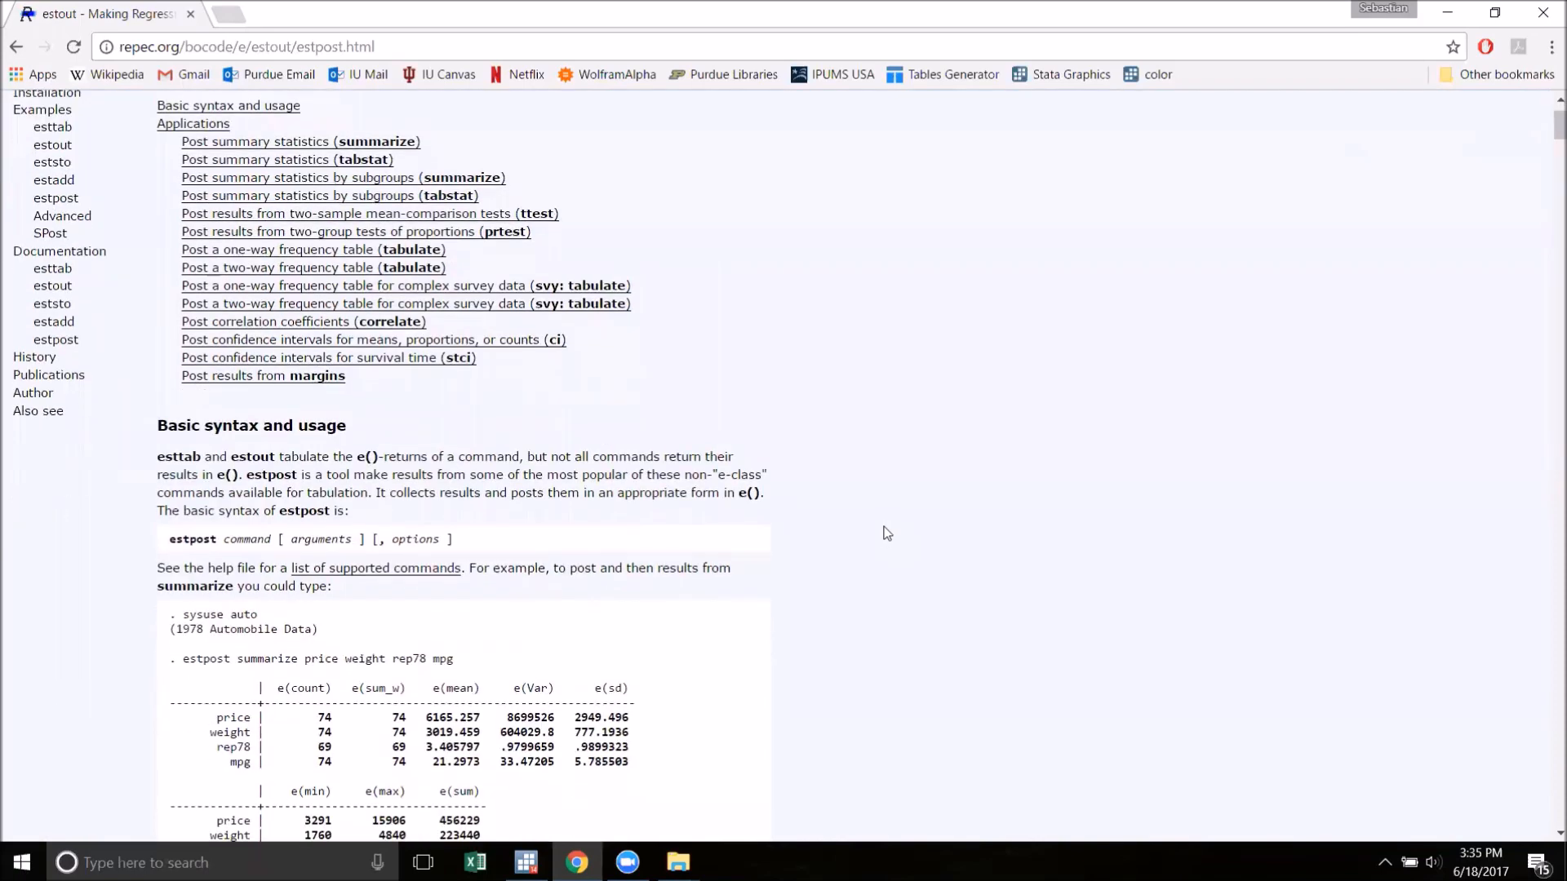
scroll(up, 3)
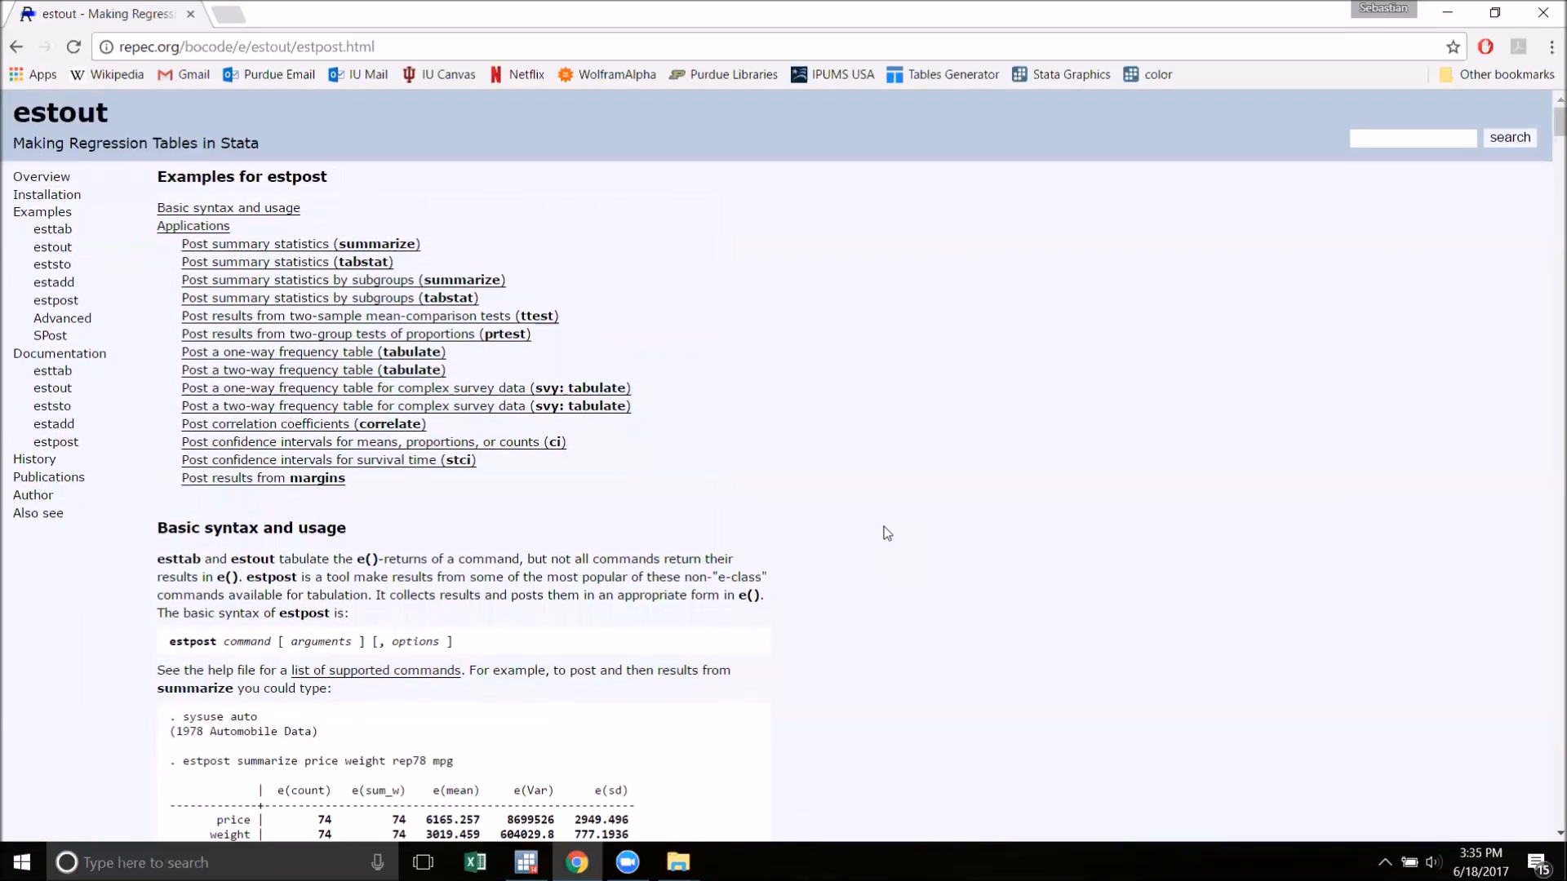